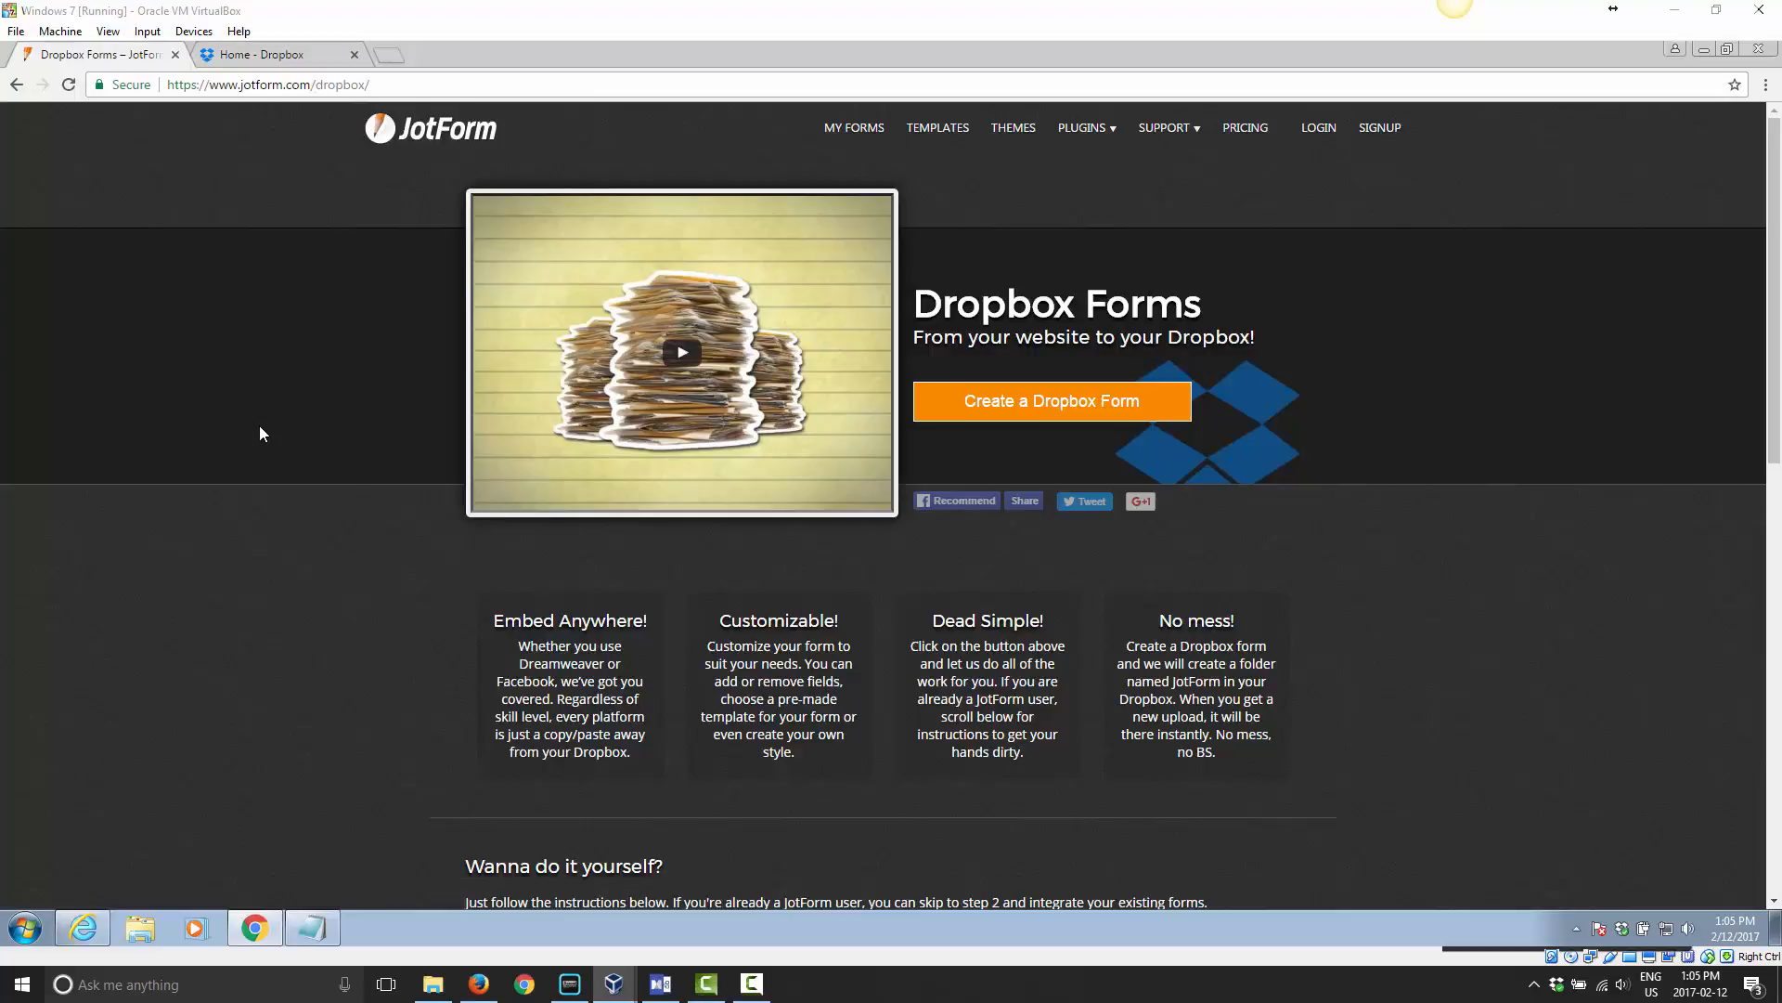
pyautogui.moveTo(240, 141)
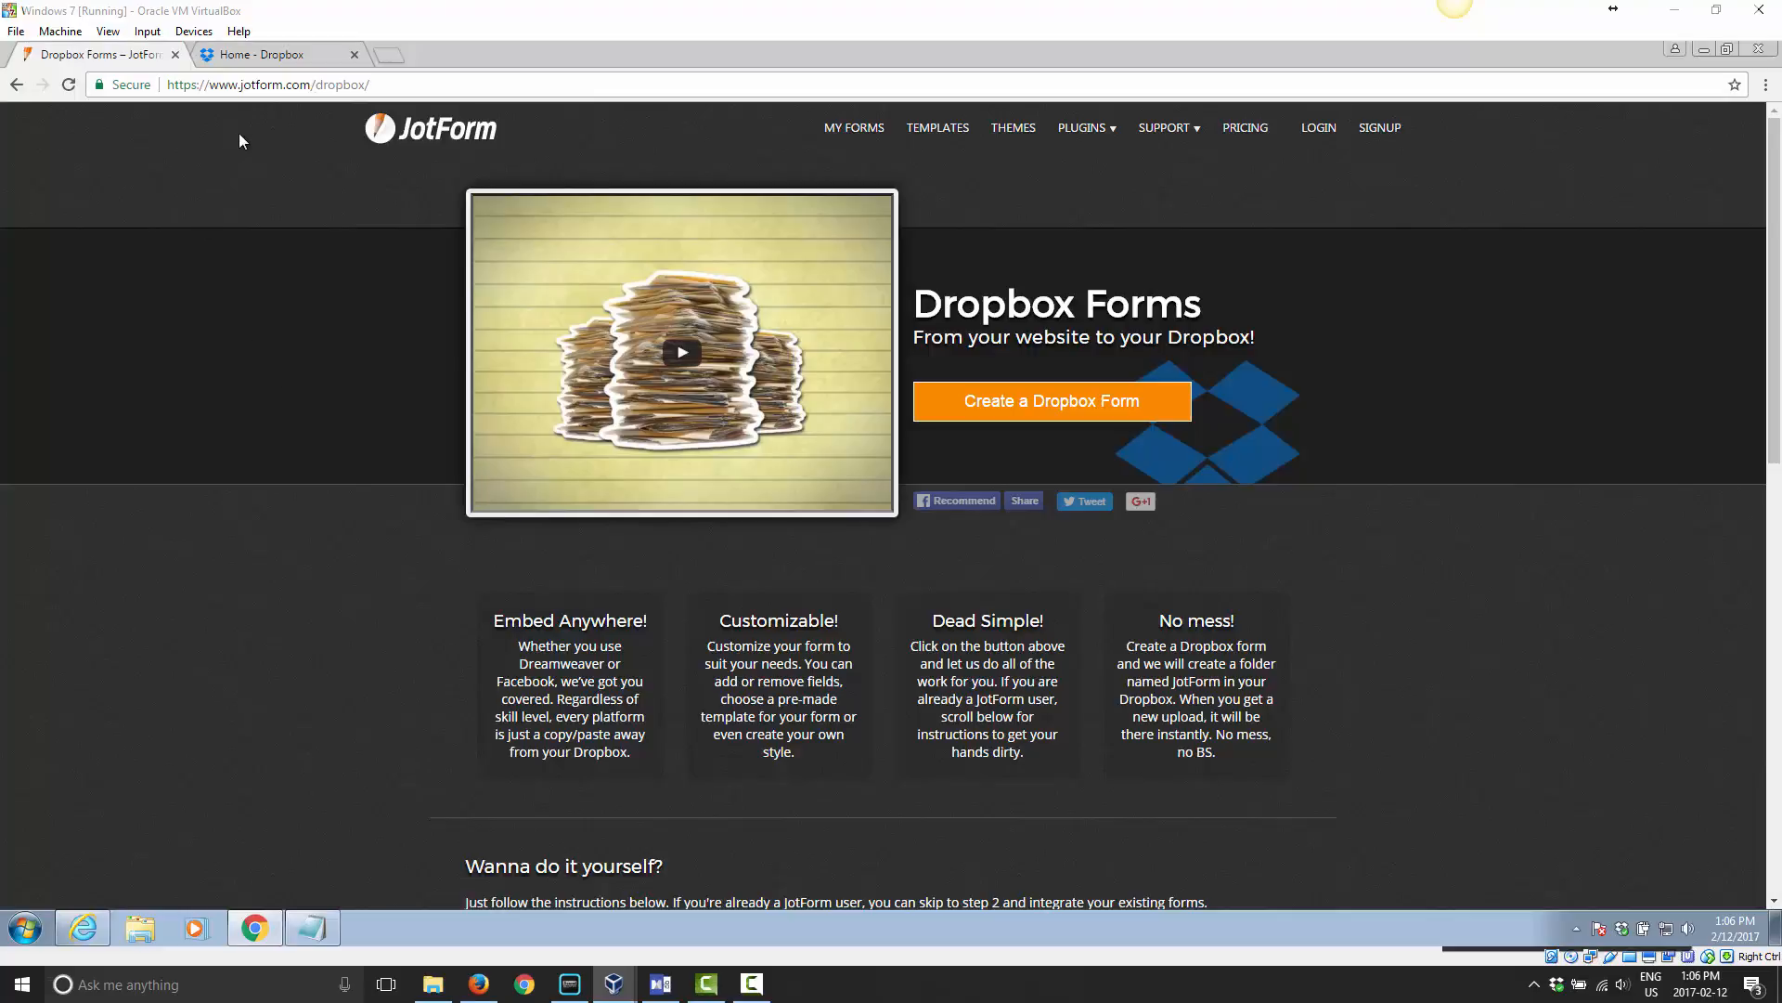
pyautogui.moveTo(409, 107)
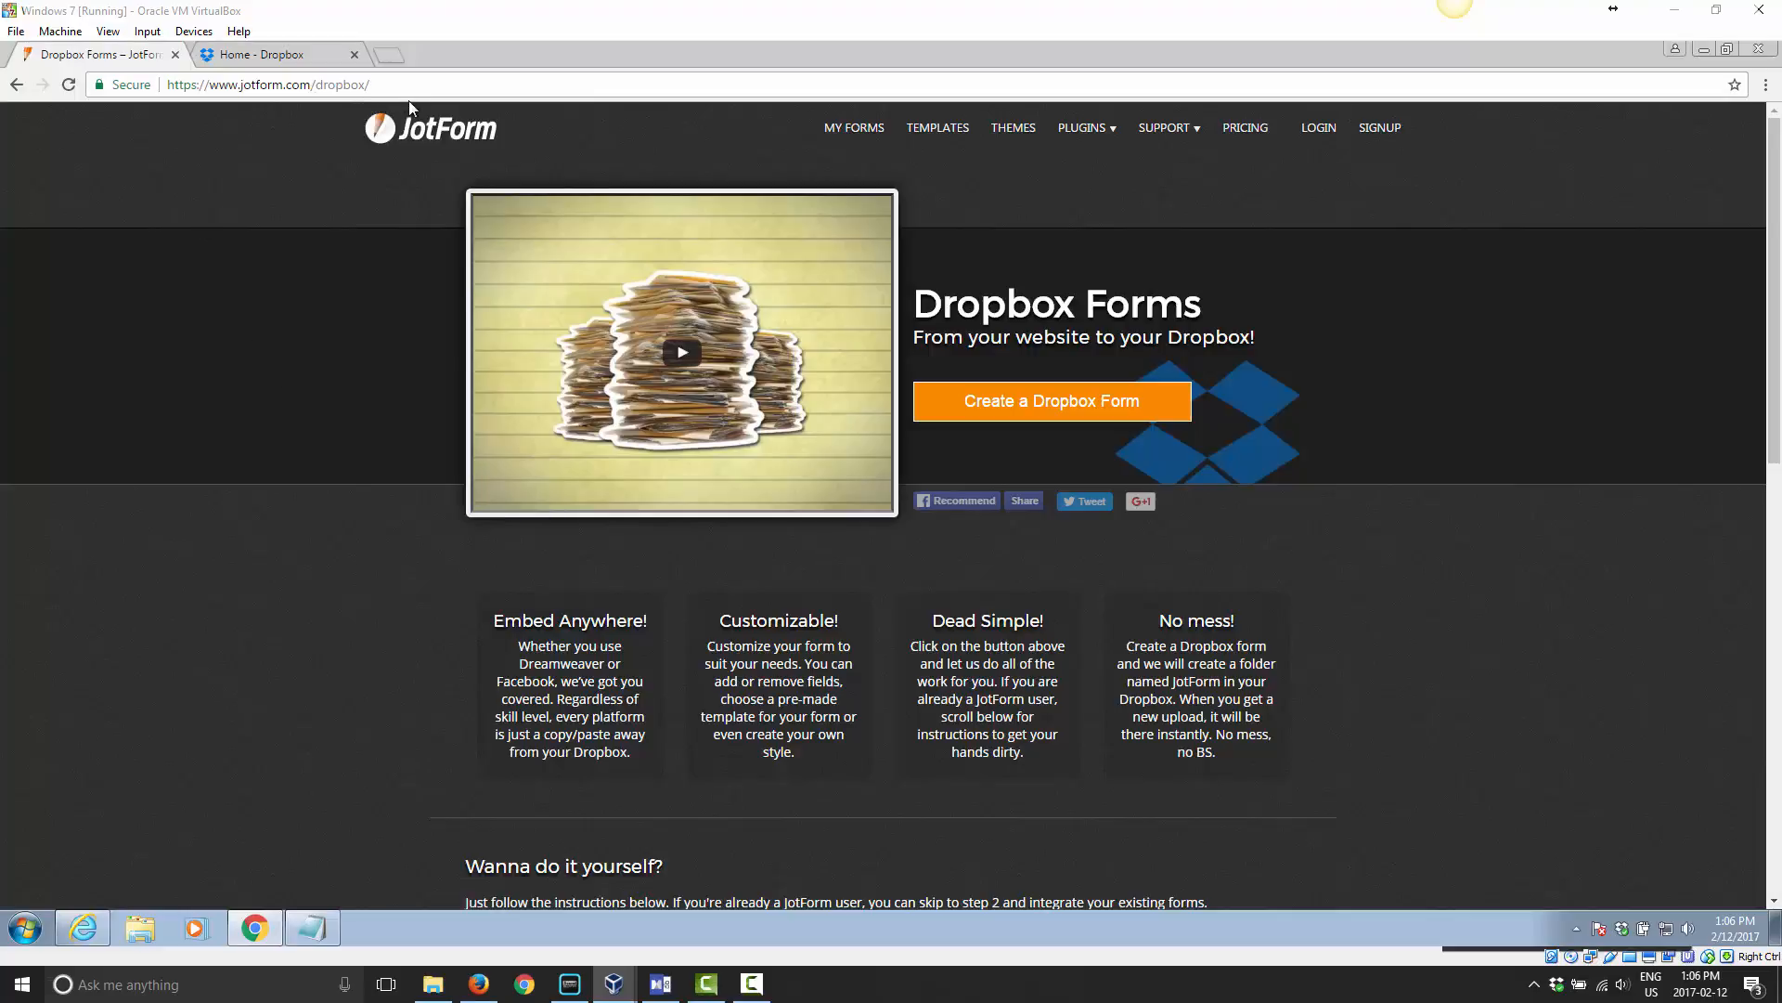
pyautogui.moveTo(1029, 468)
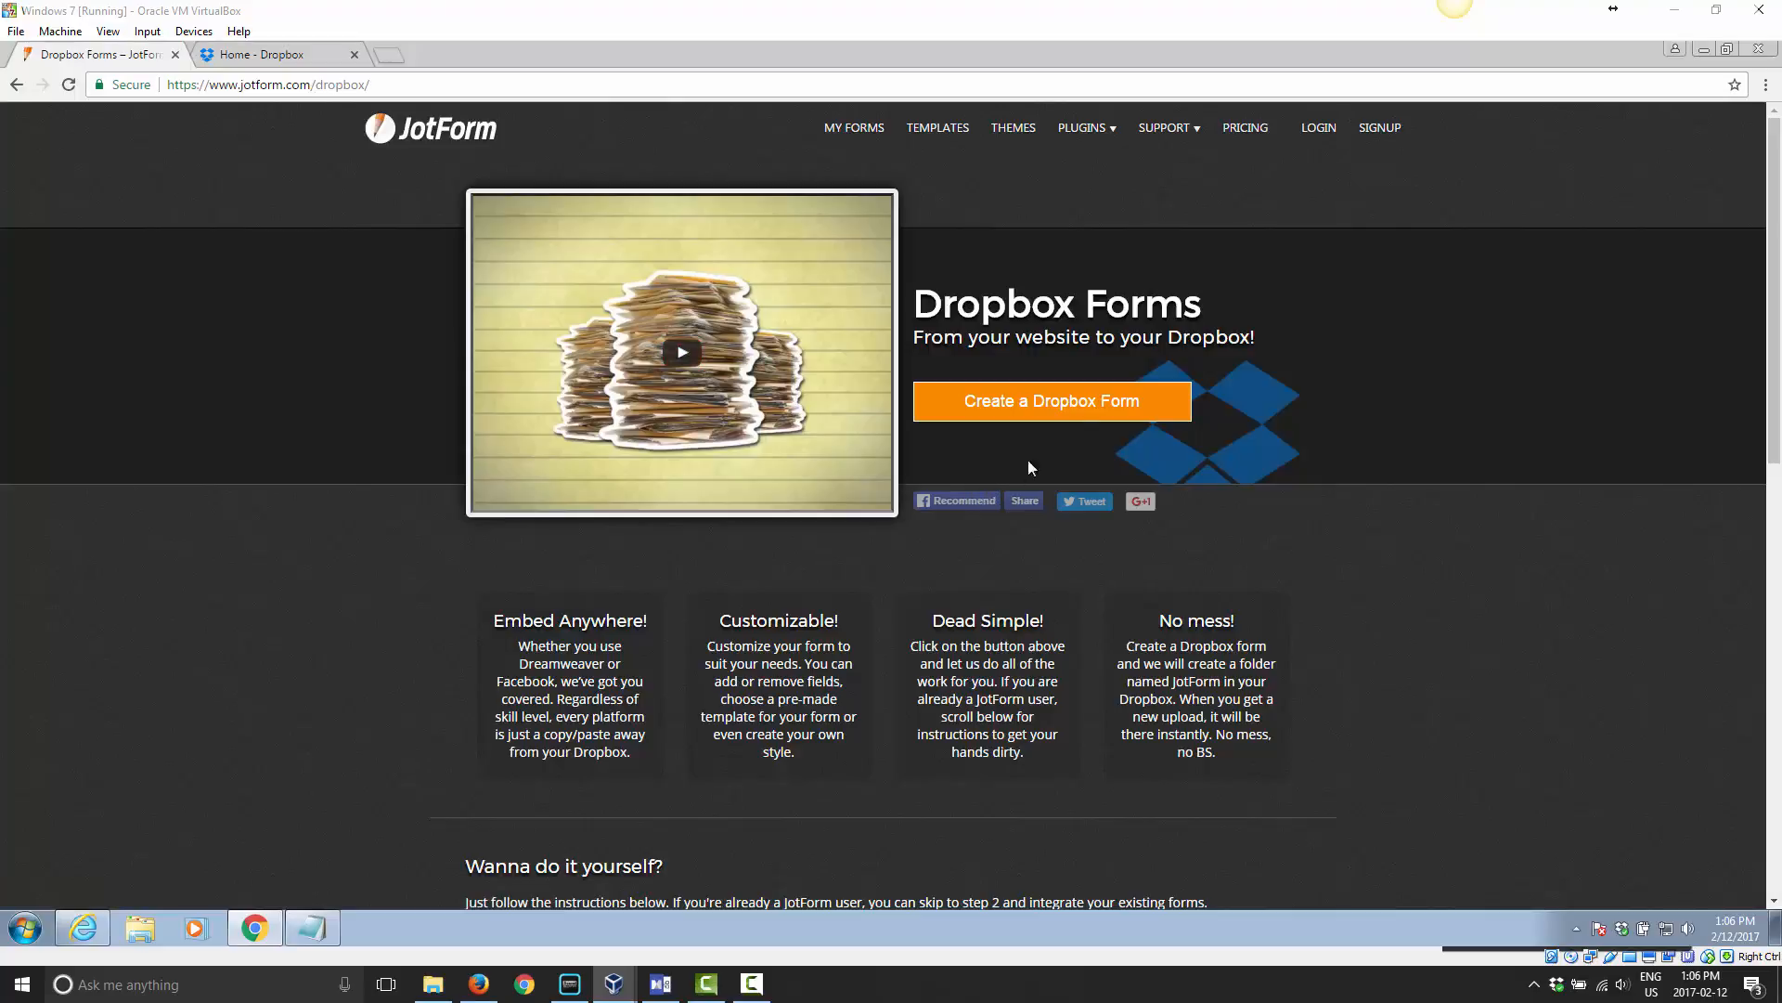
pyautogui.moveTo(1079, 424)
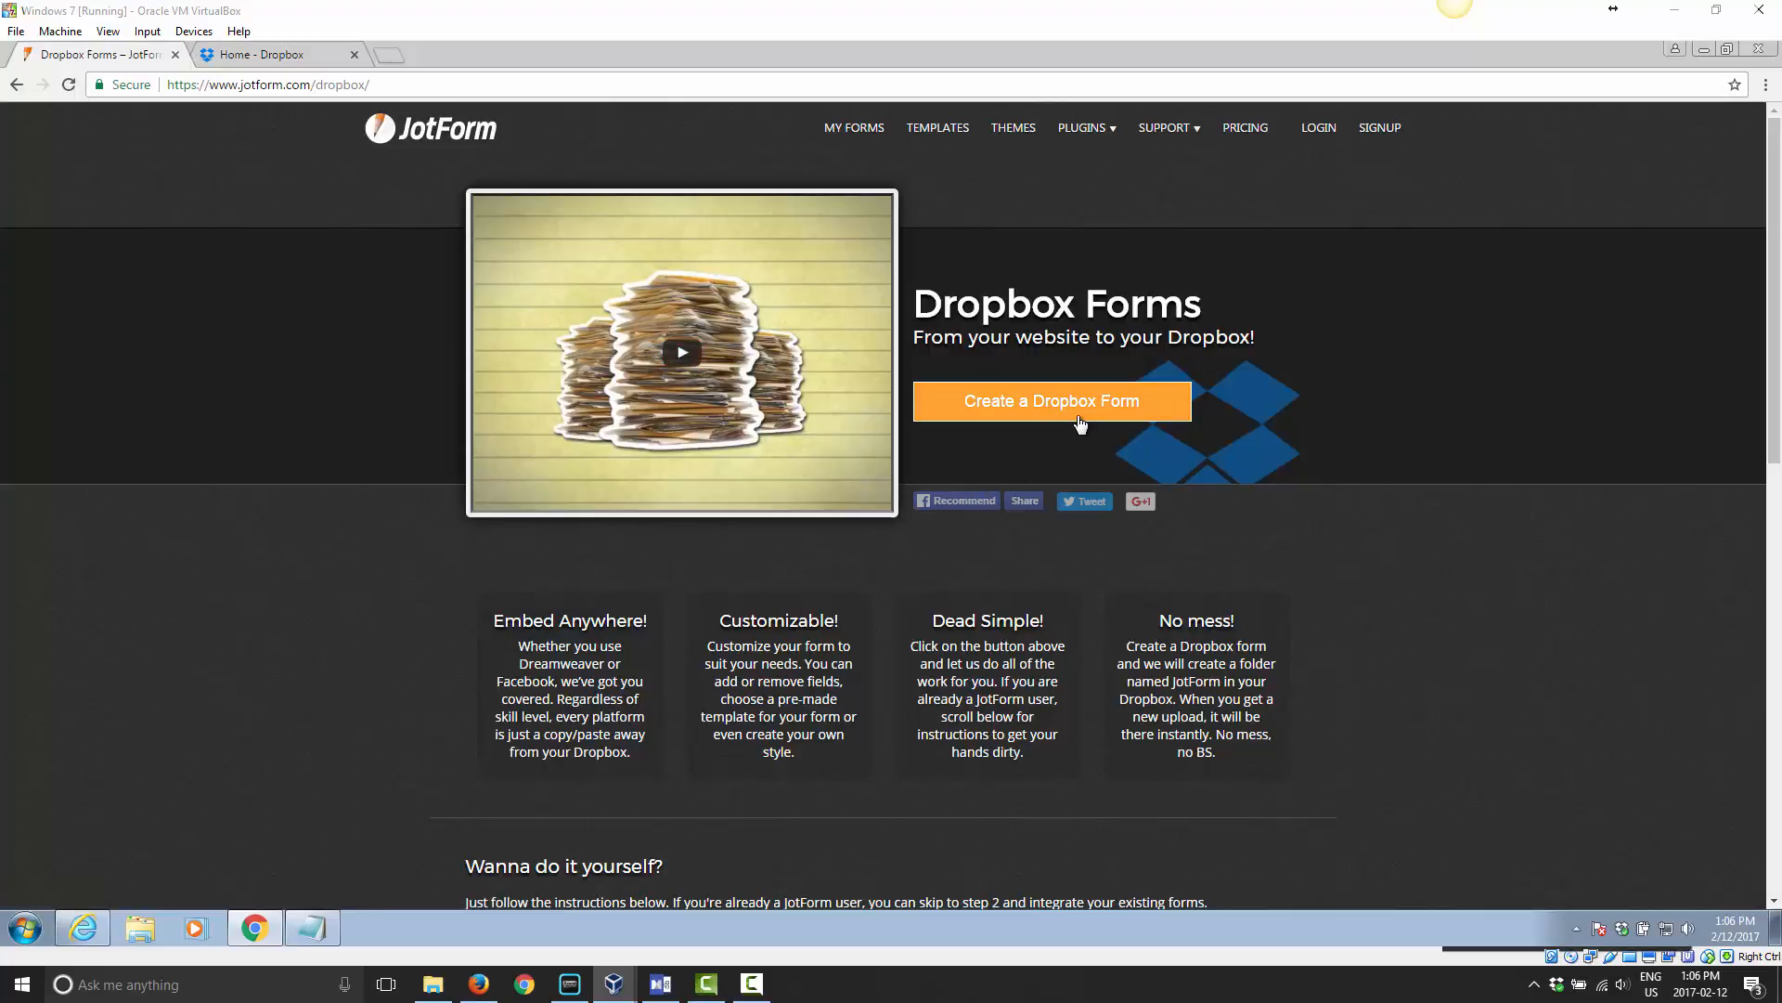
# Start a new Dropbox form and request a Dropbox login to grant JotForm access.
pyautogui.click(1051, 401)
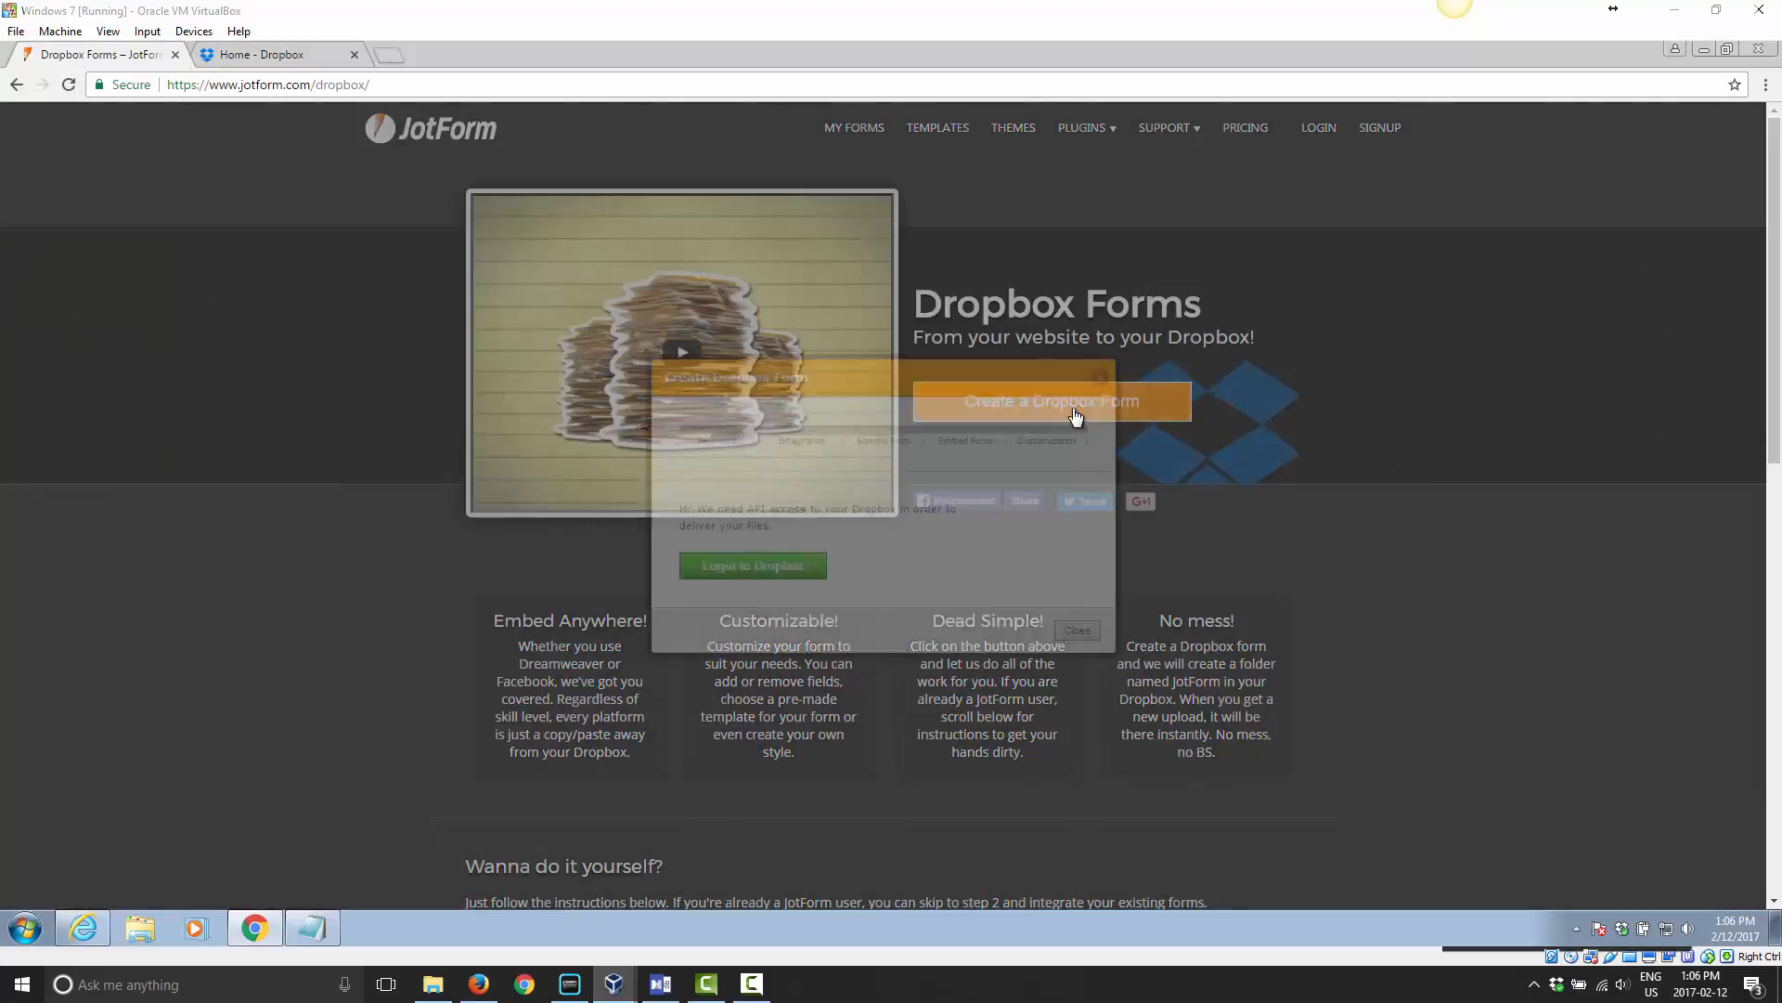
pyautogui.click(1049, 401)
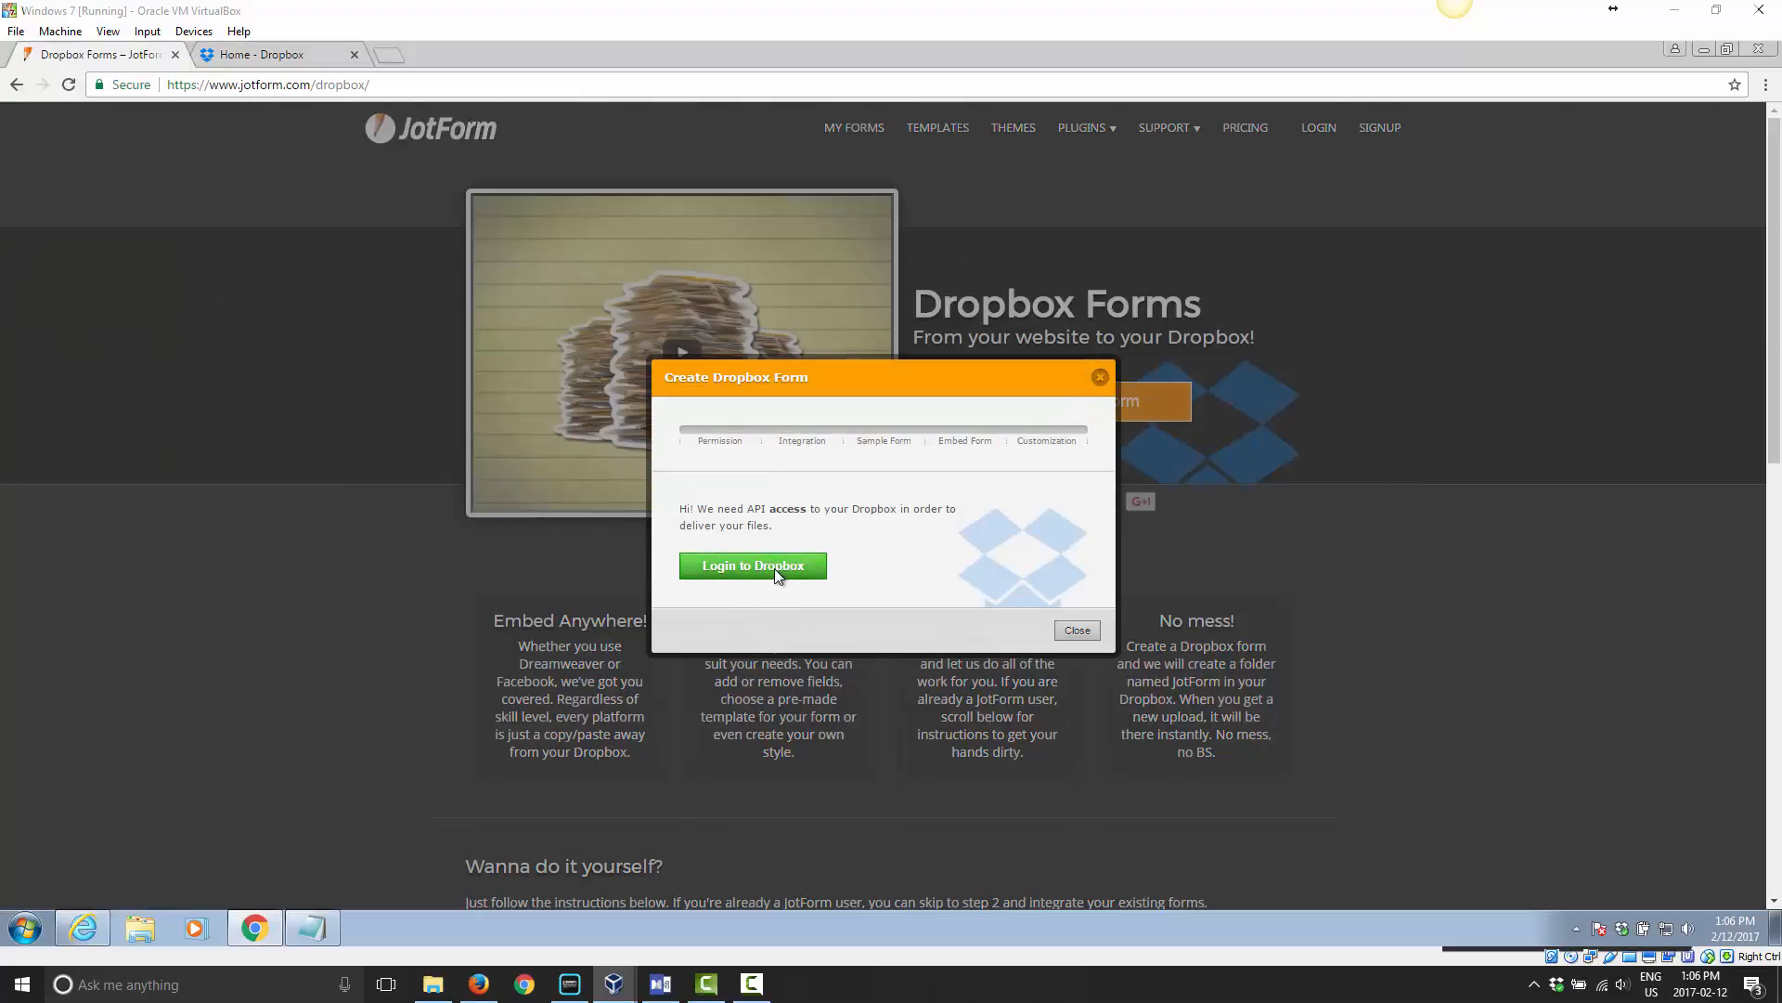
pyautogui.click(752, 566)
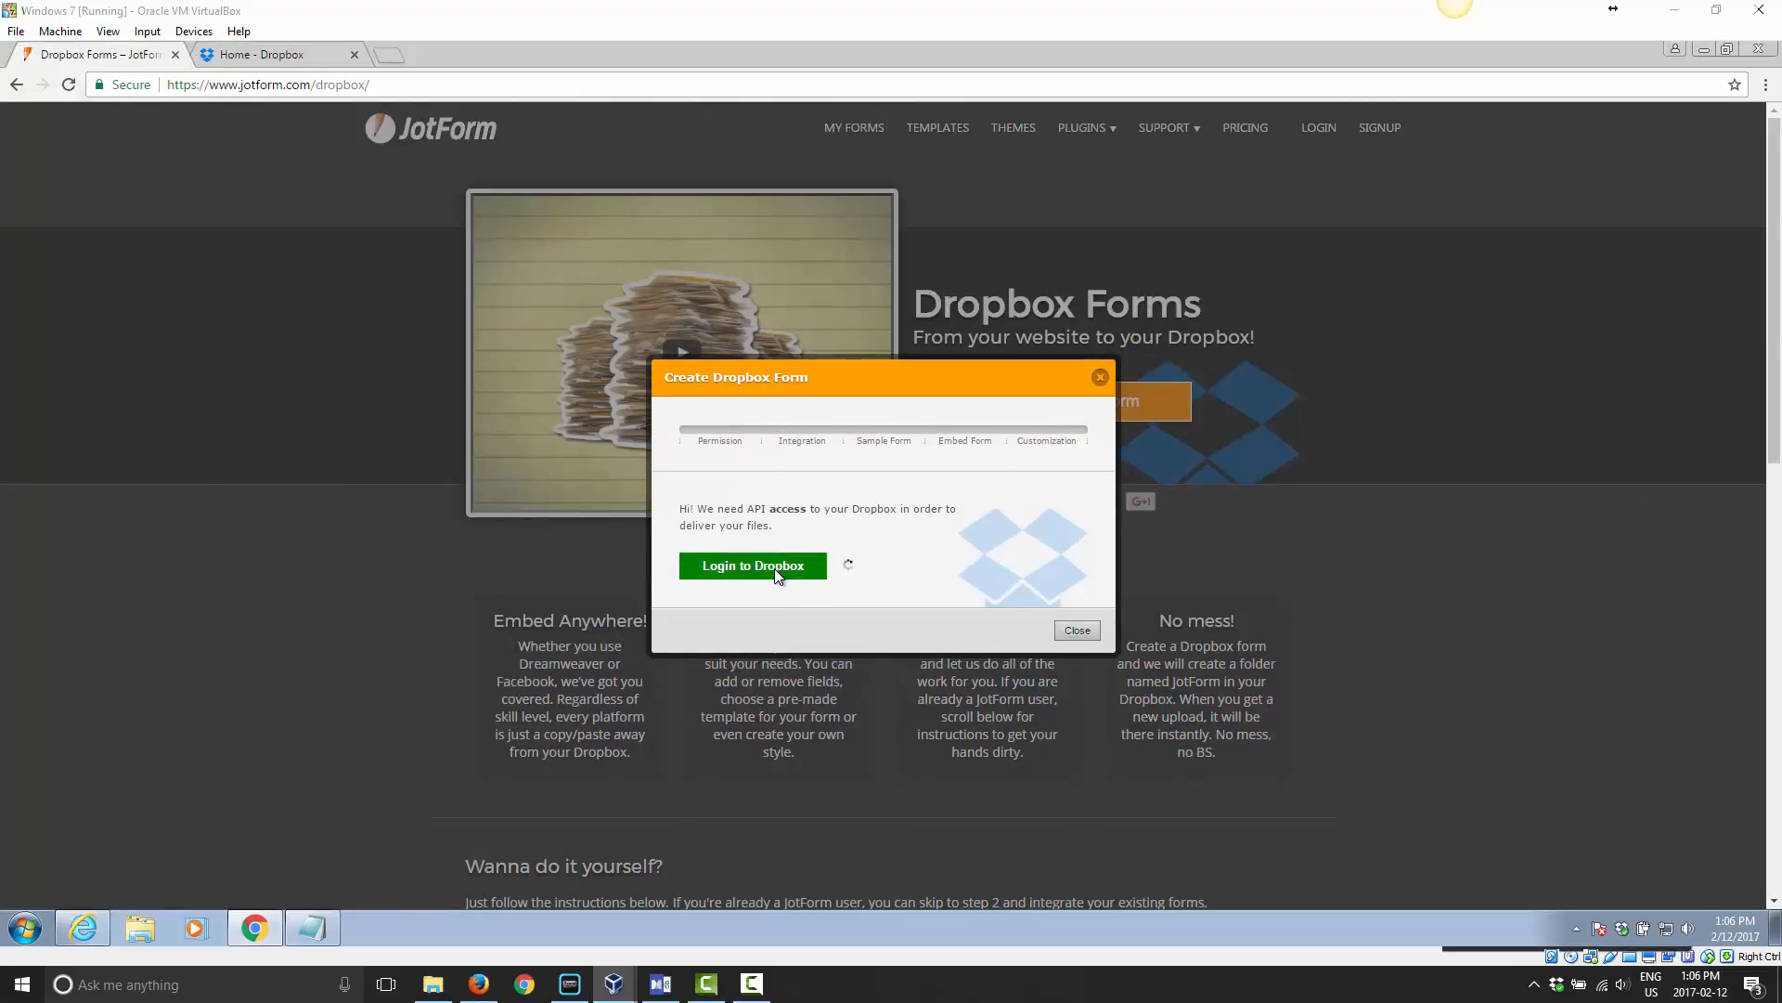
# Bring the Dropbox authorization window for JotForm's file access request into view.
pyautogui.click(752, 566)
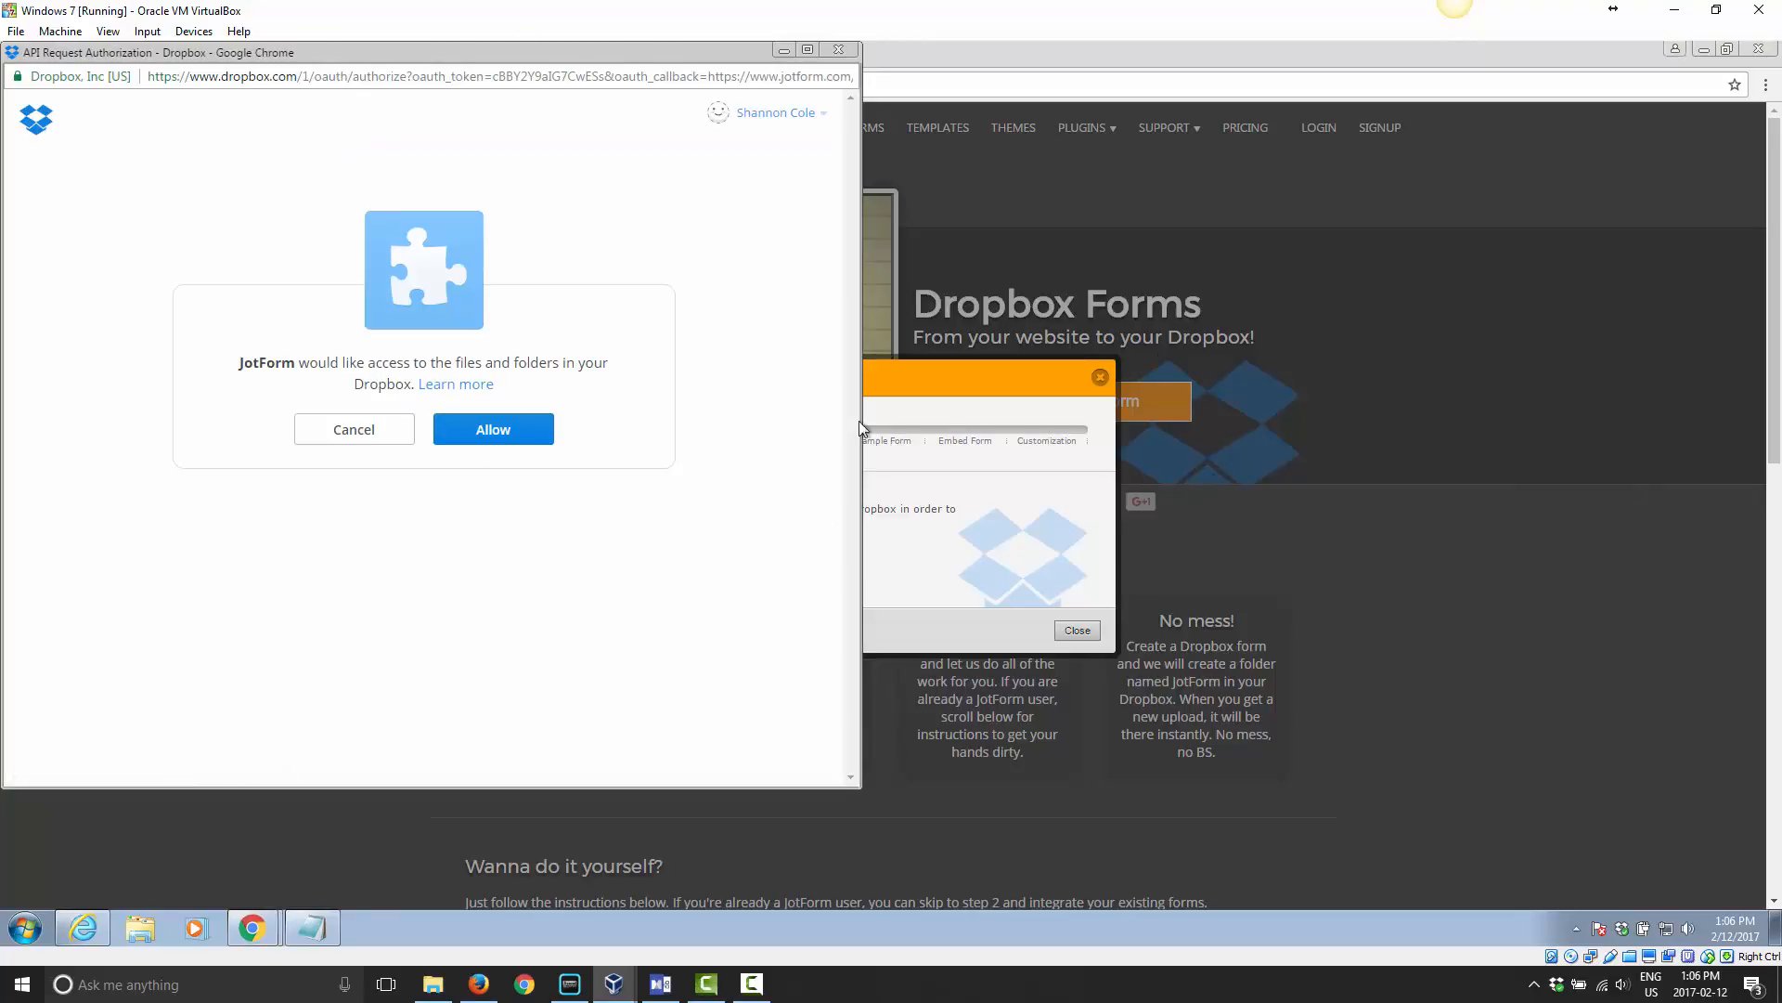
pyautogui.moveTo(1715, 84)
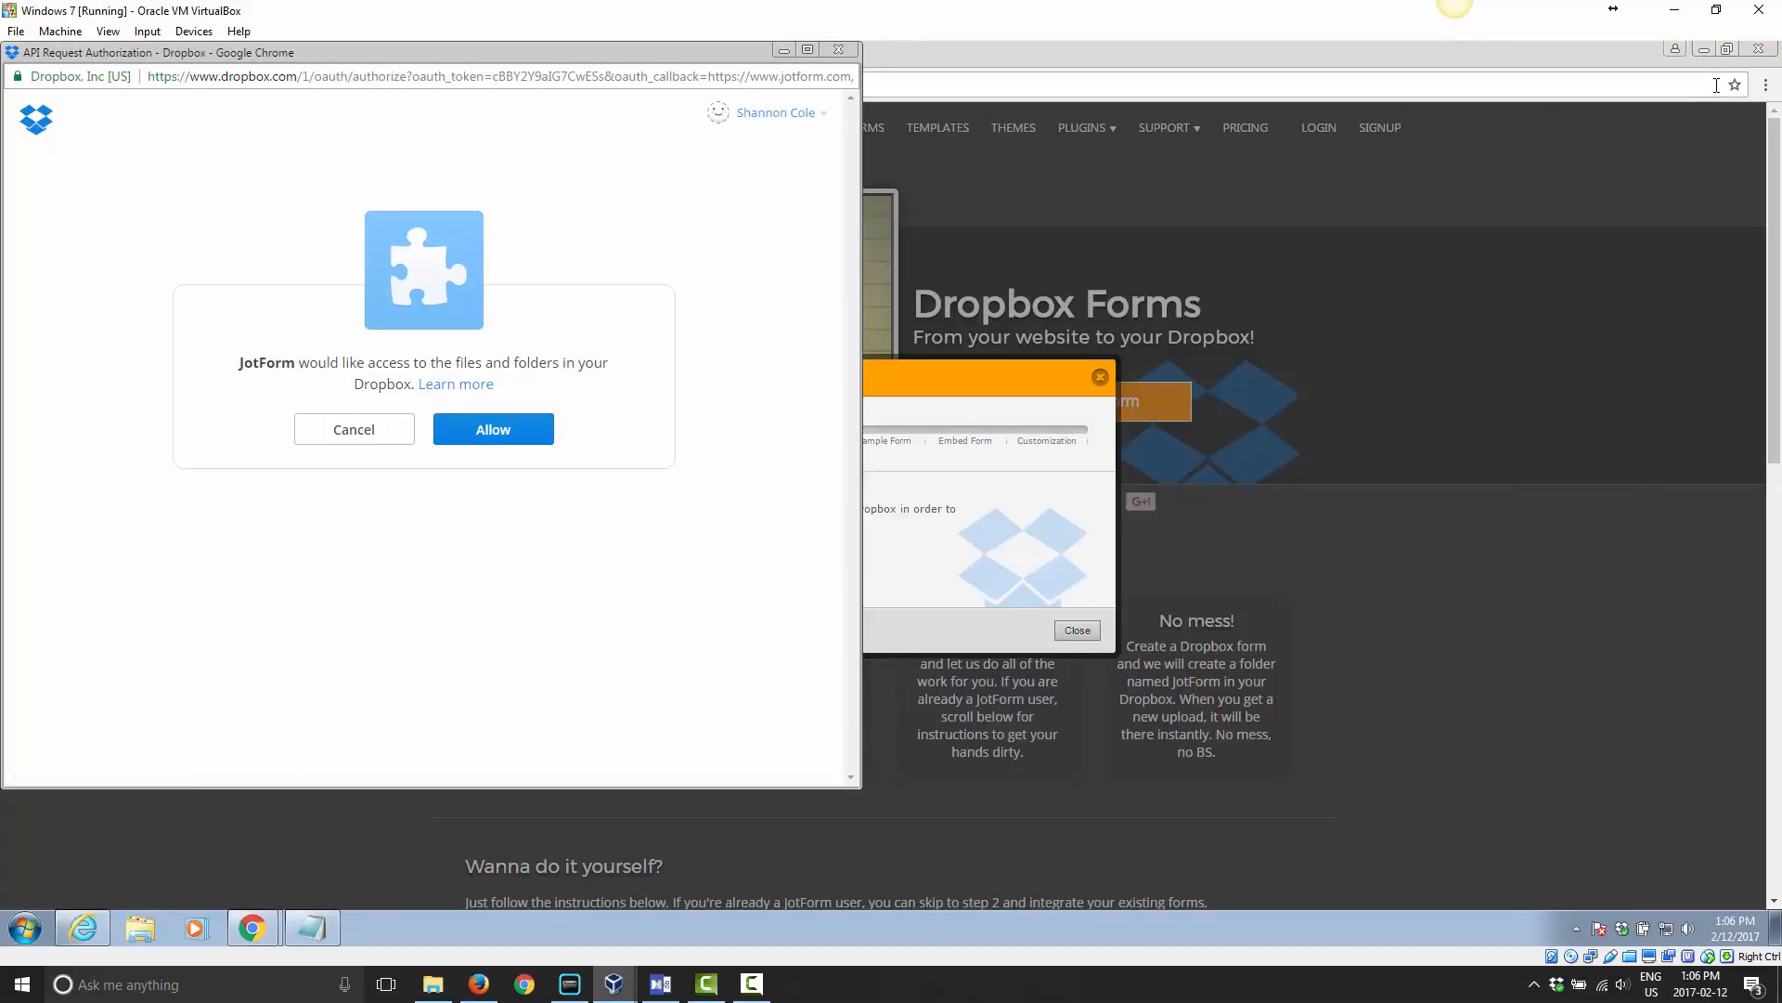
pyautogui.moveTo(1716, 123)
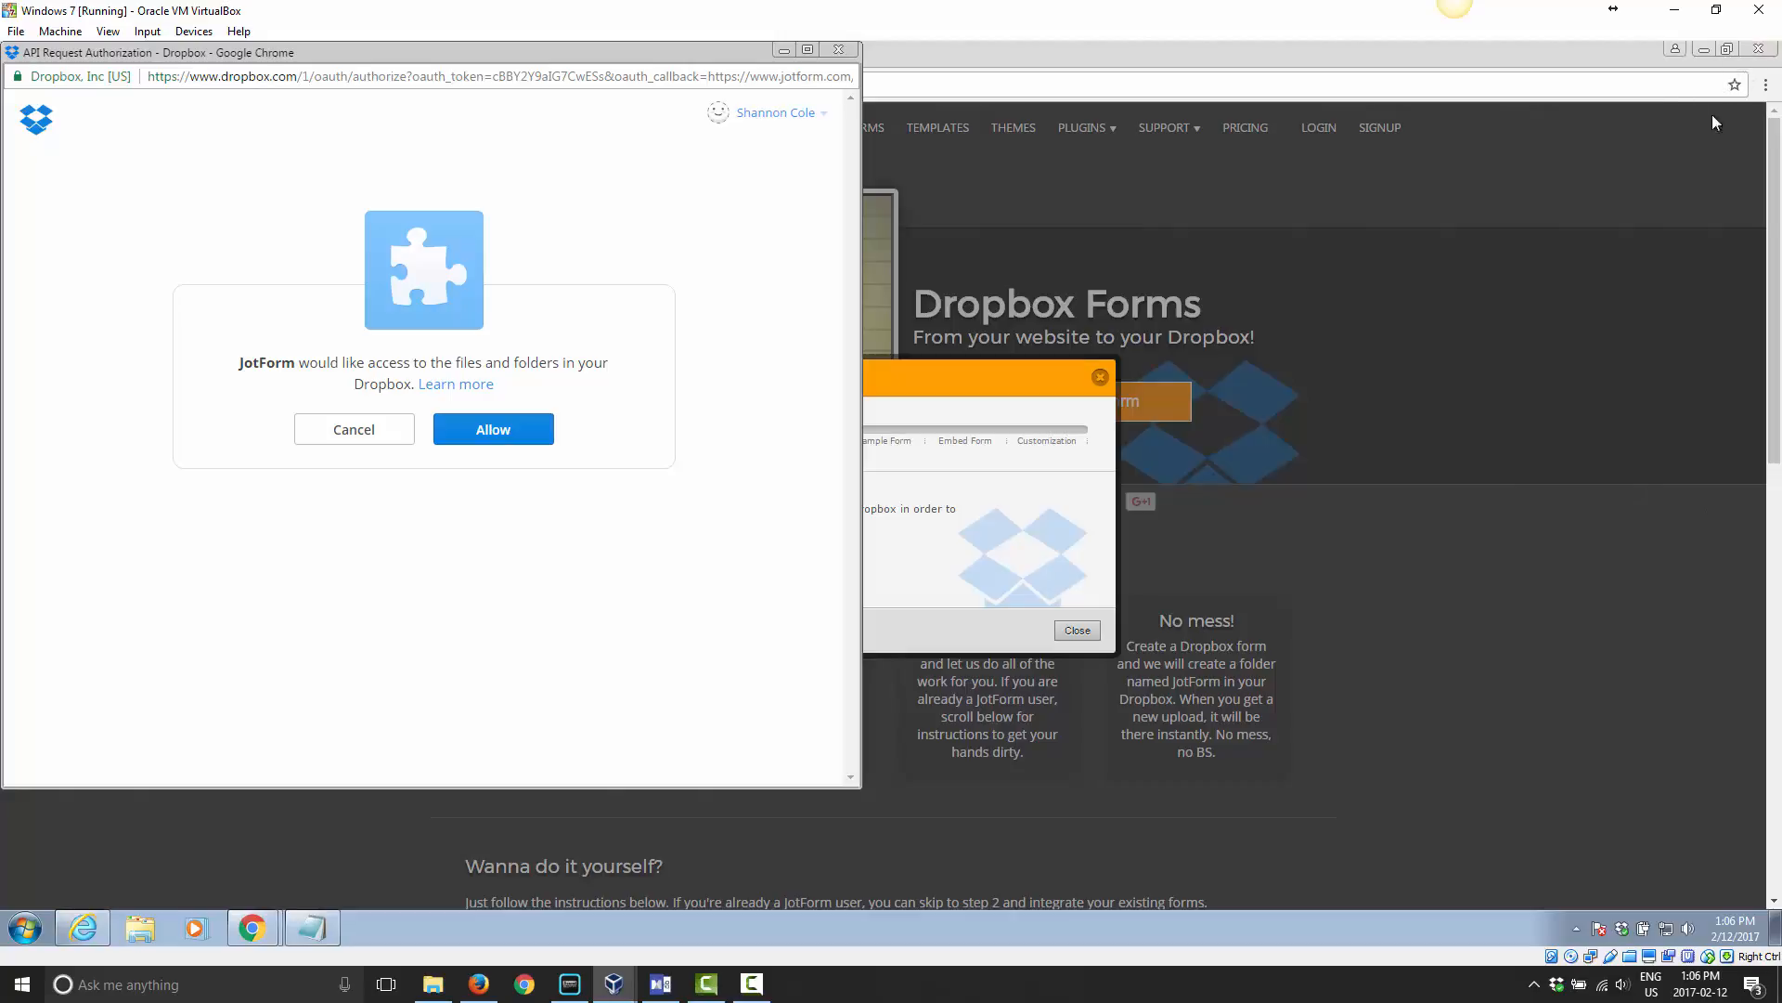
pyautogui.moveTo(1723, 118)
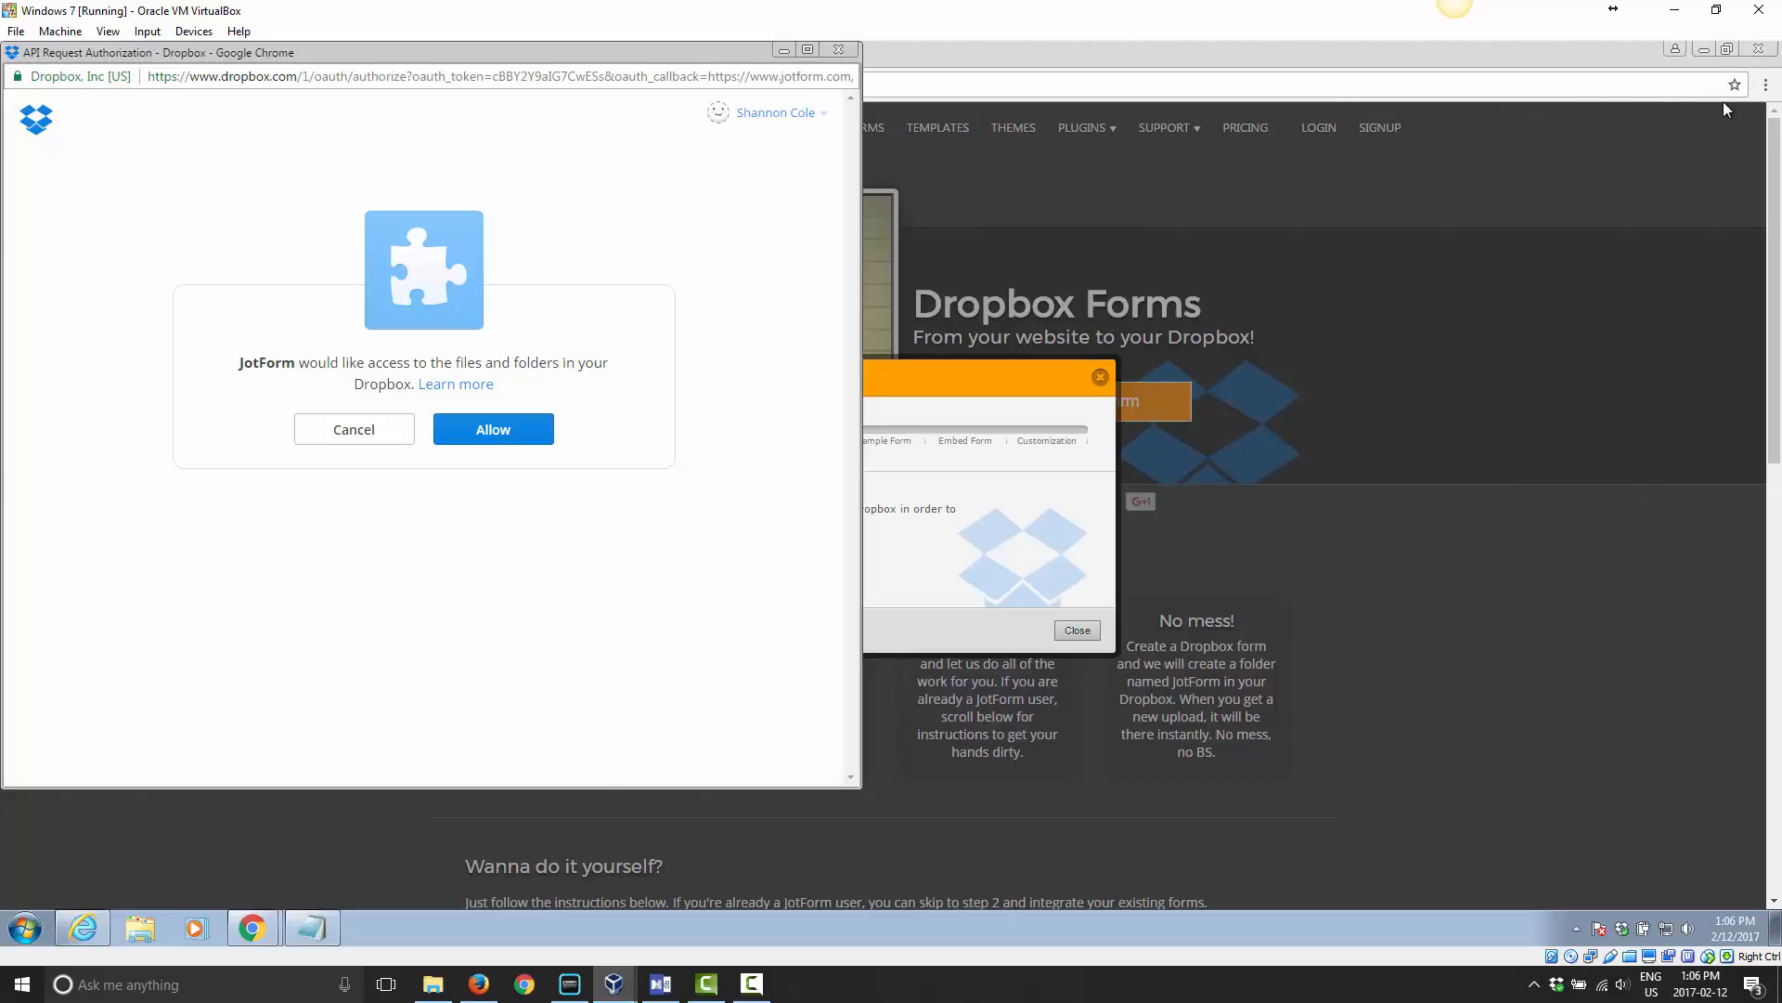
pyautogui.moveTo(1729, 101)
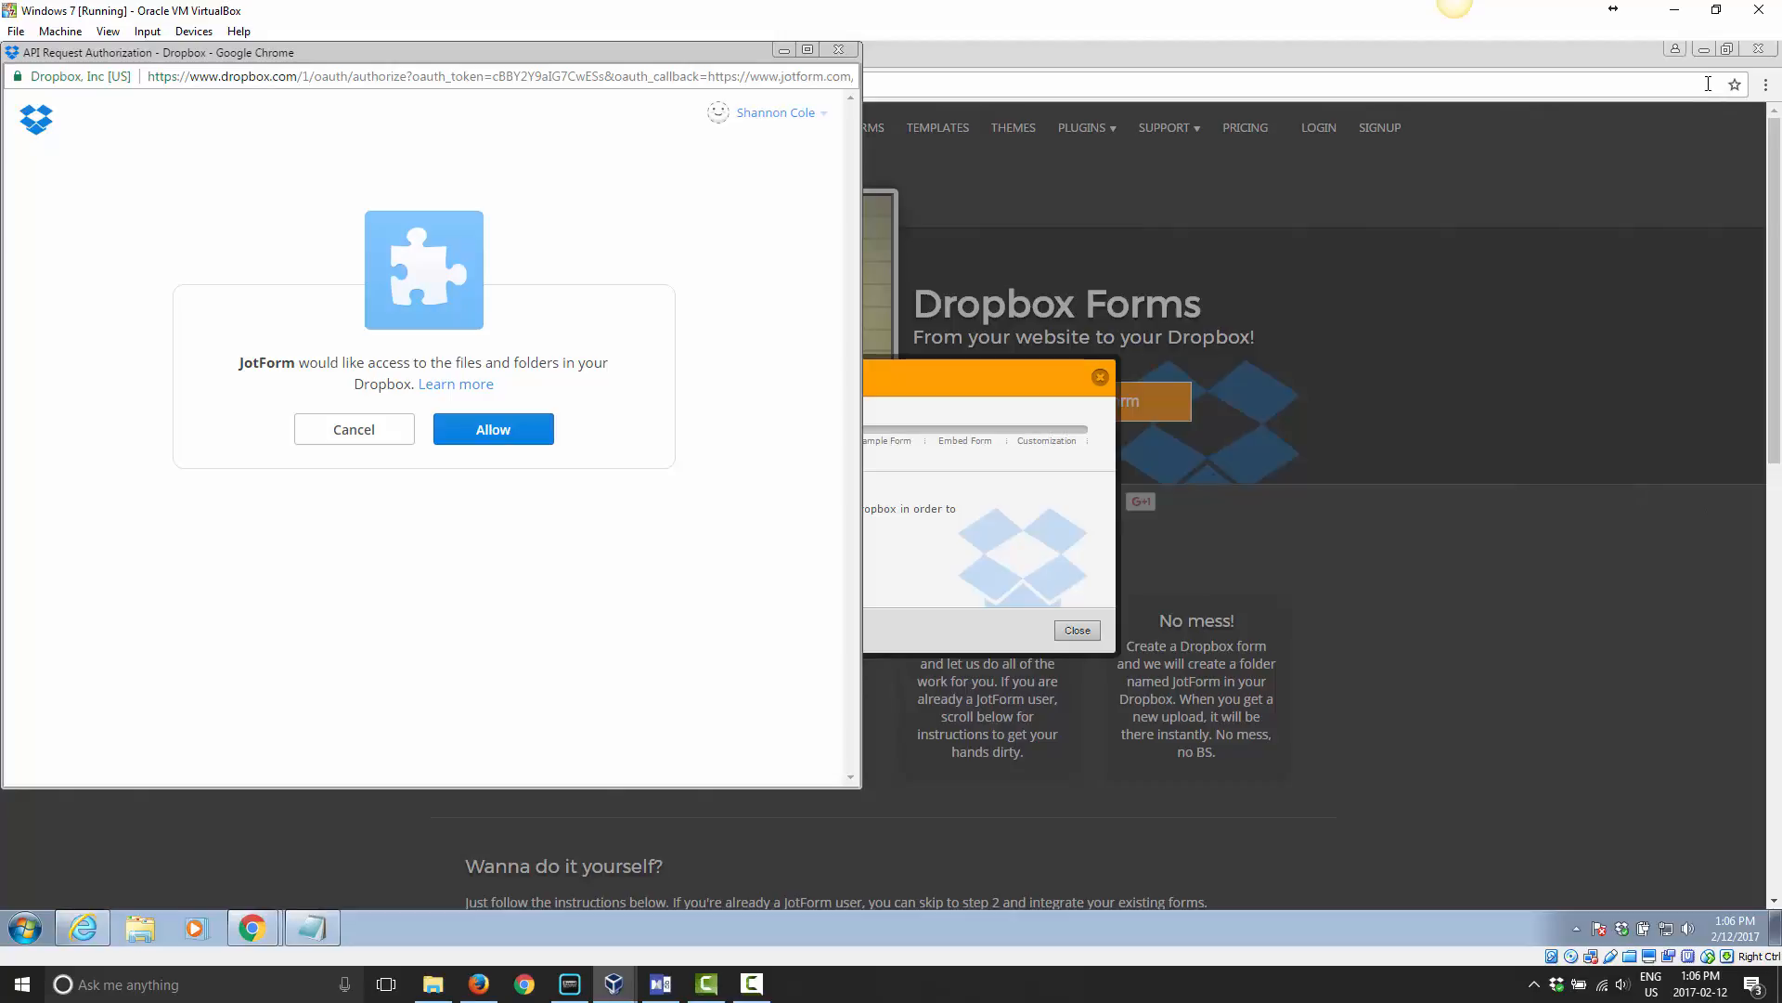
pyautogui.moveTo(941, 240)
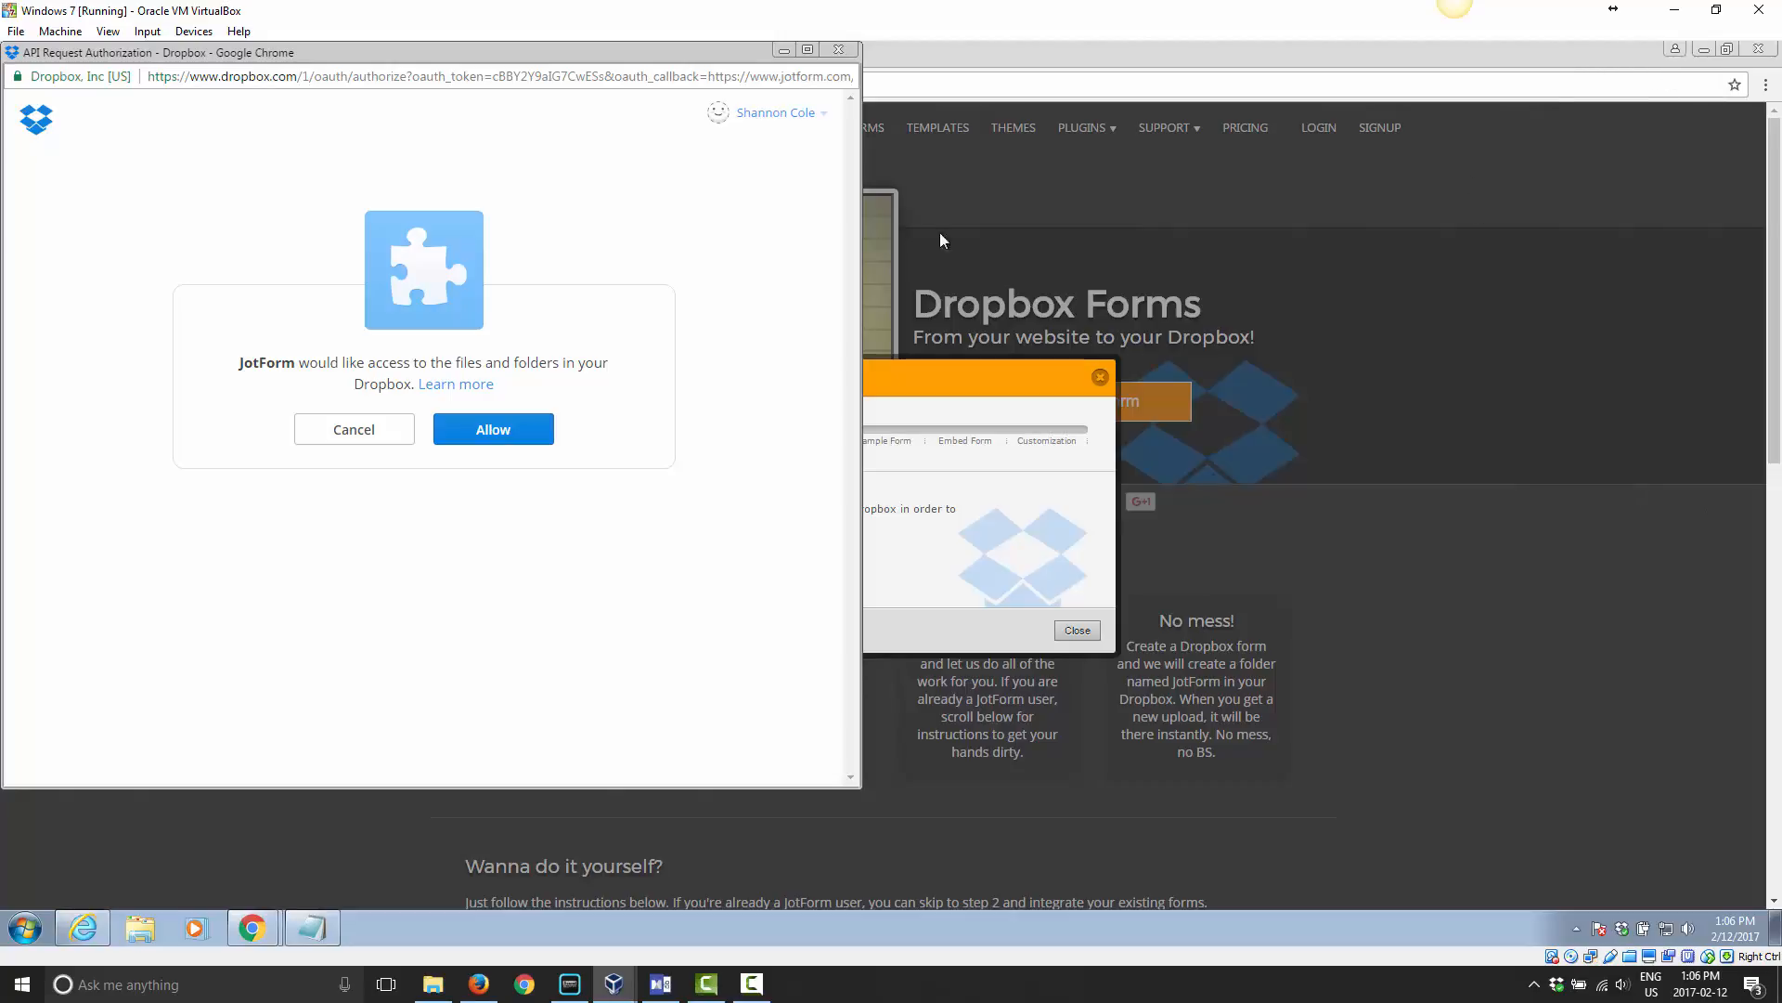
pyautogui.moveTo(1660, 139)
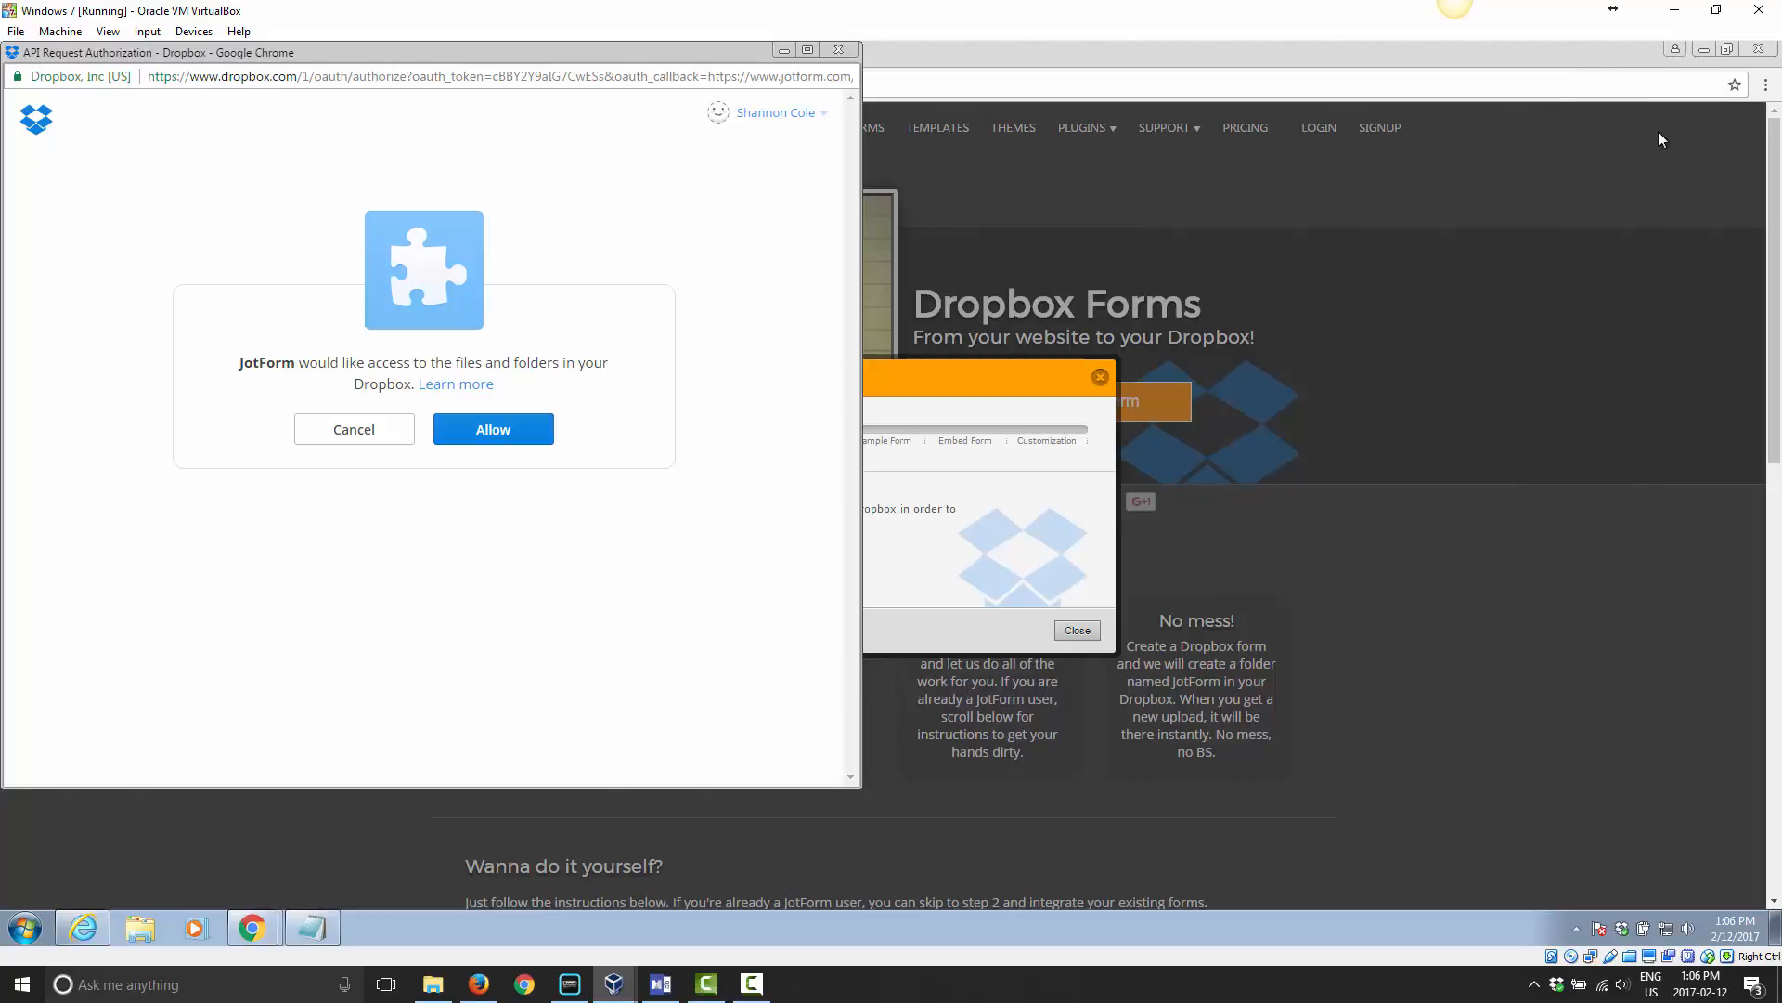
pyautogui.moveTo(1405, 130)
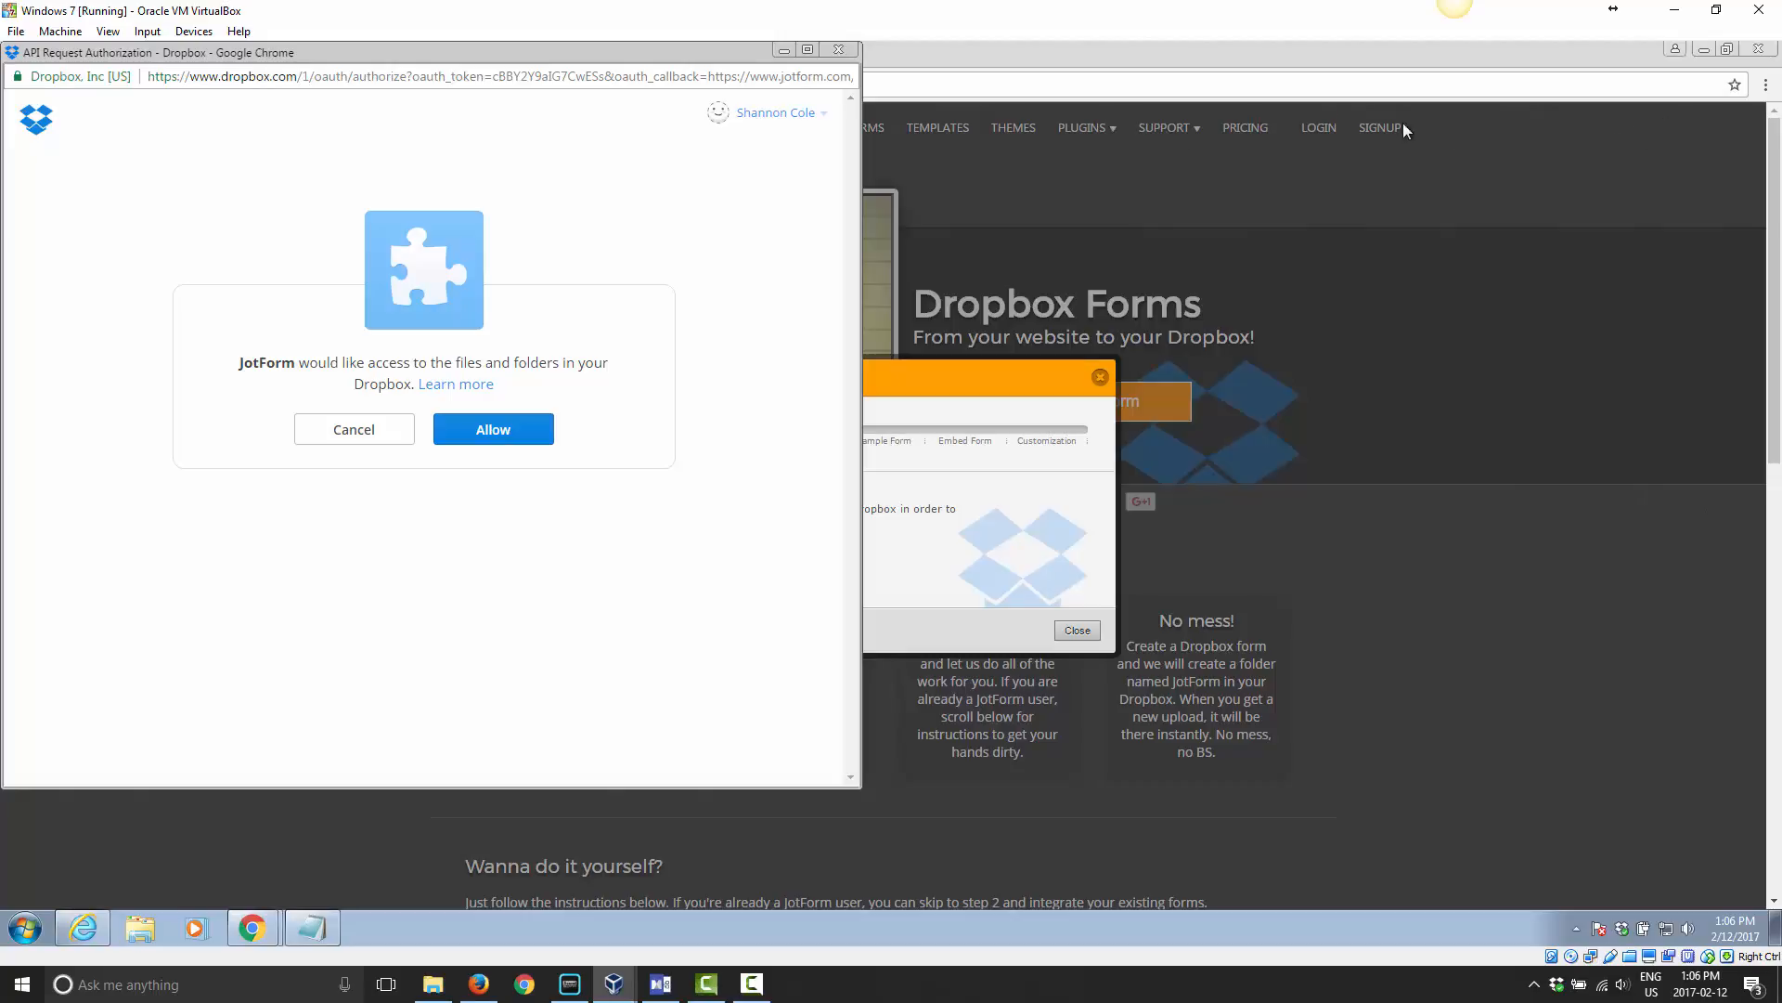
pyautogui.moveTo(1280, 156)
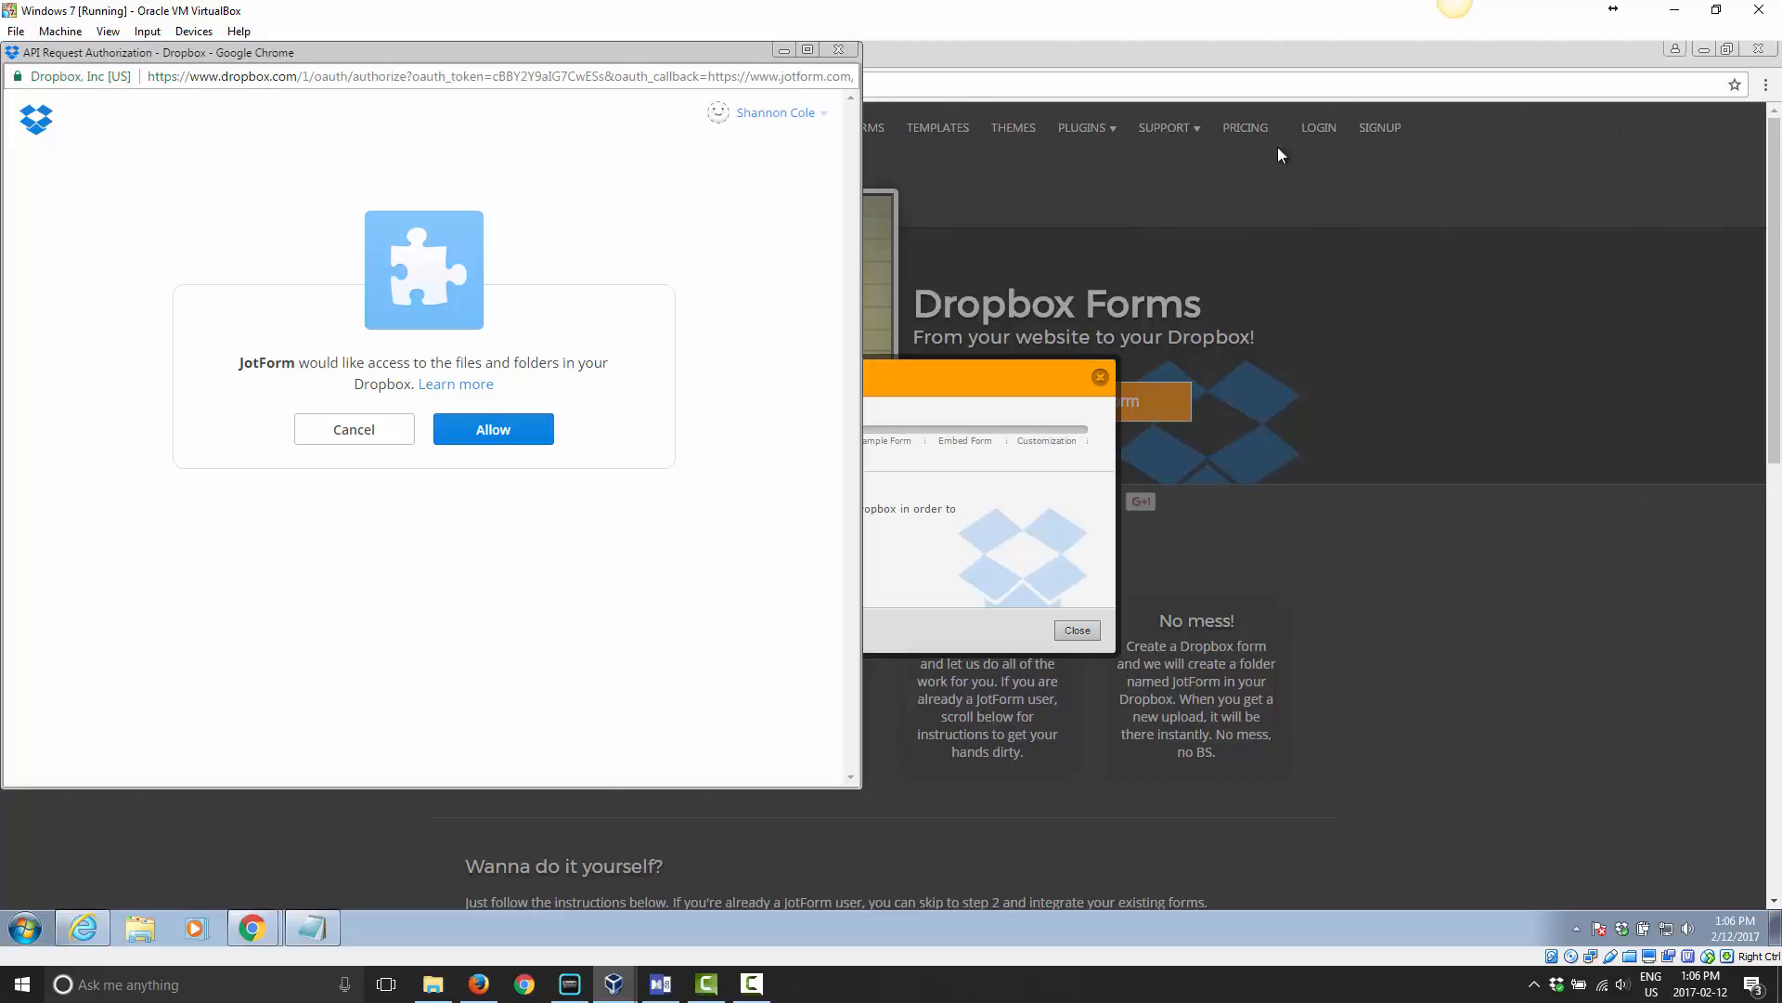
pyautogui.moveTo(958, 267)
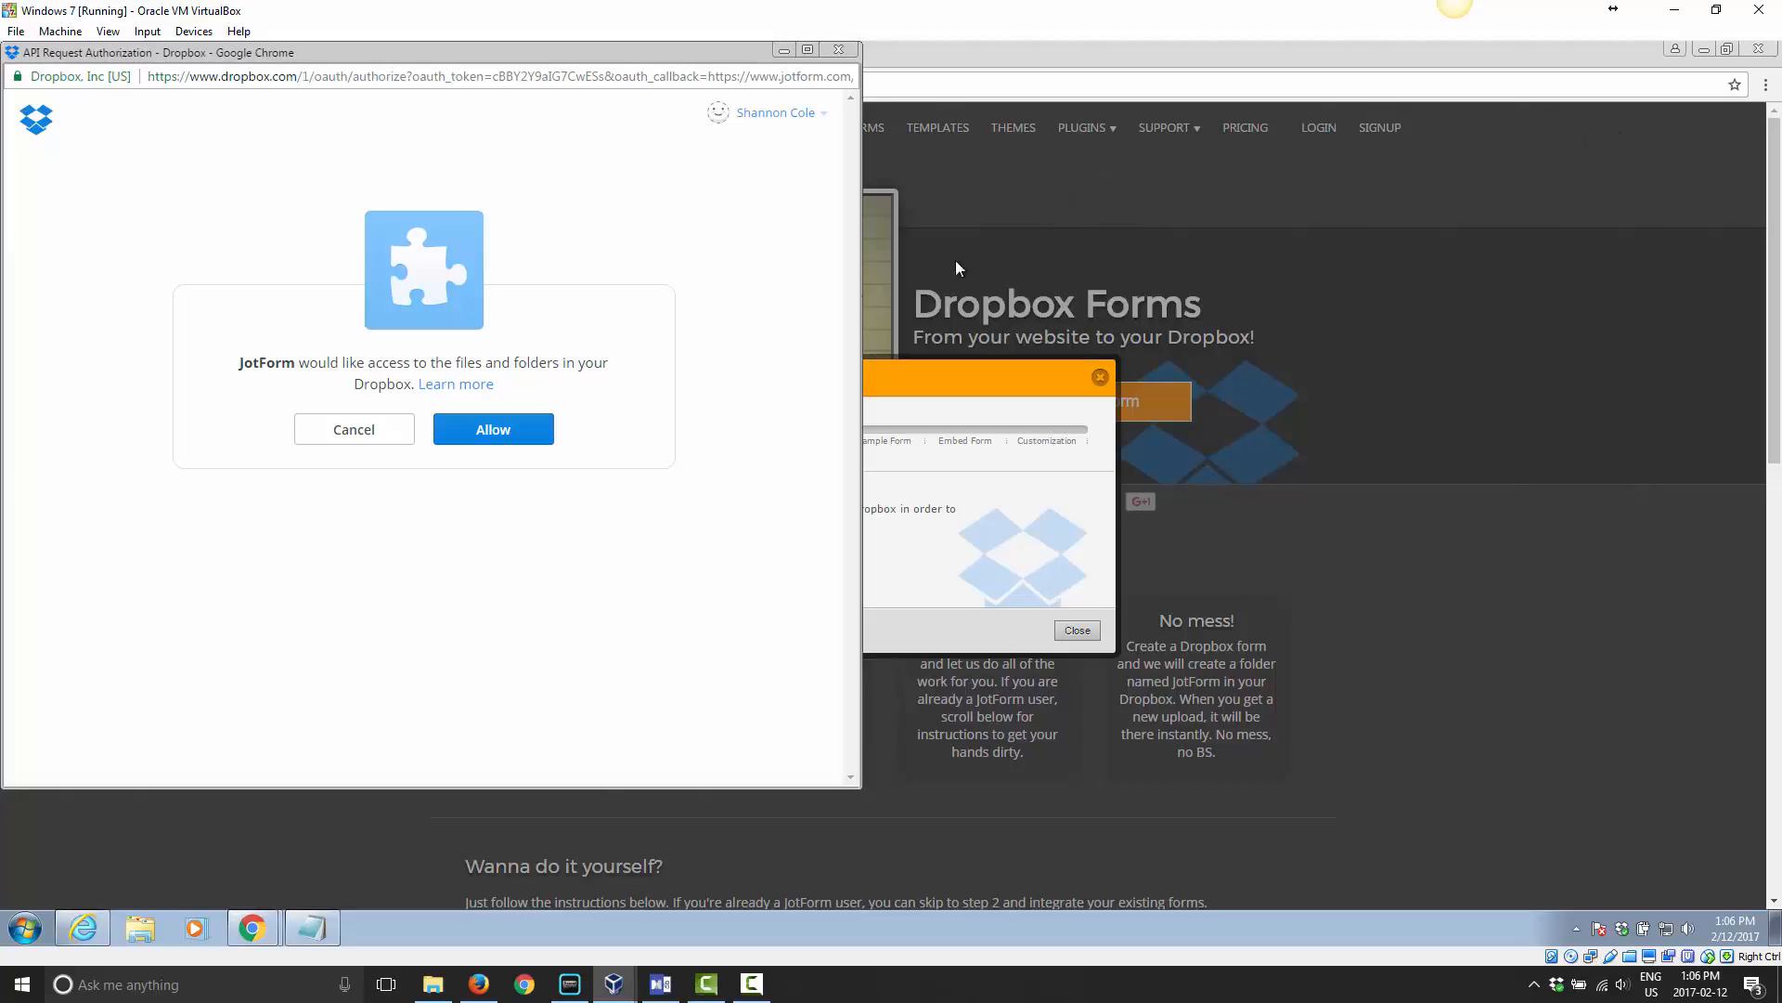
pyautogui.moveTo(763, 388)
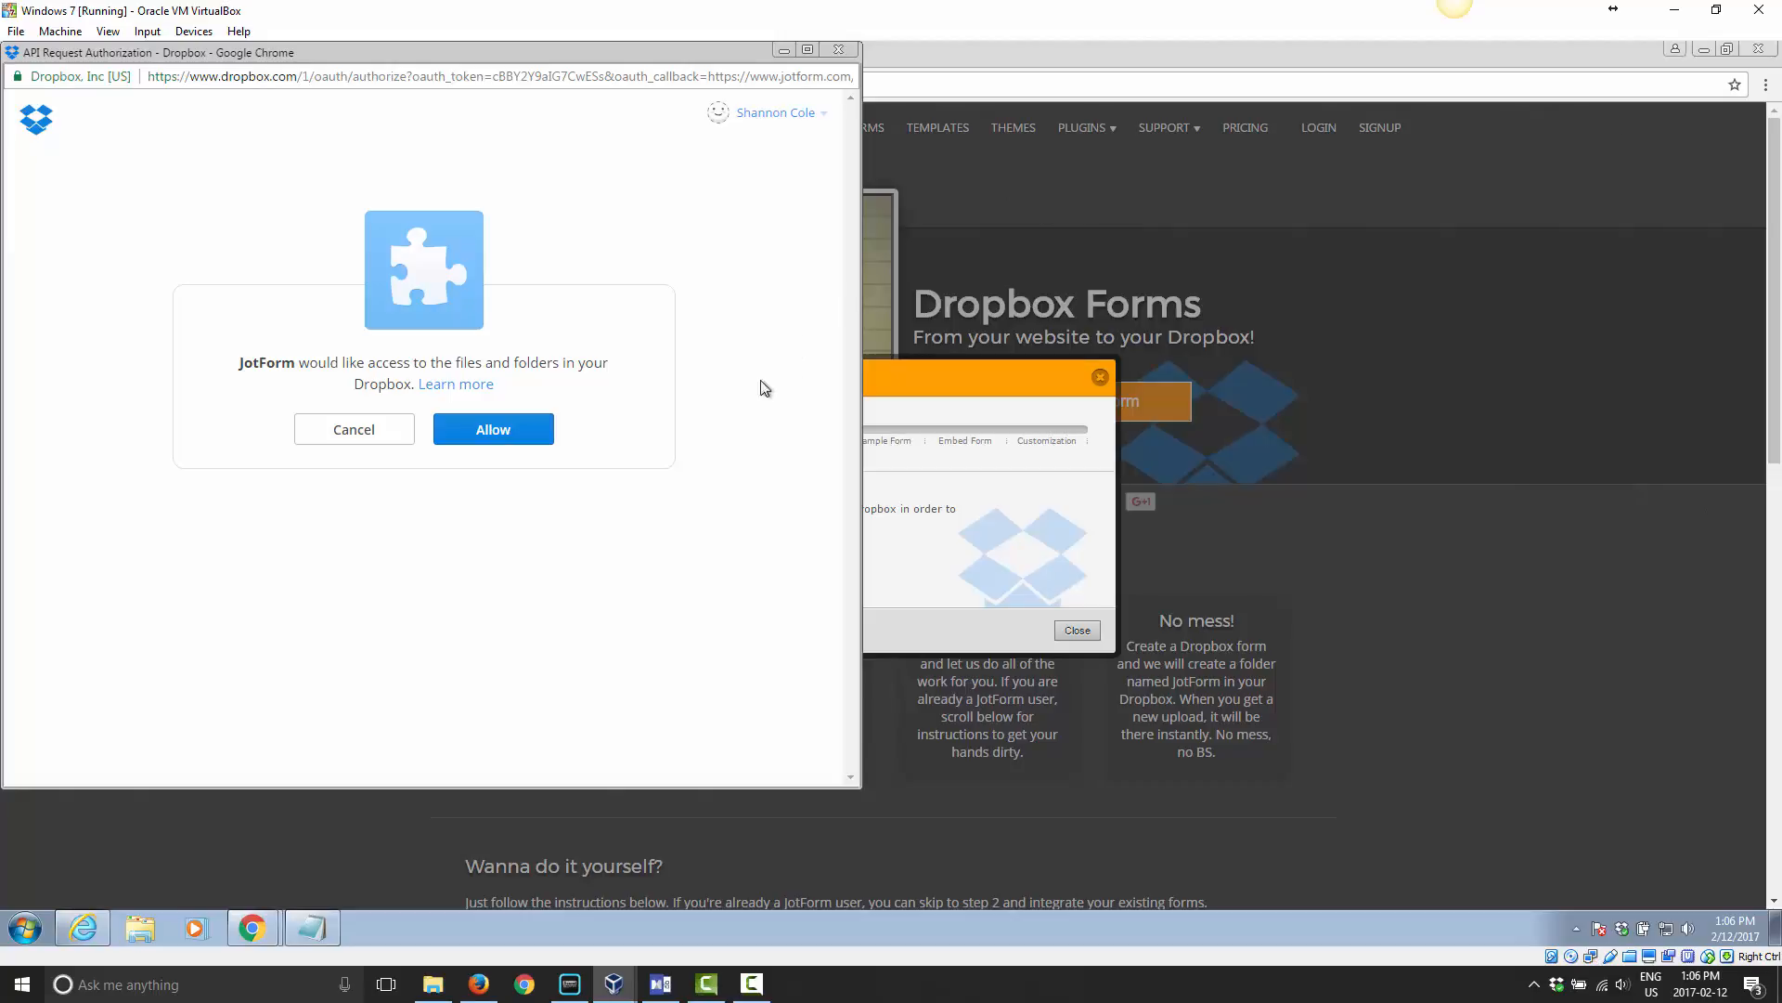
pyautogui.moveTo(776, 119)
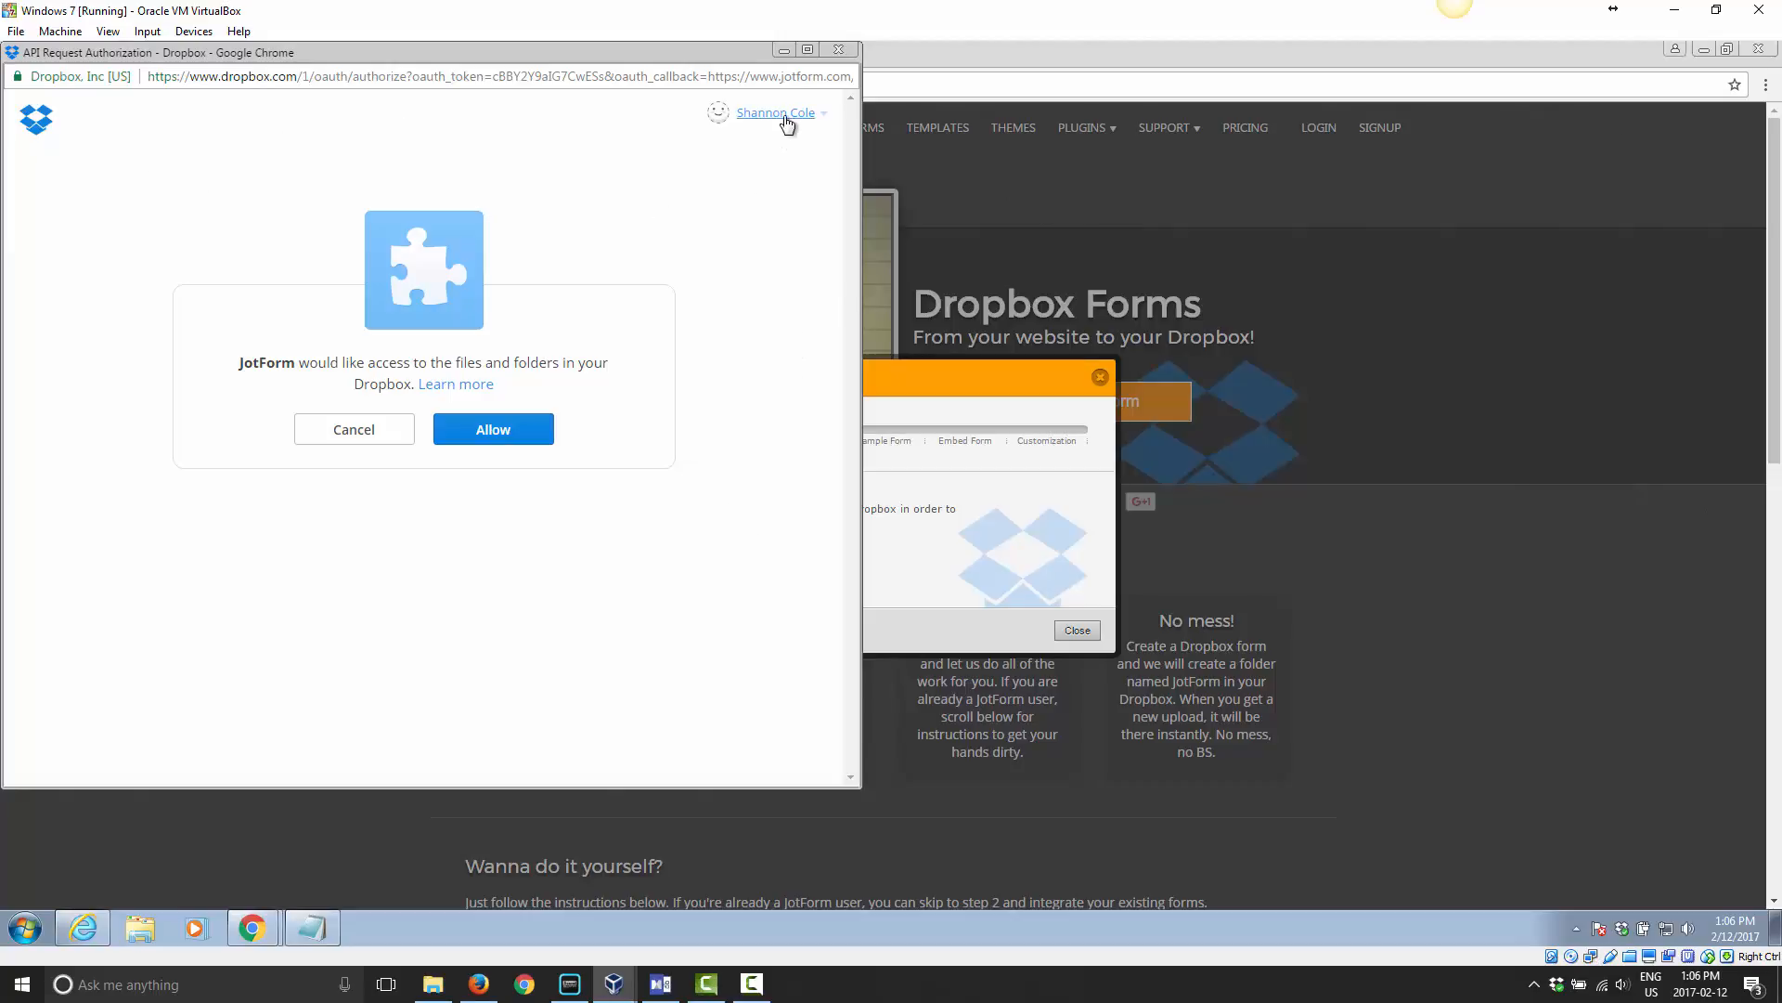
pyautogui.moveTo(195, 401)
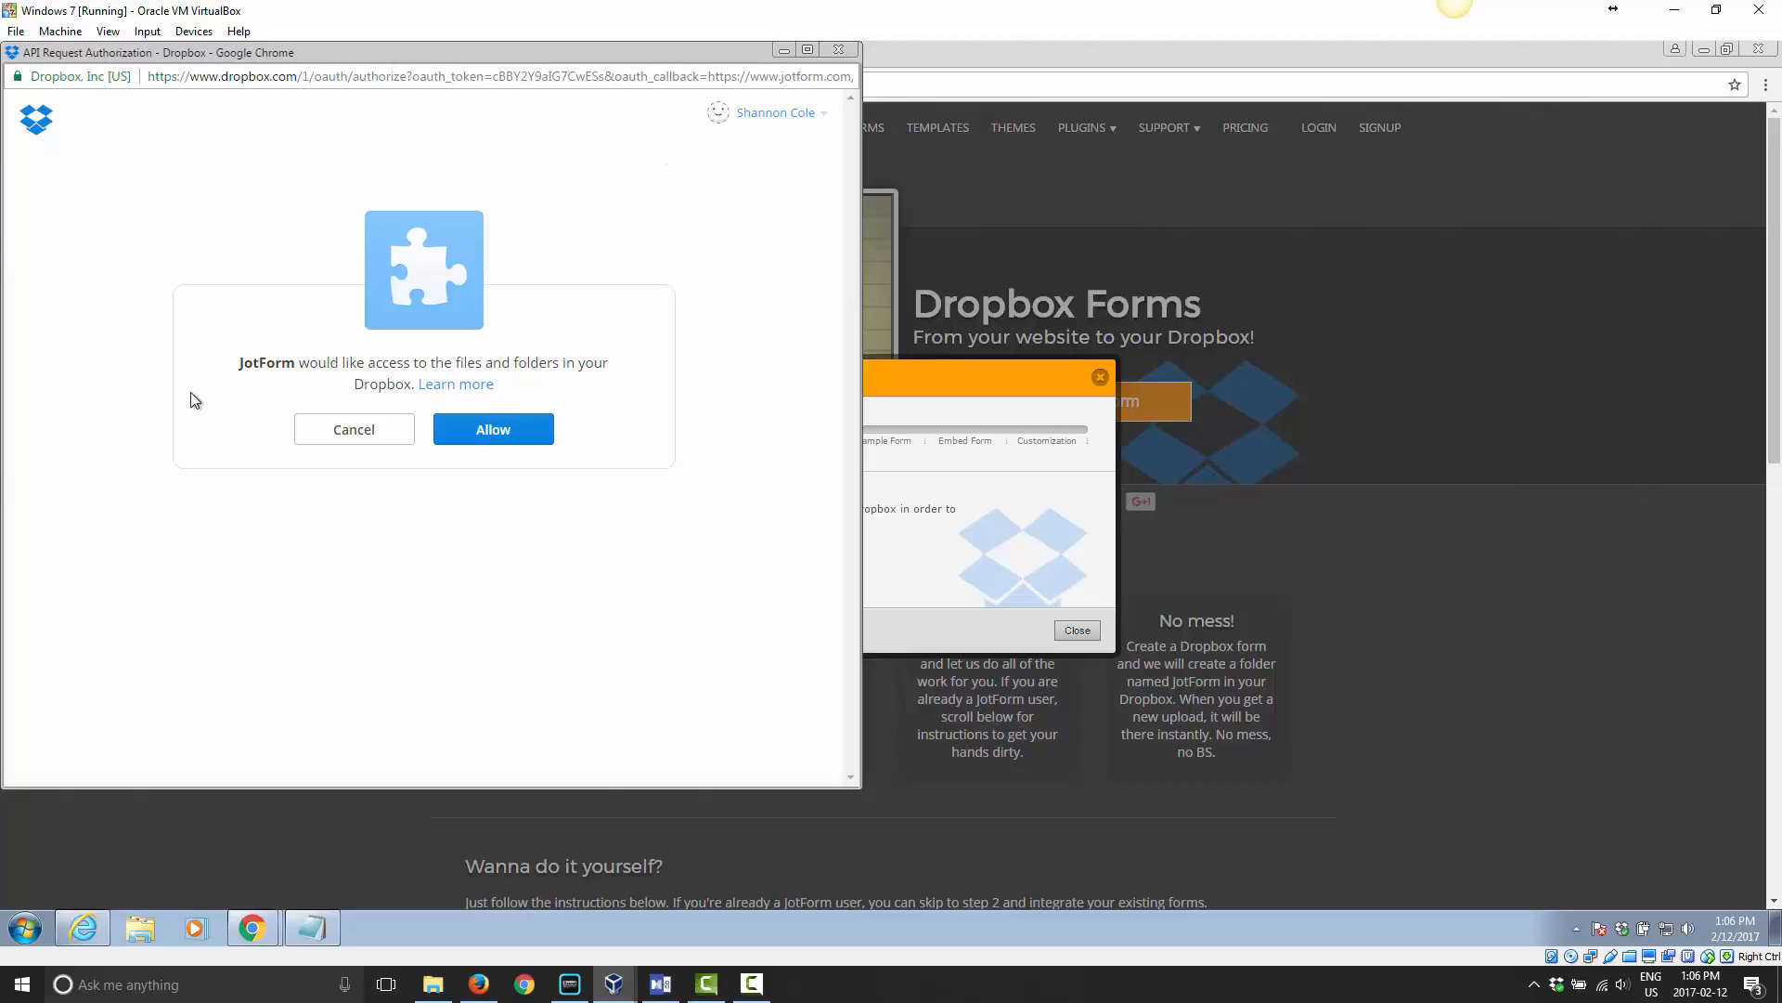
pyautogui.moveTo(255, 384)
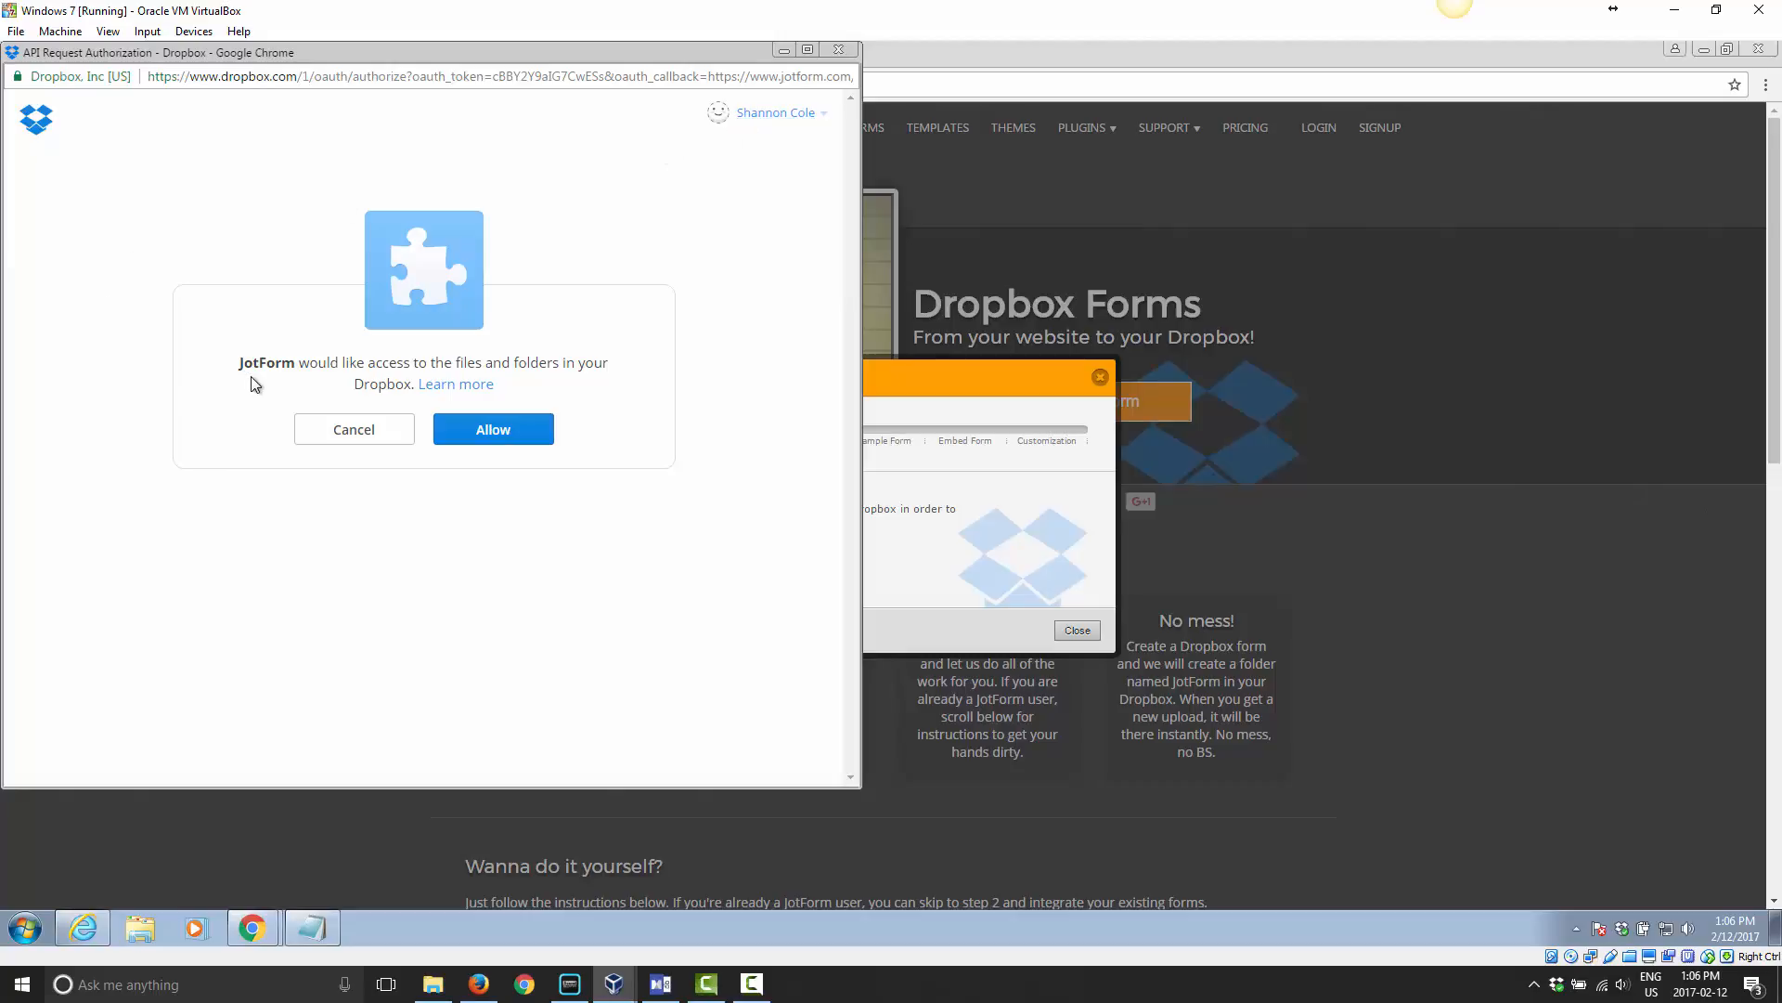
pyautogui.moveTo(372, 368)
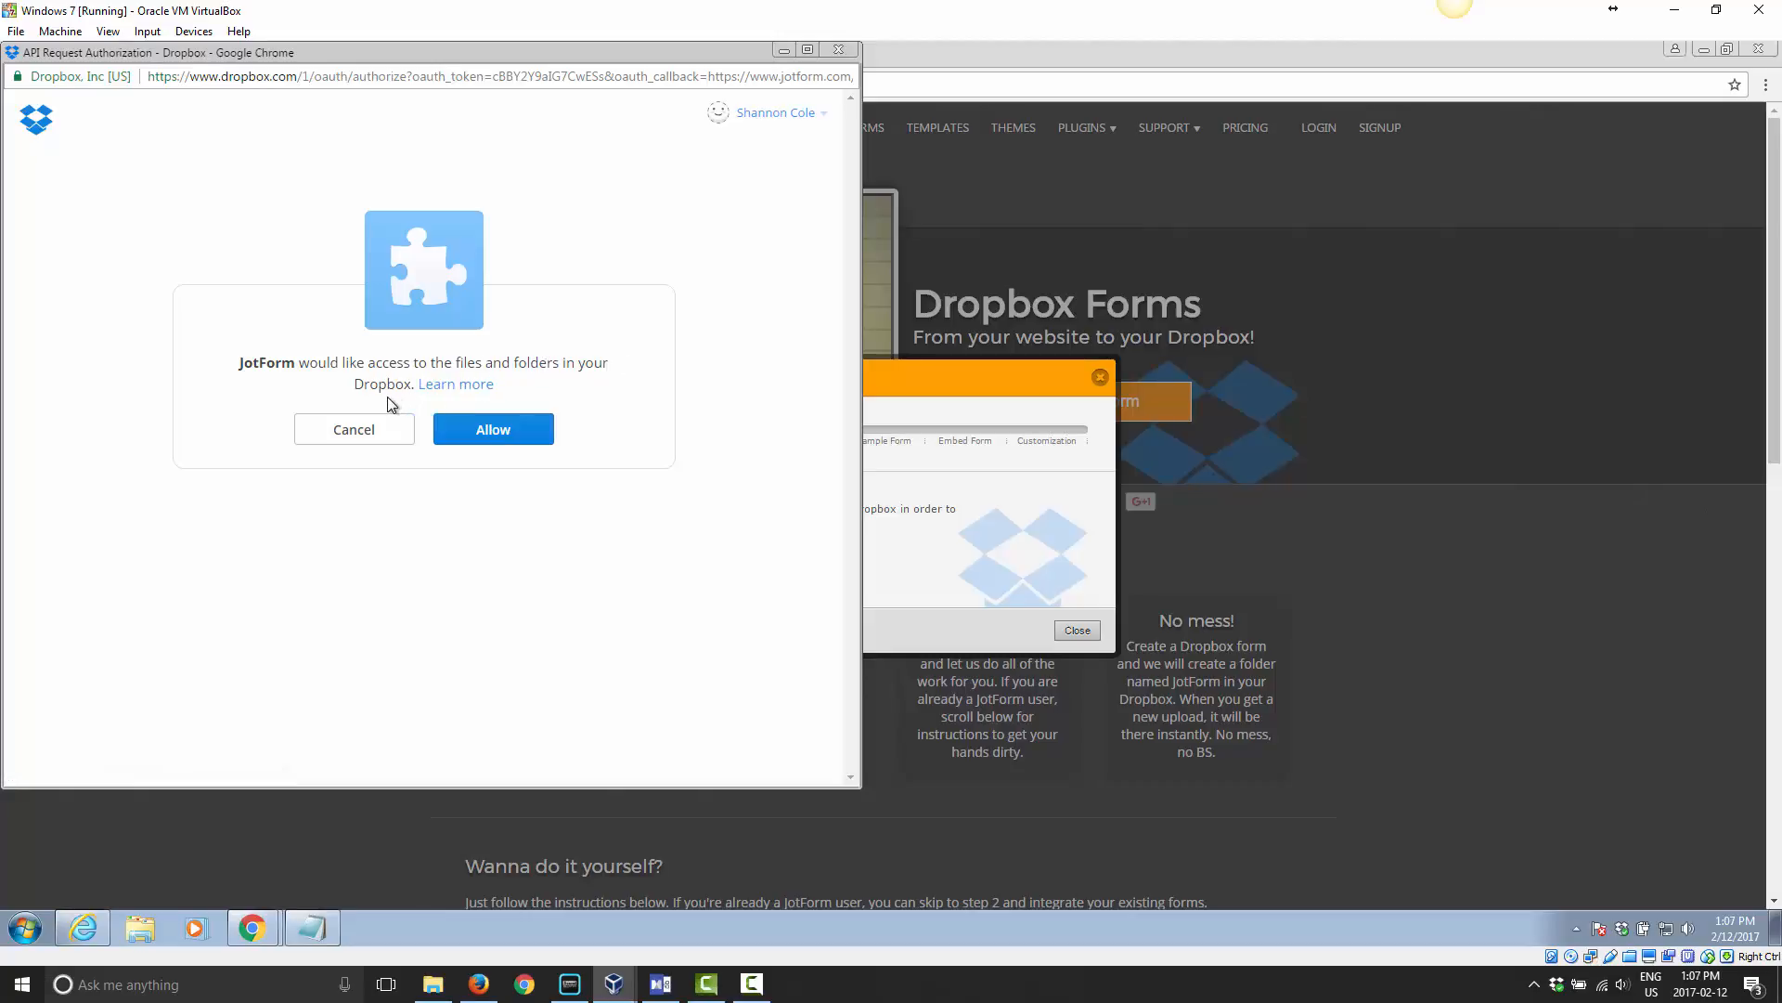
pyautogui.click(457, 383)
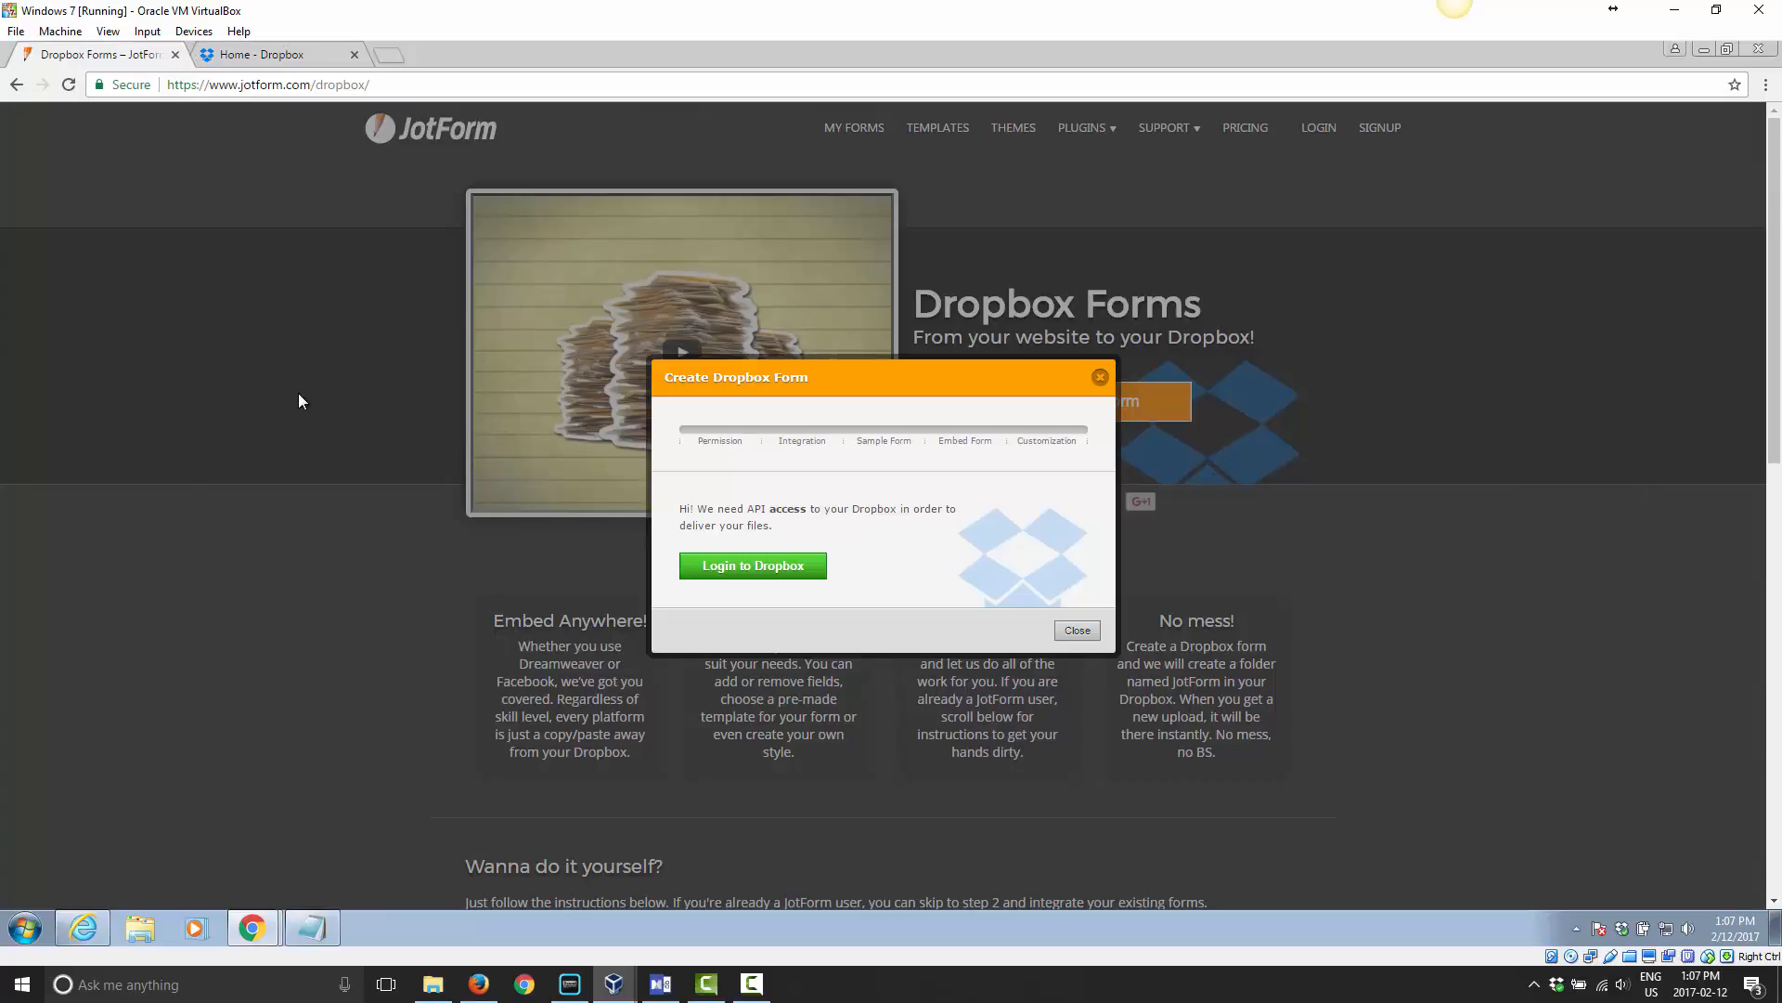
pyautogui.moveTo(337, 899)
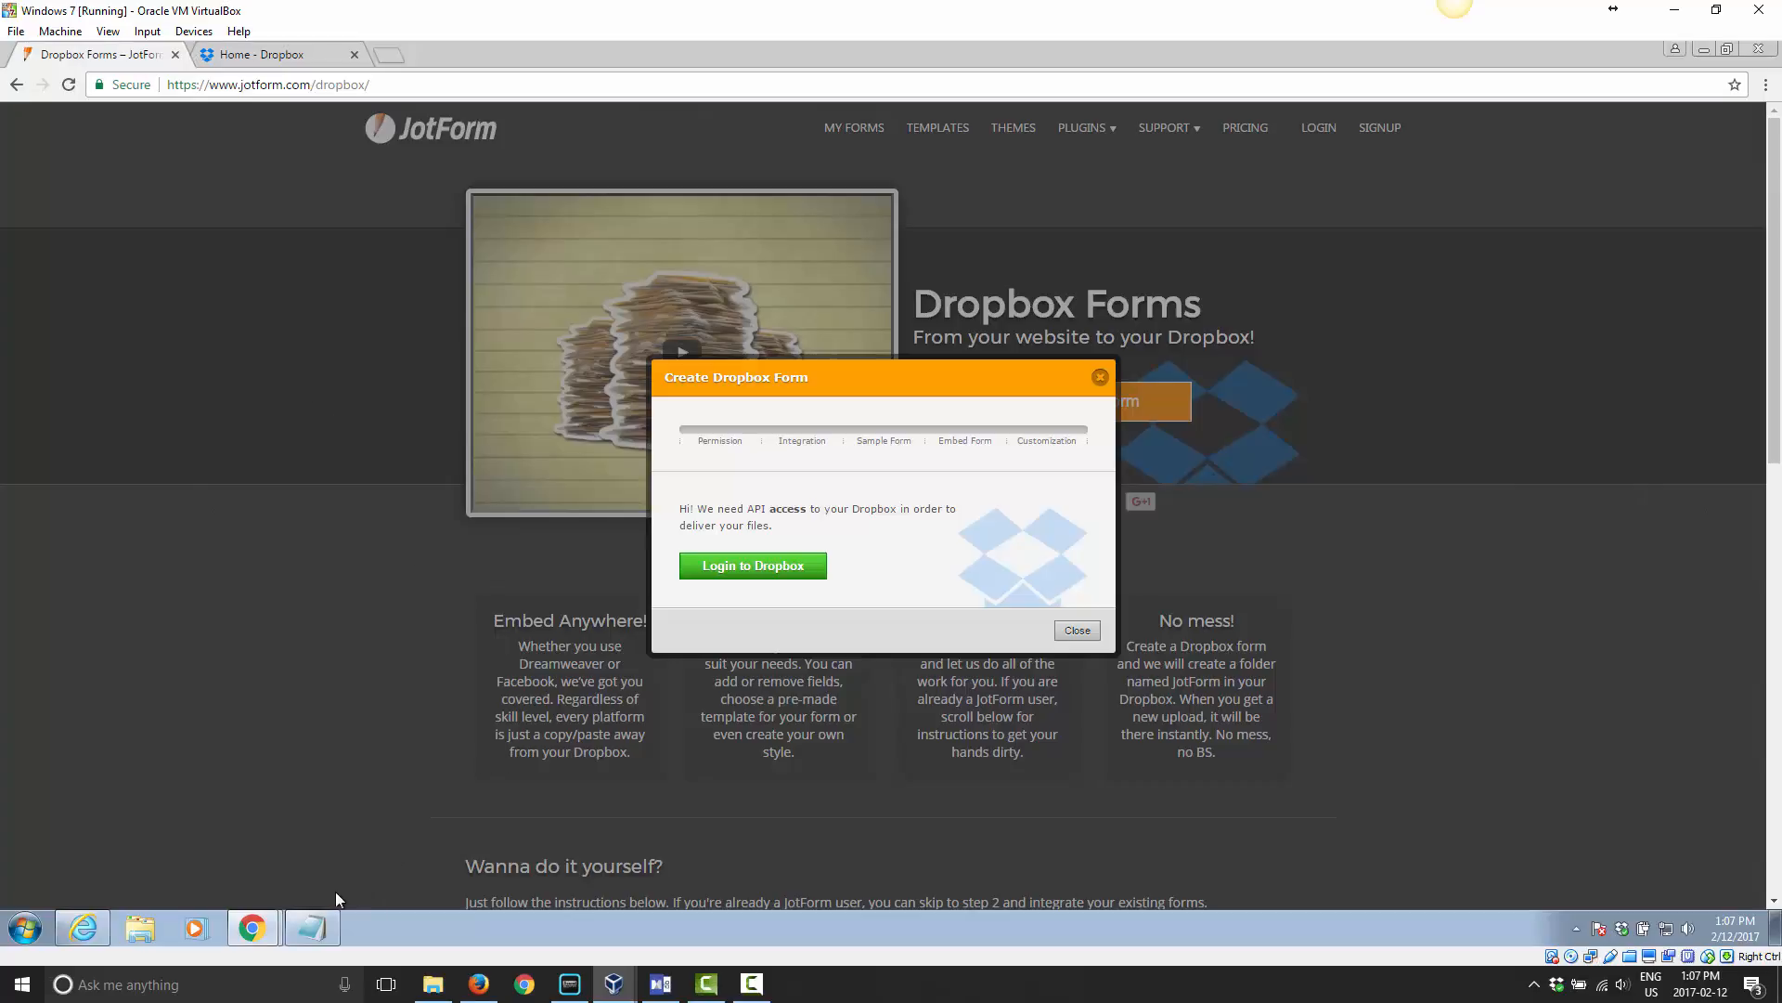
pyautogui.moveTo(252, 926)
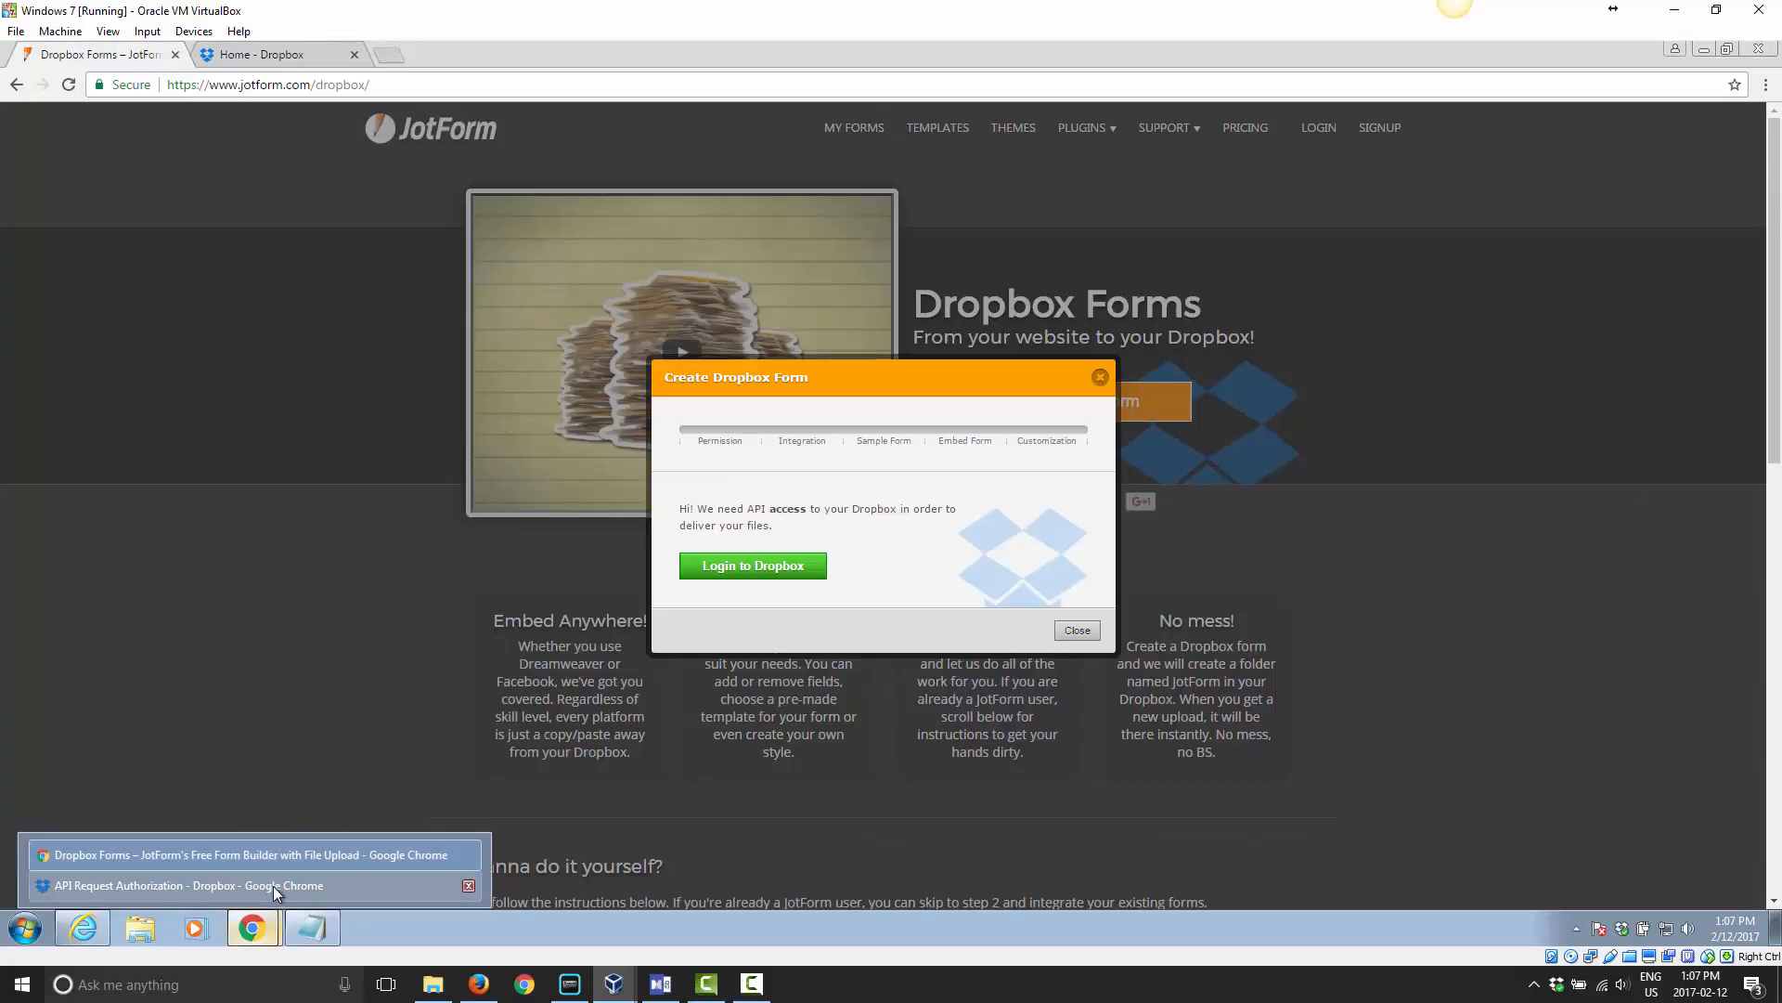
pyautogui.click(184, 886)
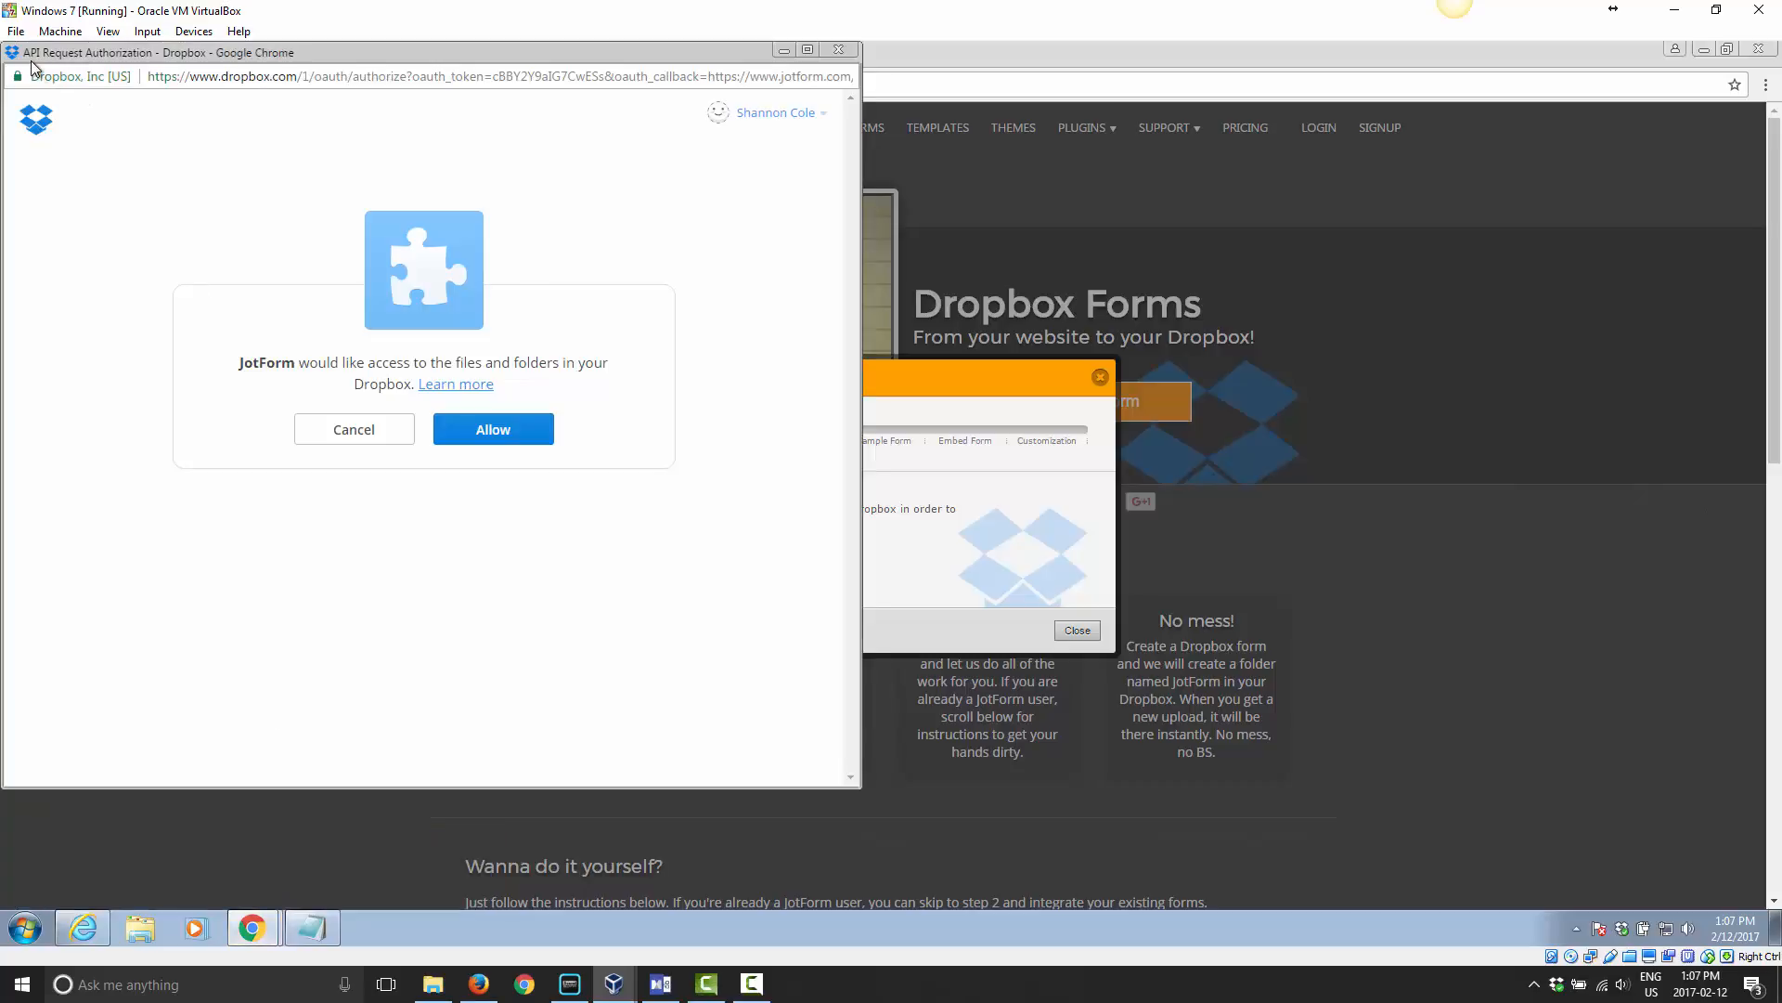
pyautogui.moveTo(407, 189)
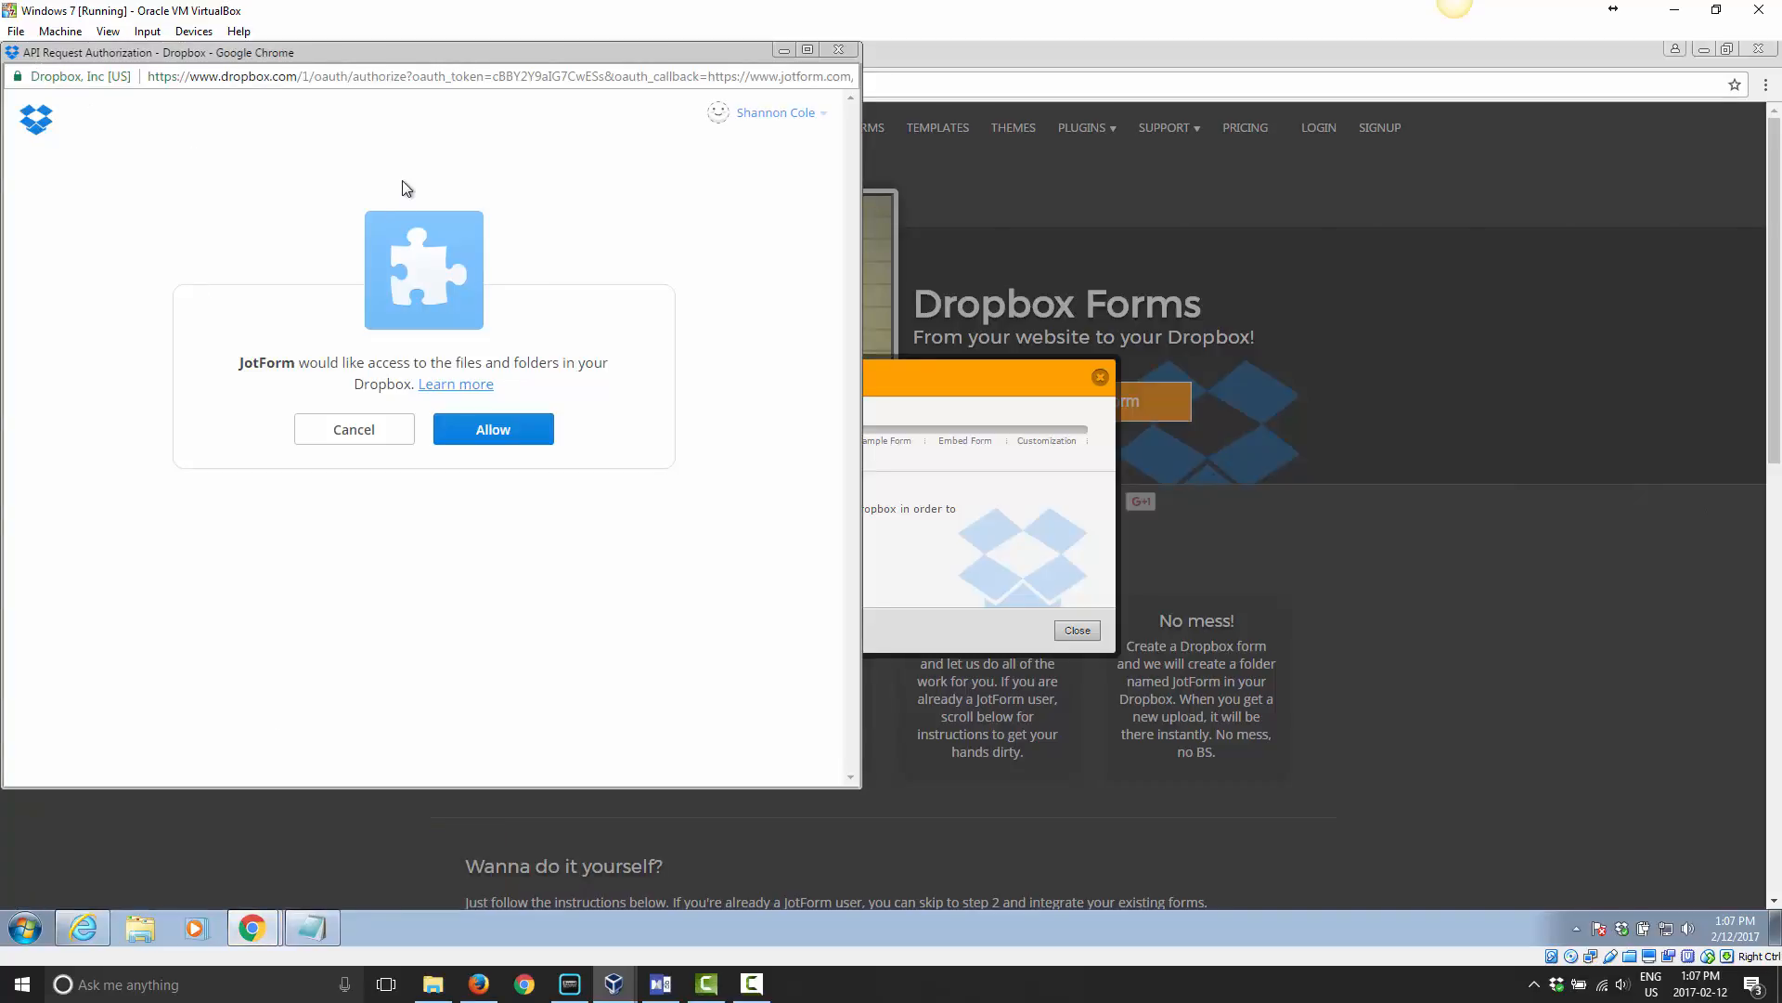
pyautogui.moveTo(386, 187)
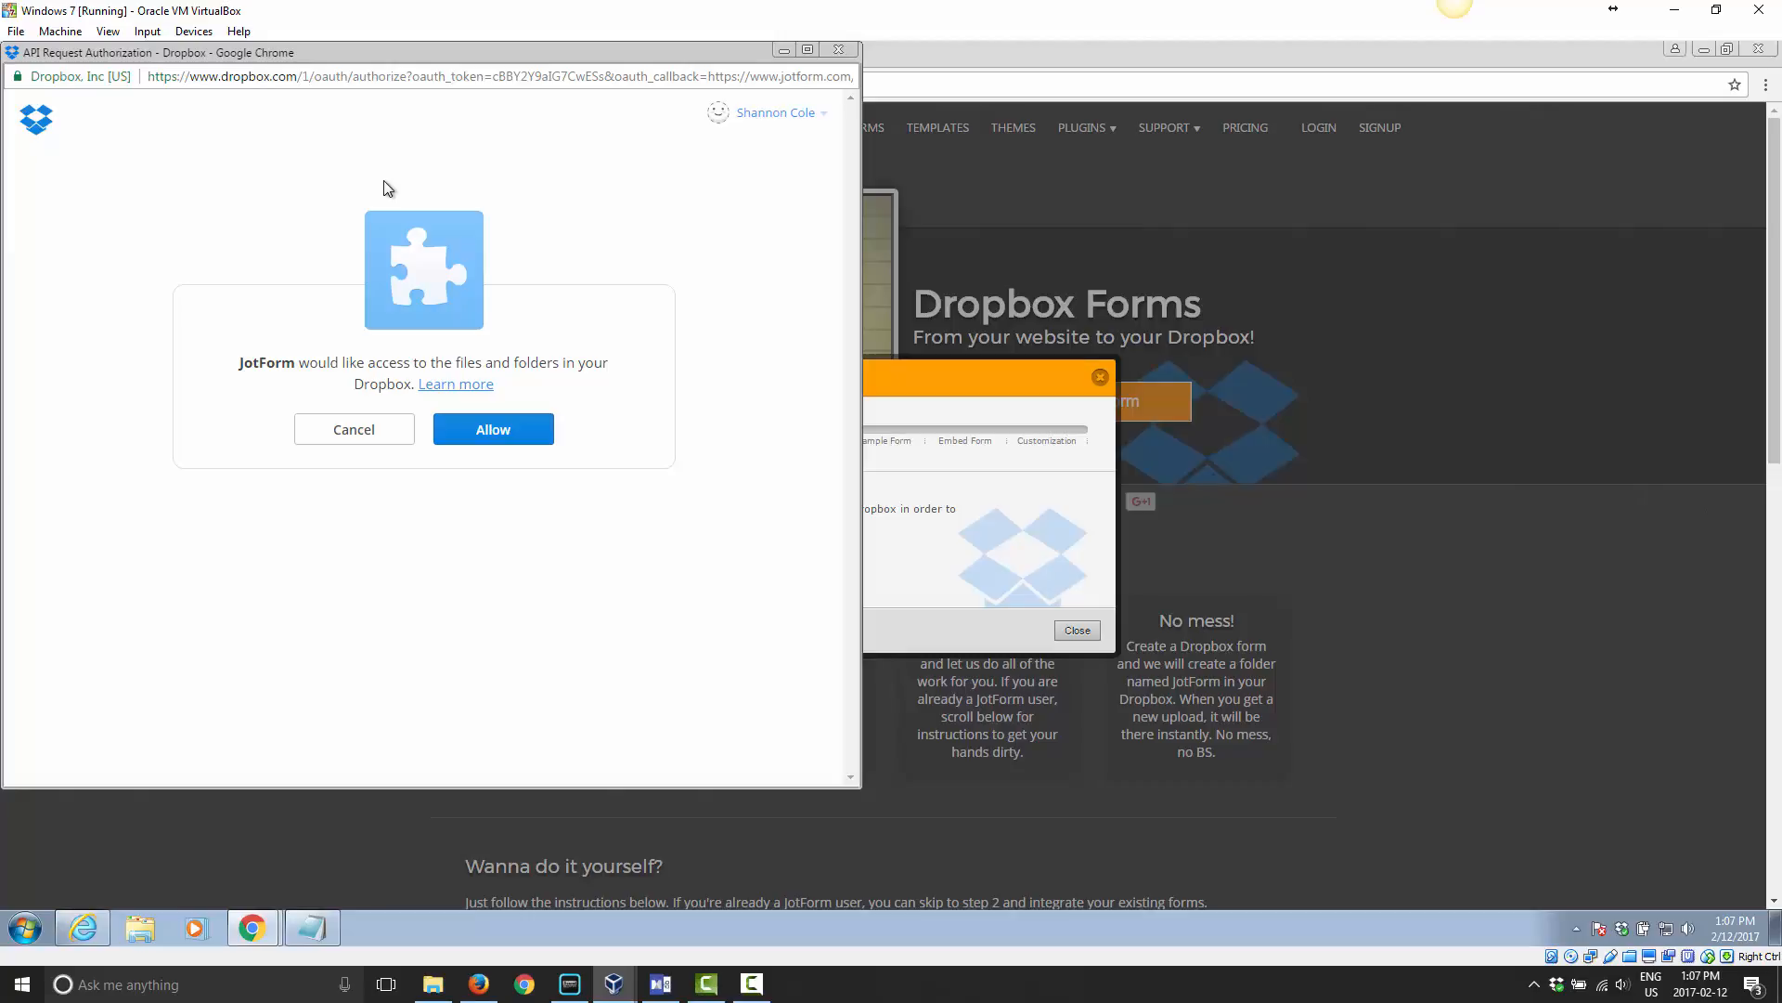
pyautogui.moveTo(295, 386)
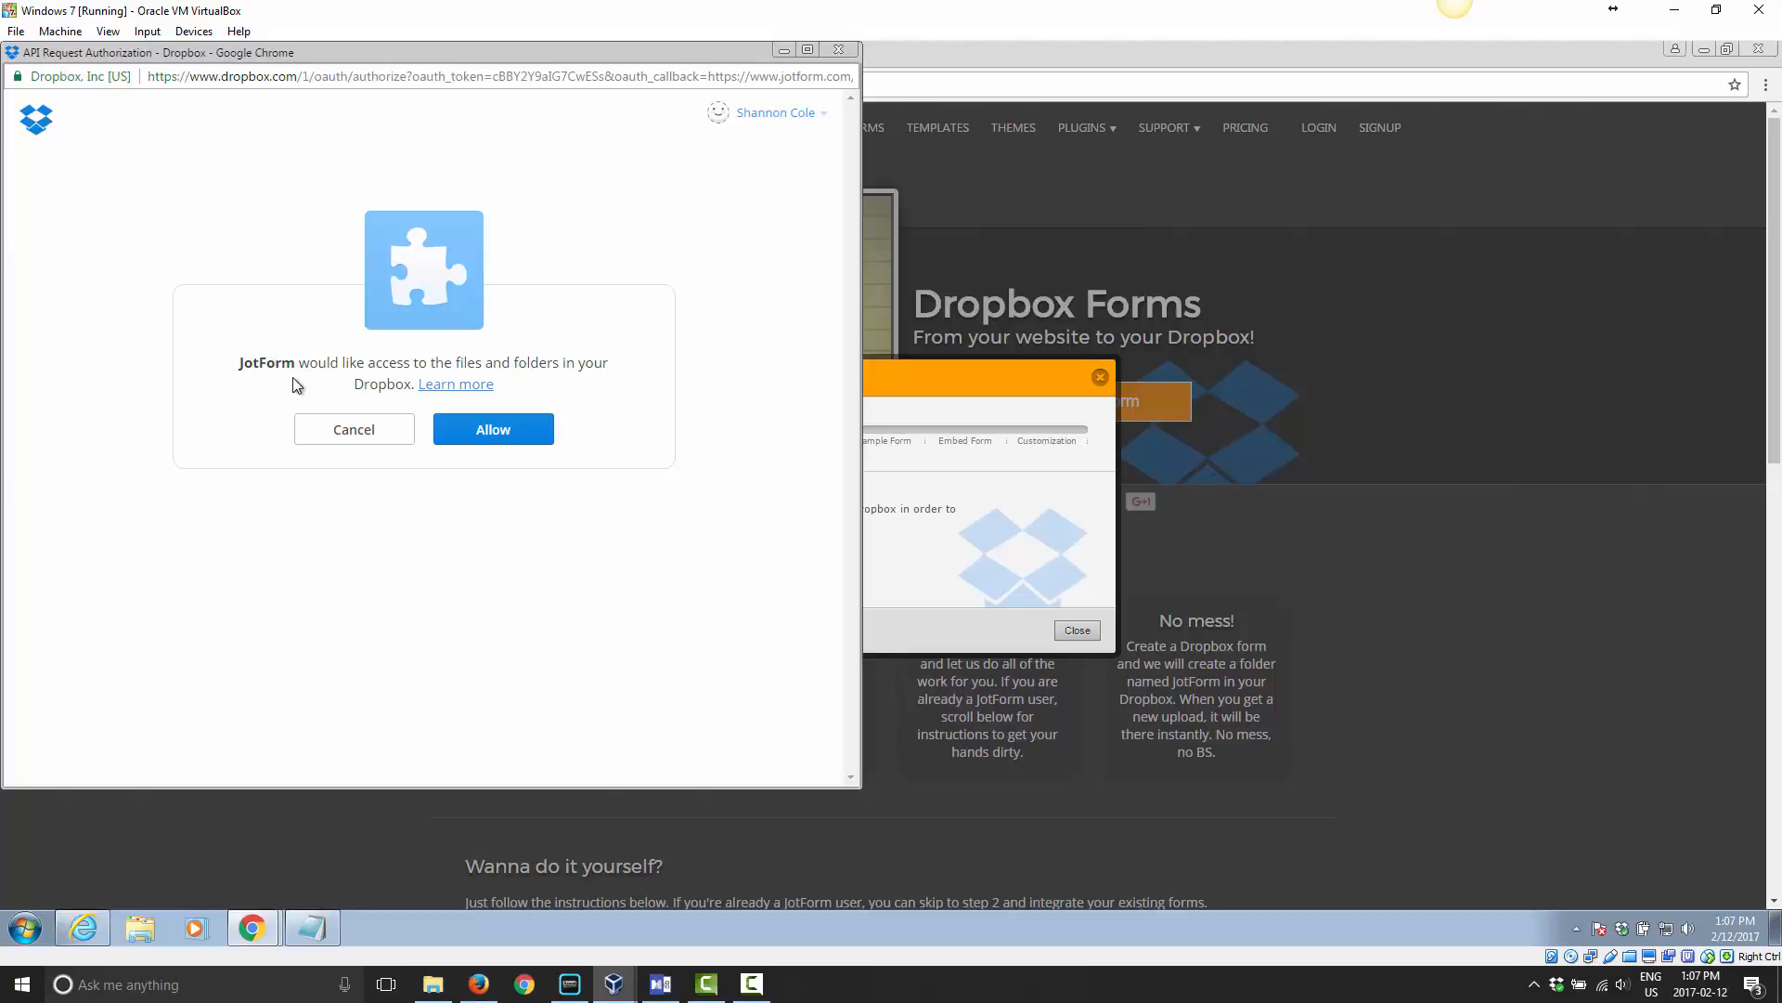
pyautogui.moveTo(390, 407)
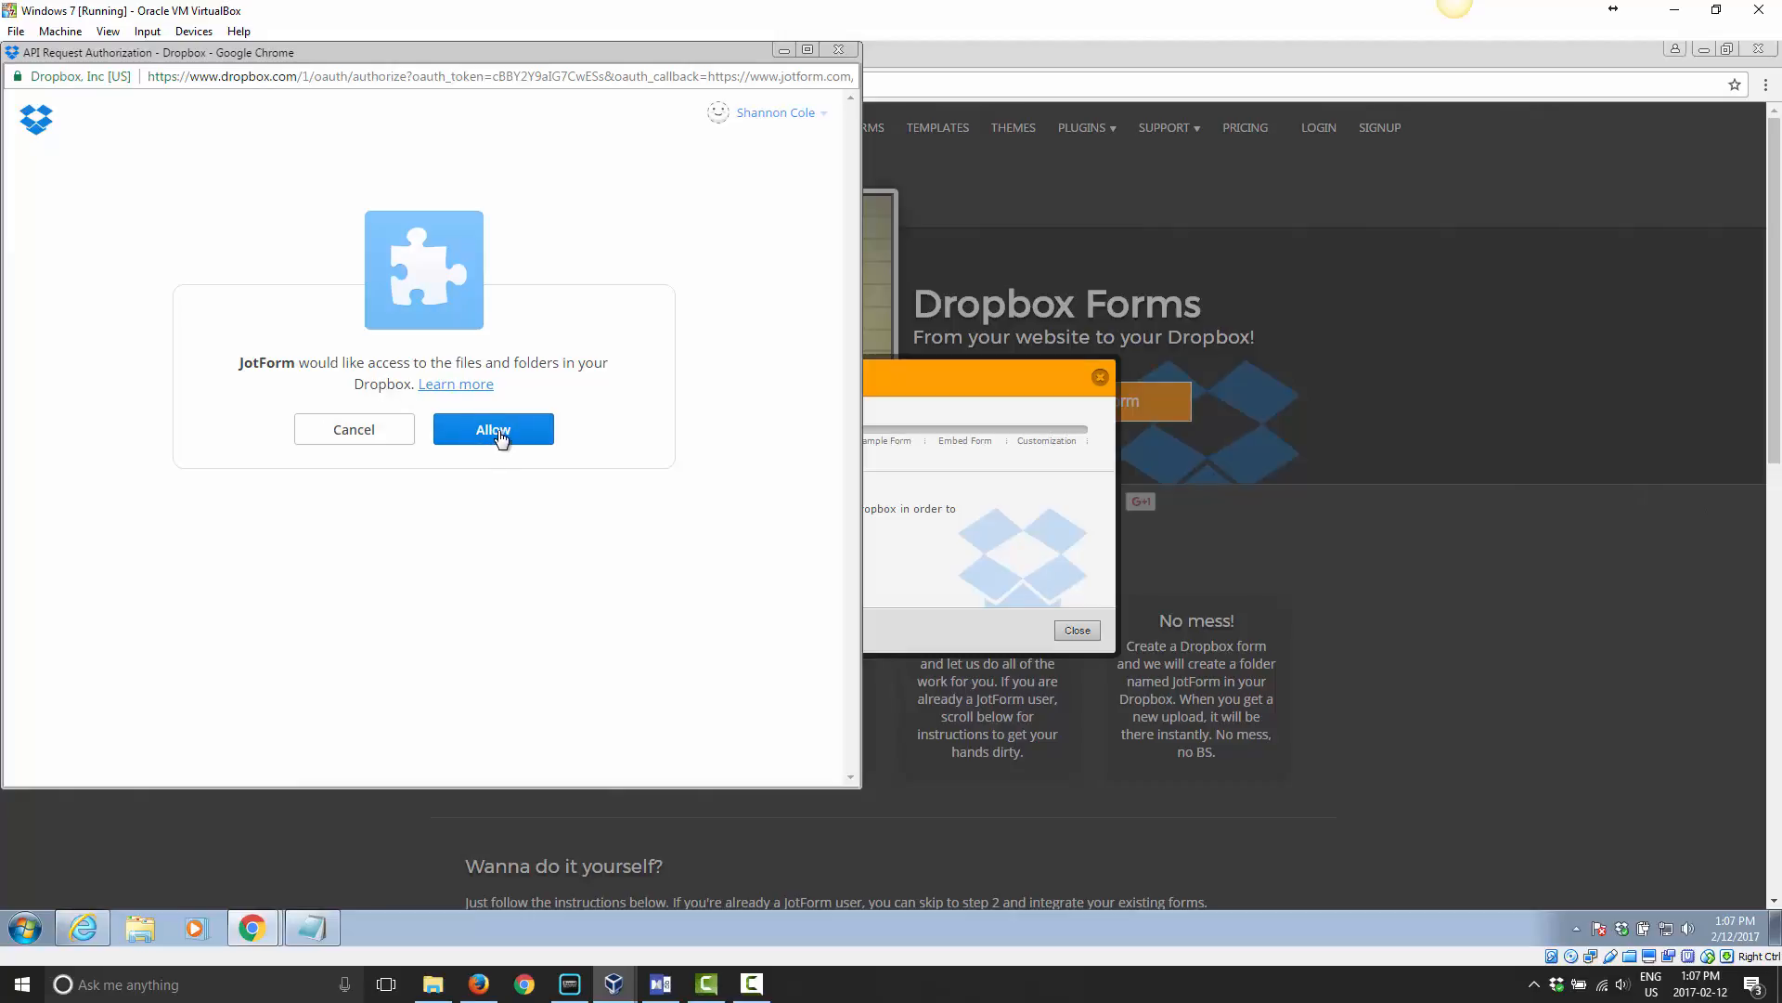
# Allow JotForm's Dropbox access and continue to the form URL and embed code.
pyautogui.click(494, 429)
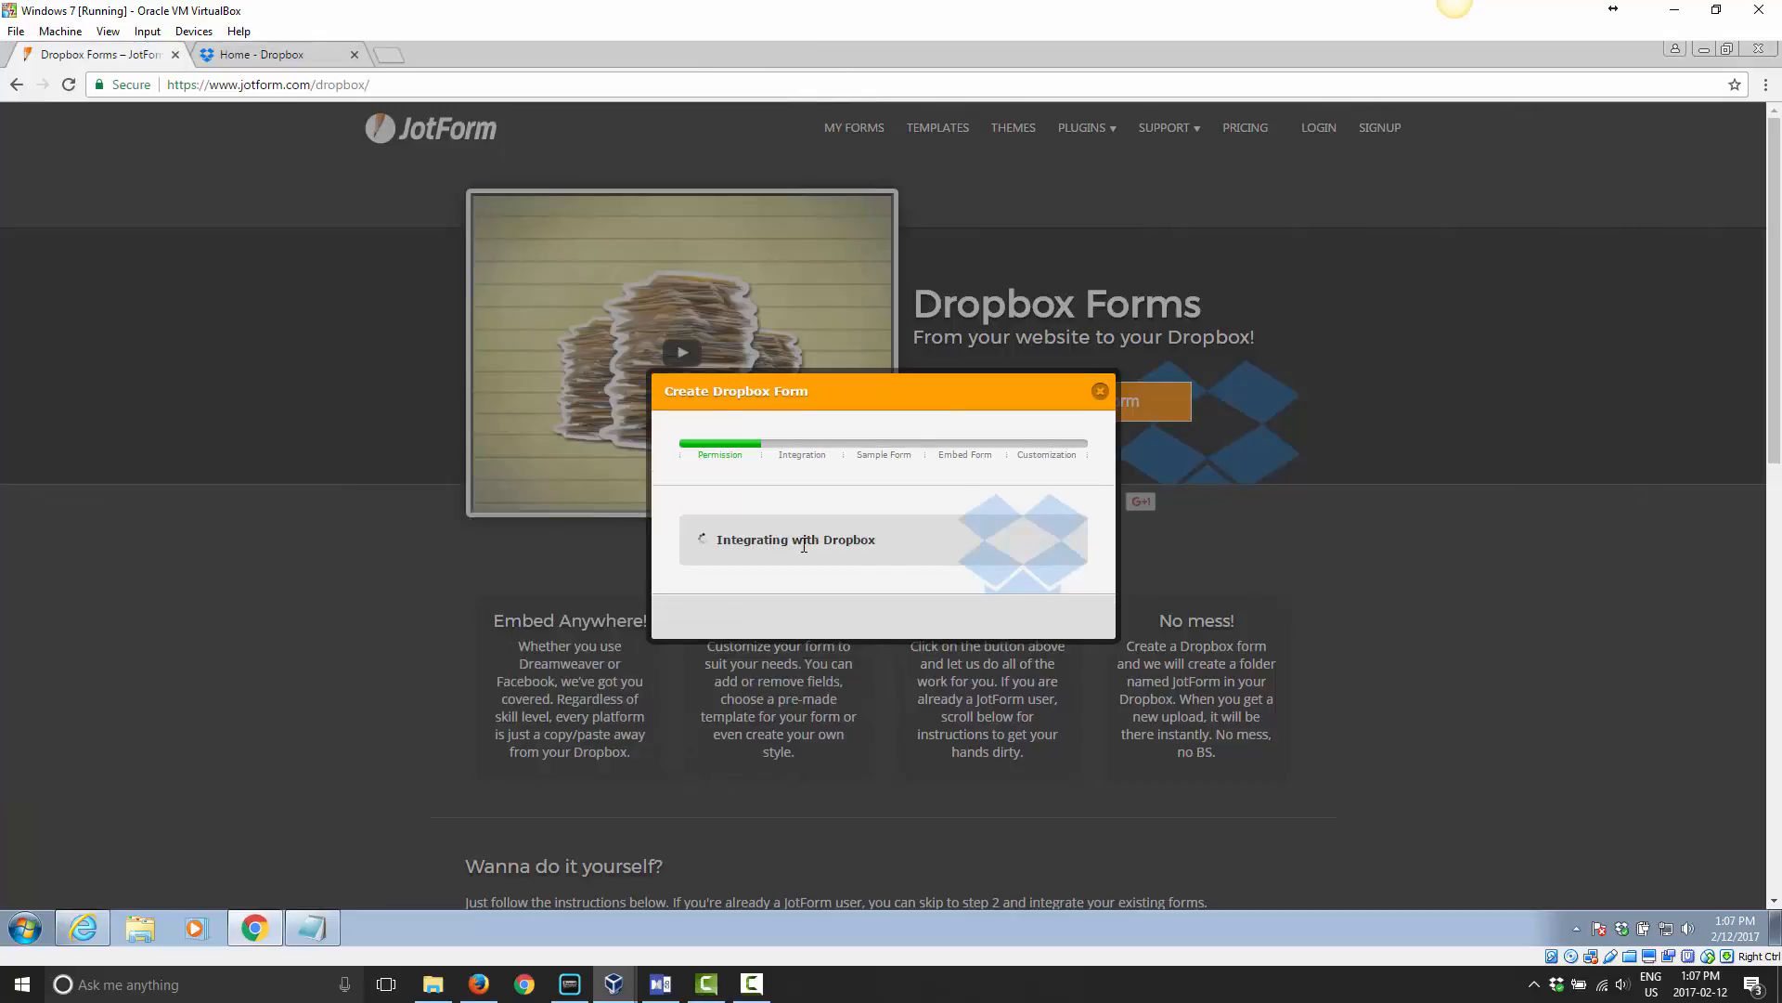
pyautogui.moveTo(923, 544)
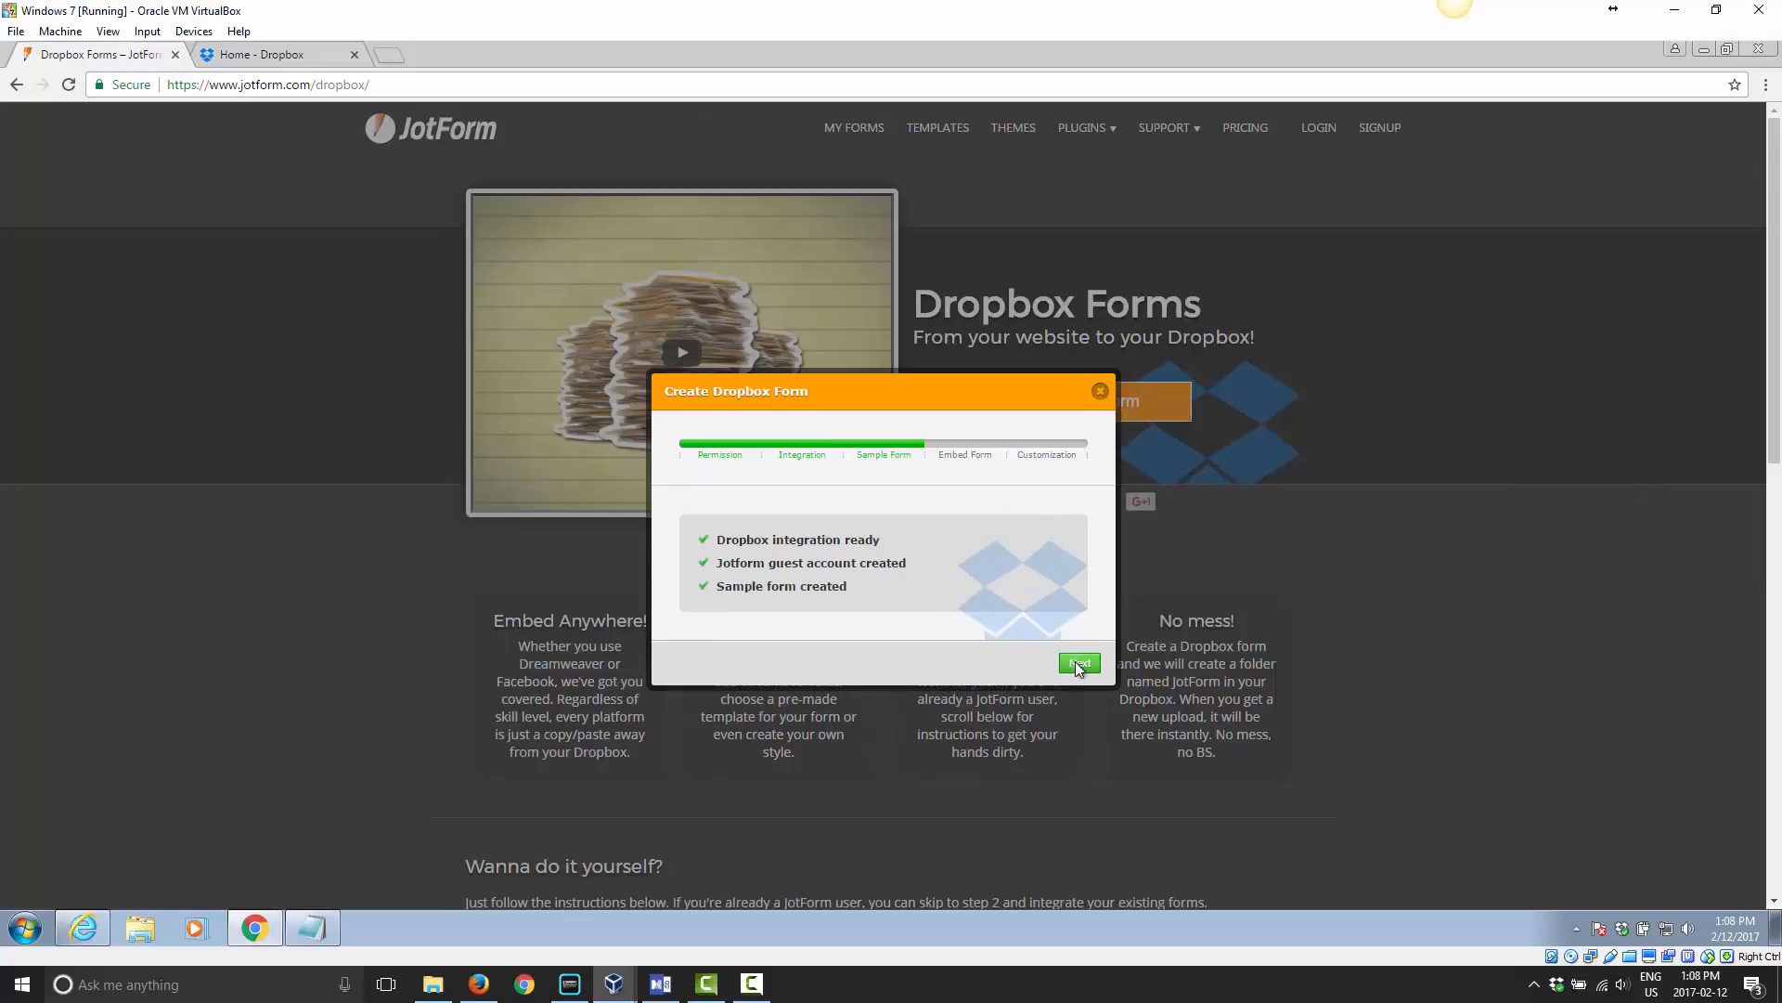
pyautogui.click(1076, 663)
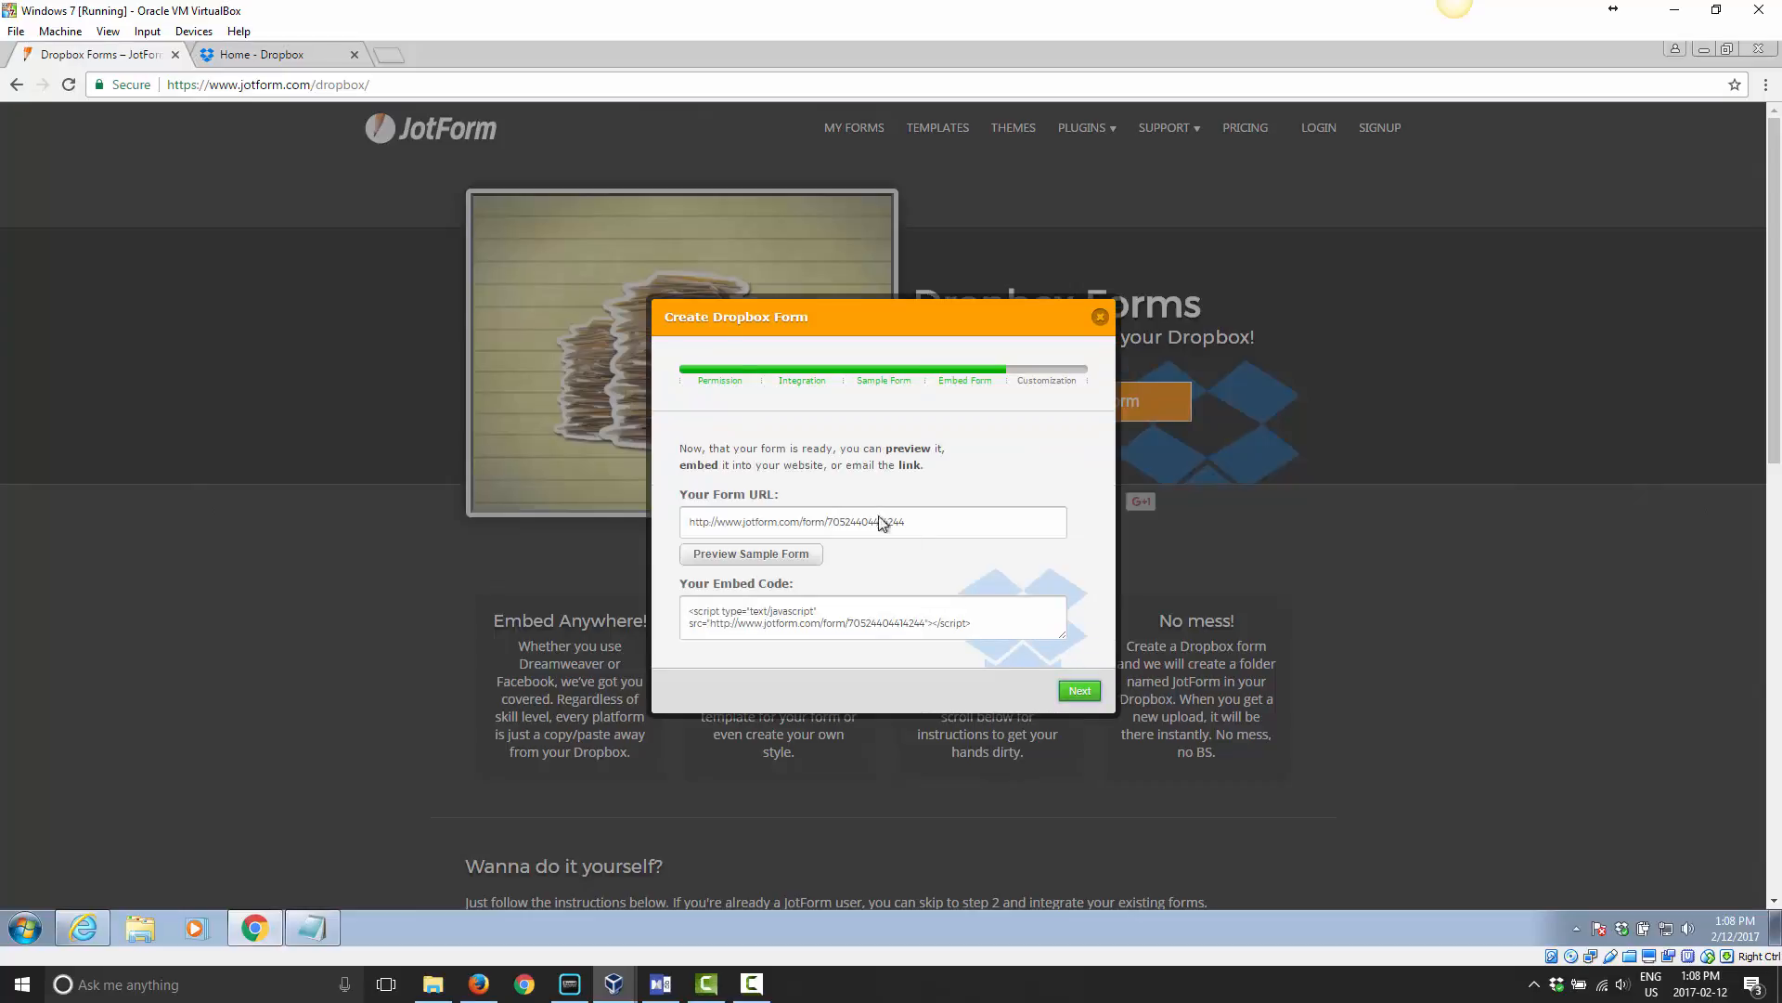
pyautogui.moveTo(783, 501)
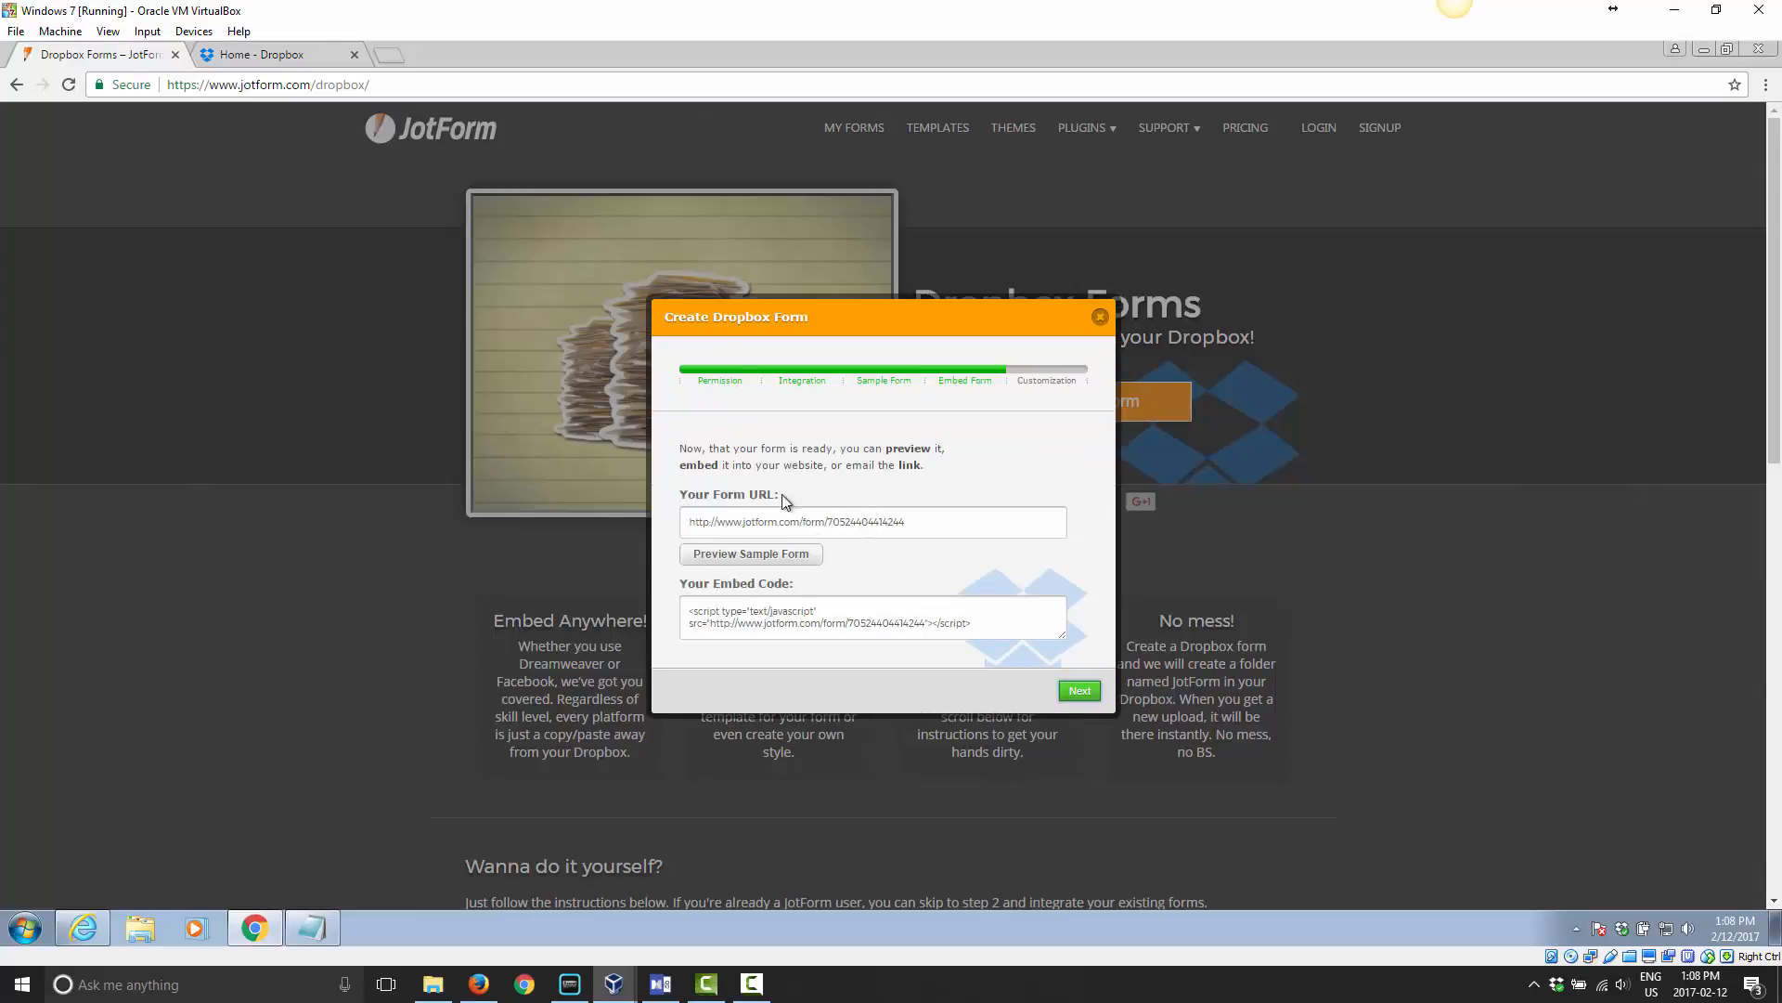
pyautogui.moveTo(909, 588)
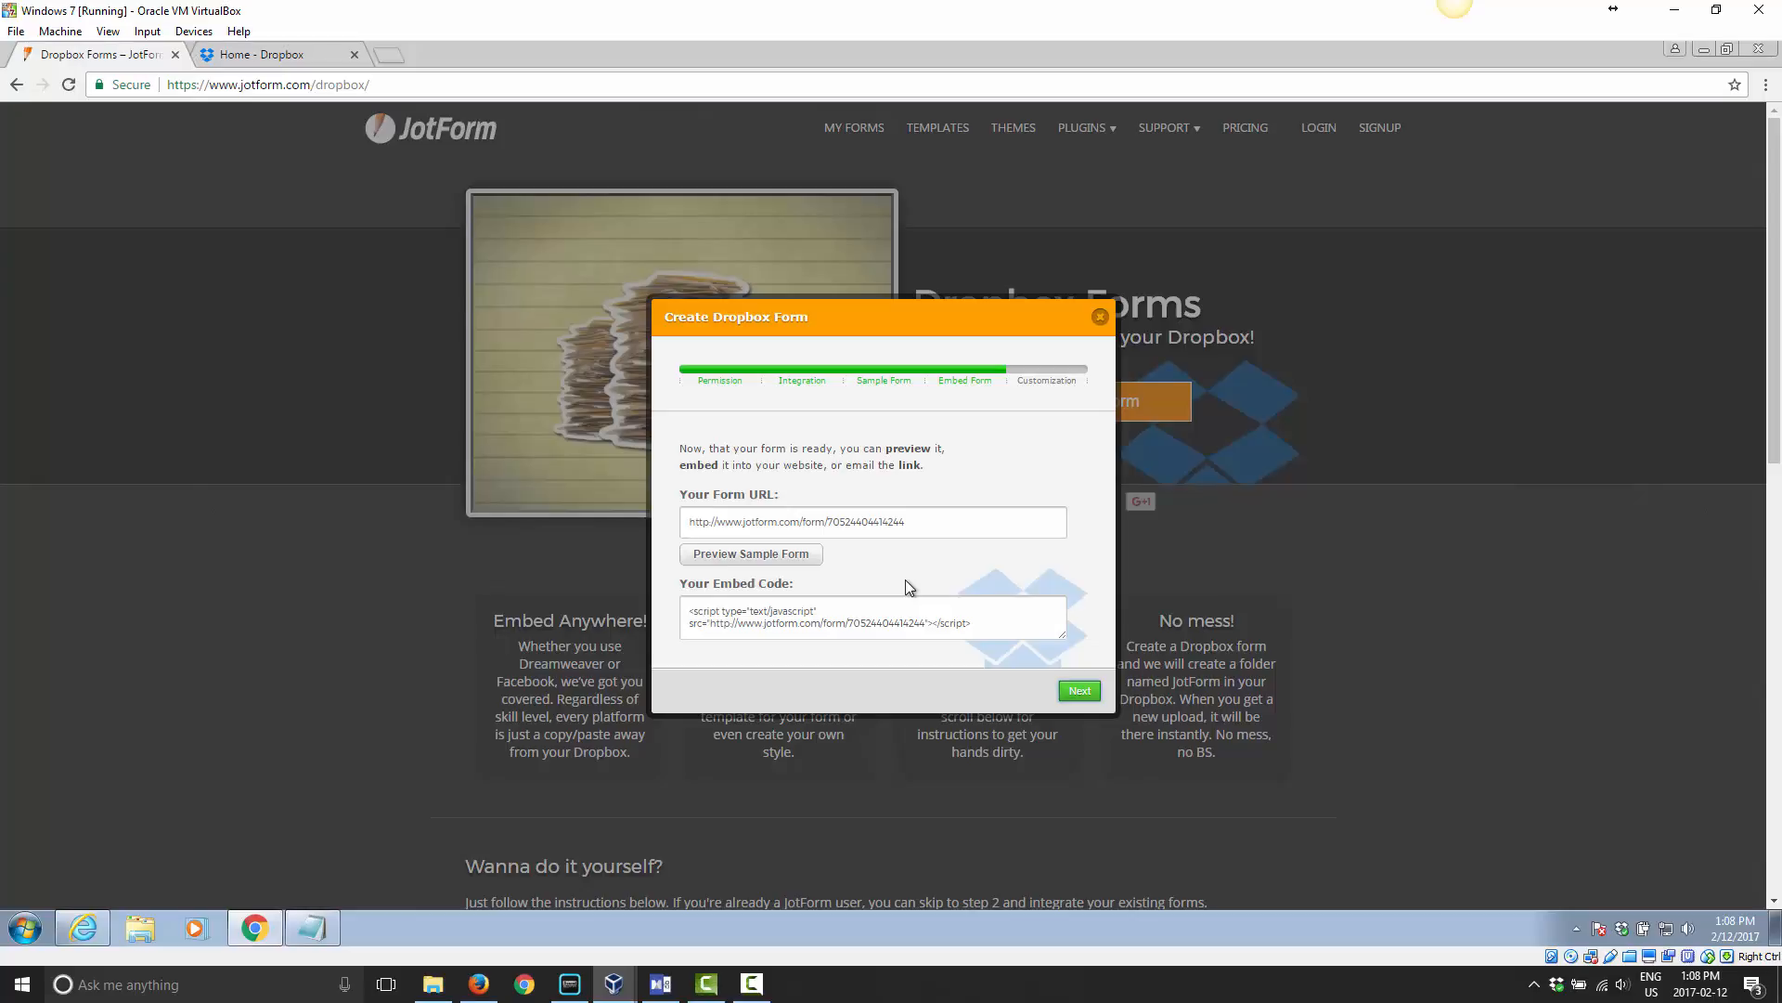
pyautogui.moveTo(746, 562)
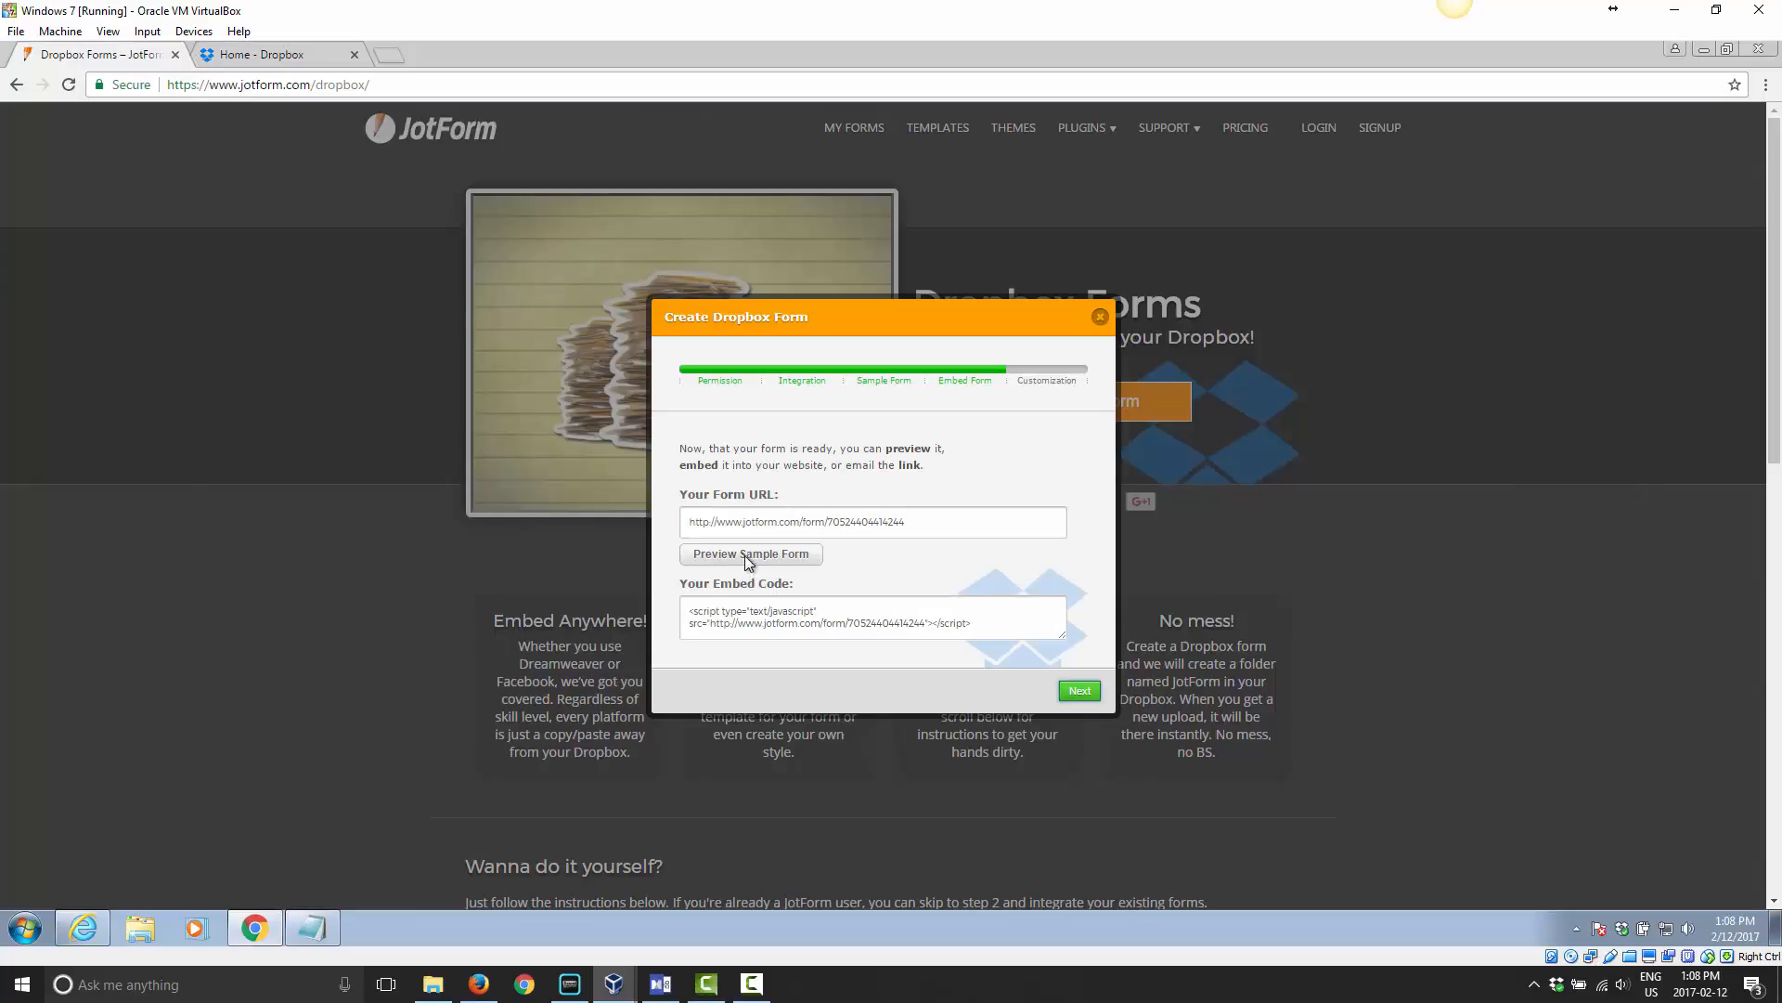
pyautogui.click(748, 554)
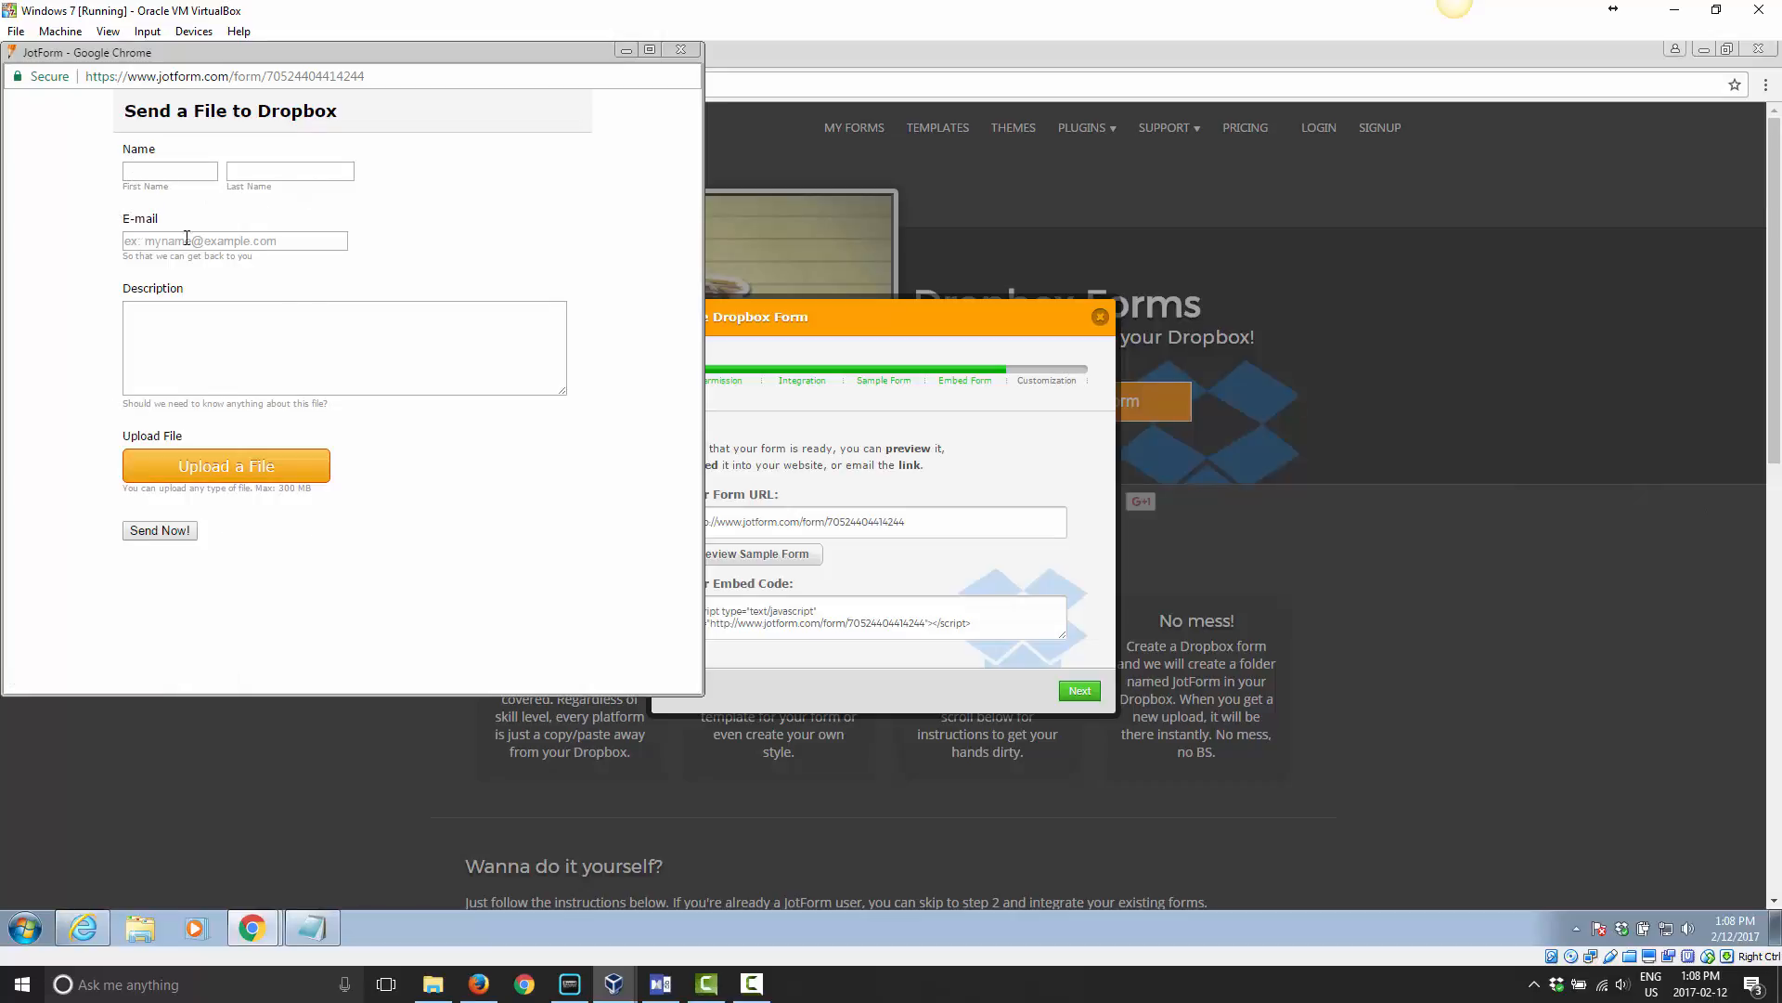
pyautogui.moveTo(52, 302)
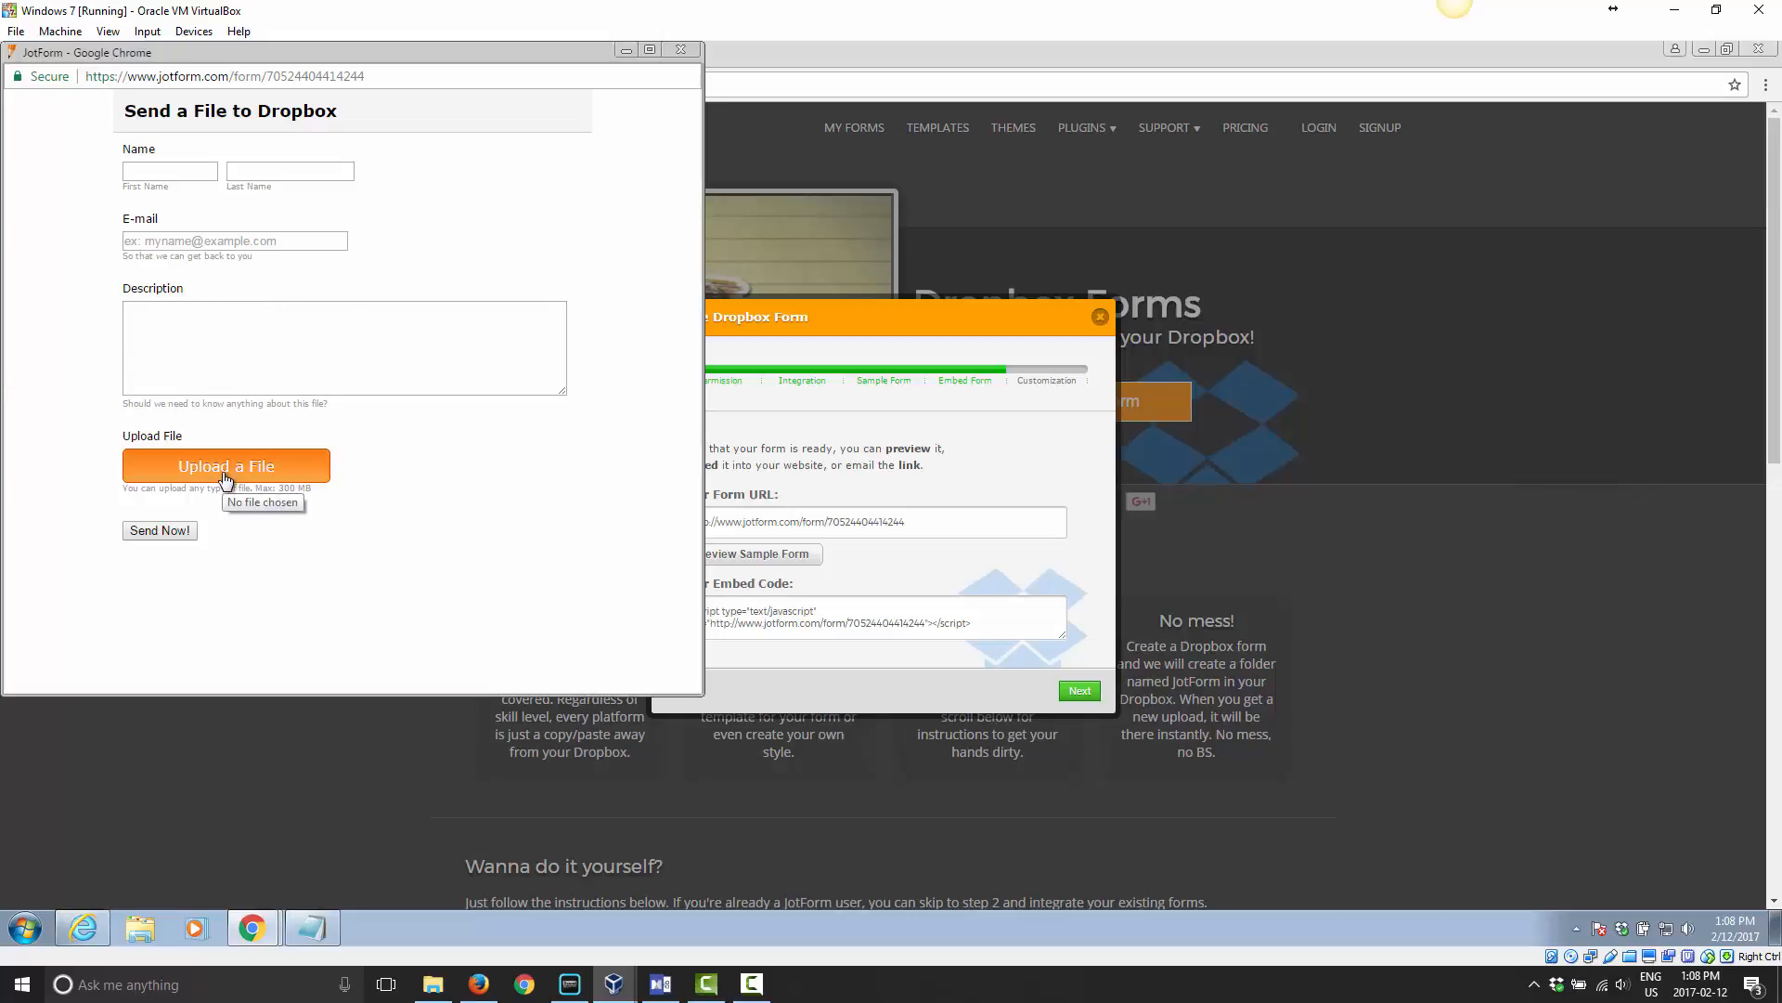
pyautogui.click(168, 170)
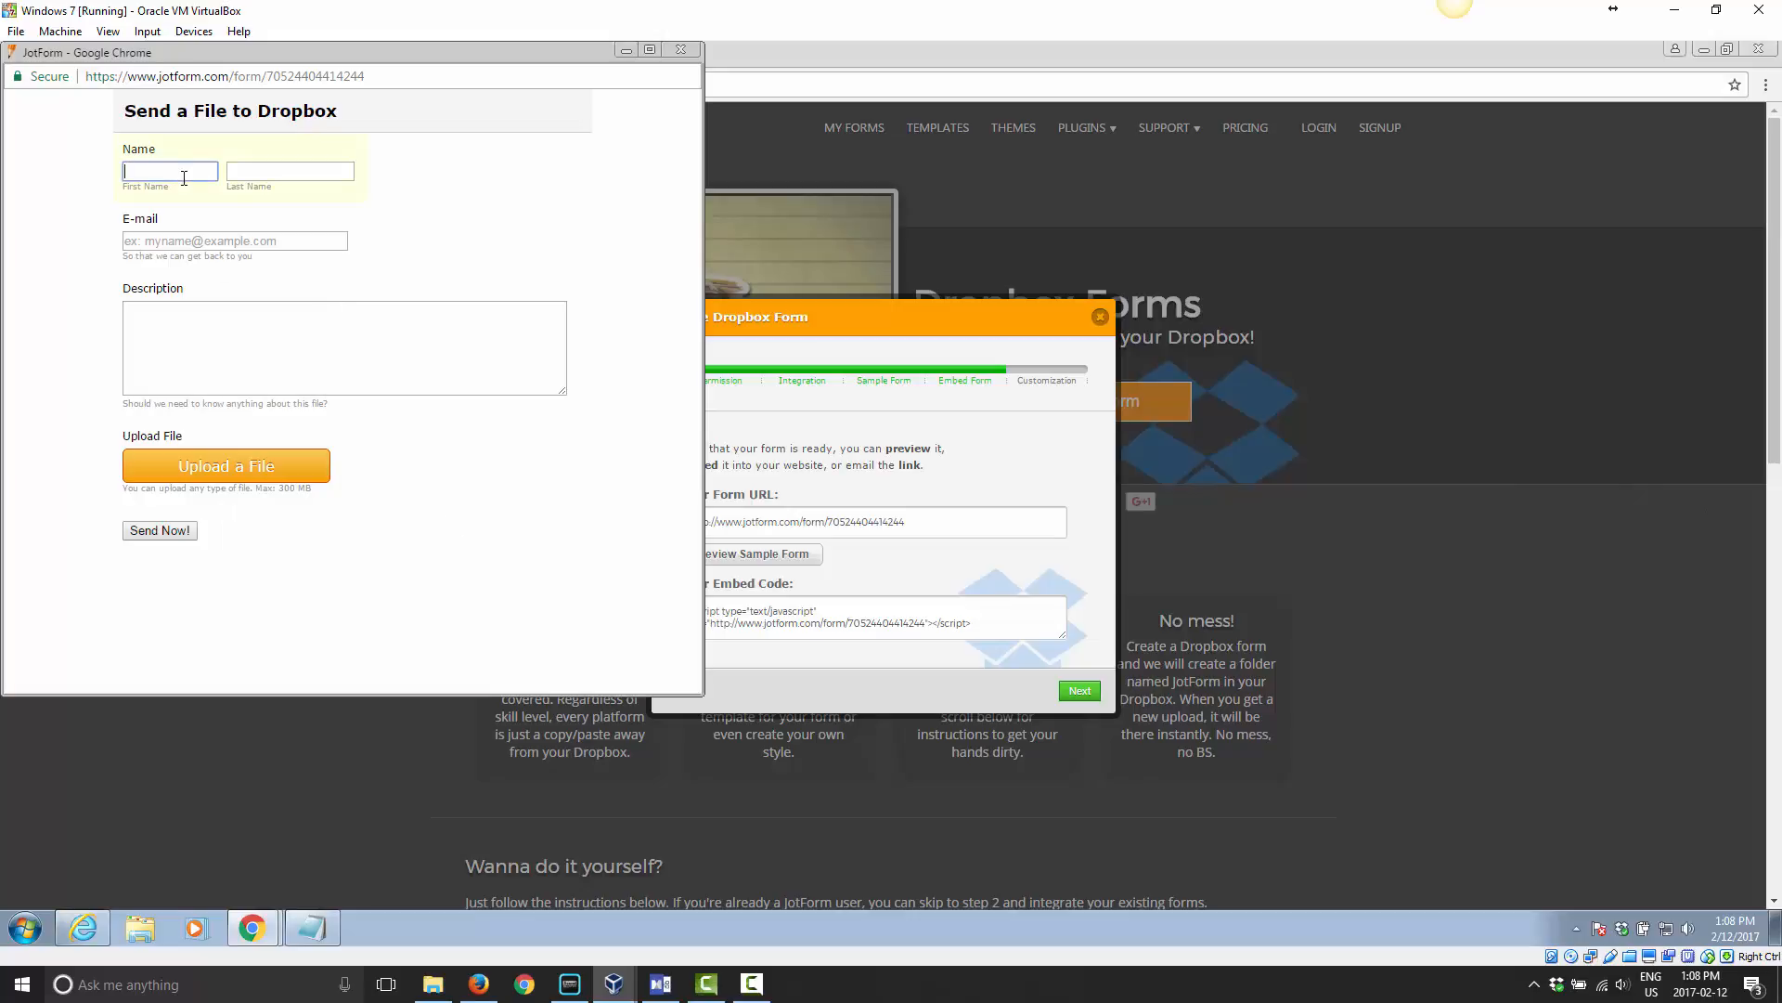
pyautogui.moveTo(443, 483)
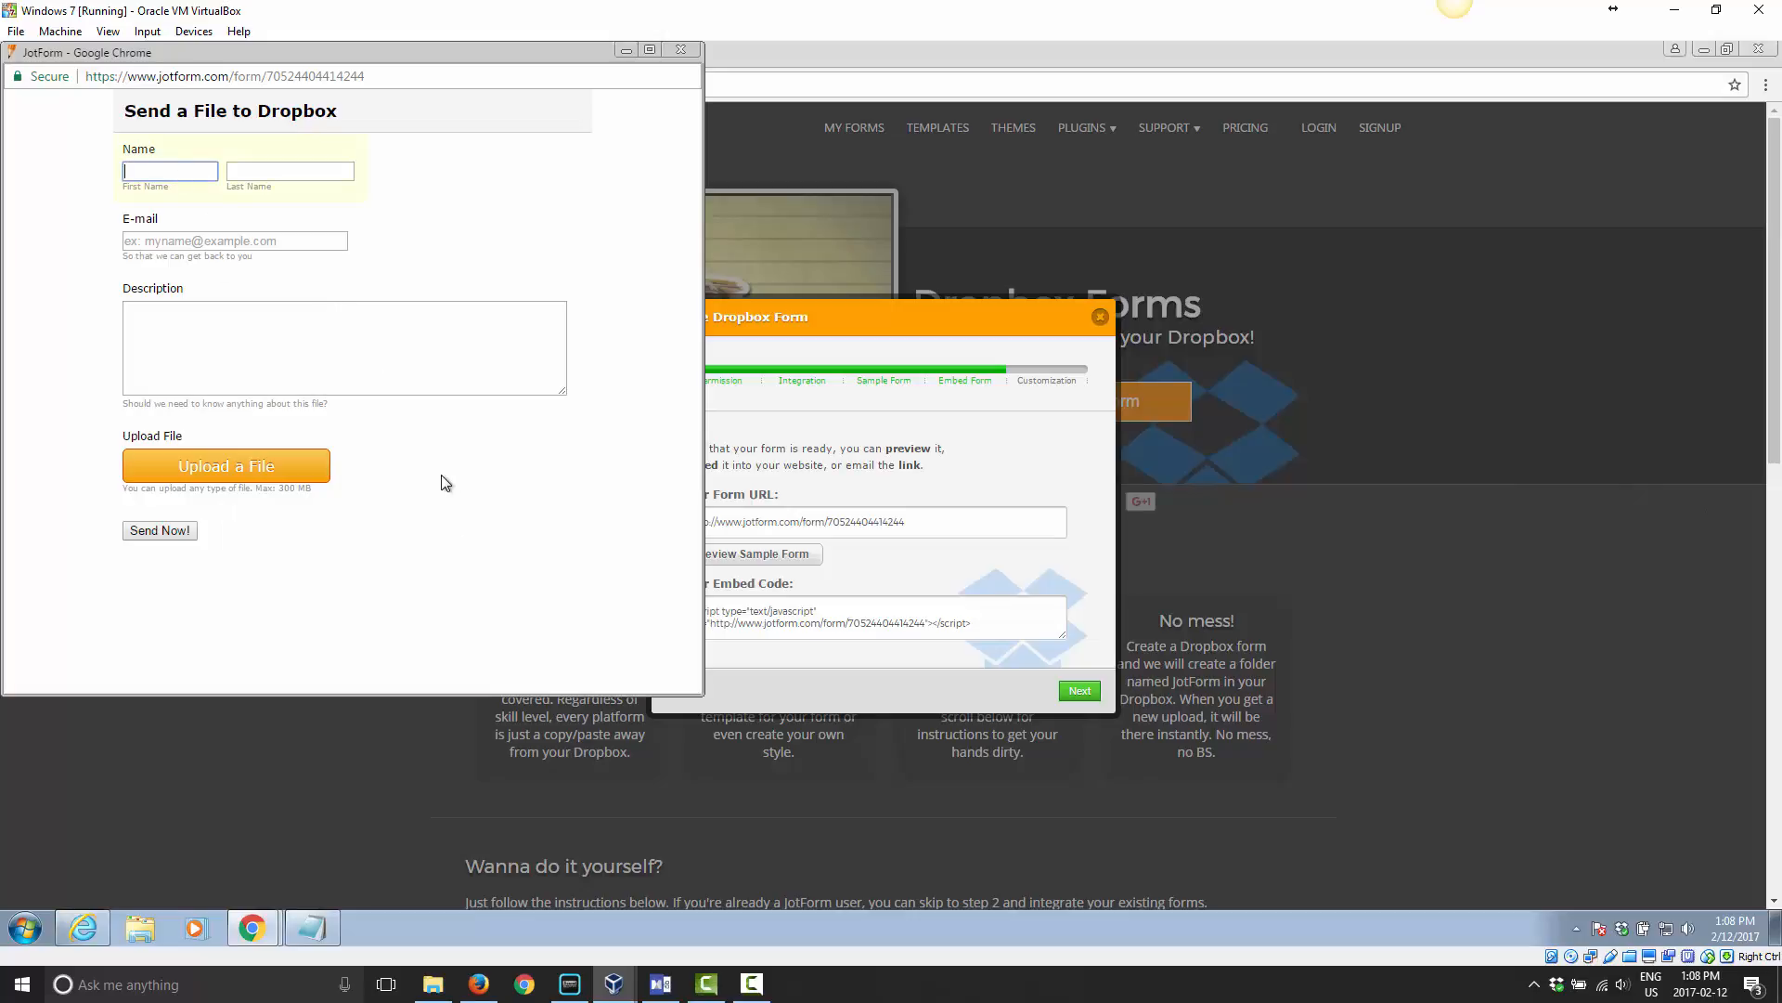
pyautogui.write('Jo')
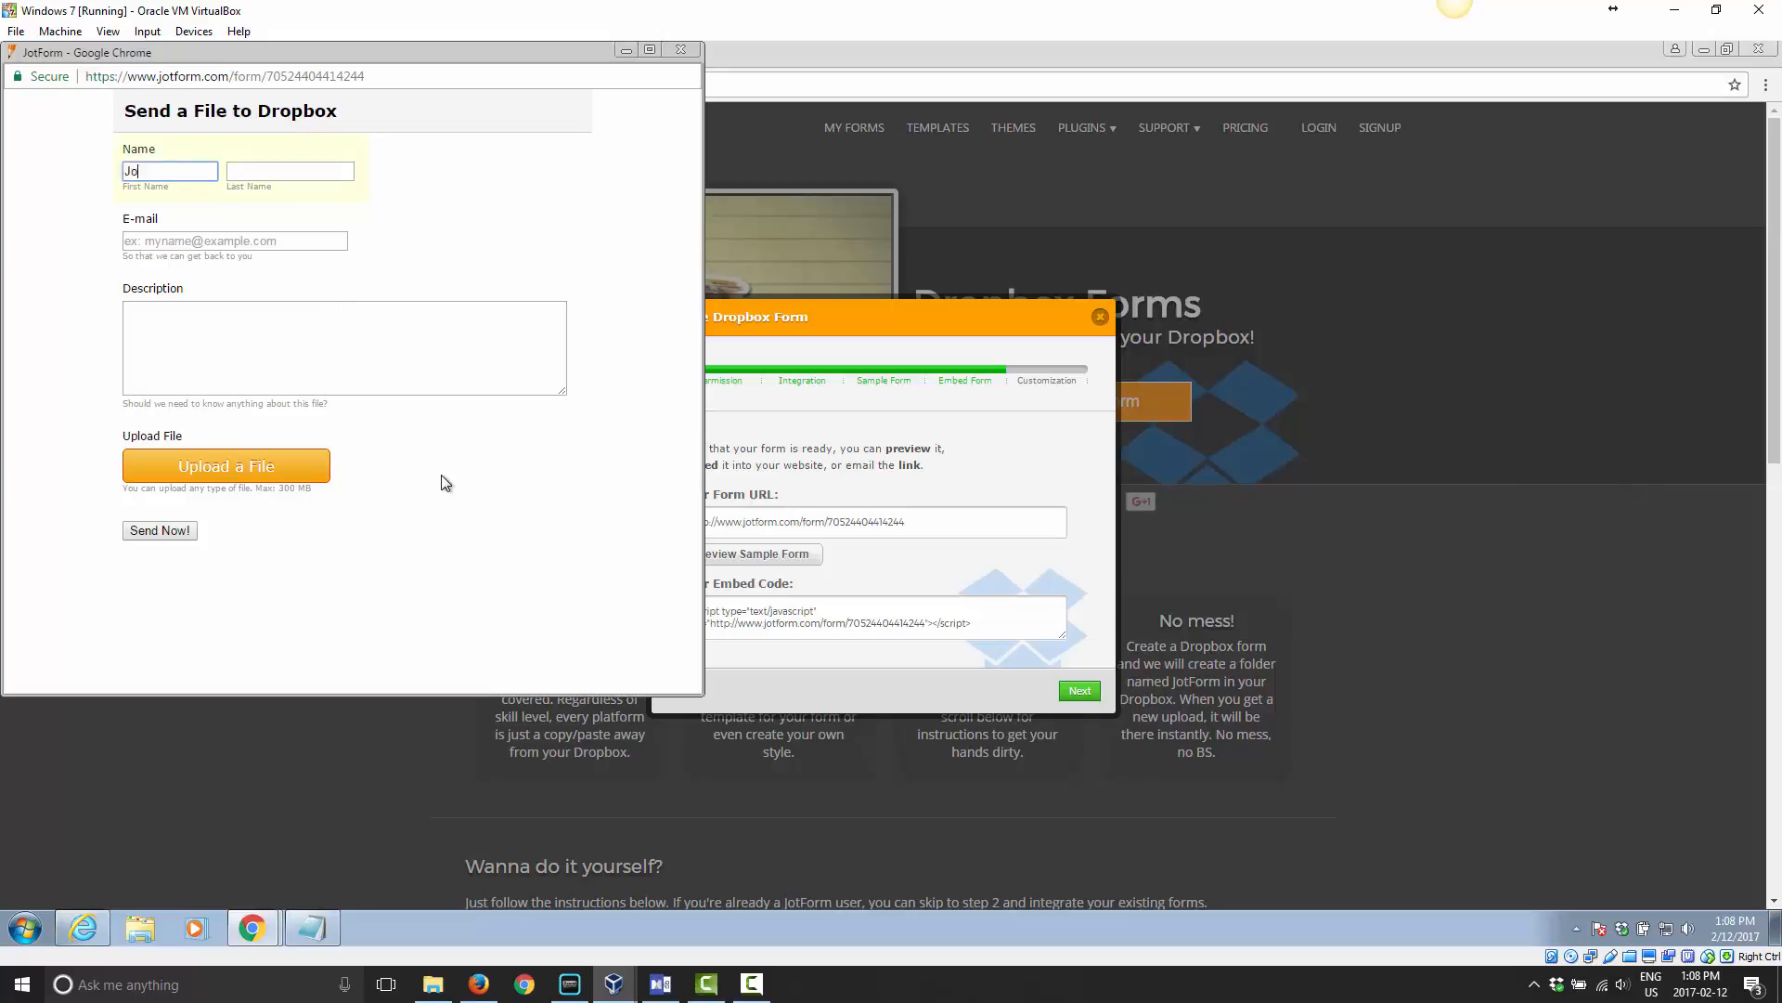
pyautogui.write('hn')
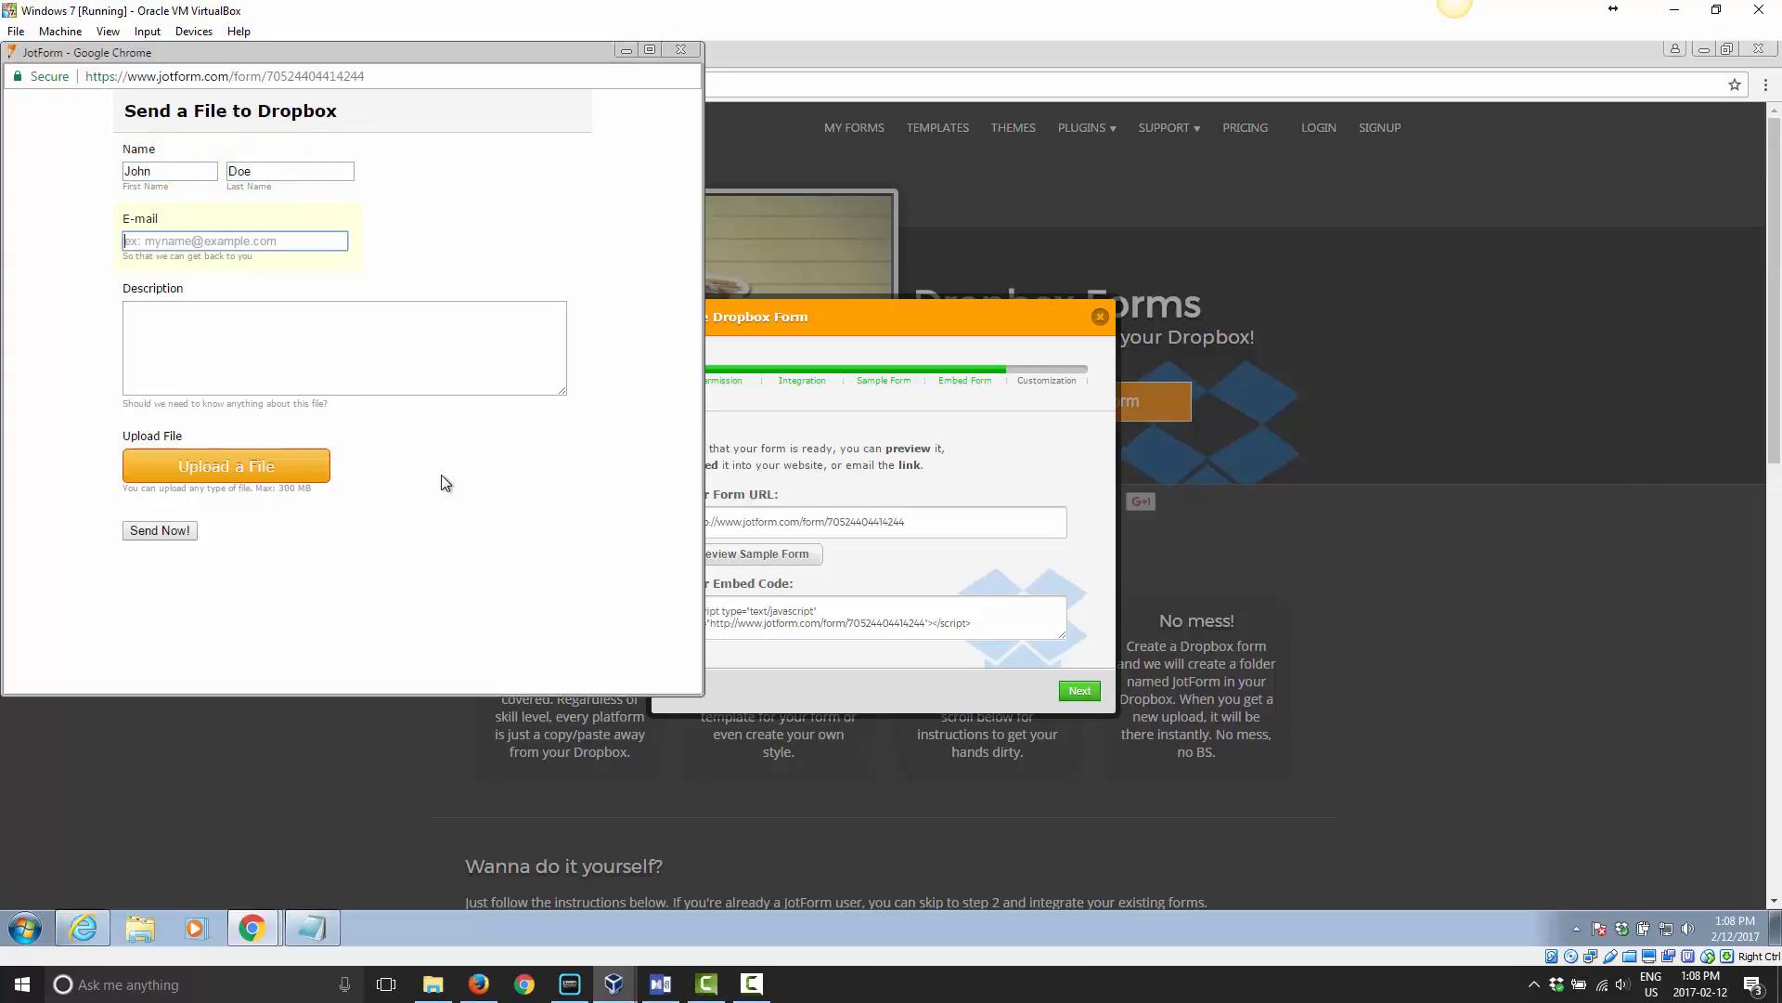
pyautogui.write('s')
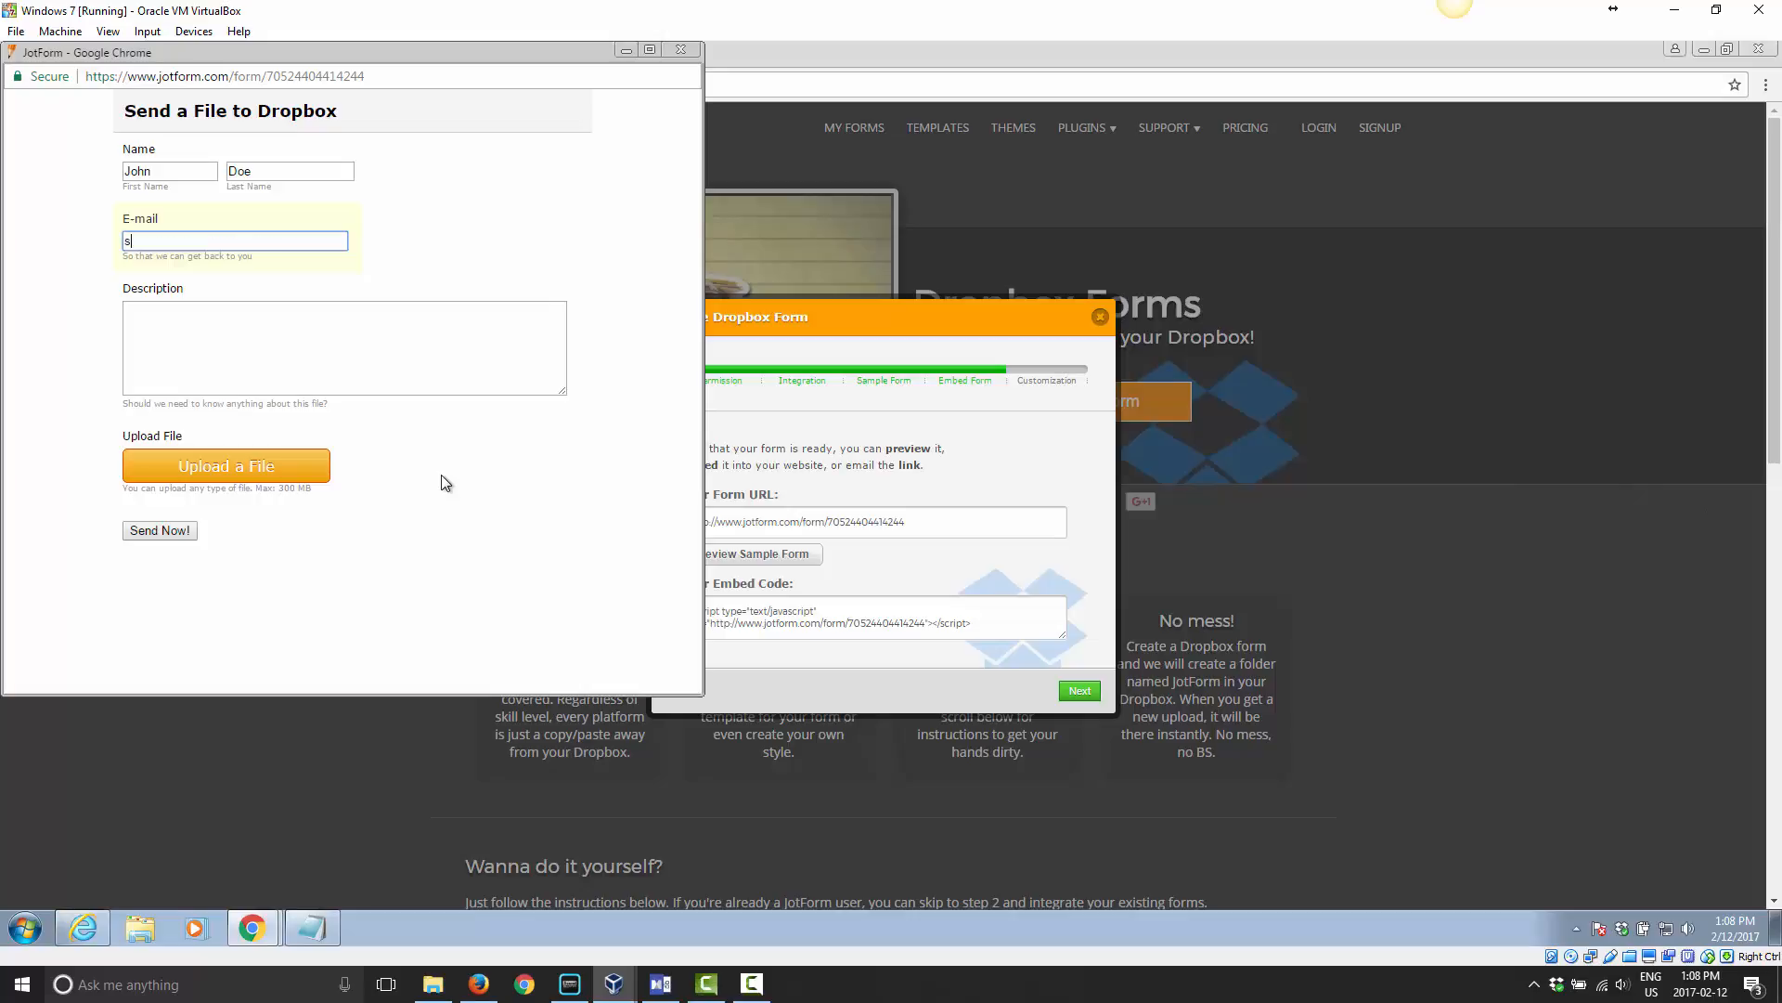
pyautogui.press('Backspace')
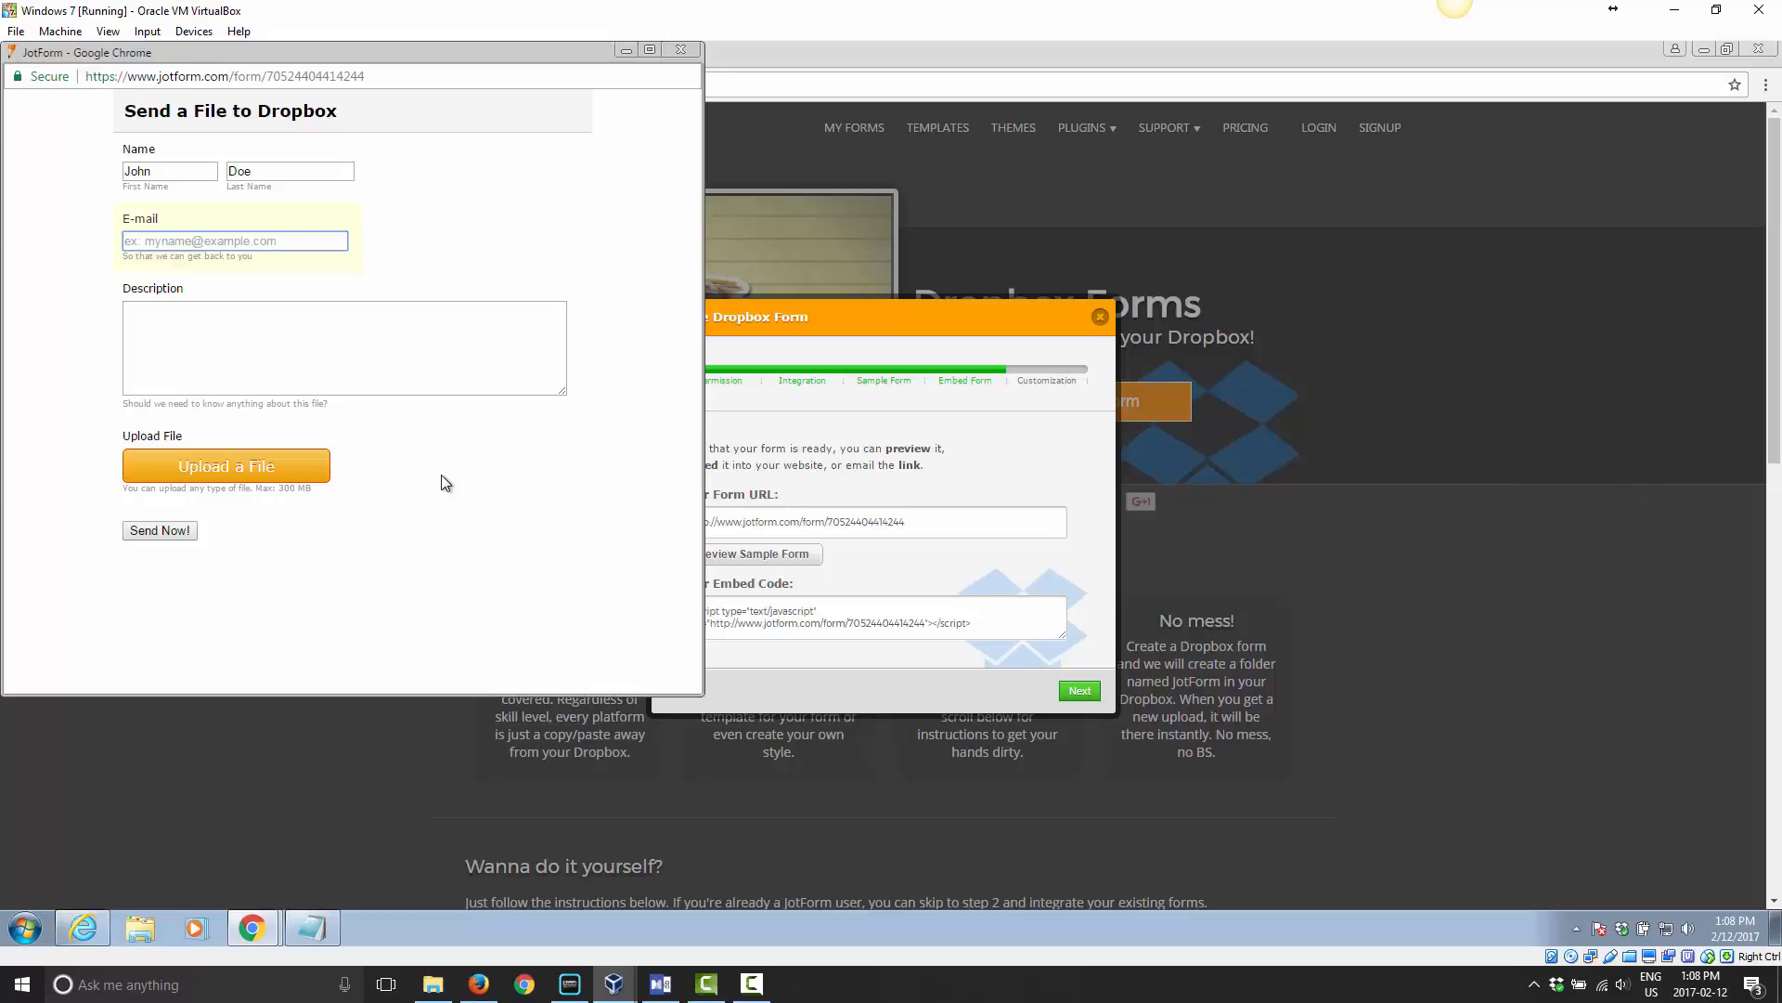
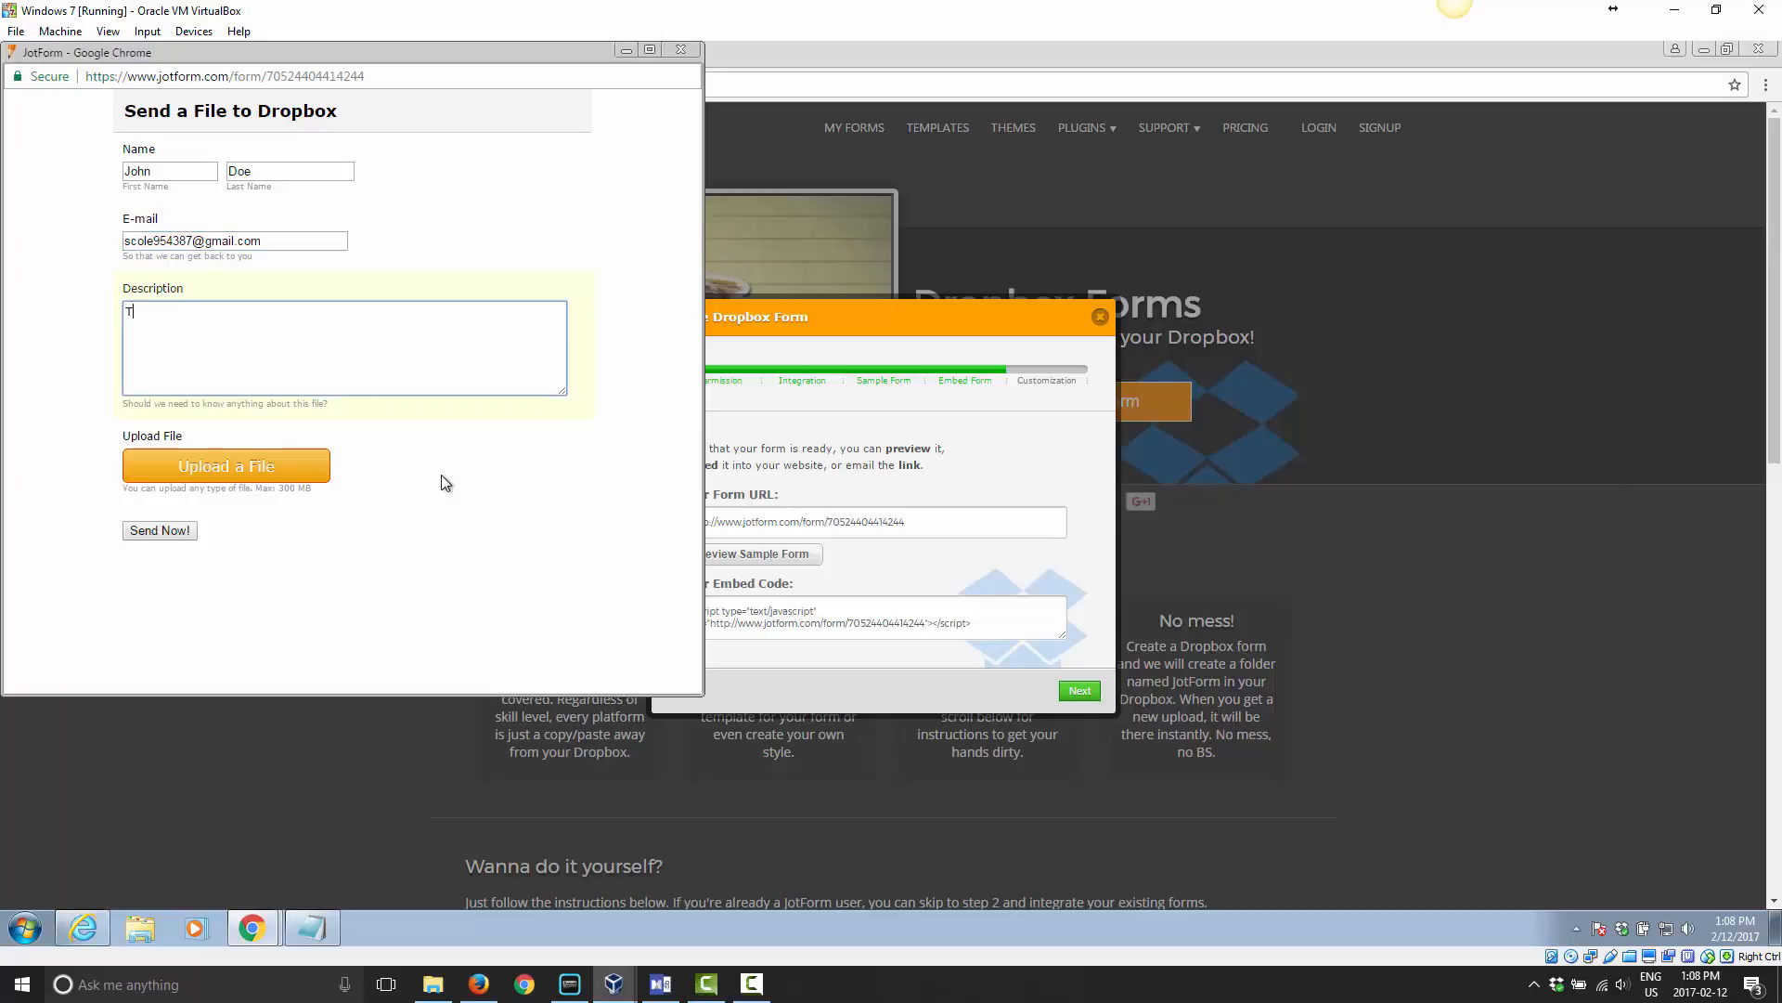
pyautogui.write('his is a test')
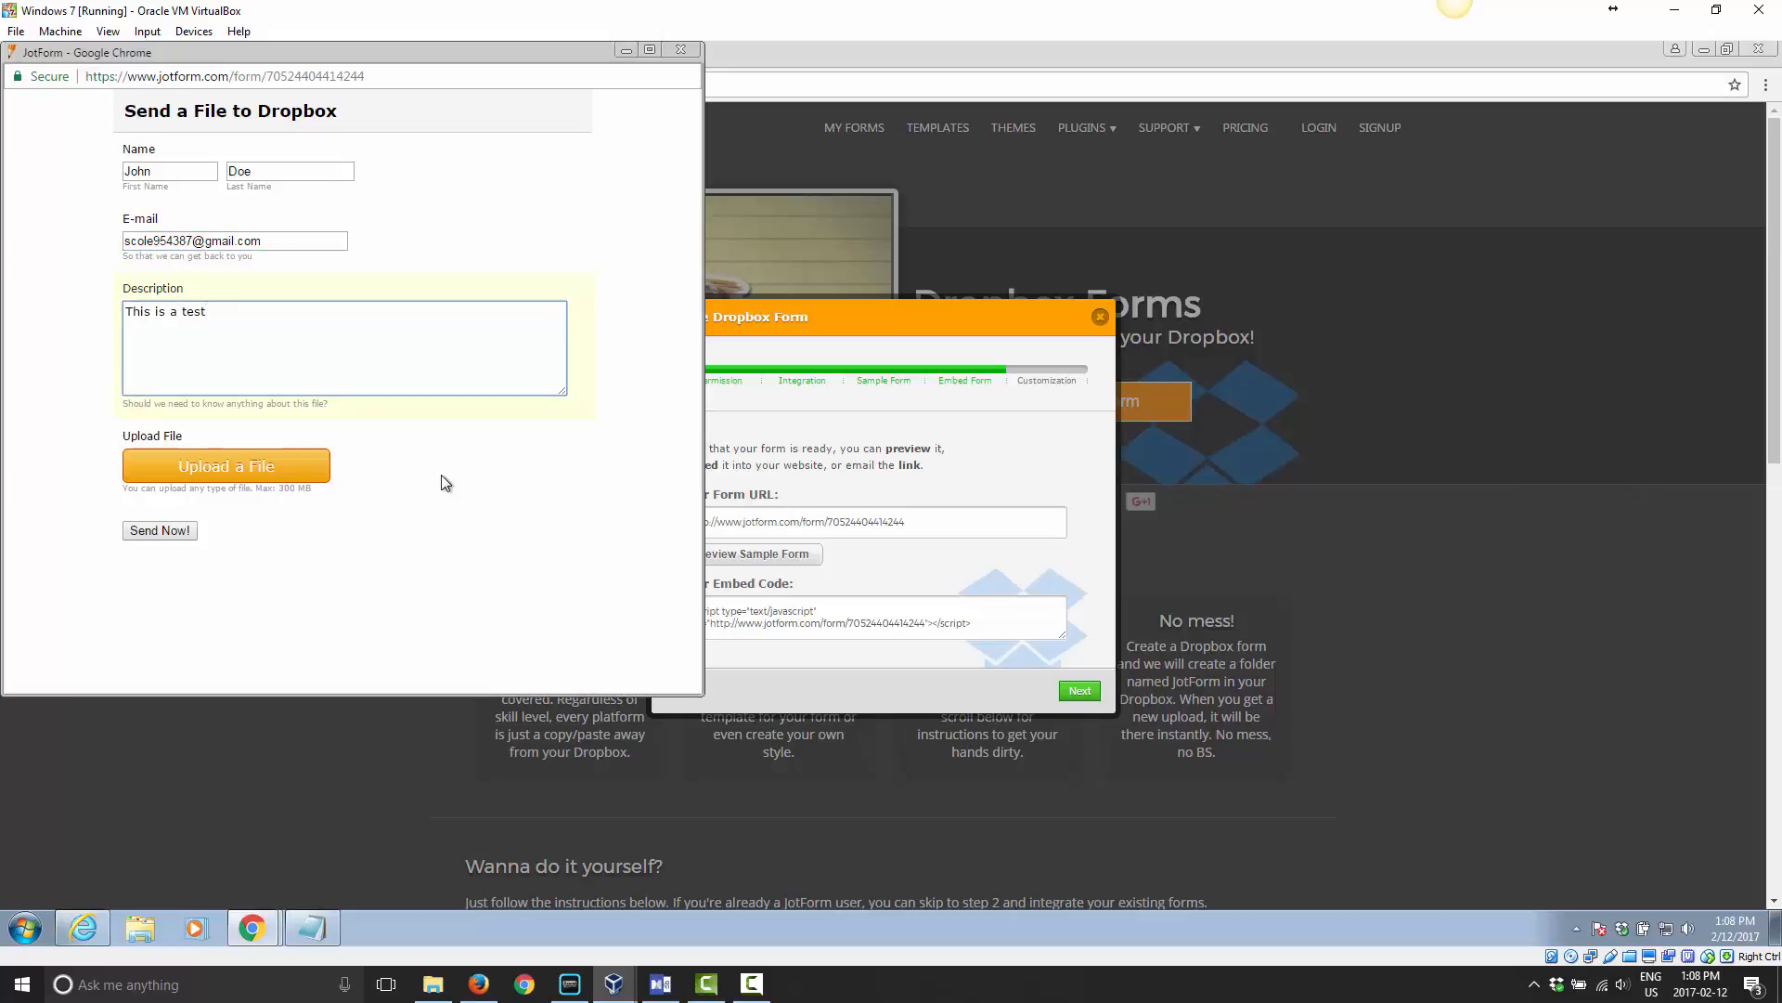
# Attach the giraffe photo as the upload and submit the sample form.
pyautogui.click(224, 464)
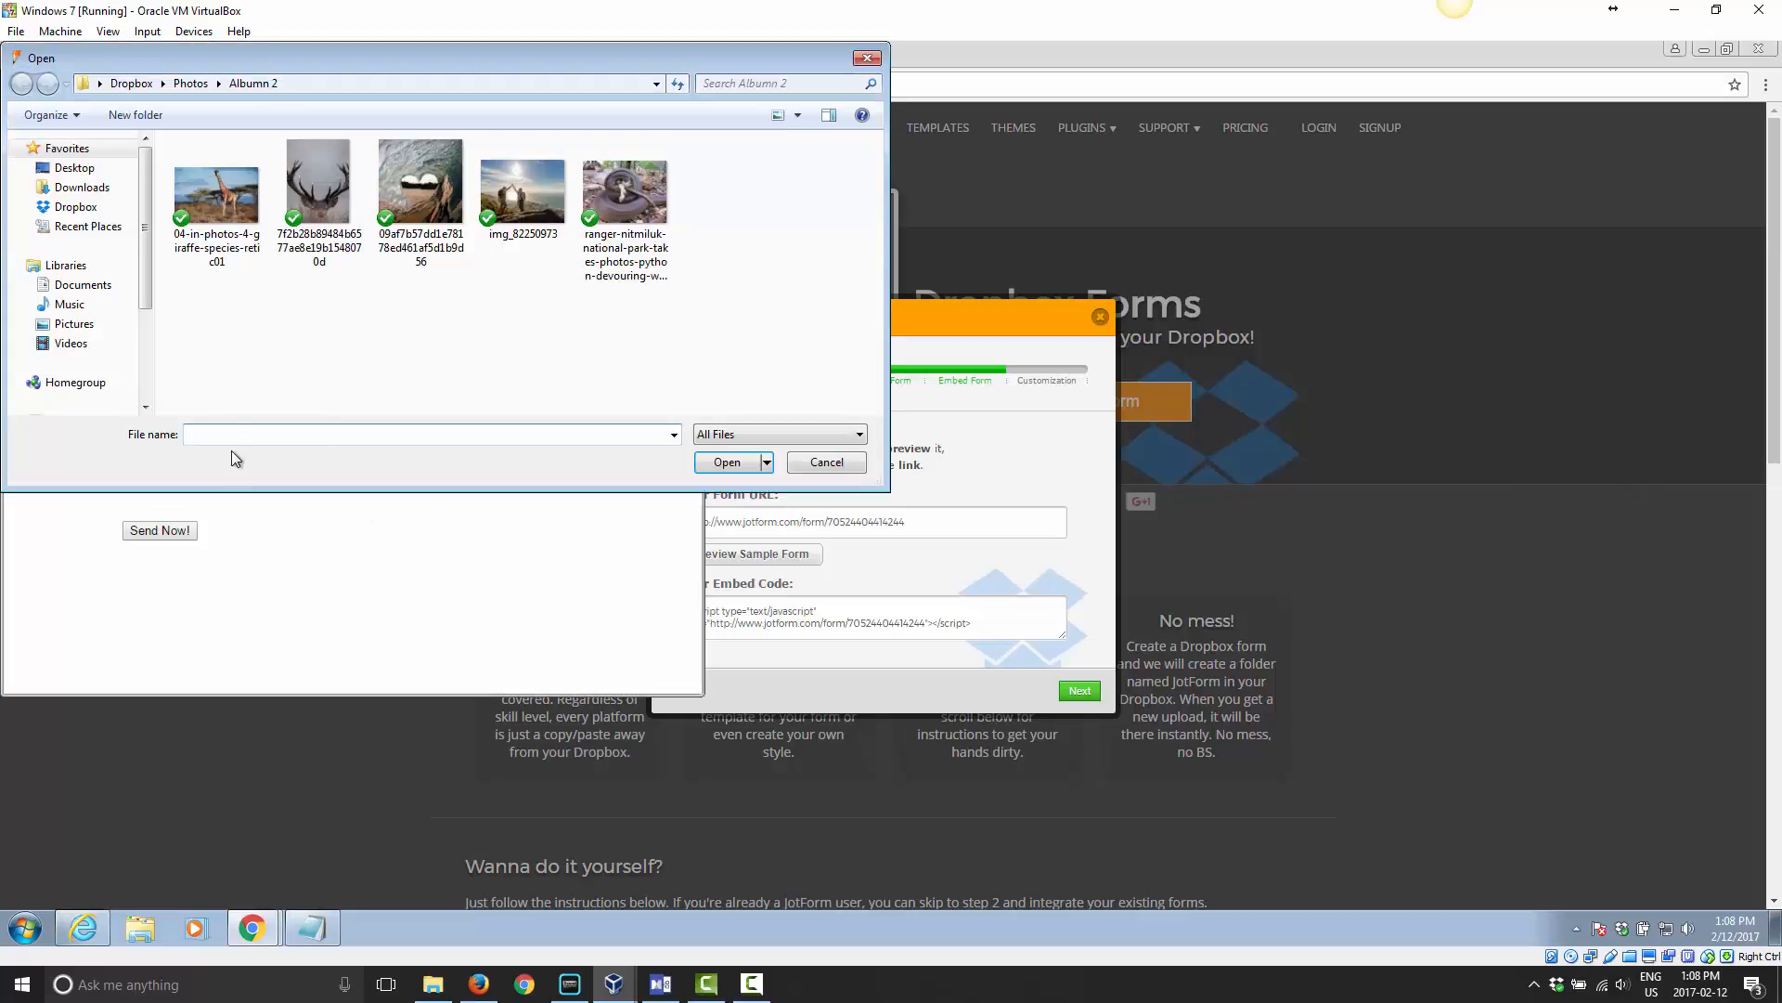
pyautogui.click(216, 188)
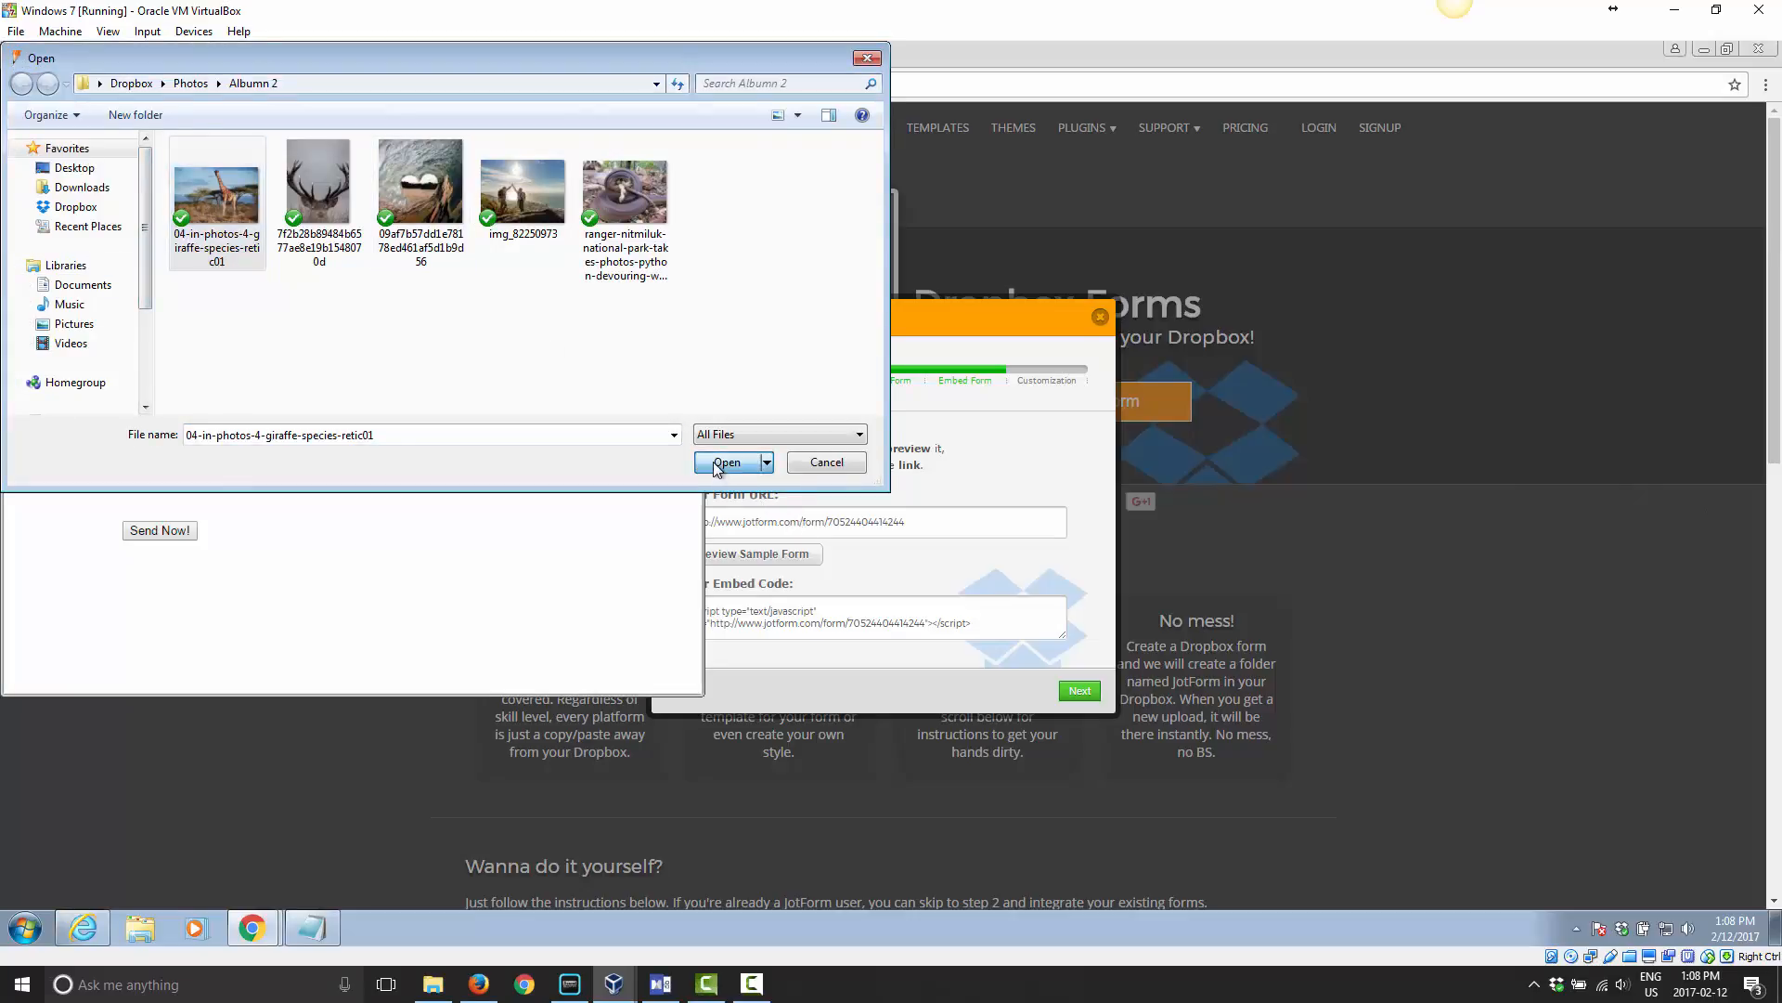
pyautogui.click(726, 463)
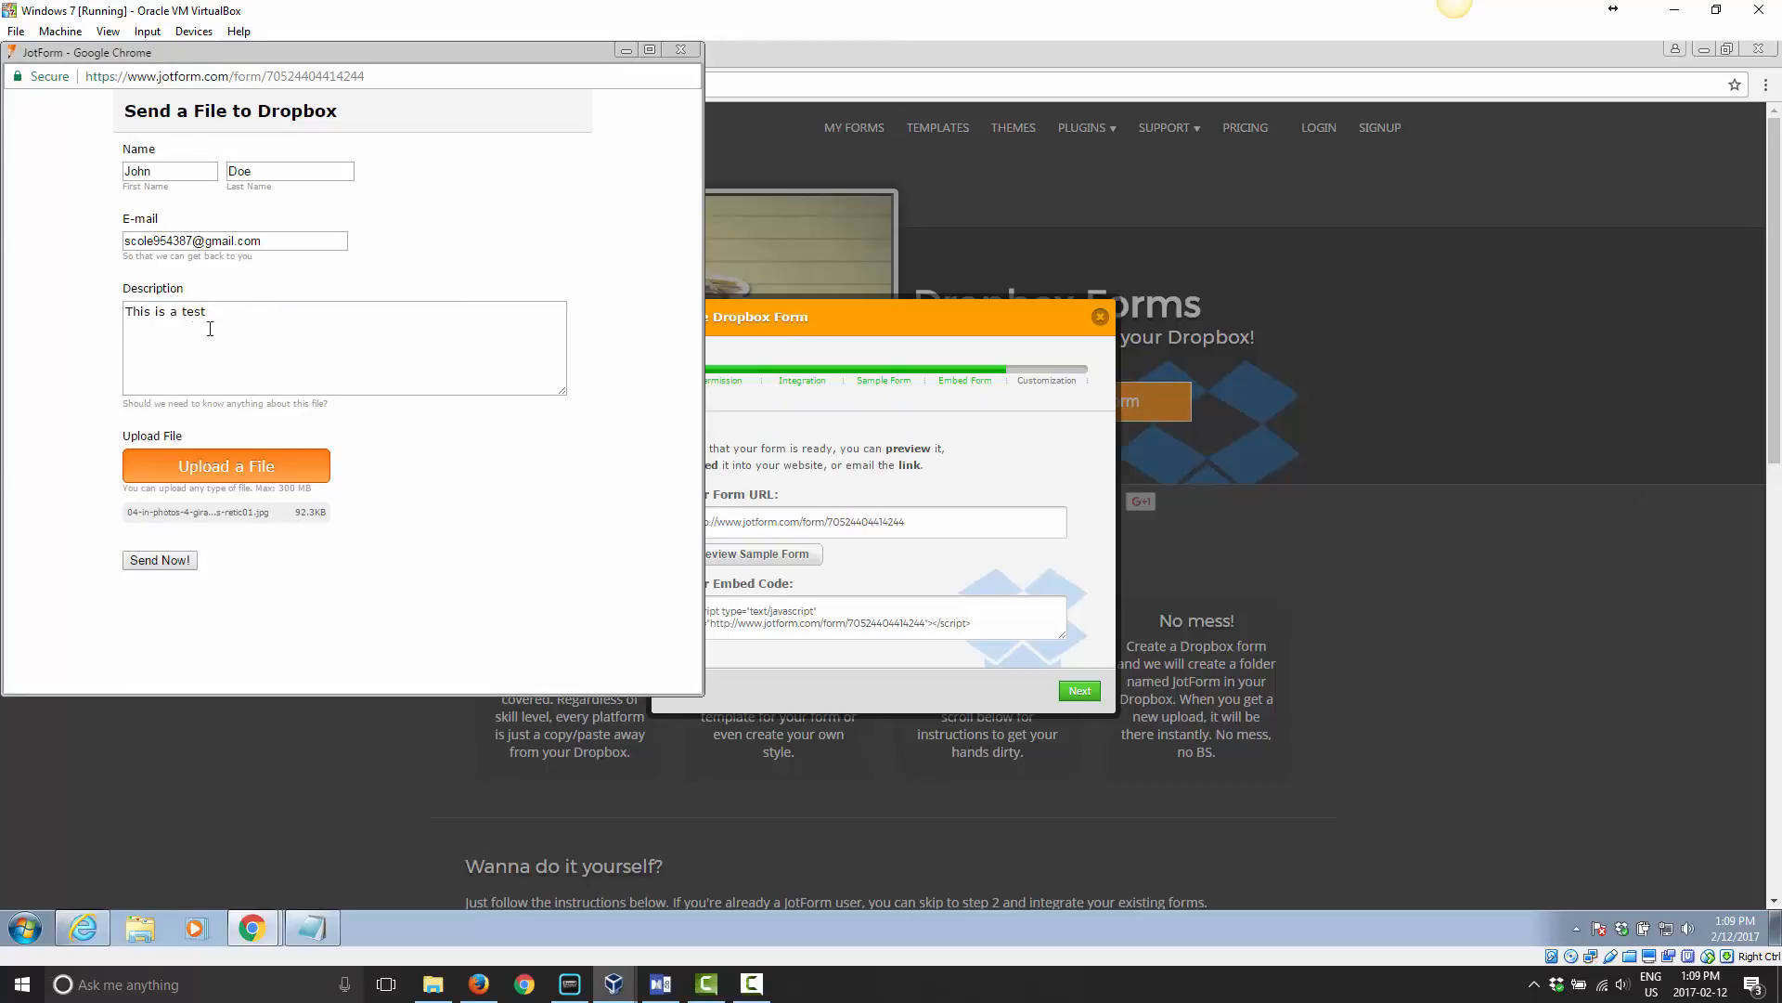
pyautogui.moveTo(308, 538)
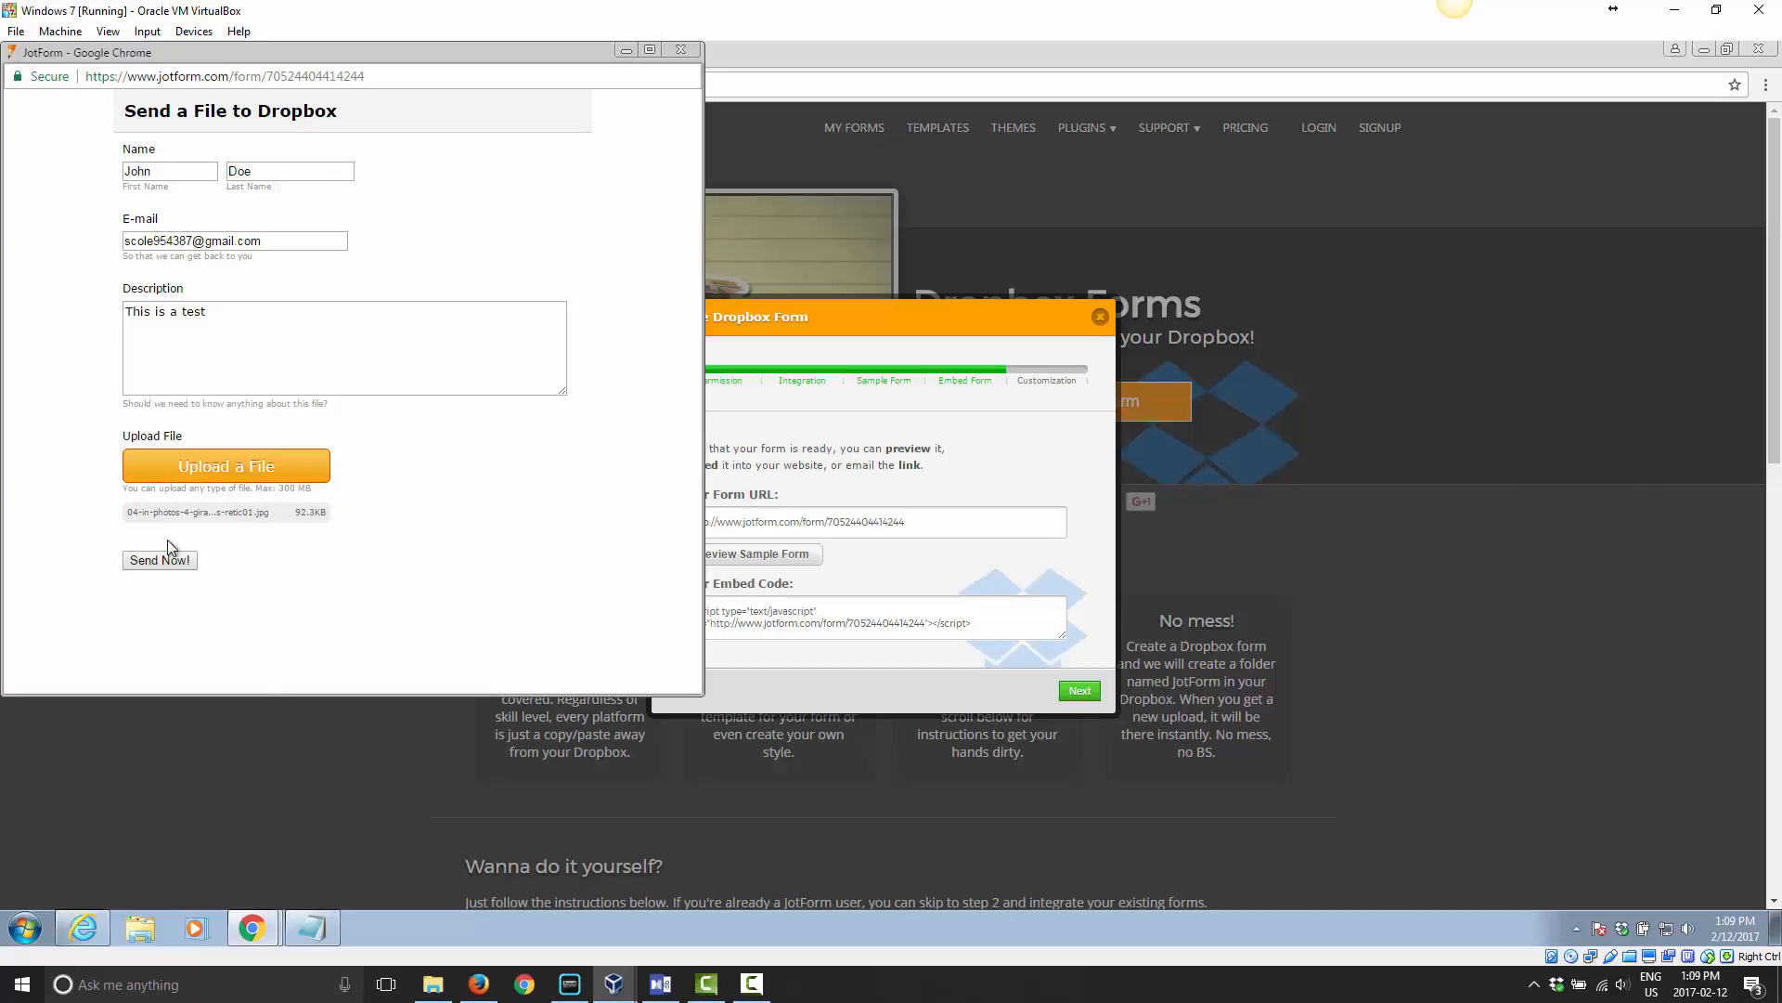
pyautogui.click(160, 559)
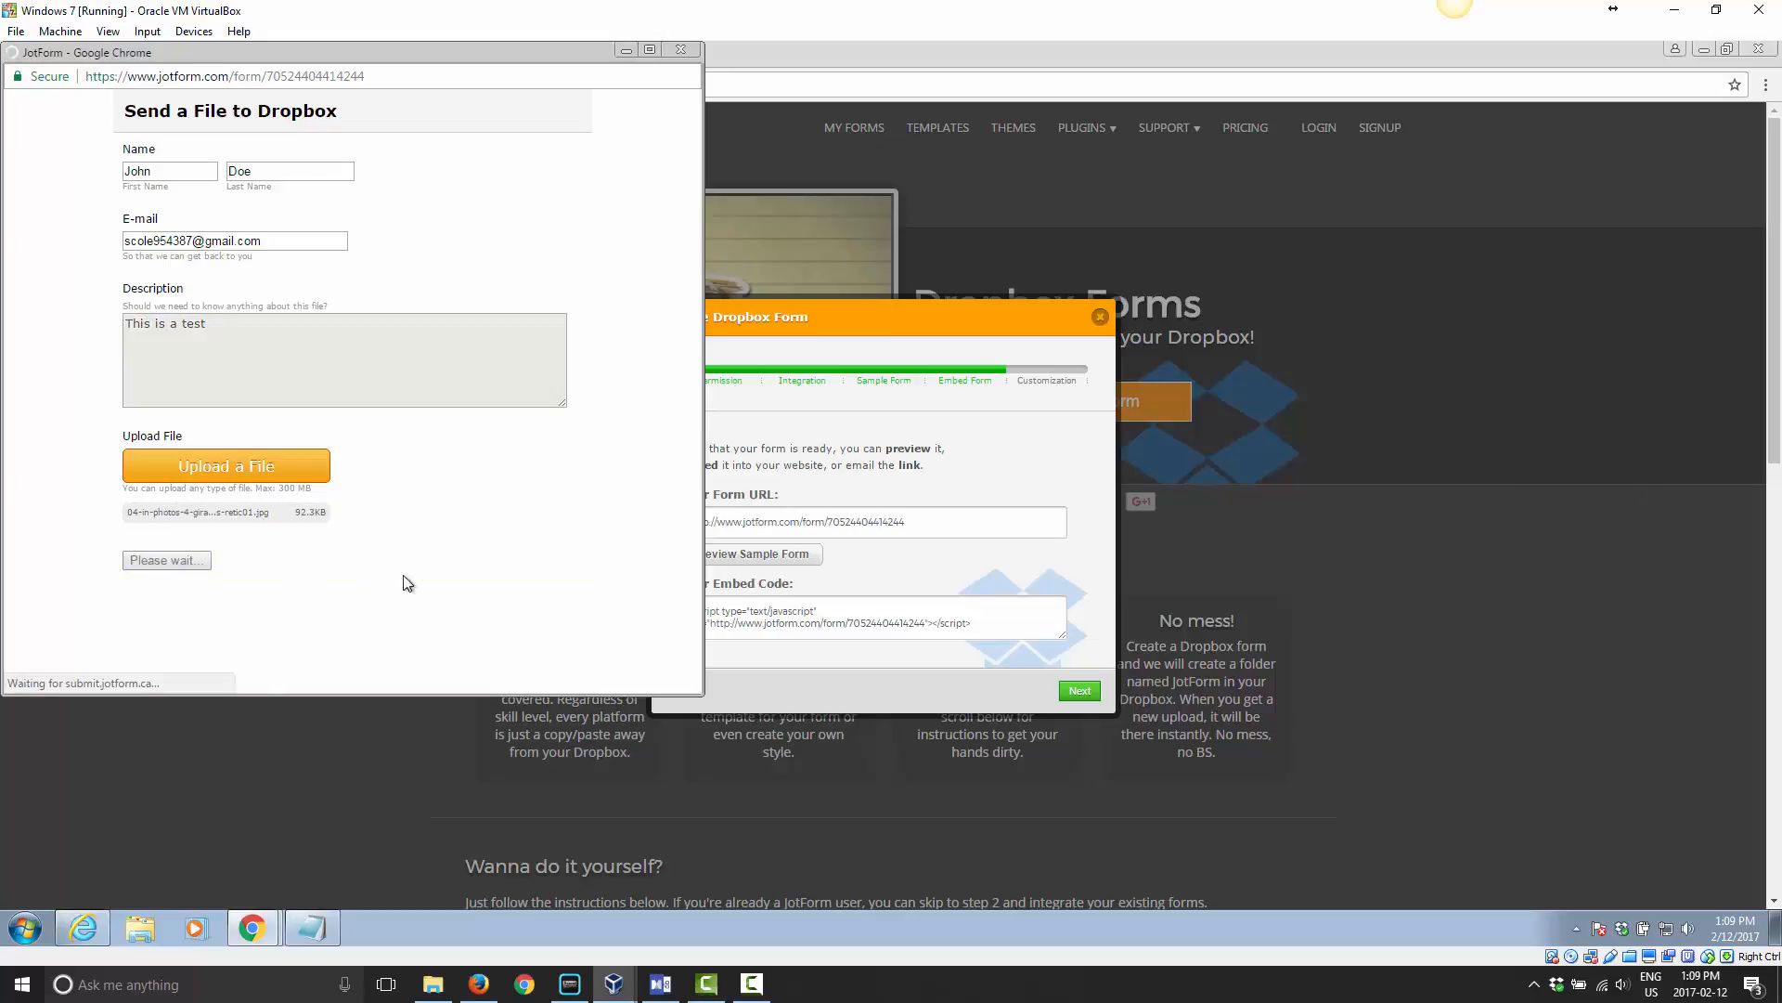
pyautogui.click(166, 559)
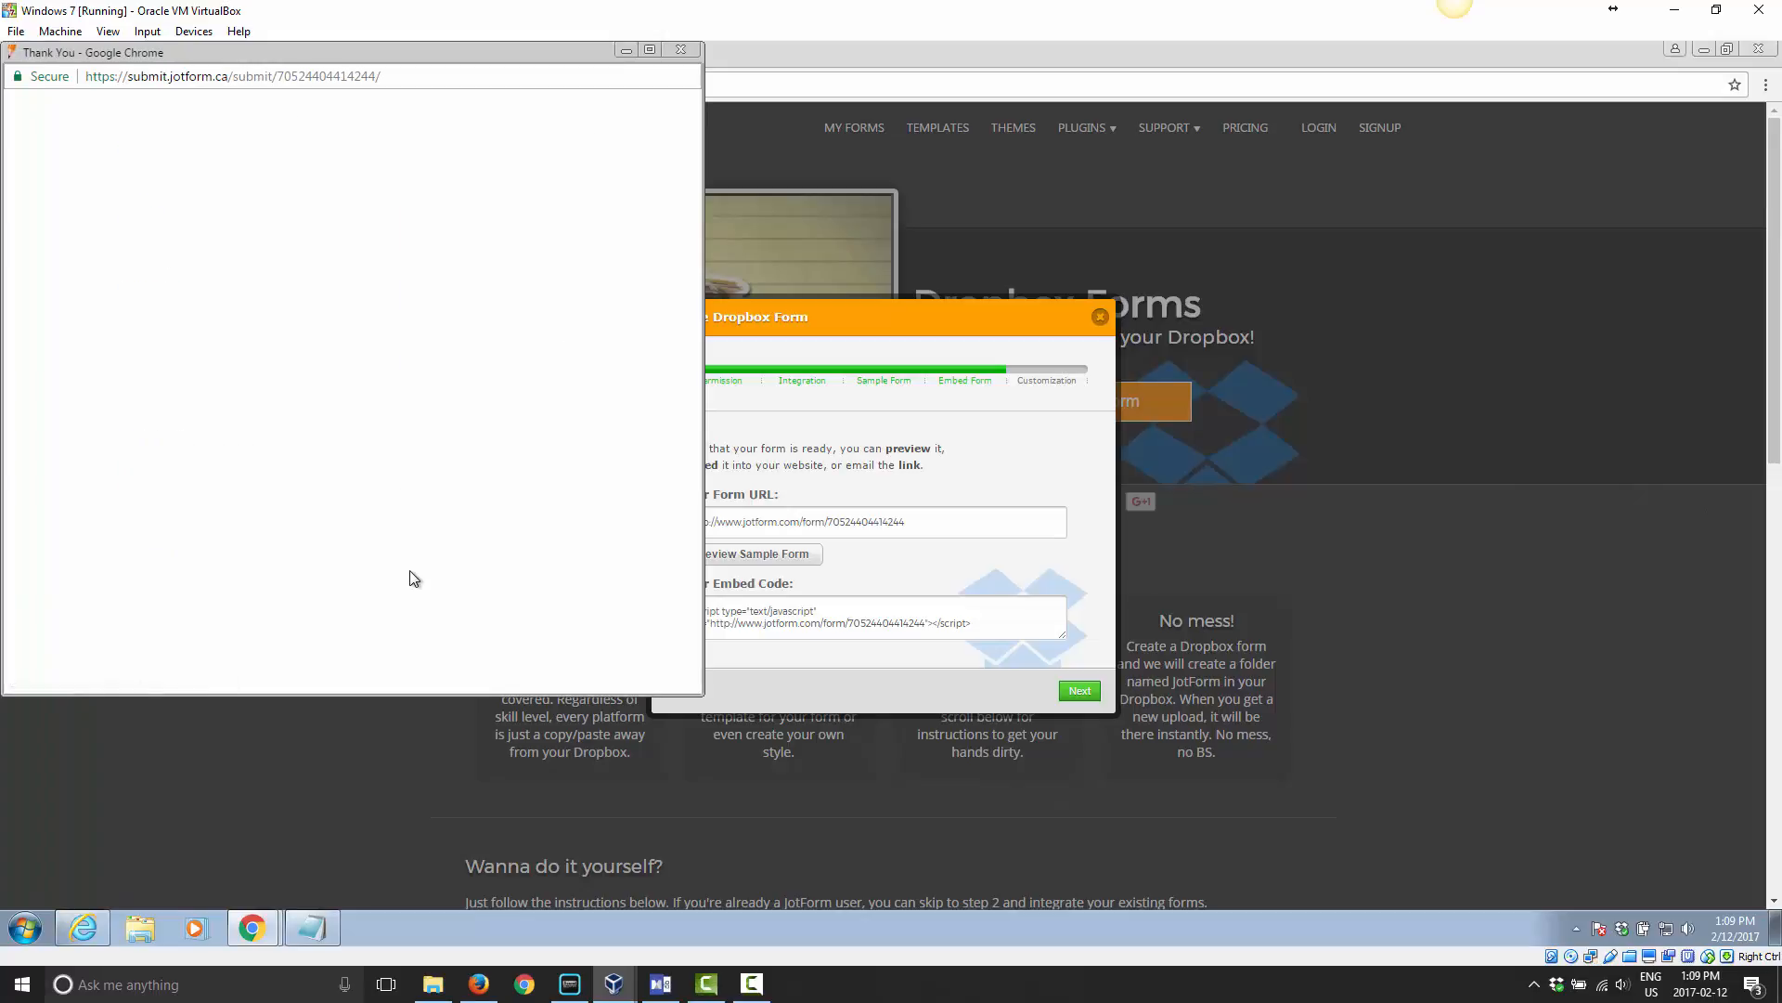
pyautogui.moveTo(525, 309)
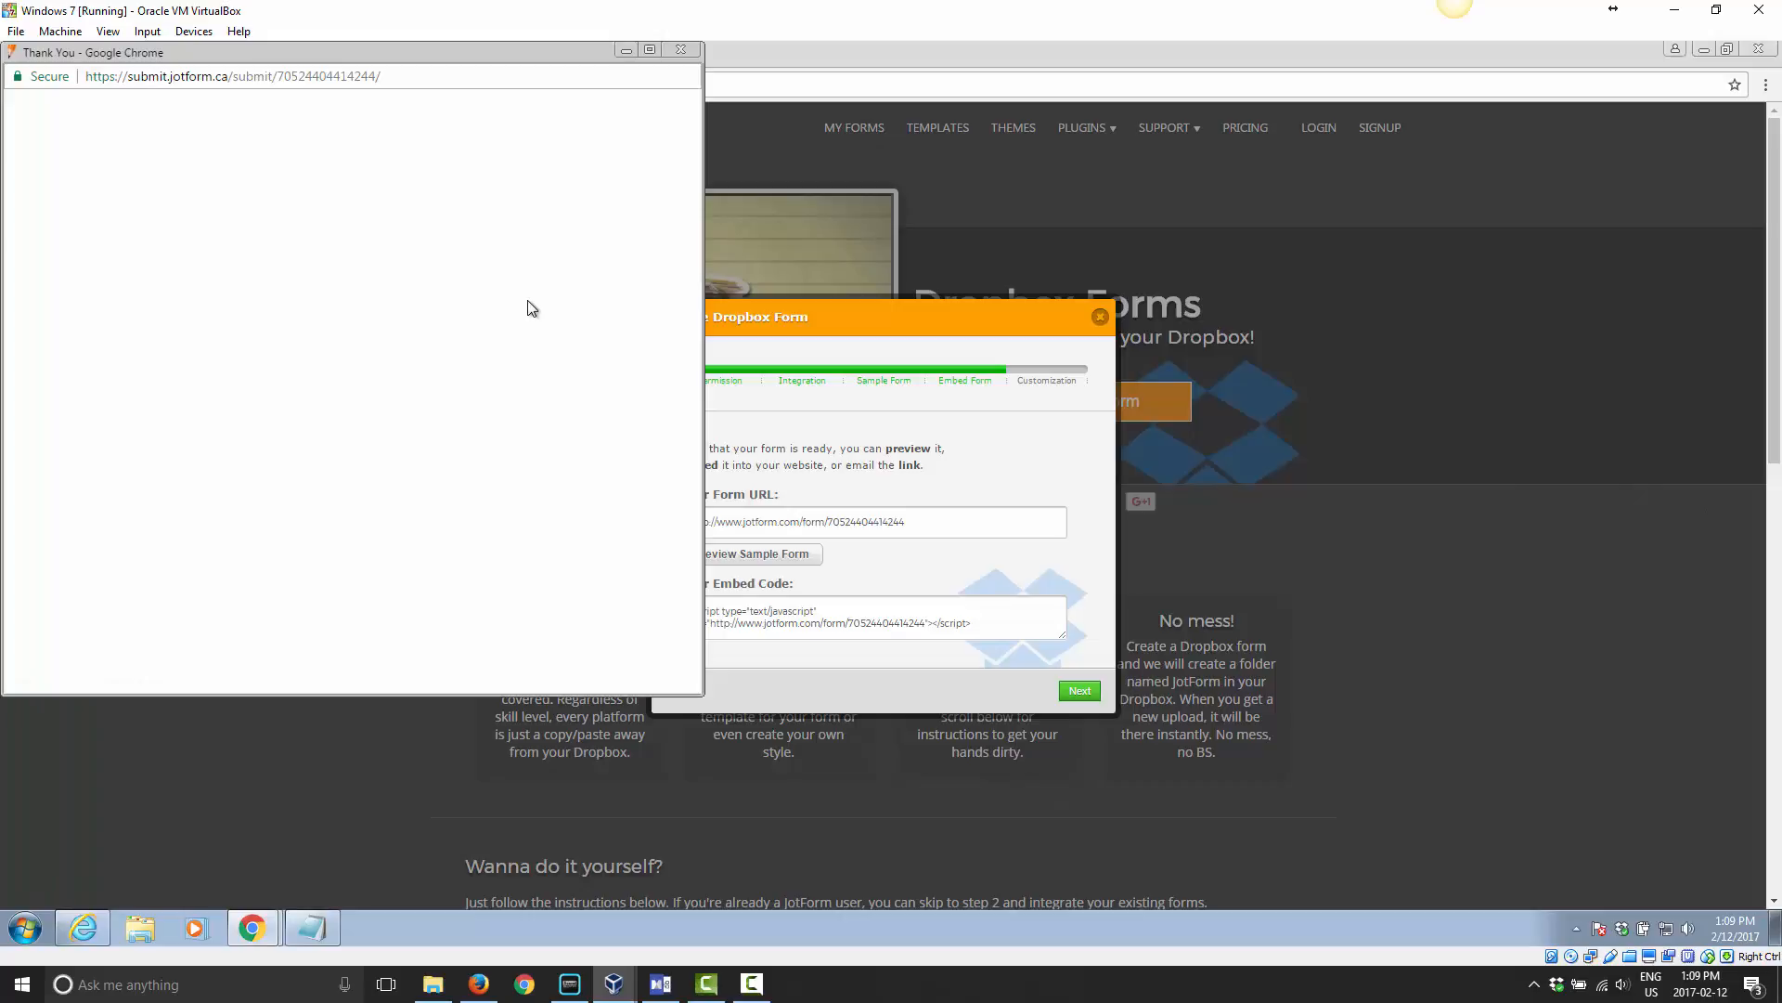
pyautogui.moveTo(443, 293)
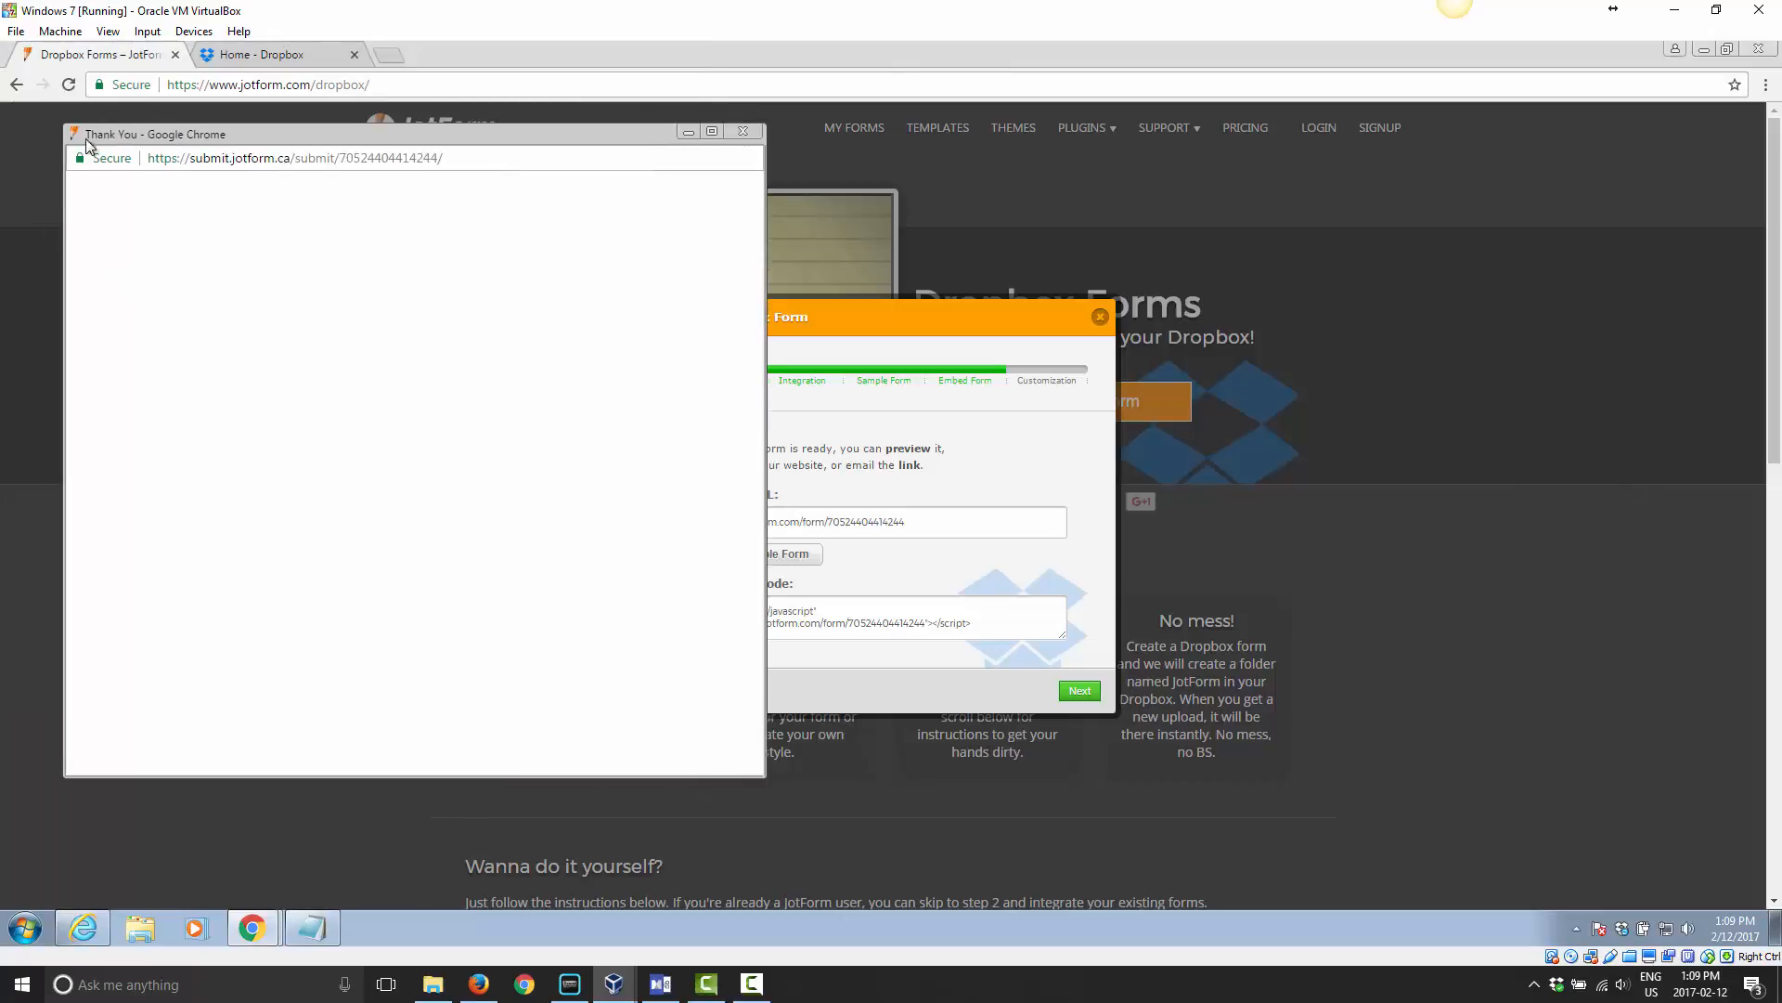
pyautogui.moveTo(282, 197)
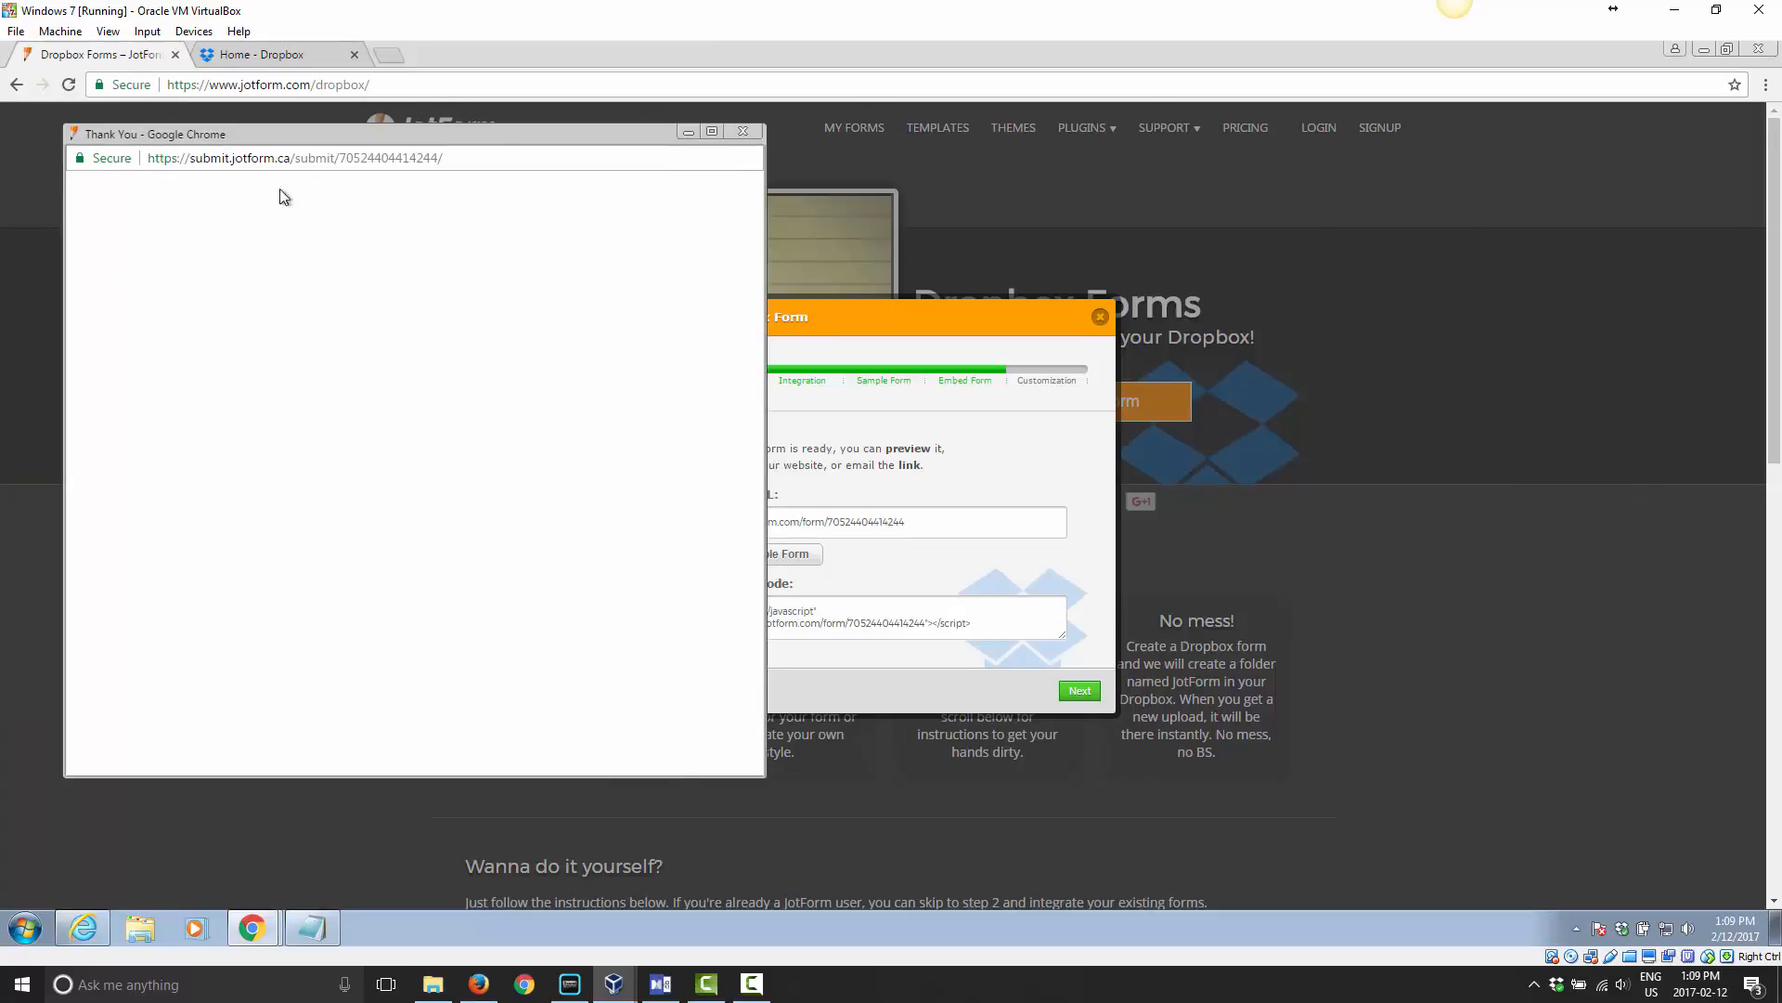
pyautogui.moveTo(473, 523)
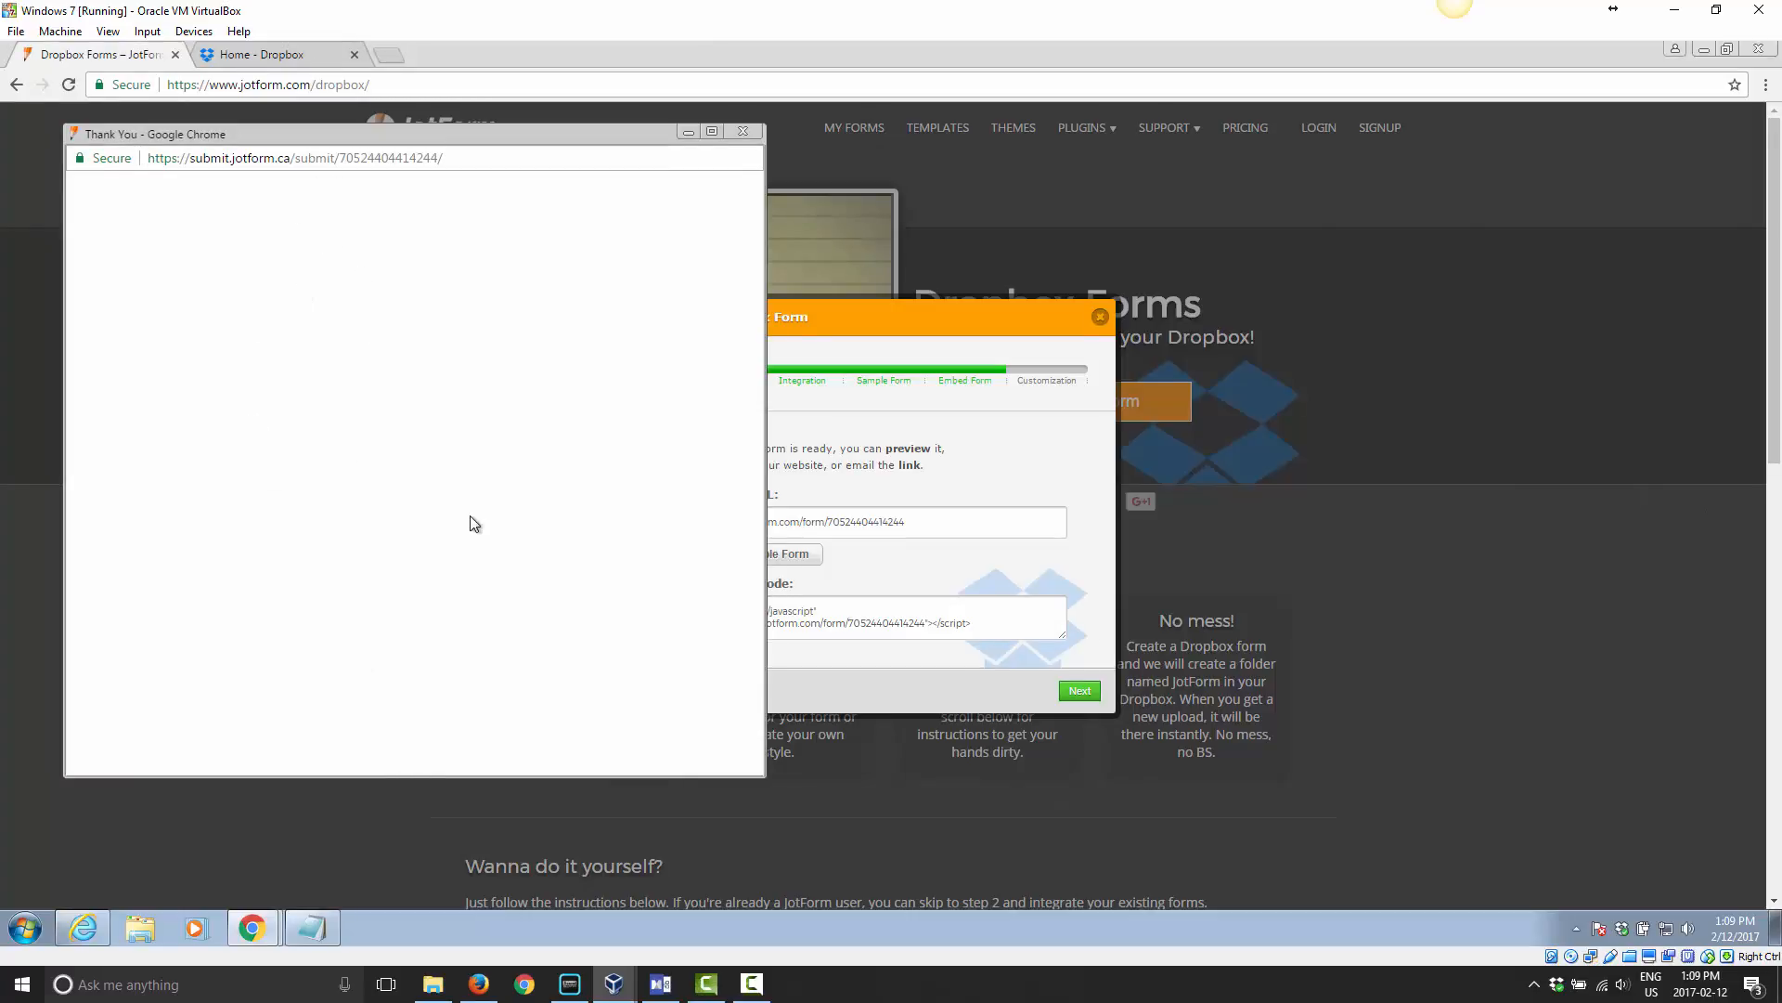
pyautogui.moveTo(347, 354)
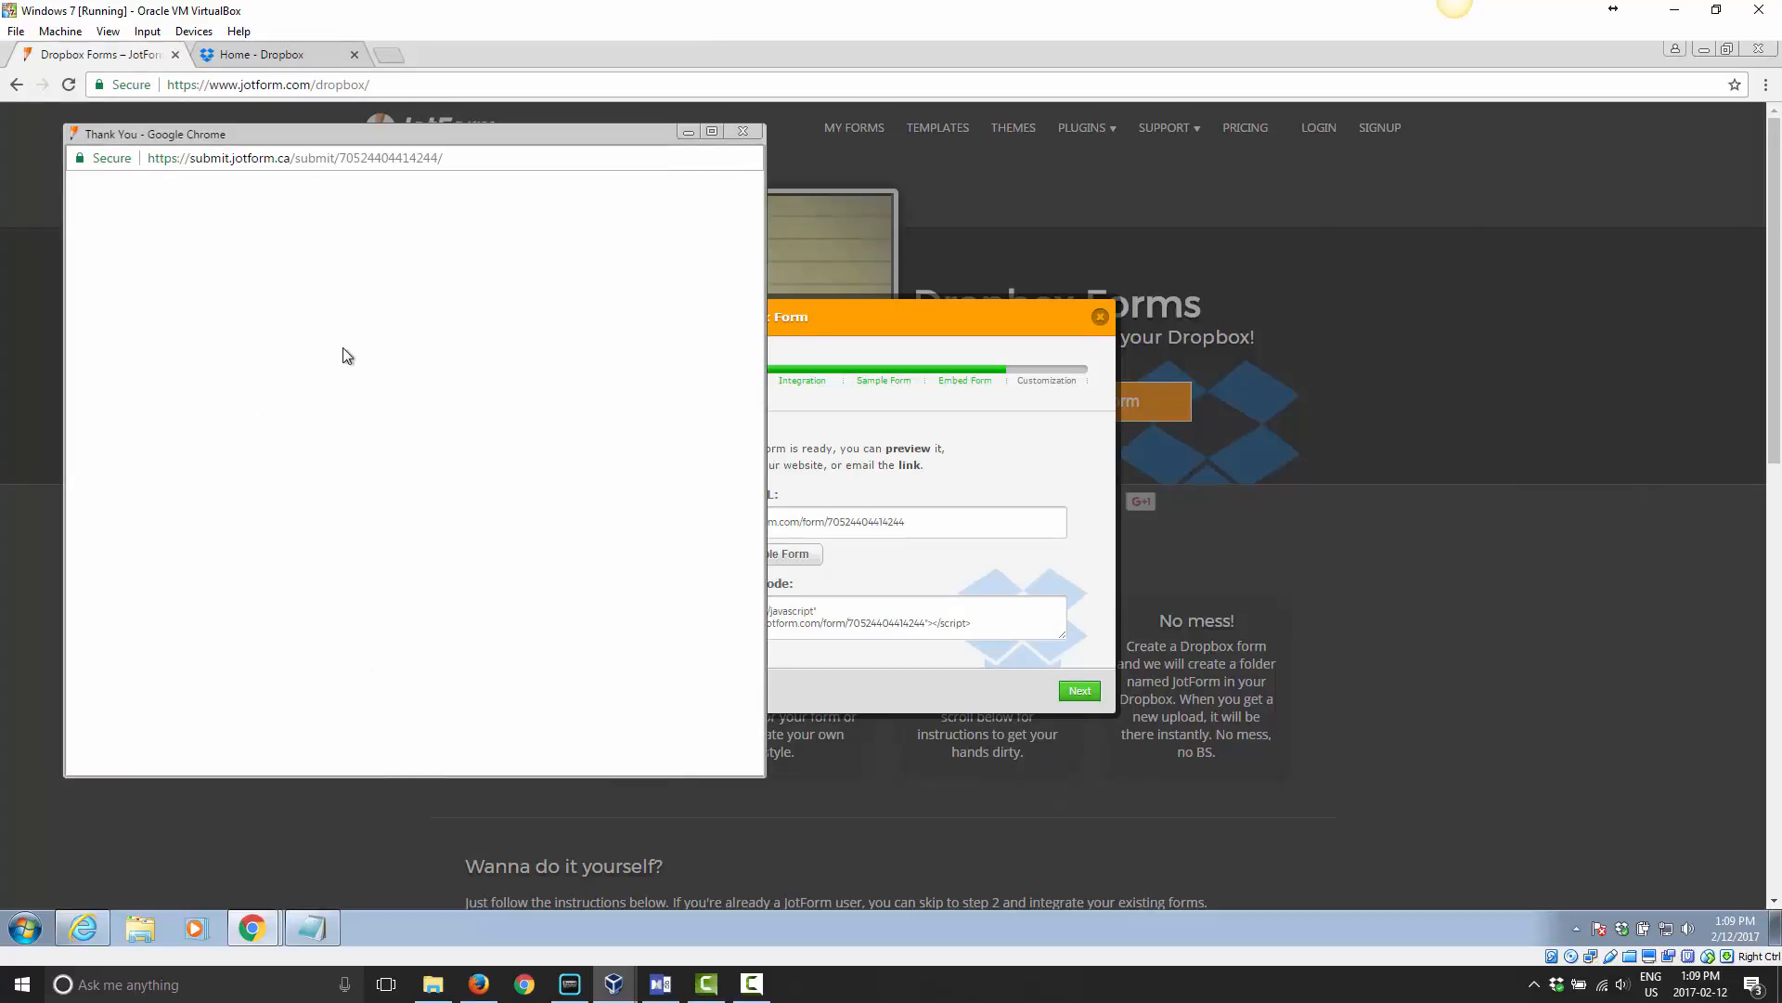
pyautogui.moveTo(685, 211)
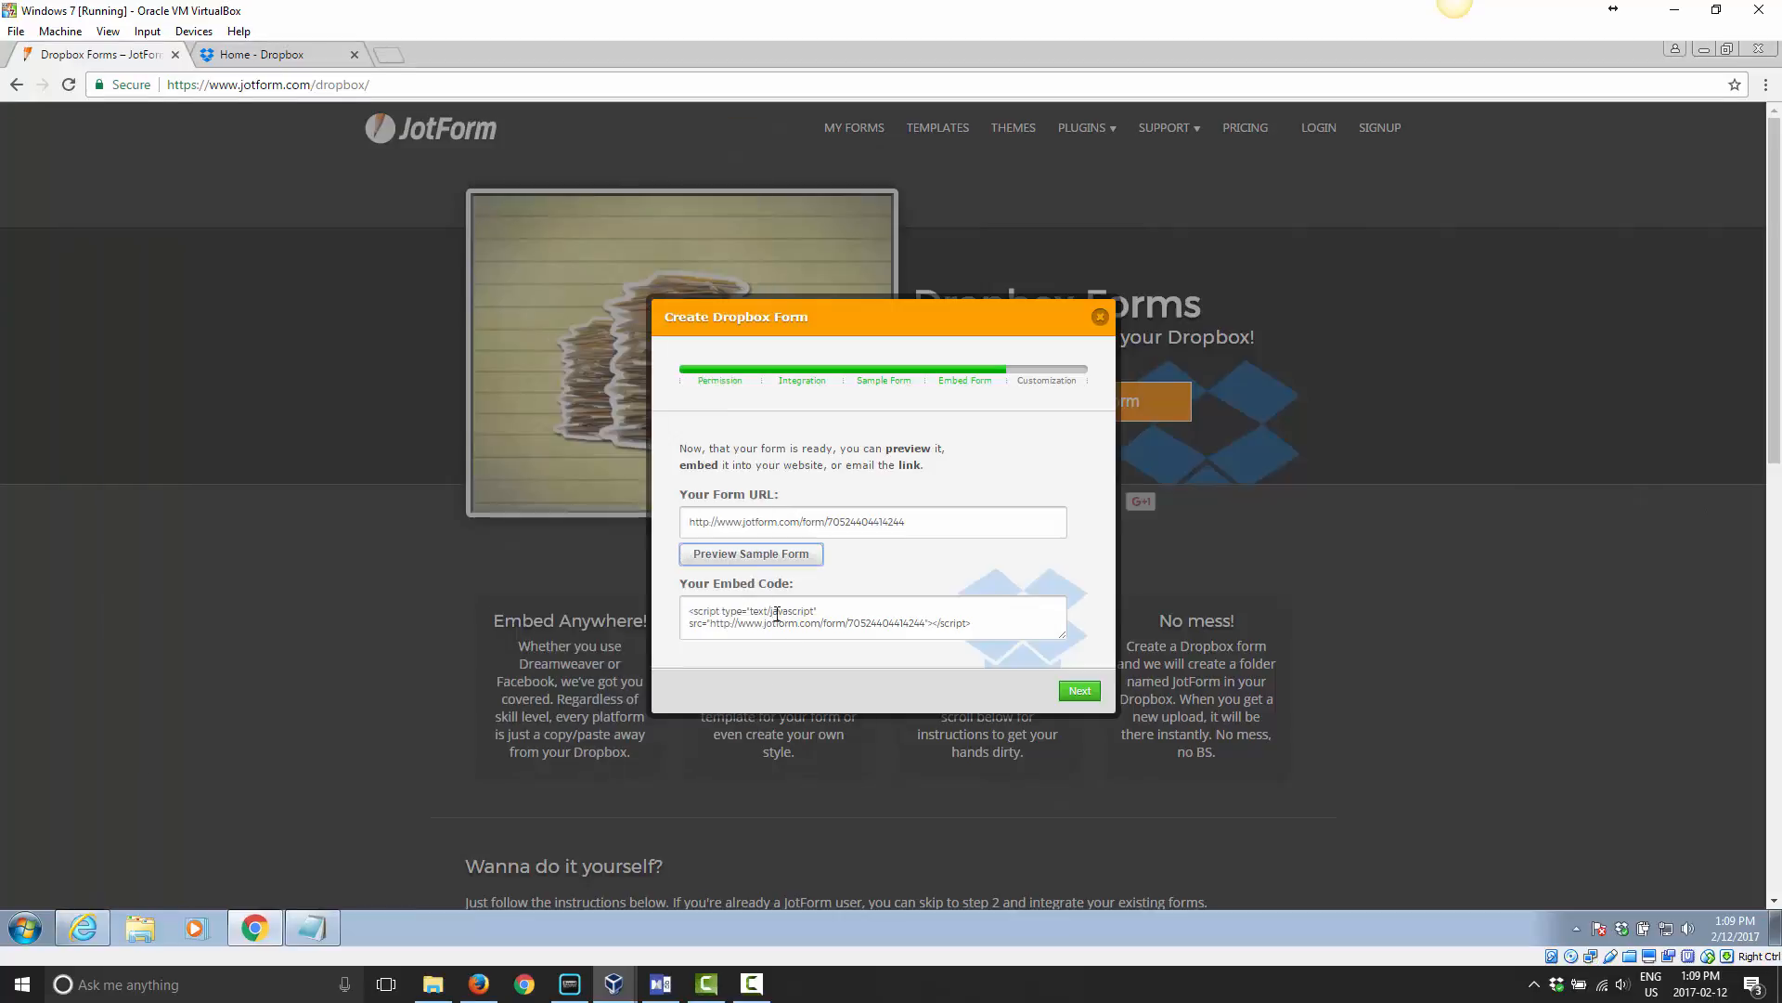
# Copy the form's embed code and move the Dropbox form wizard to the customization step.
pyautogui.tripleClick(869, 622)
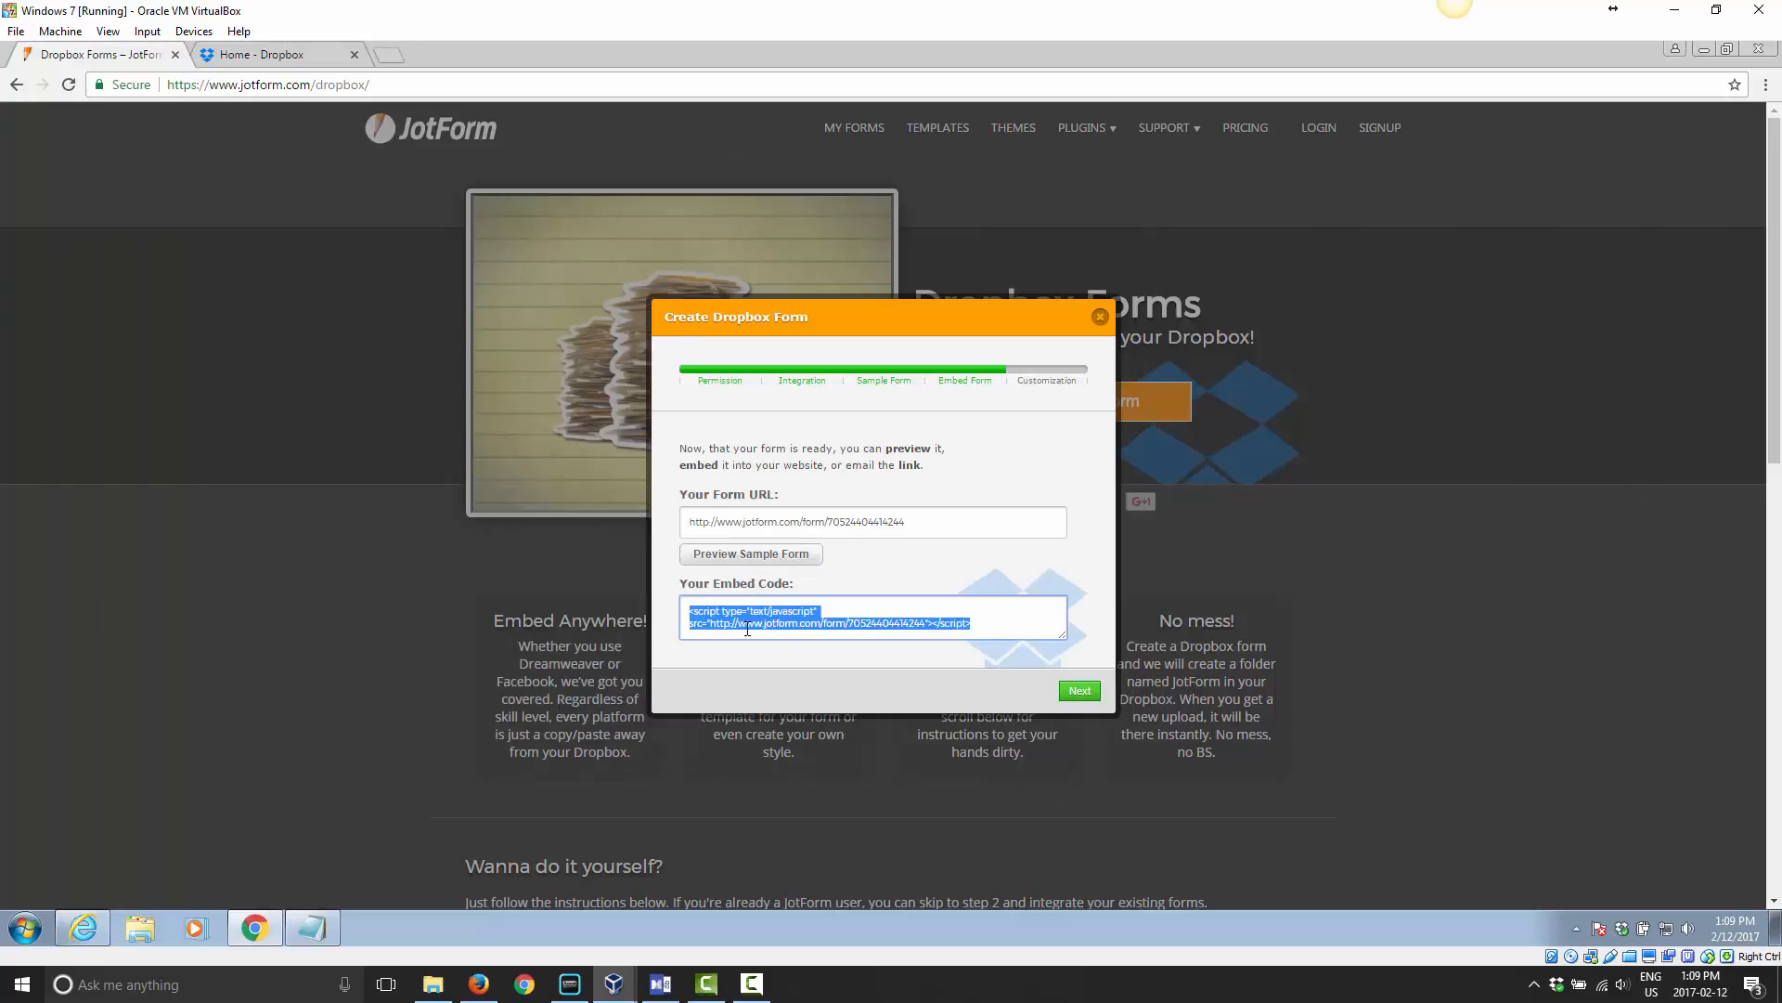
pyautogui.click(995, 633)
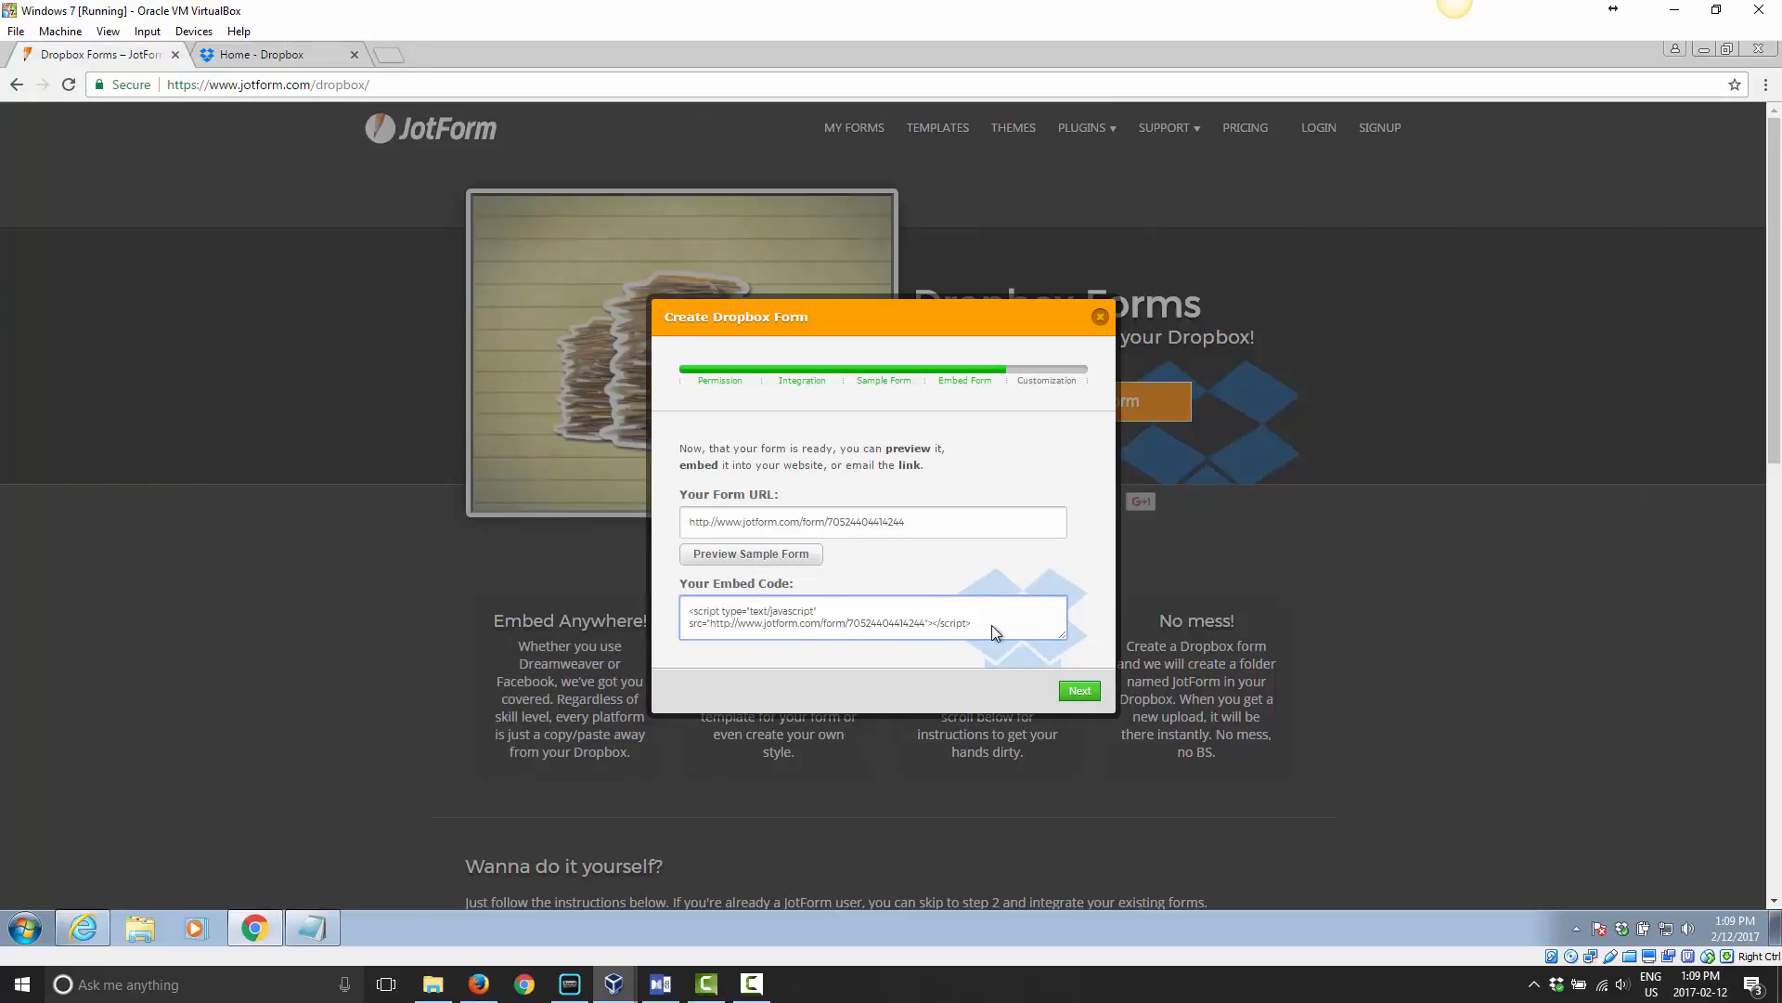
pyautogui.rightClick(873, 622)
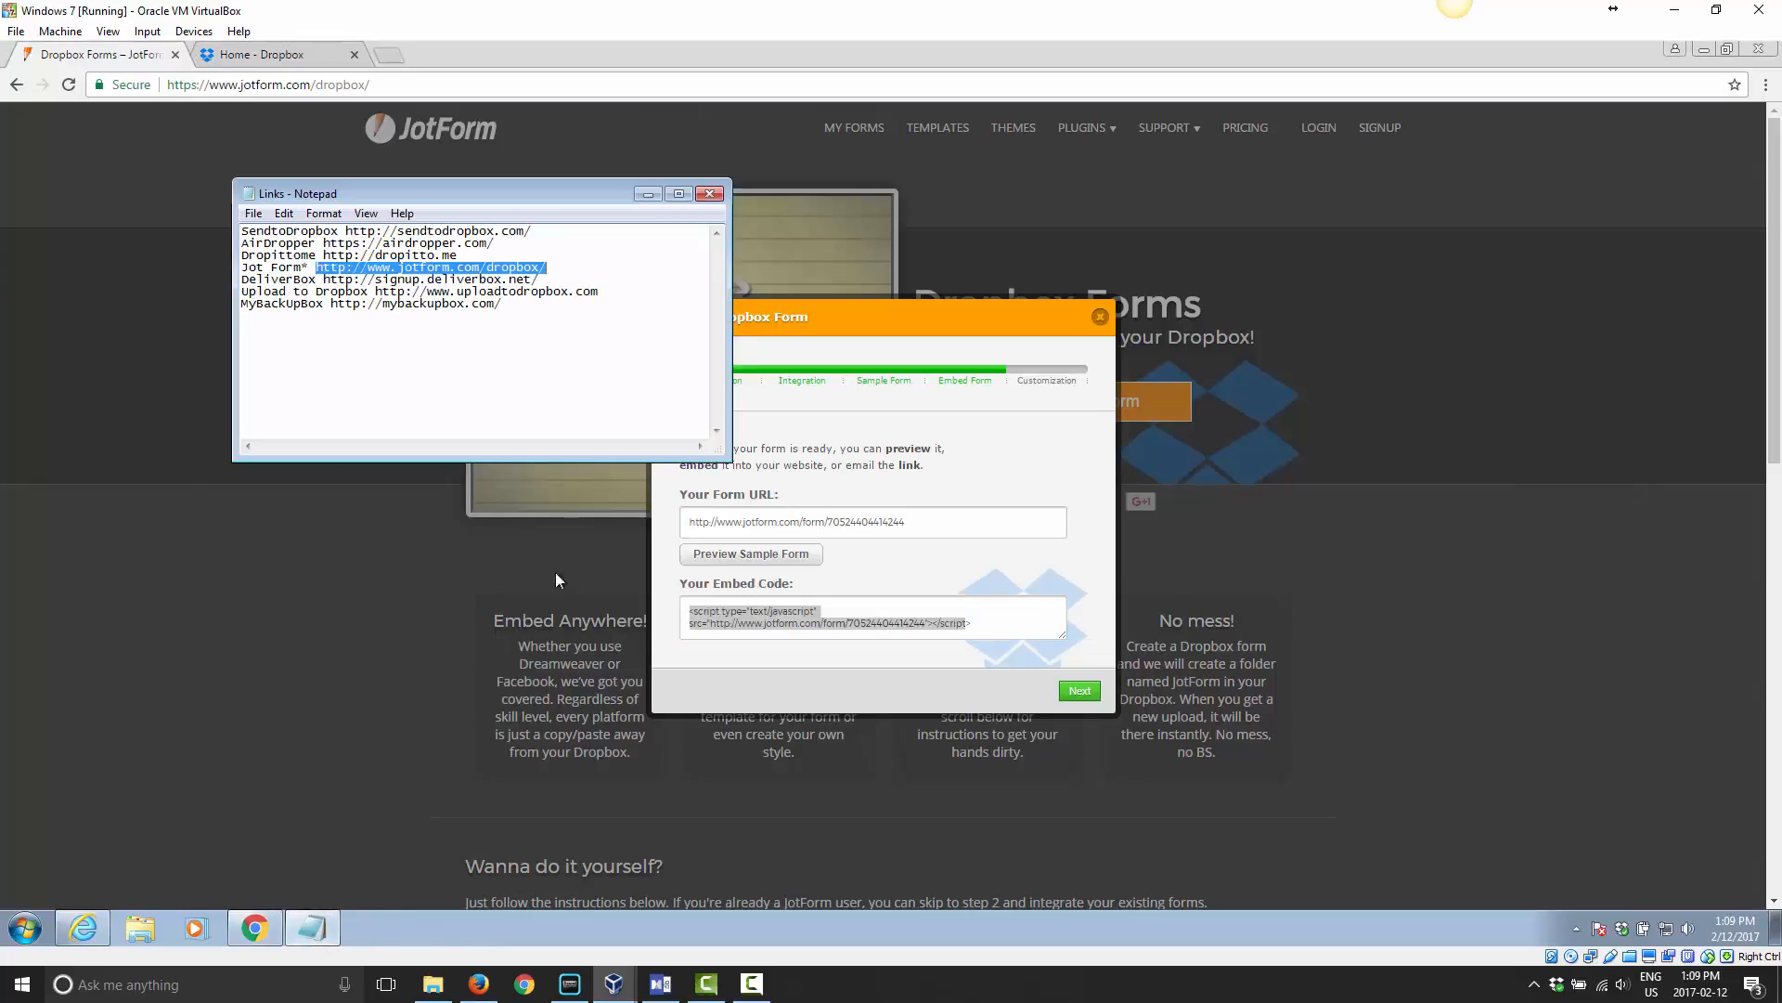
pyautogui.moveTo(295, 748)
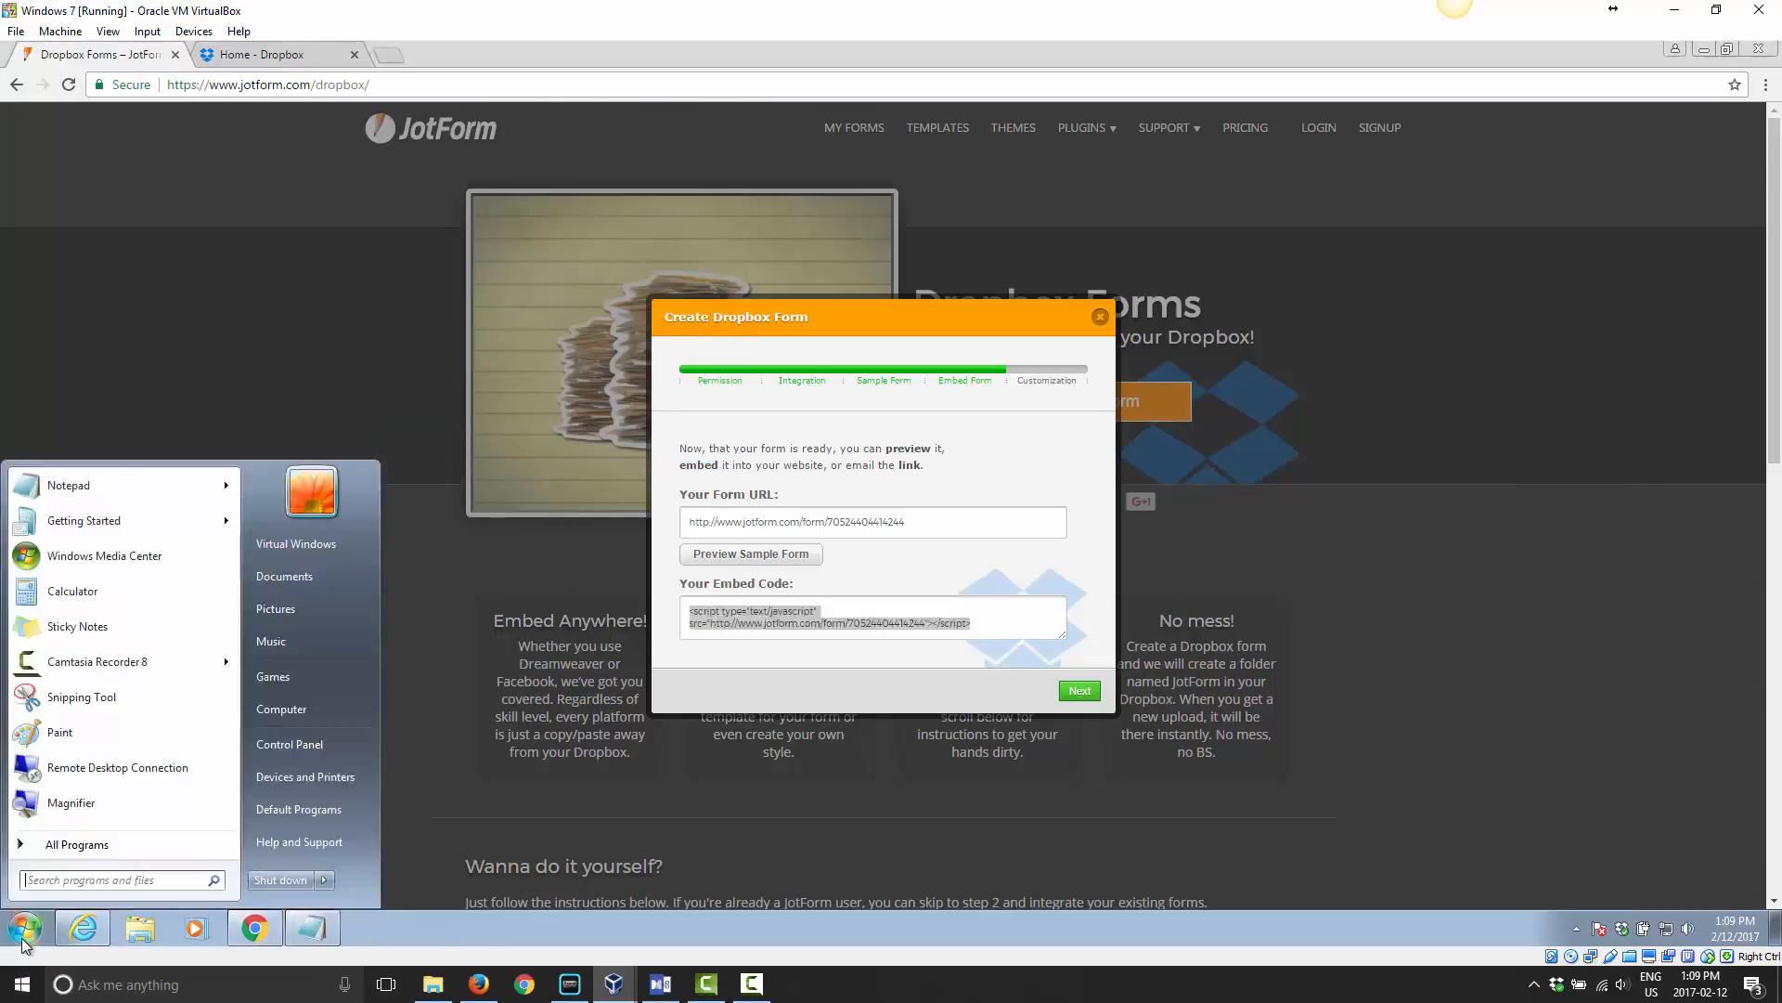
pyautogui.write('note')
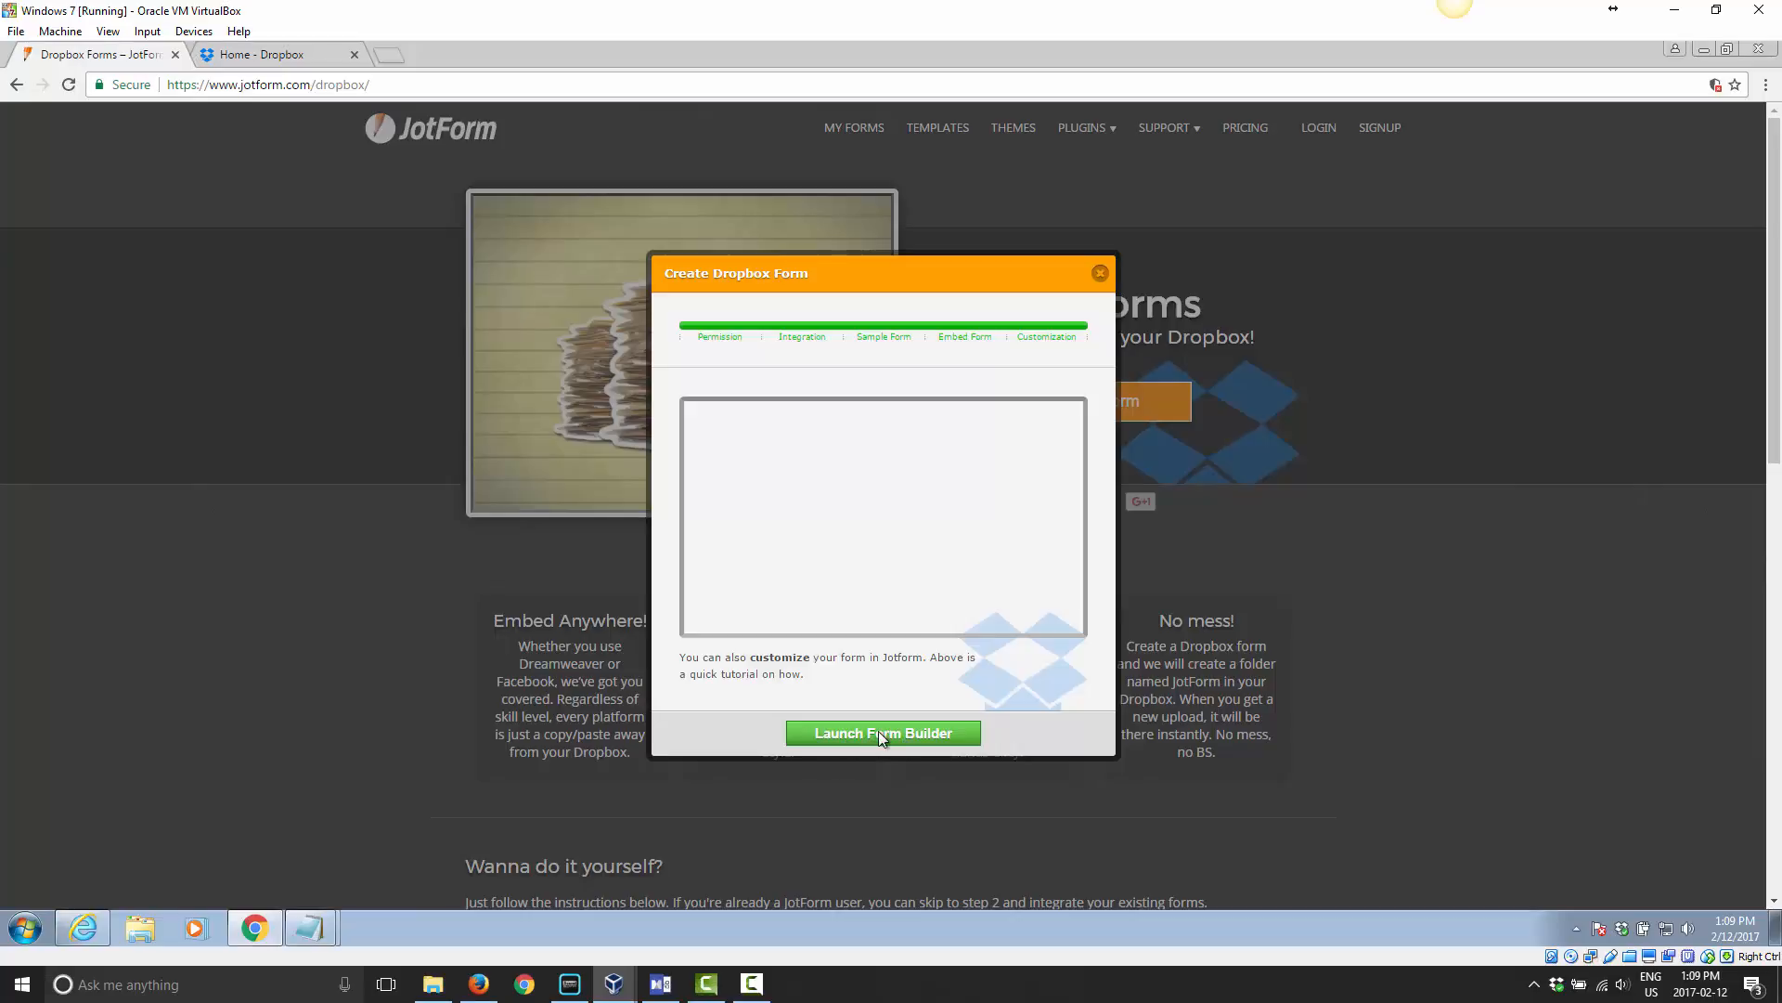
# Launch the form builder and begin sign-up with a username starting 'sc'.
pyautogui.click(882, 732)
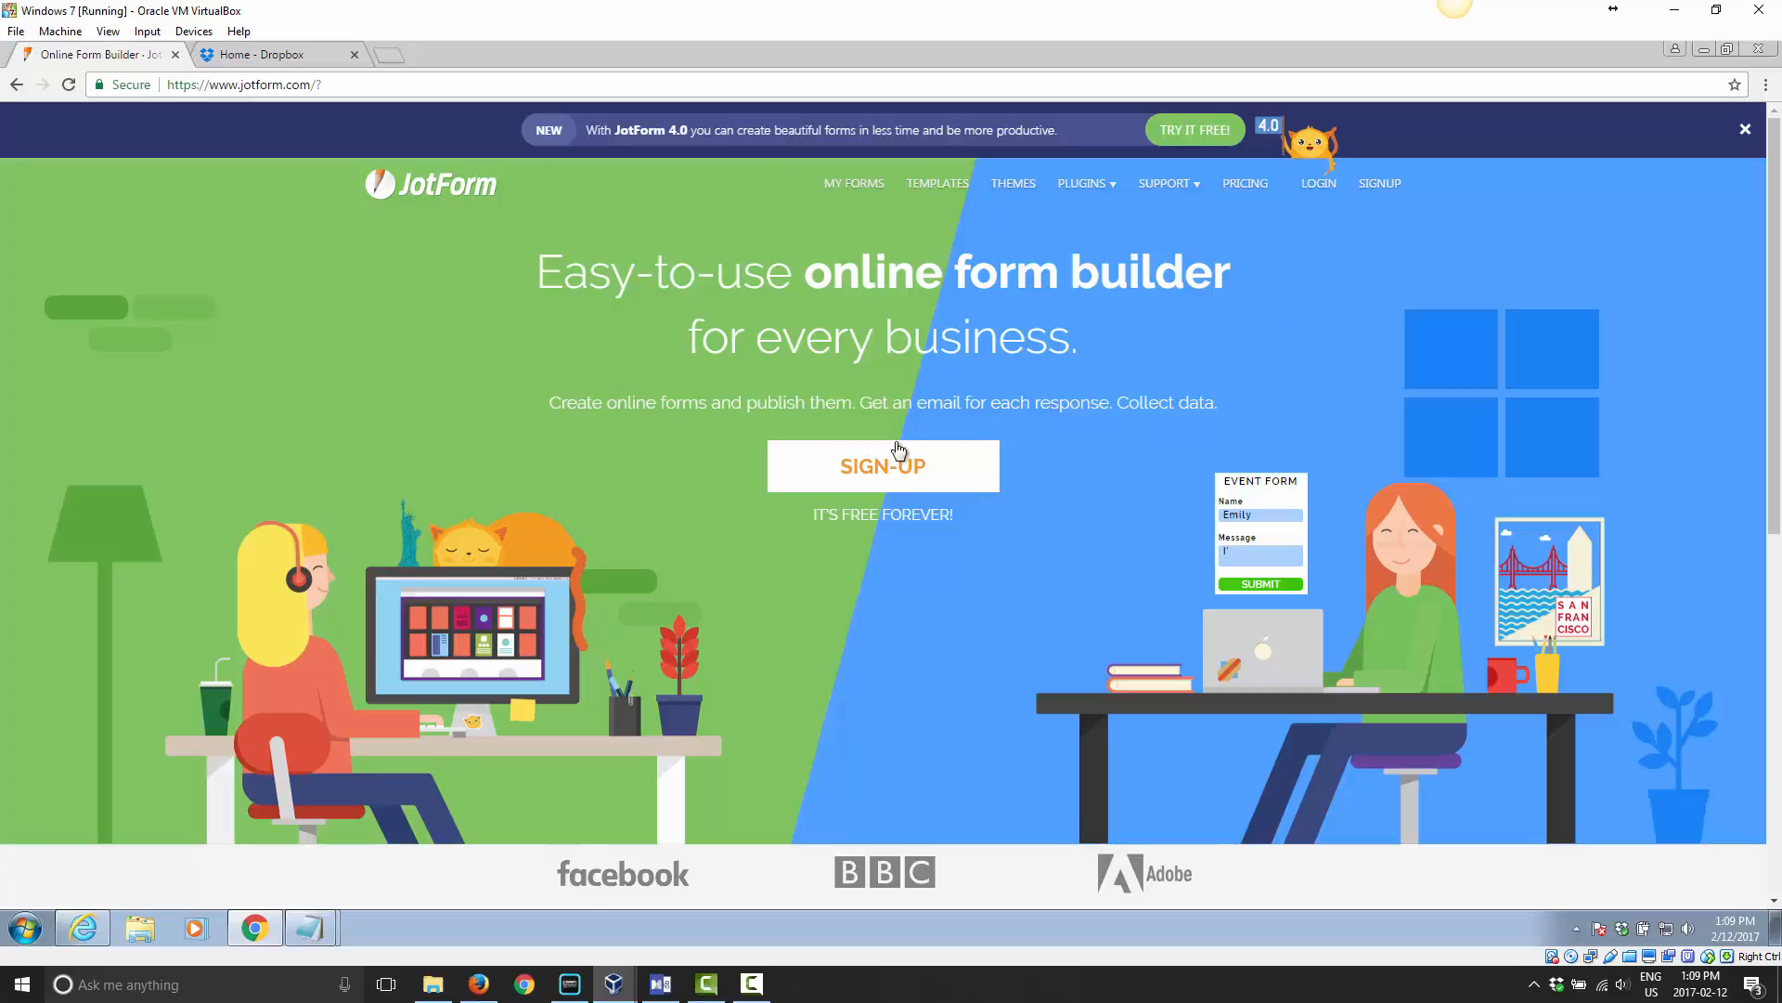
pyautogui.click(882, 466)
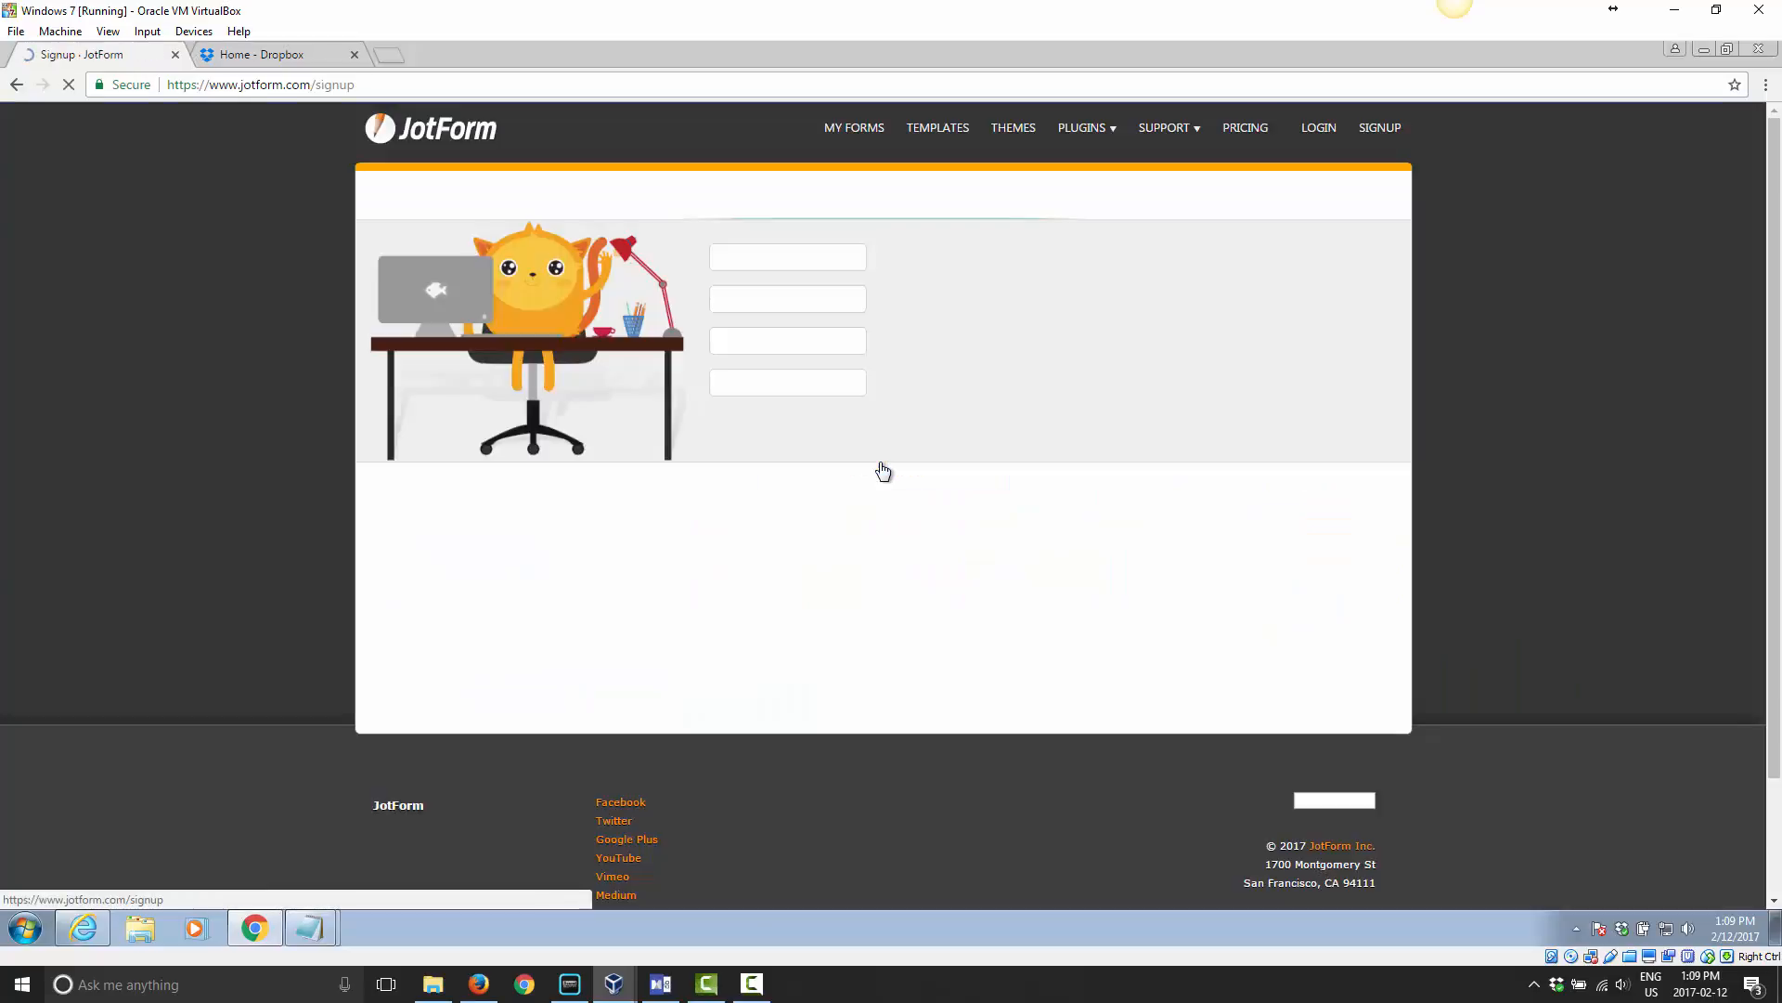
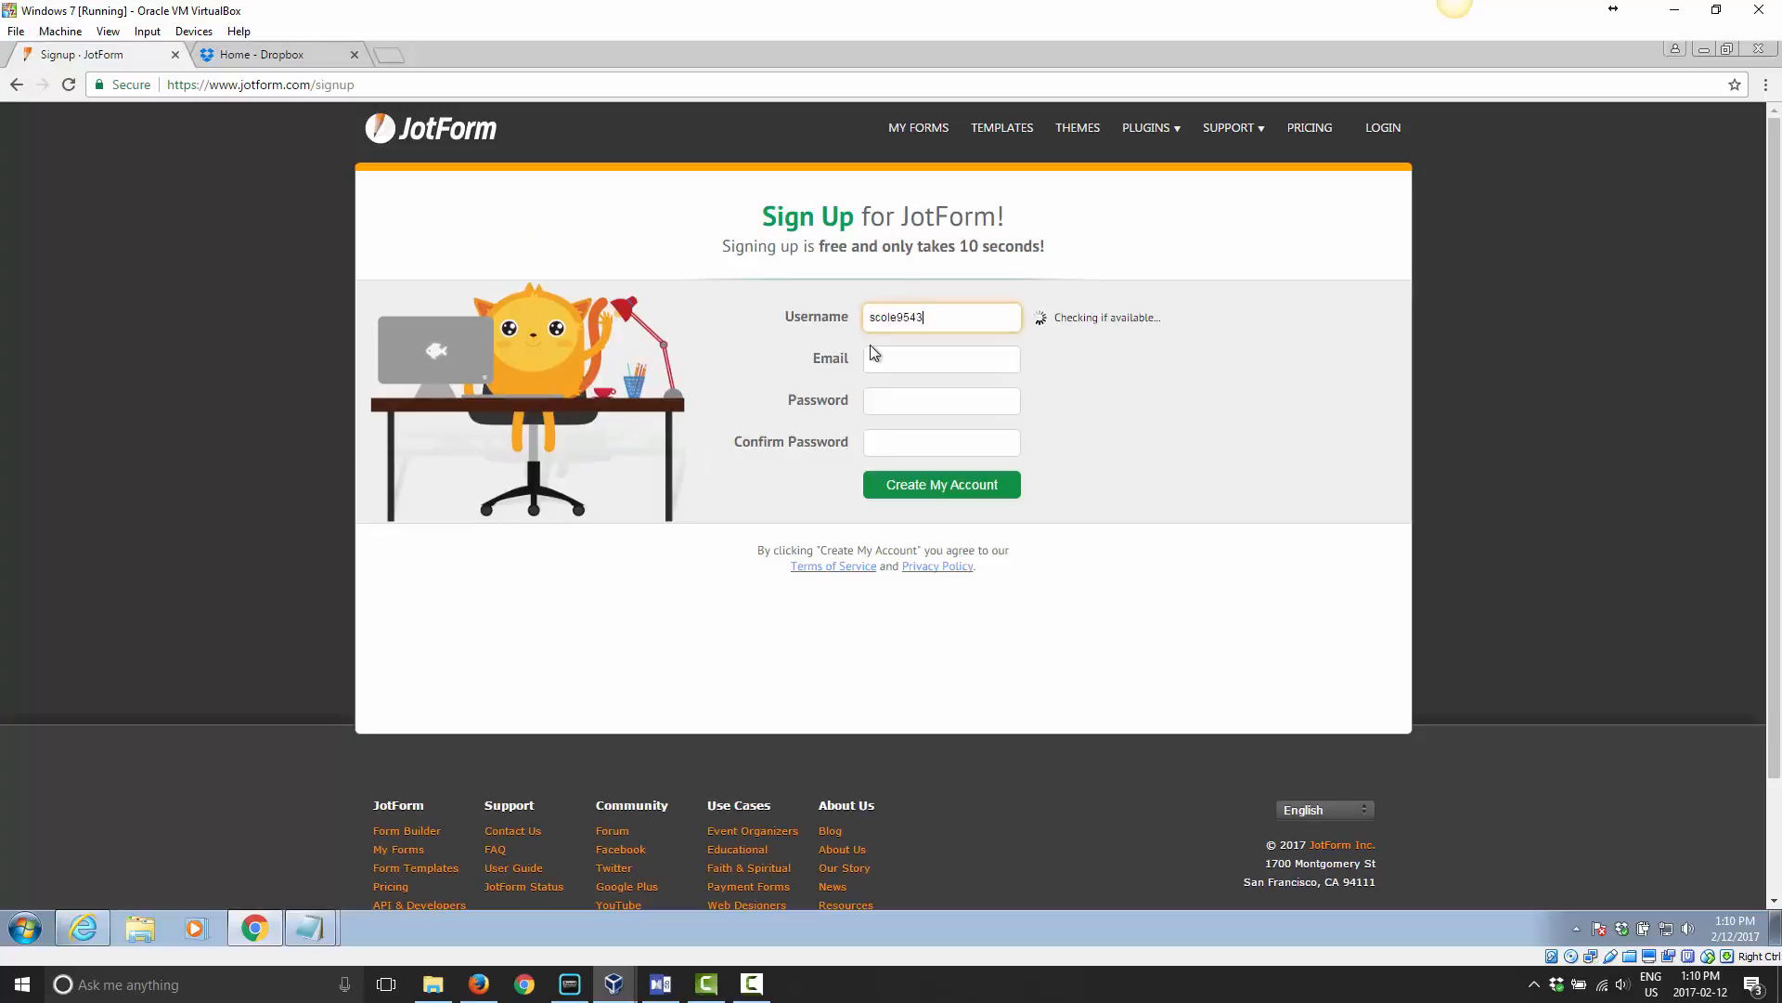
pyautogui.click(939, 358)
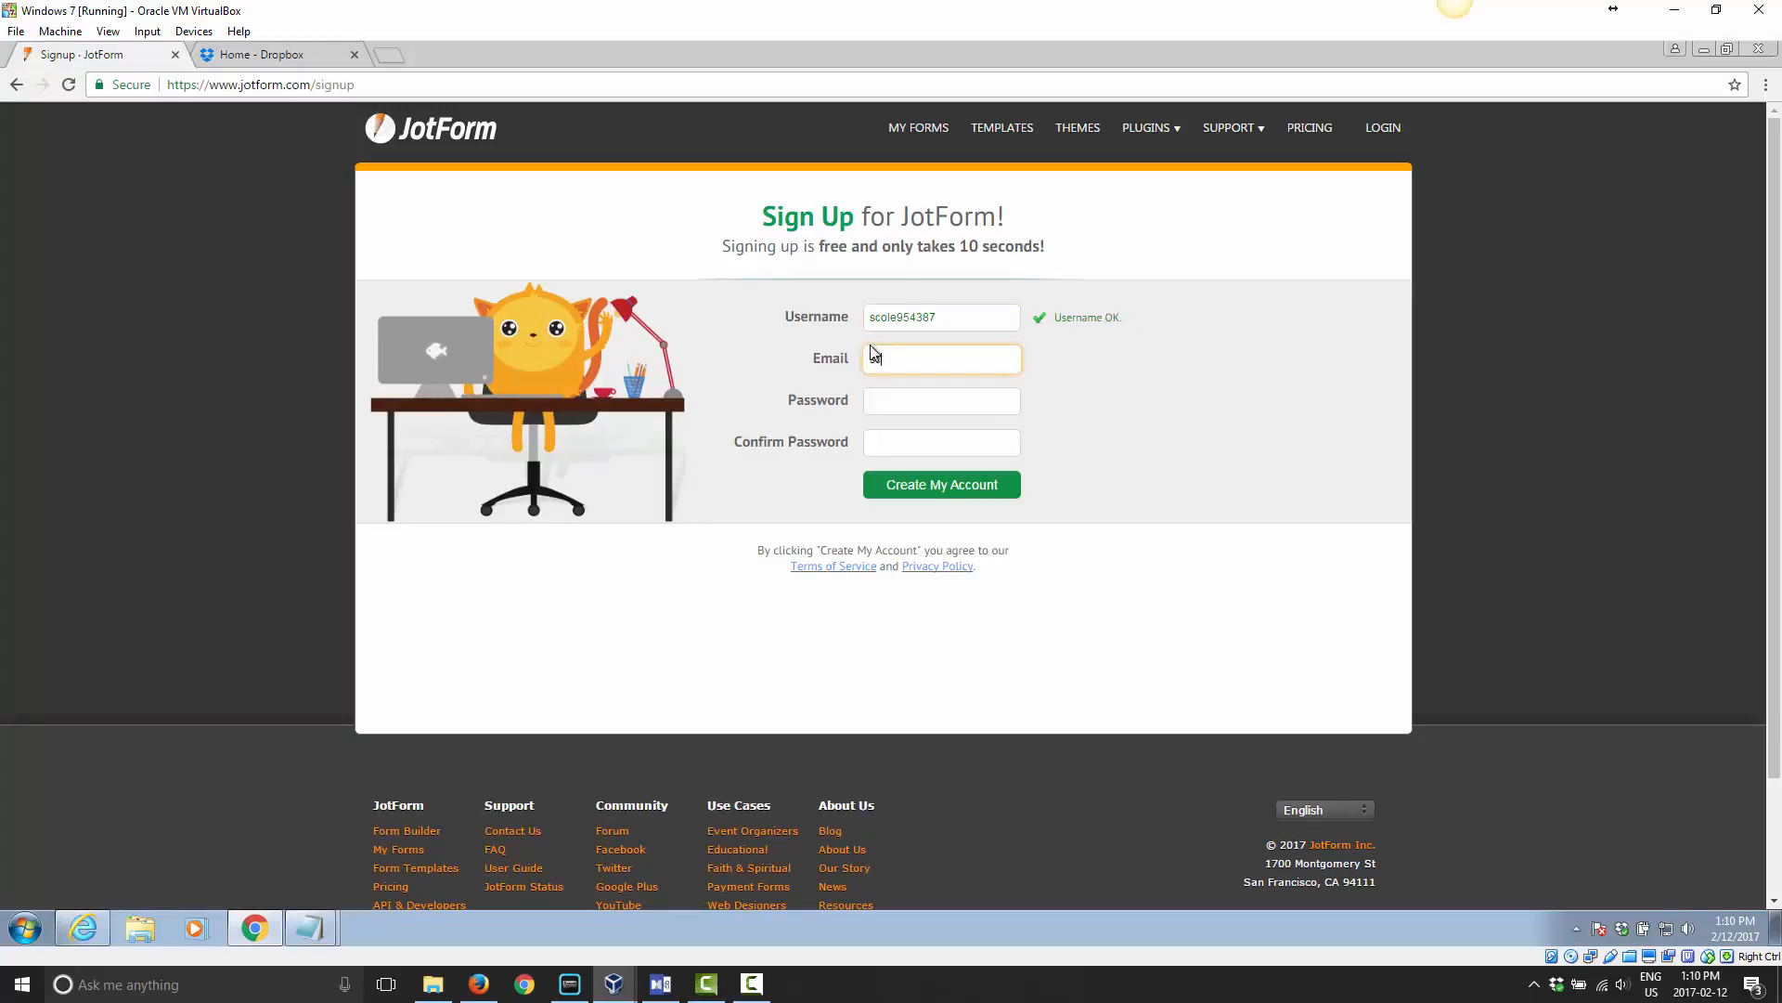
pyautogui.write('scole')
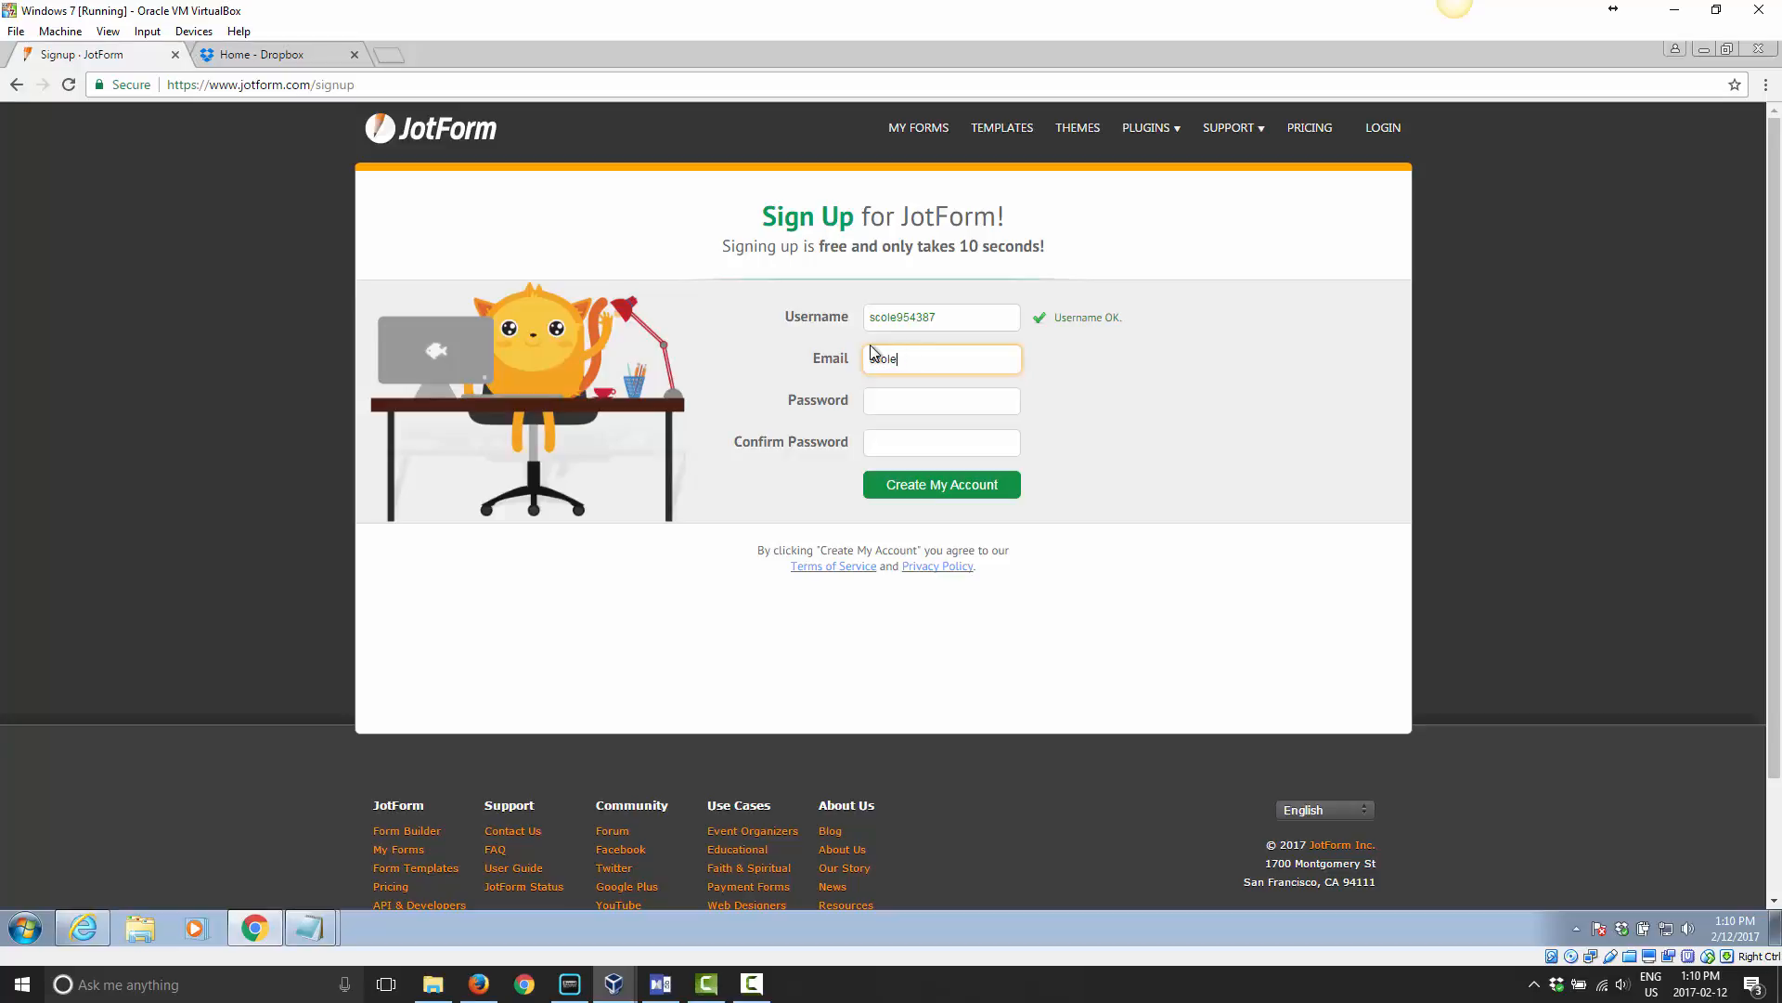
pyautogui.press('Backspace')
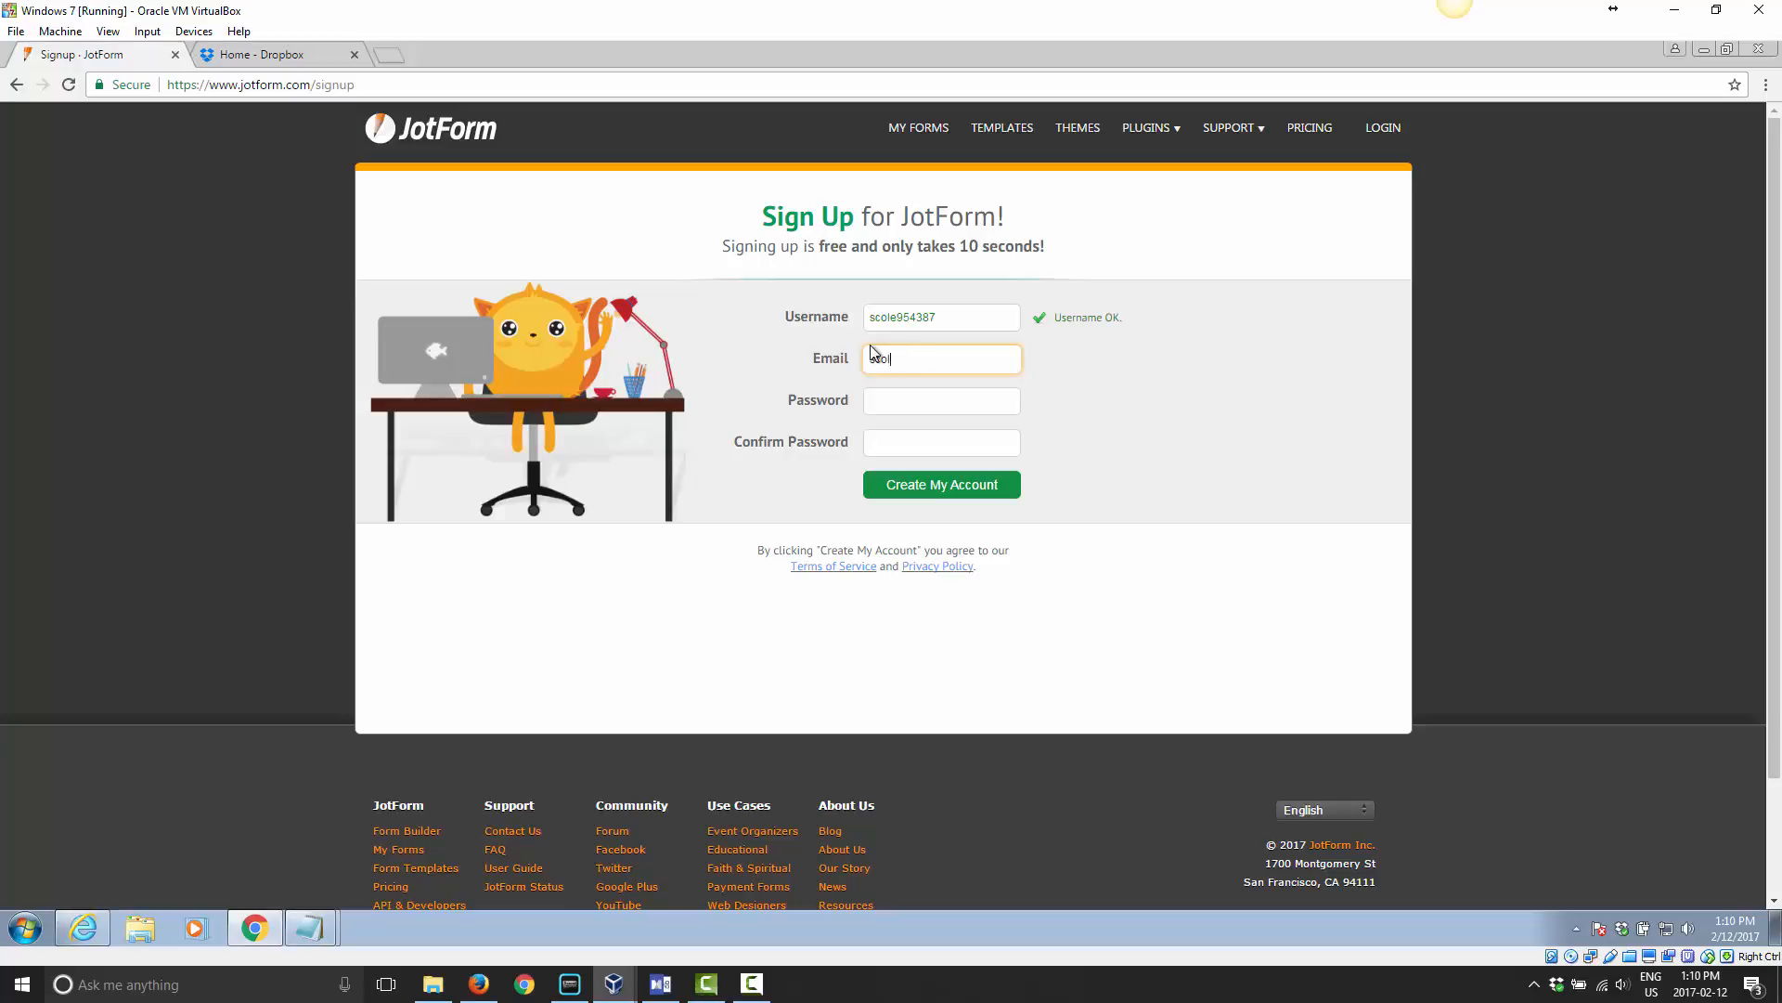
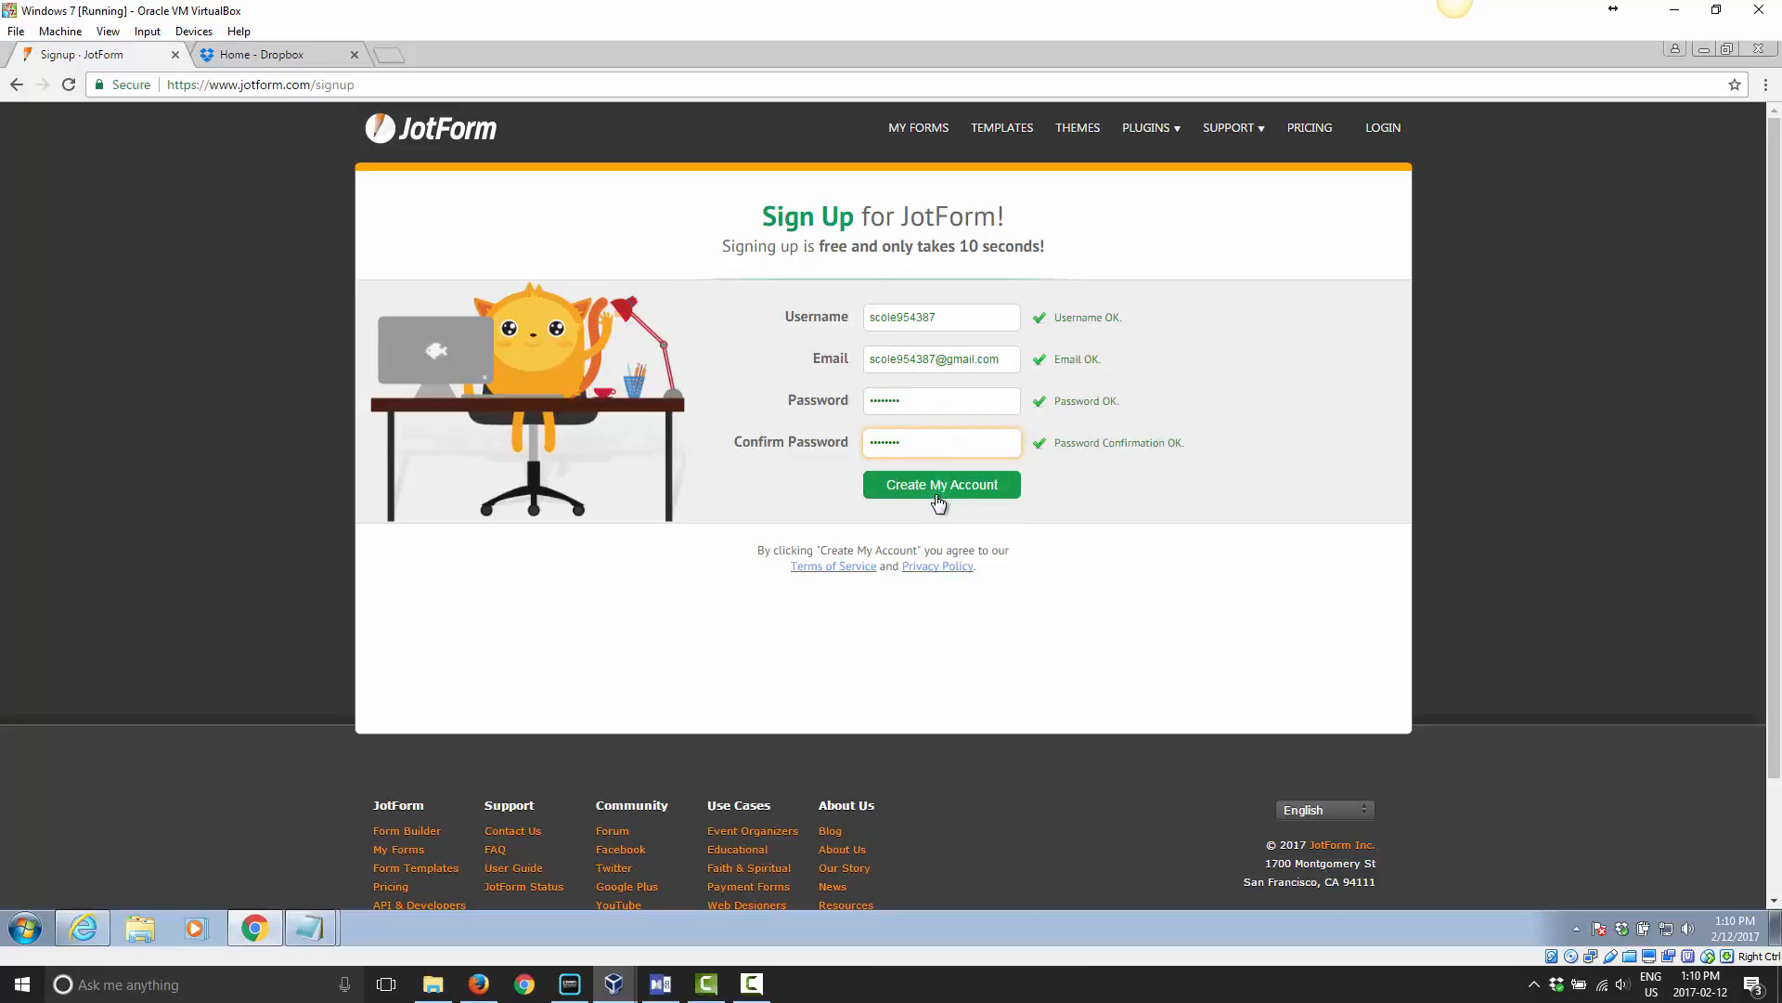
pyautogui.click(939, 485)
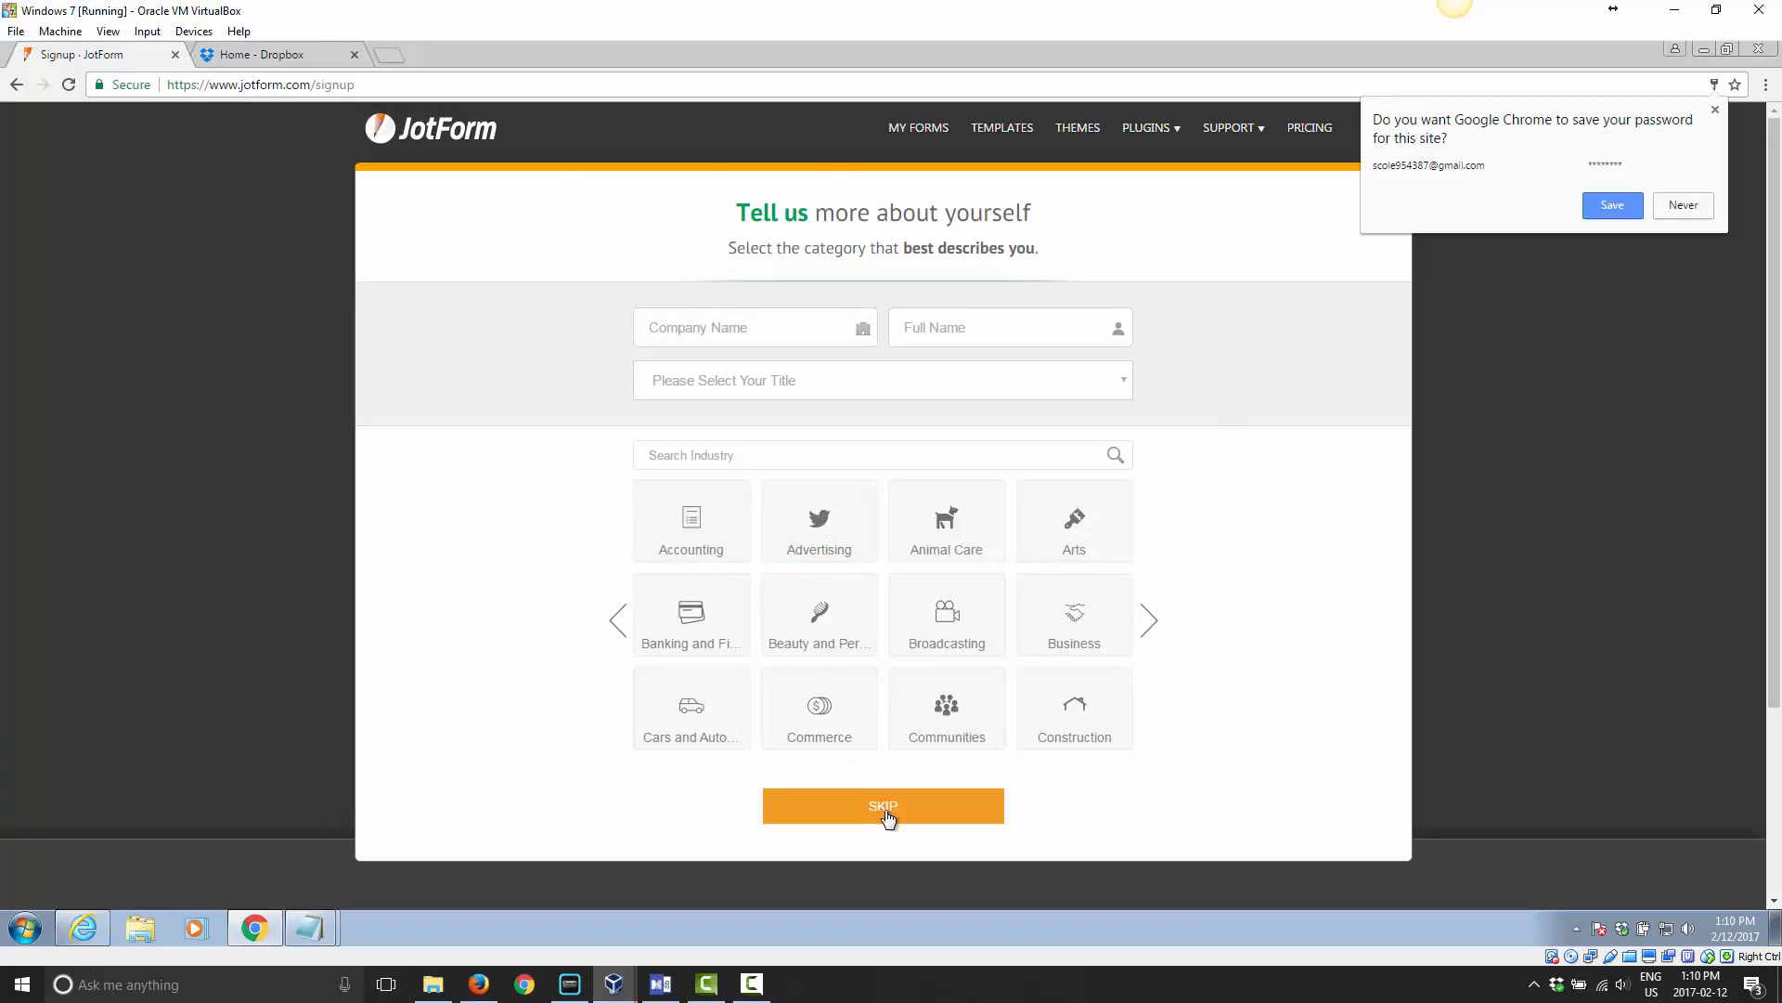
# Skip the profile questions and dismiss the JotForm 4.0 announcement to reach My Forms.
pyautogui.click(883, 805)
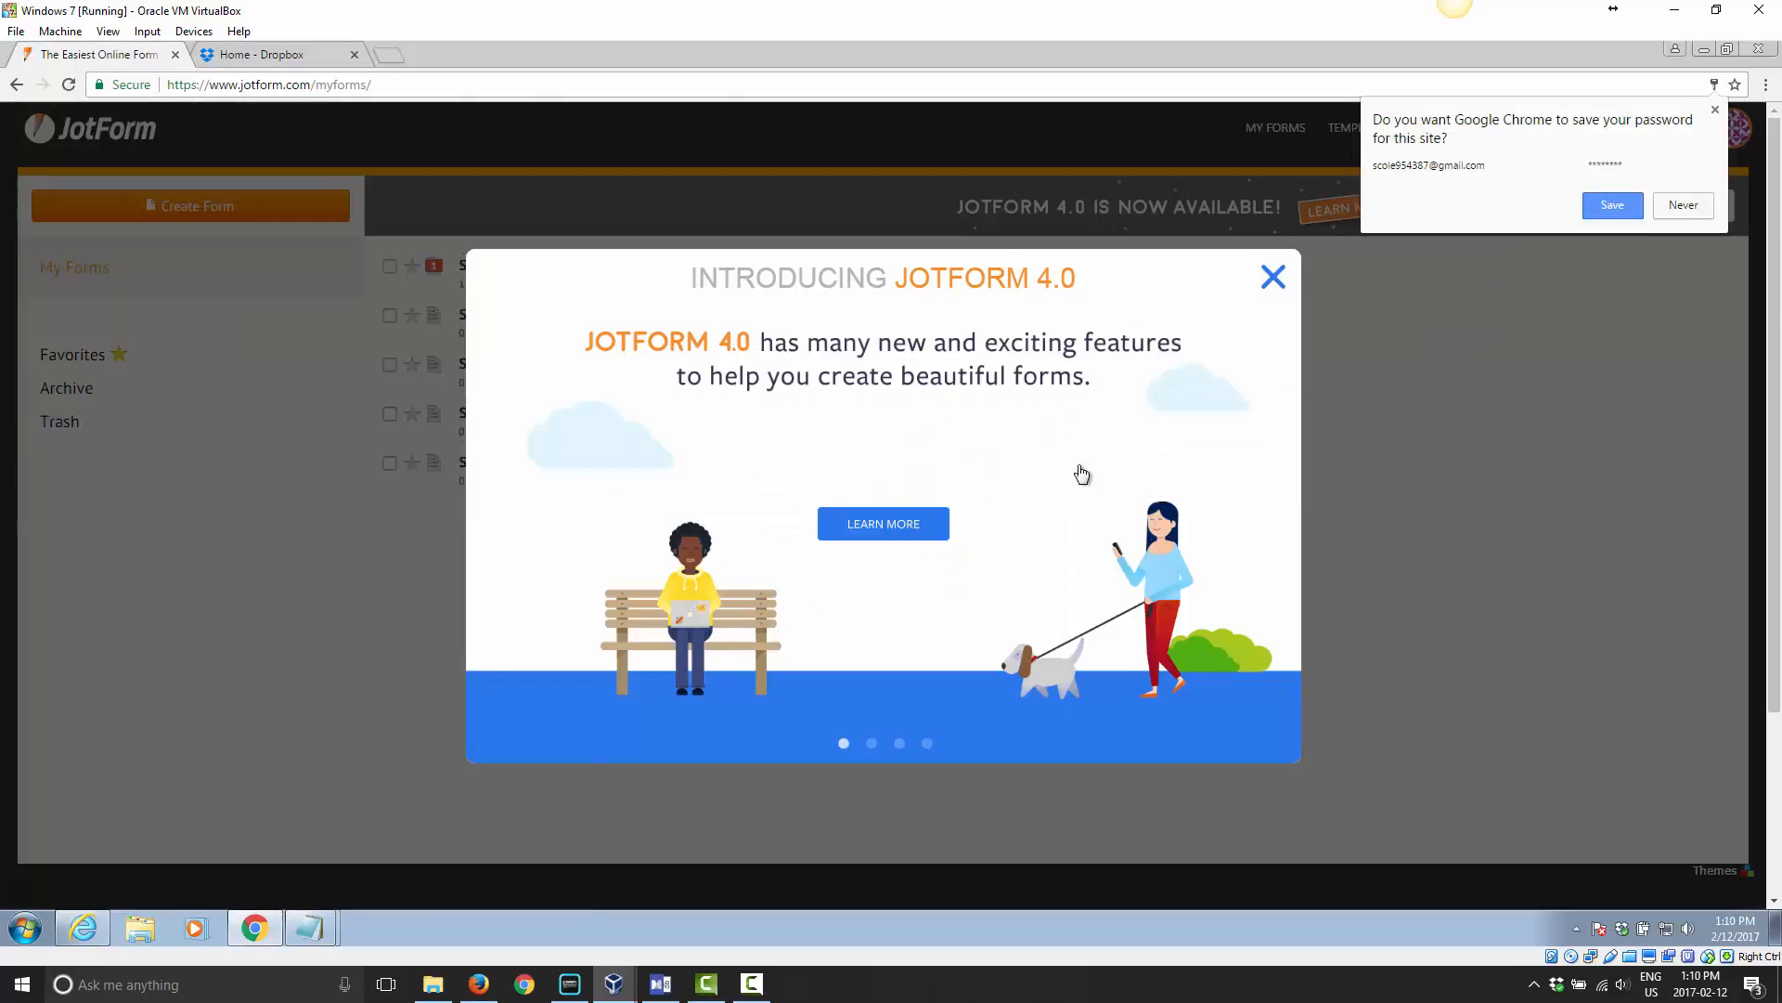
pyautogui.moveTo(1274, 277)
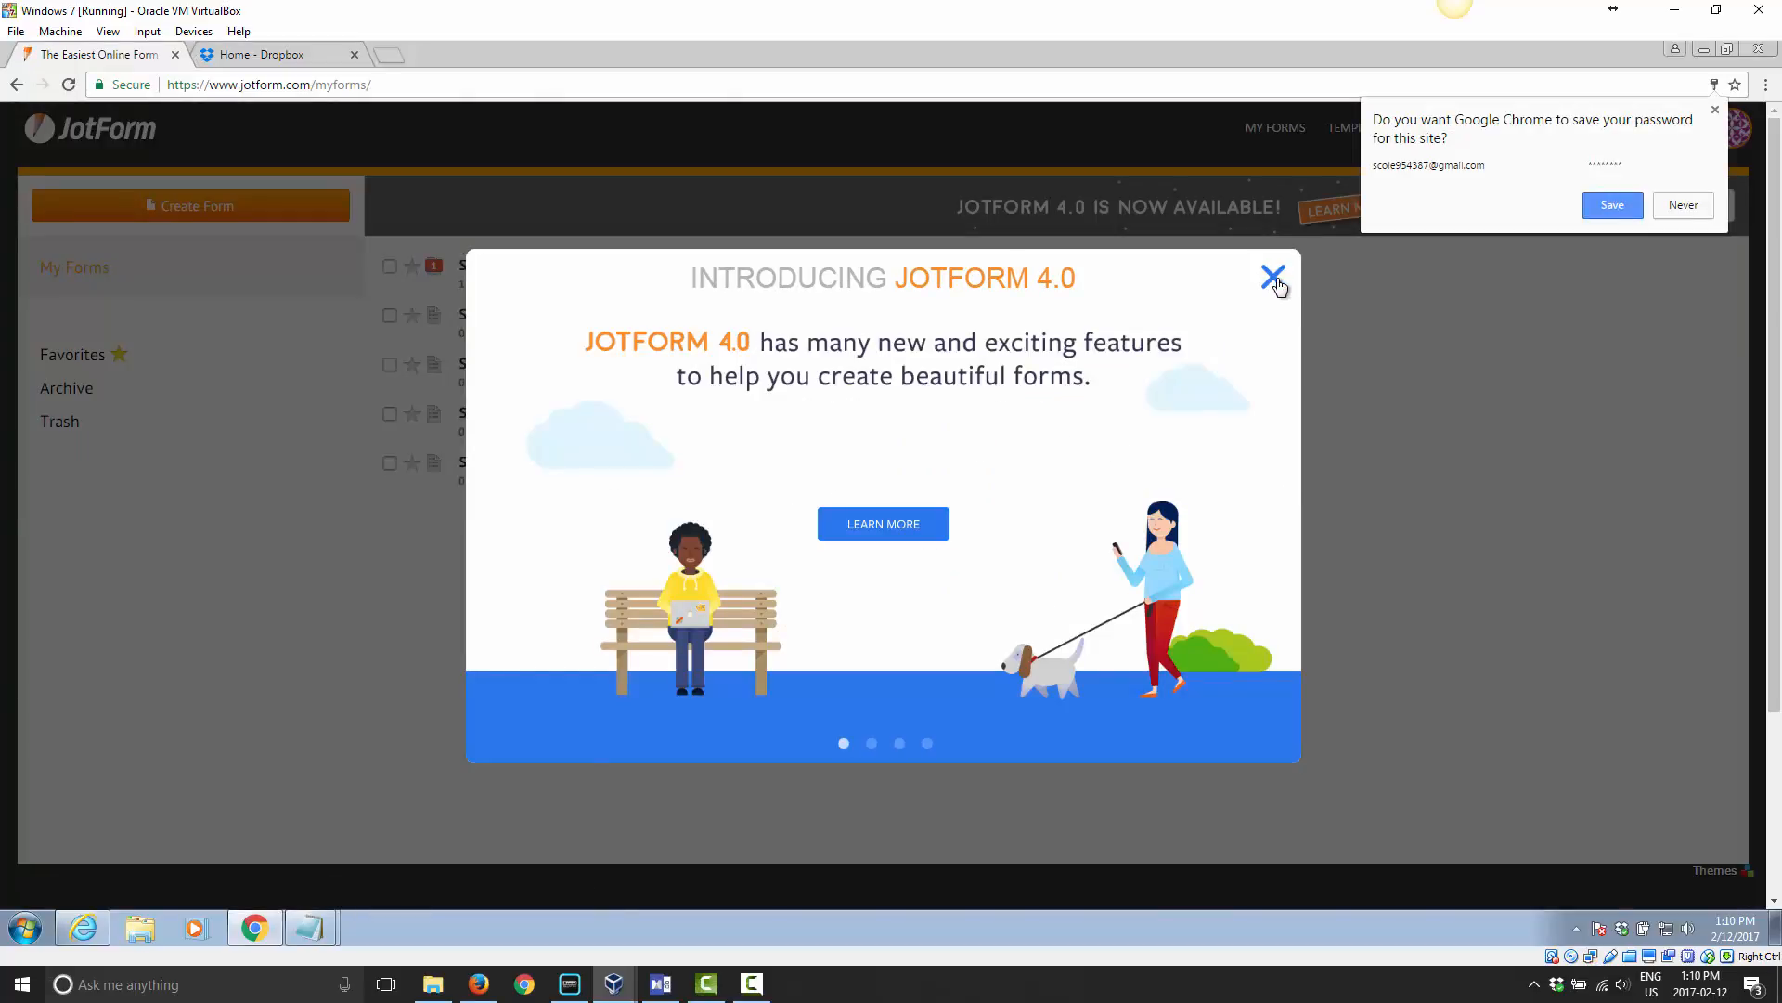
pyautogui.click(1274, 276)
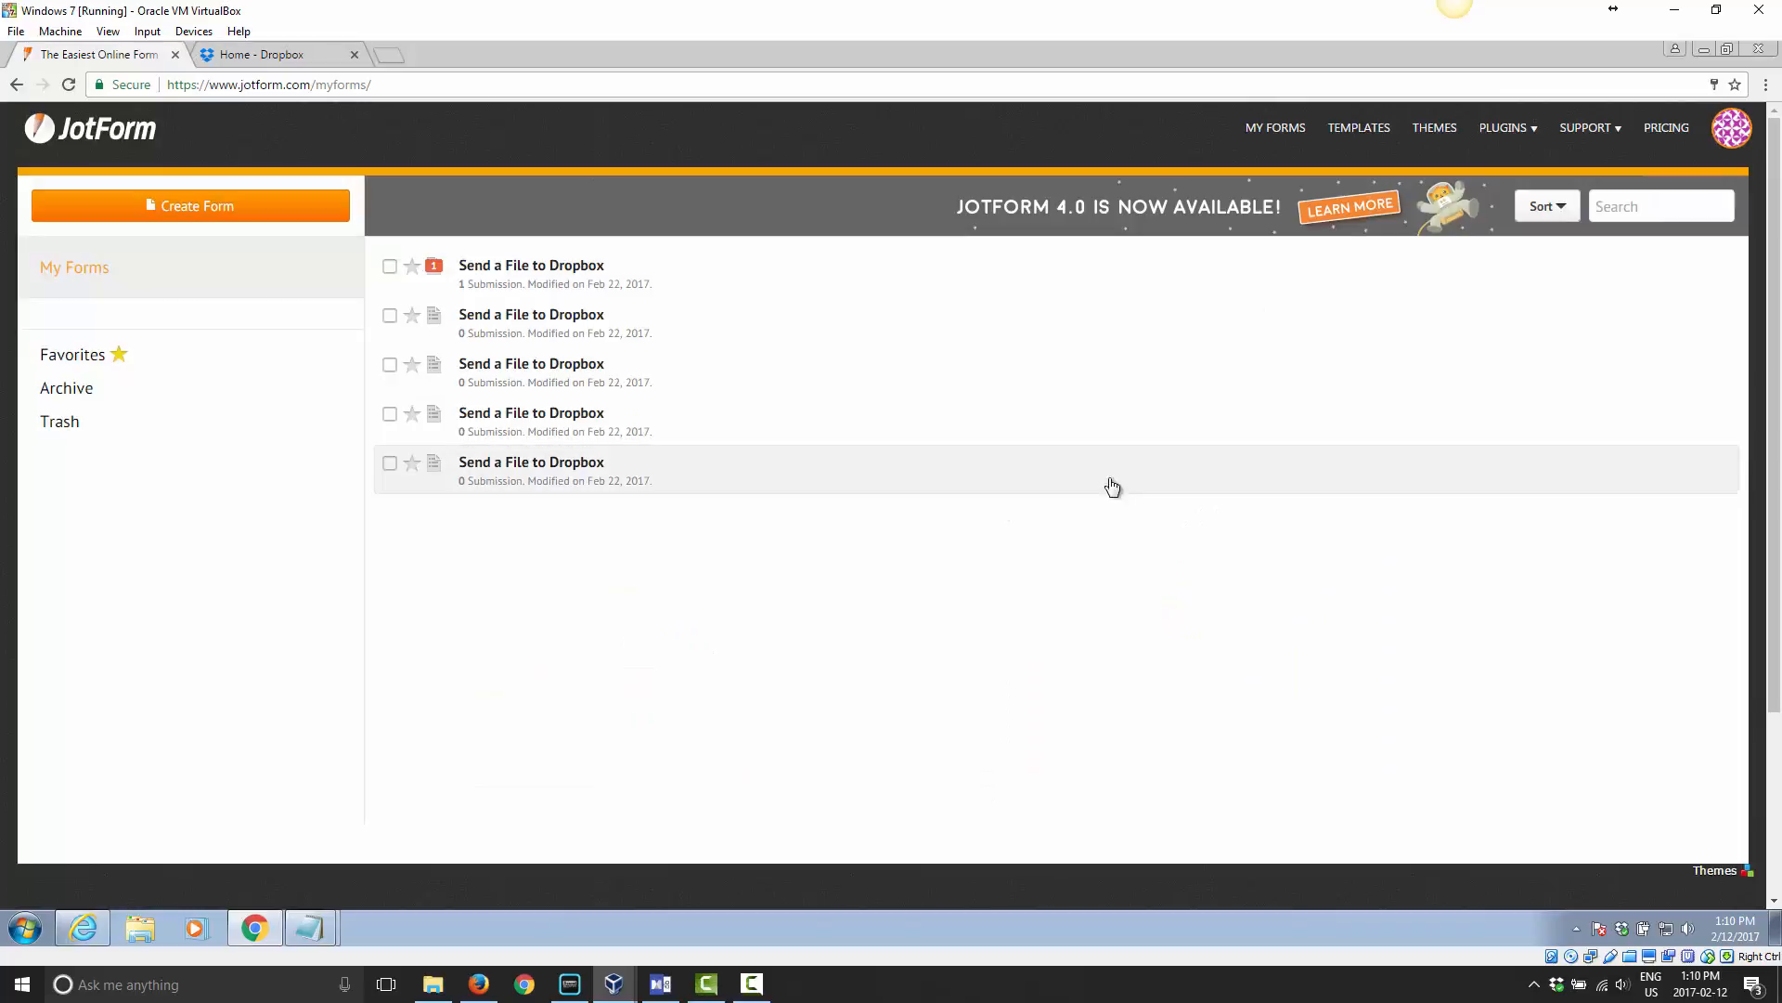
pyautogui.moveTo(1322, 382)
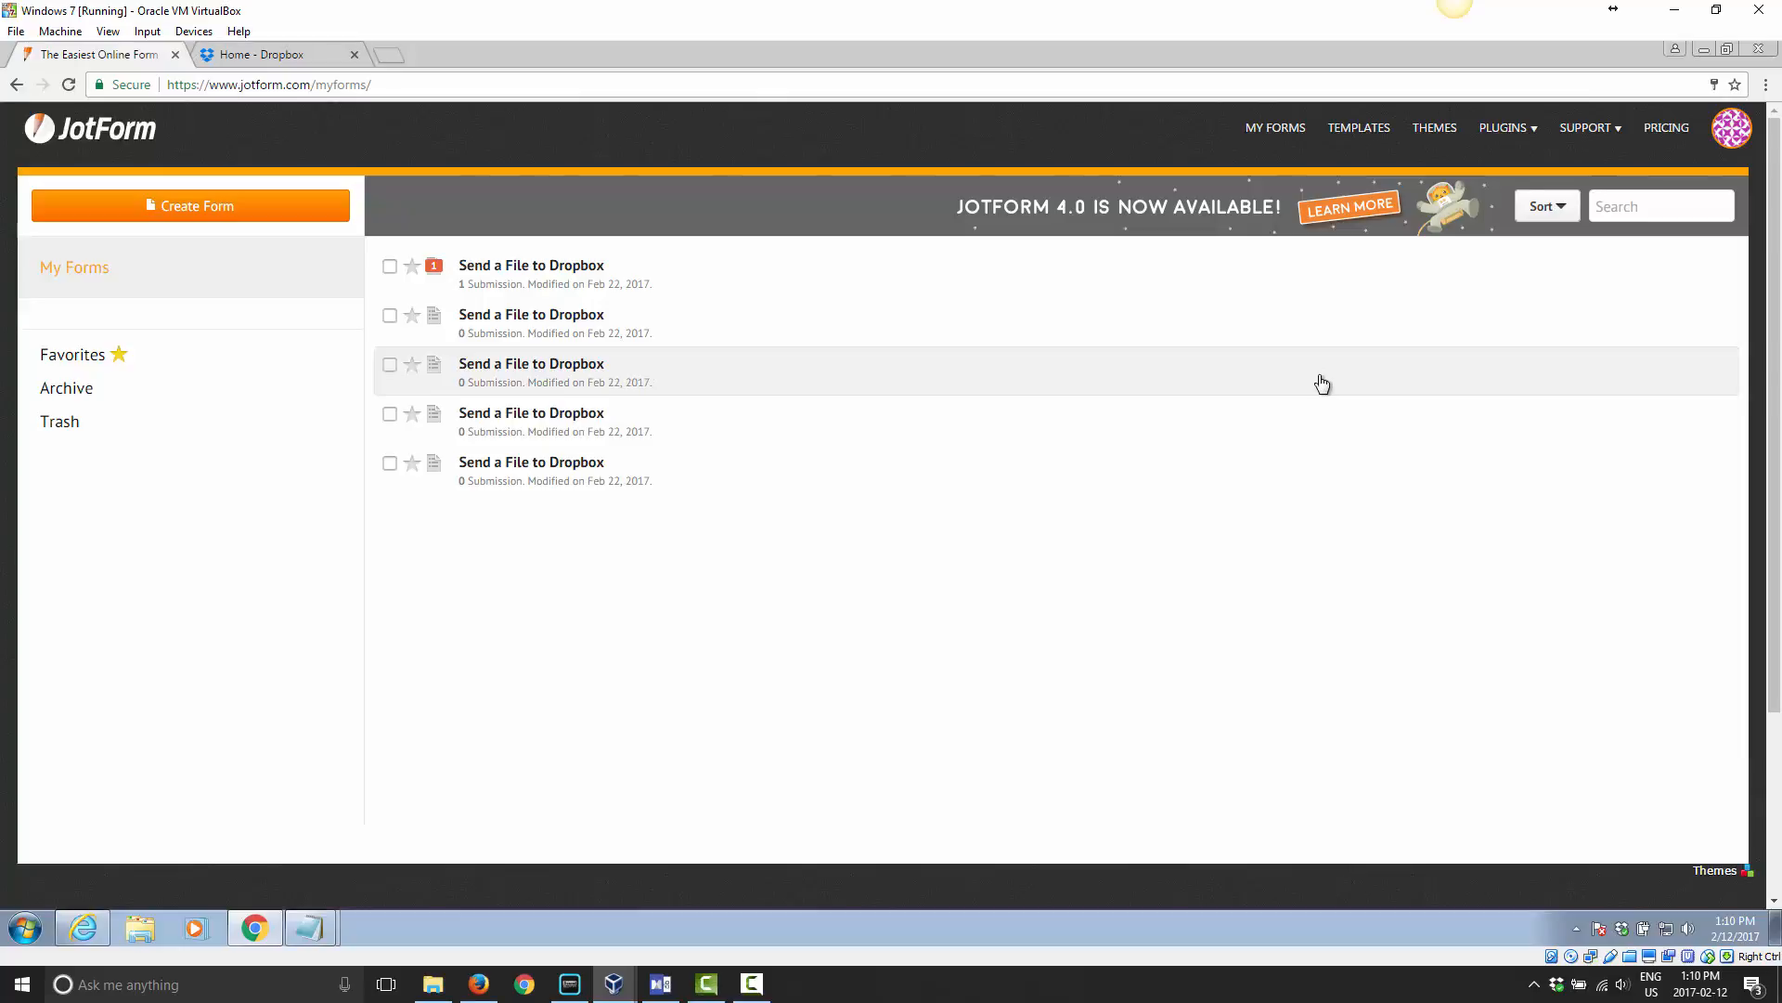
pyautogui.moveTo(1652, 206)
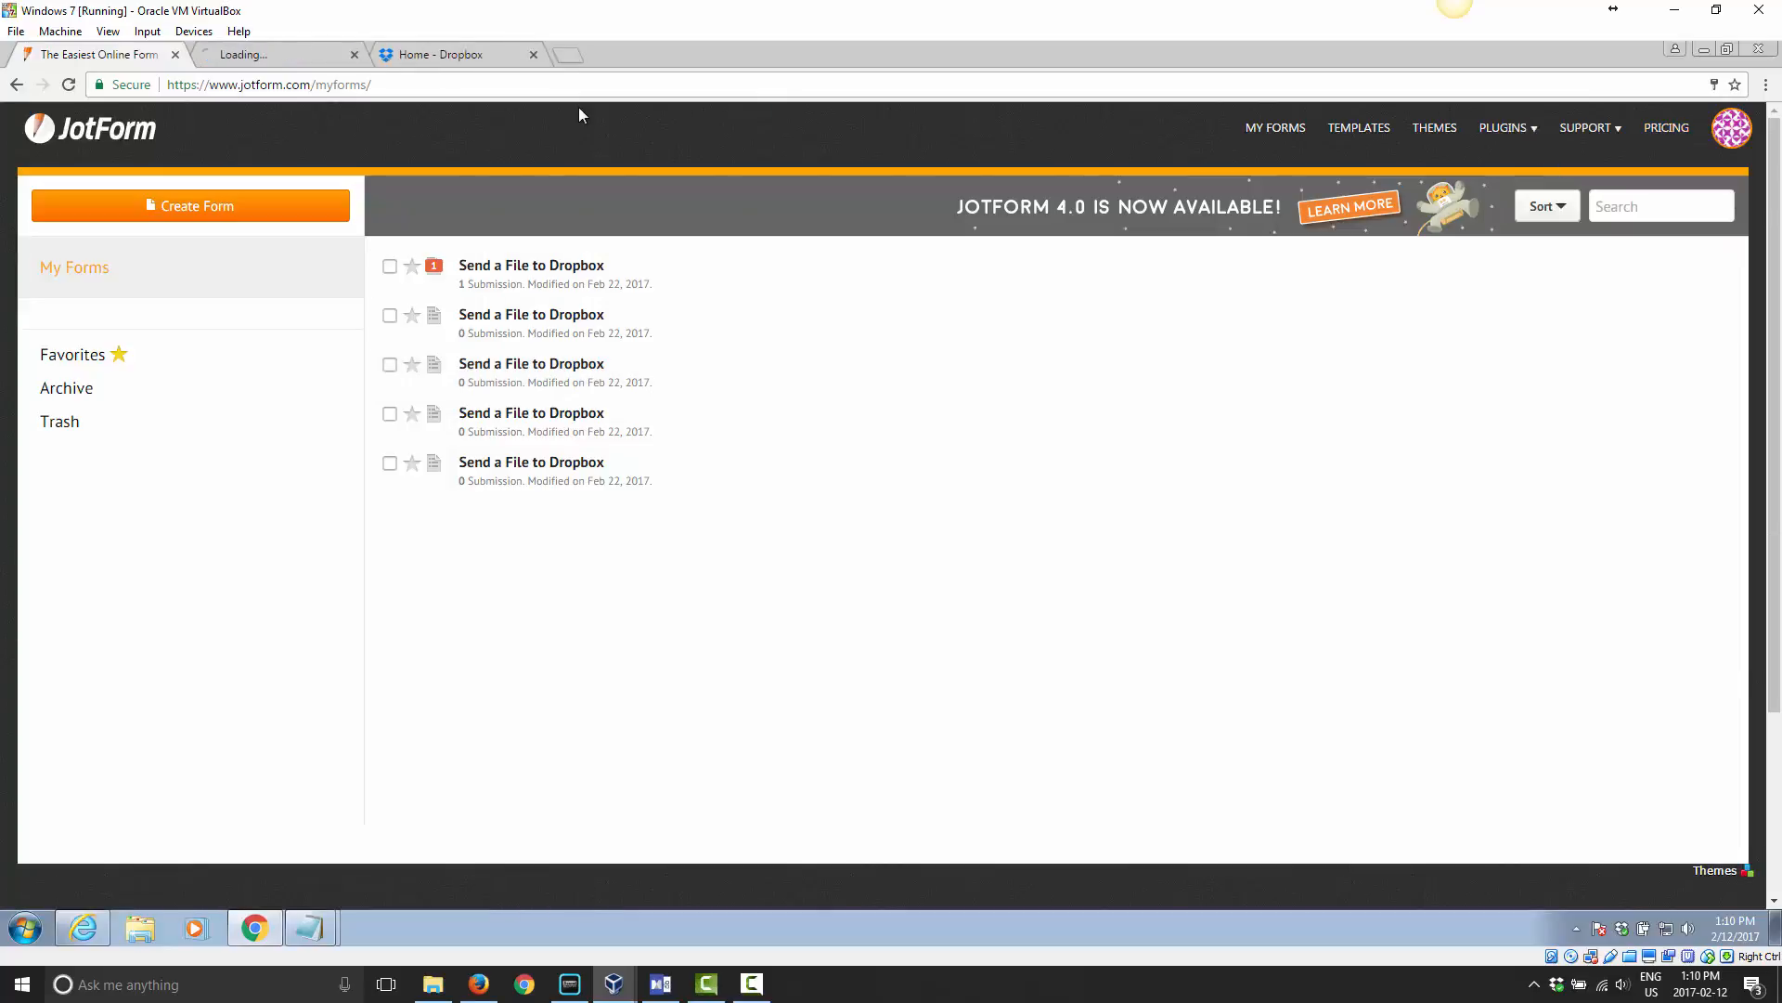
pyautogui.click(1667, 128)
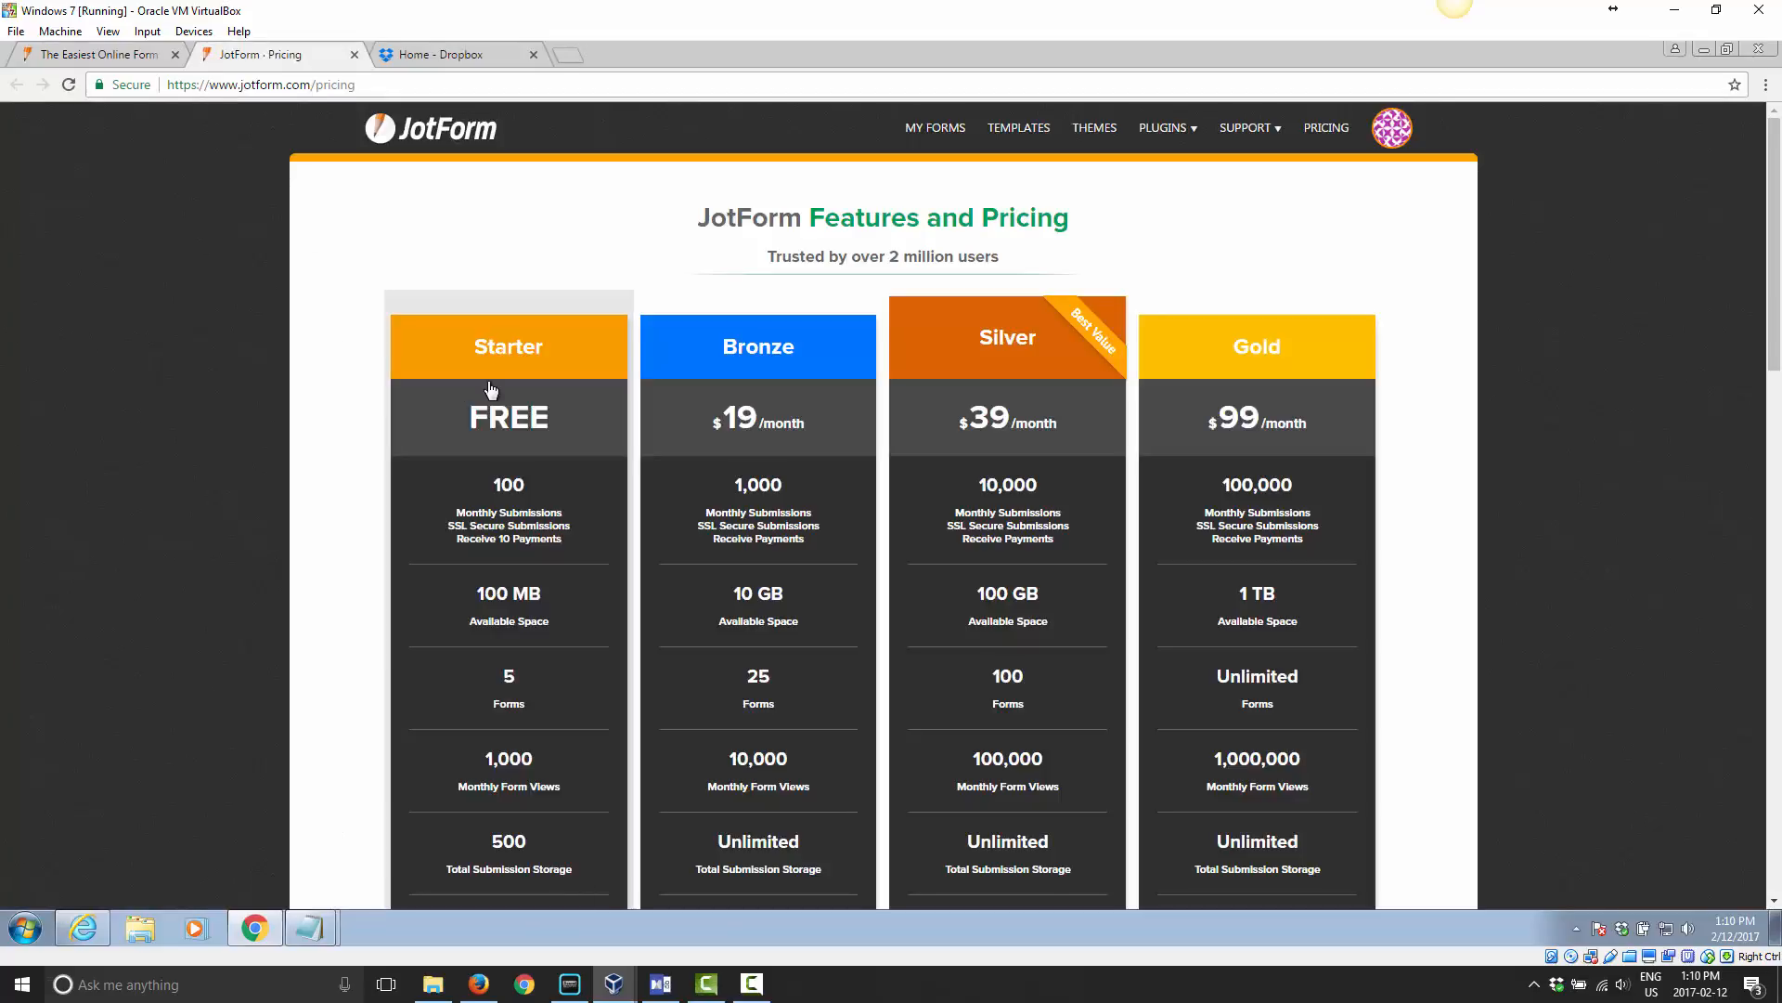
pyautogui.scroll(-3)
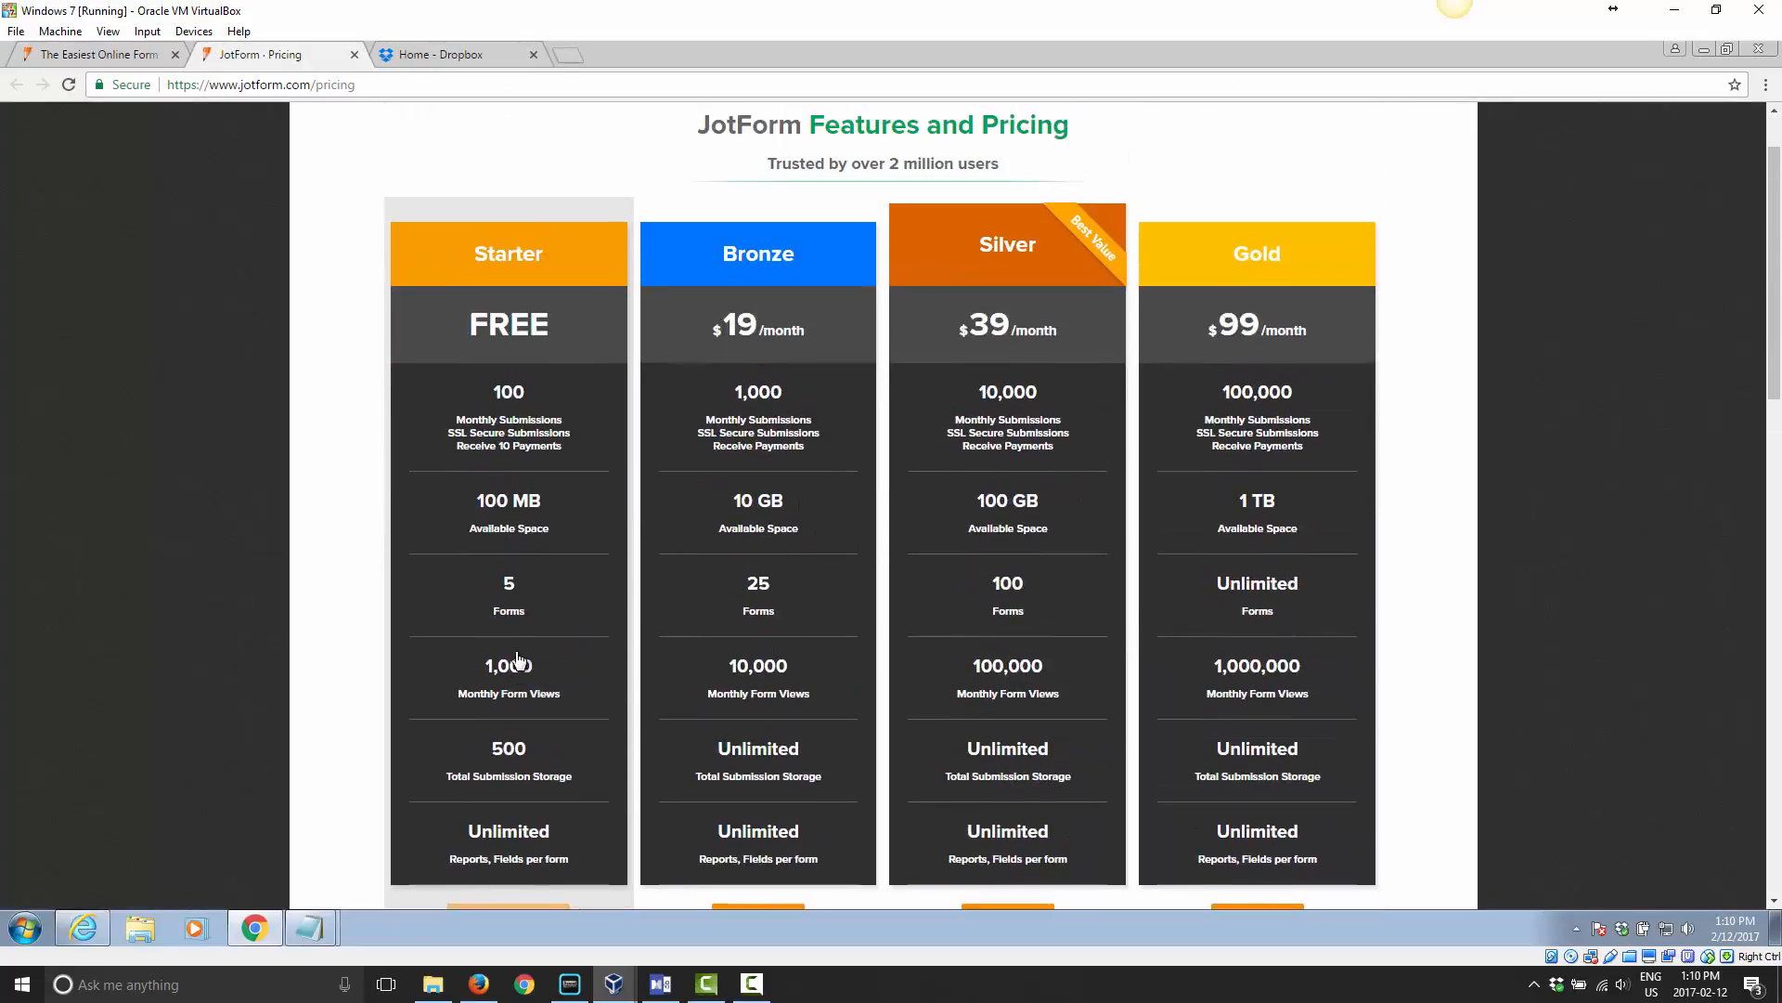
pyautogui.scroll(-3)
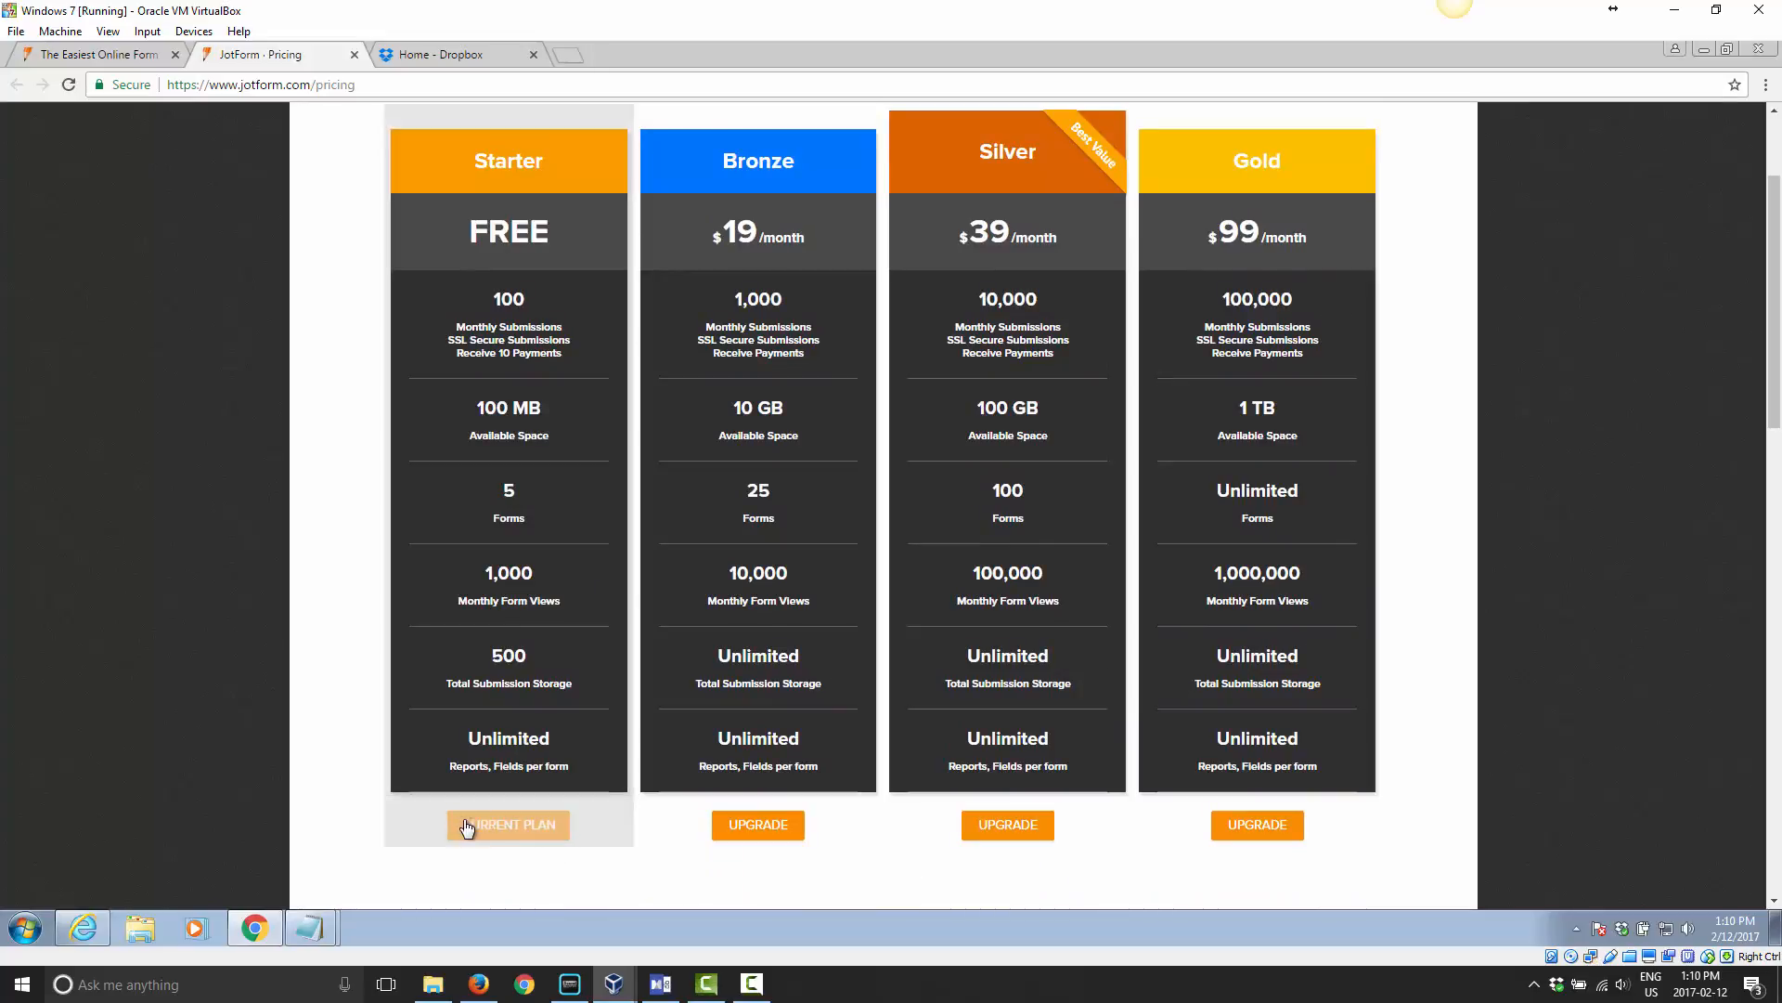
pyautogui.scroll(3)
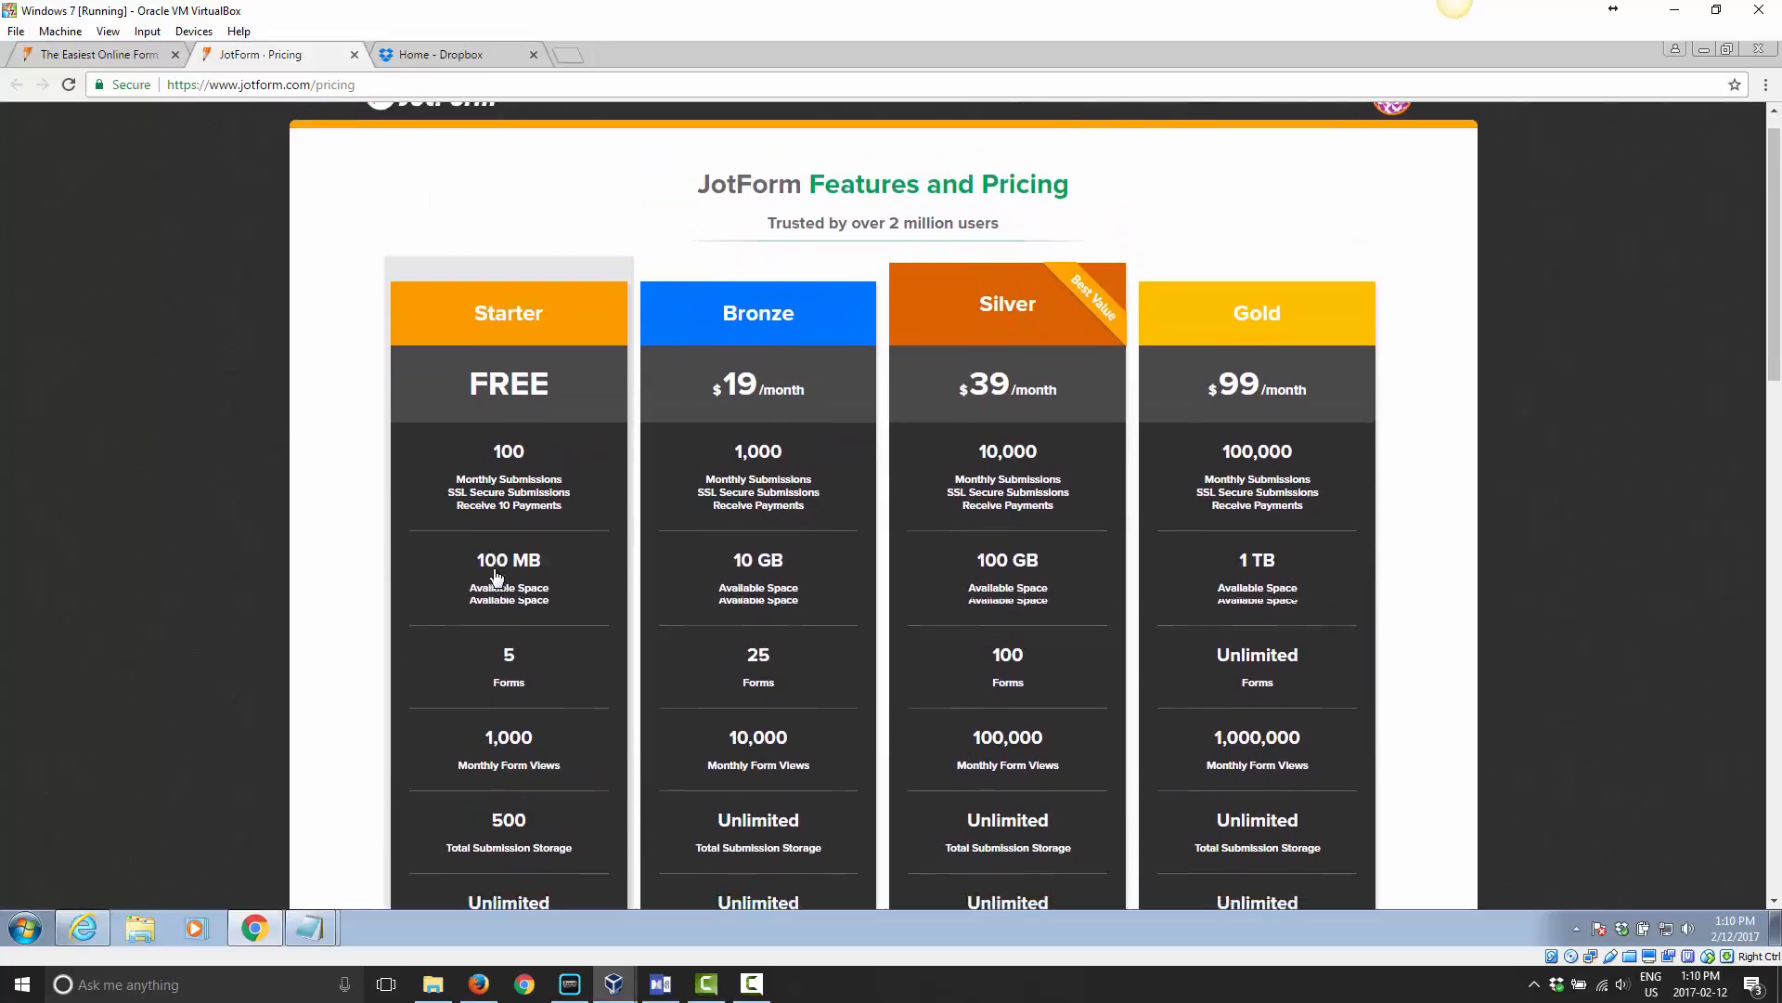
pyautogui.scroll(-3)
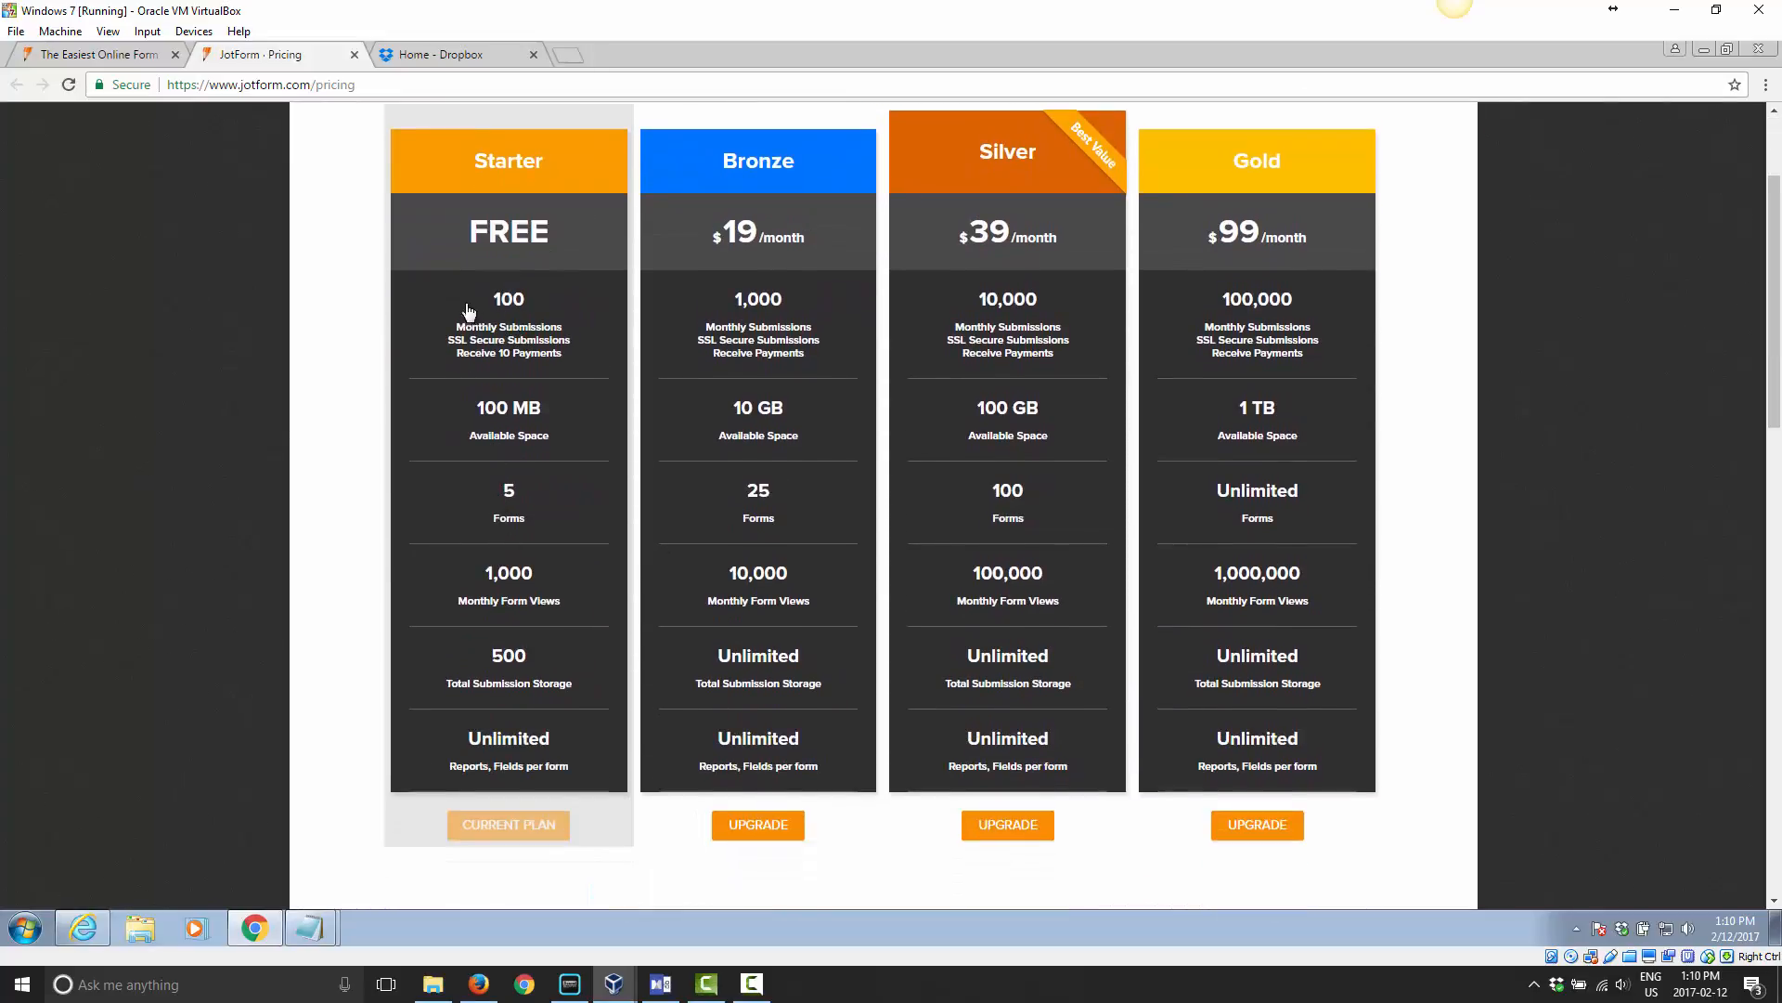
pyautogui.moveTo(498, 349)
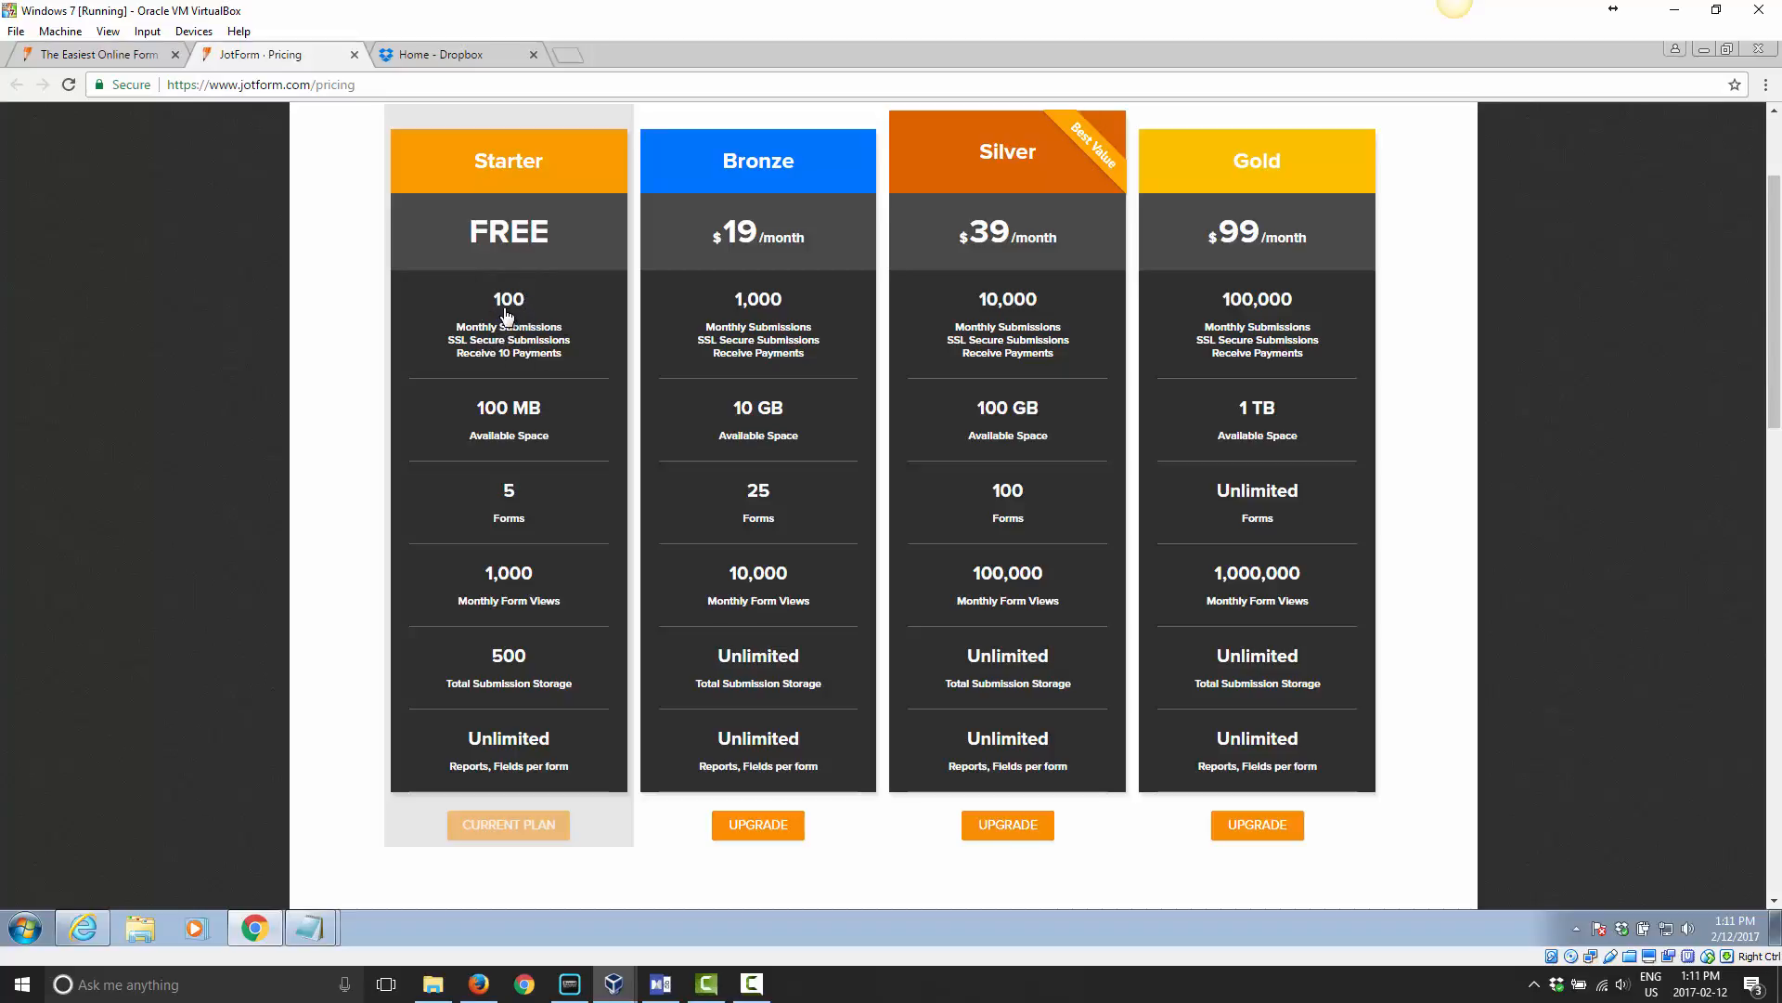
pyautogui.moveTo(494, 374)
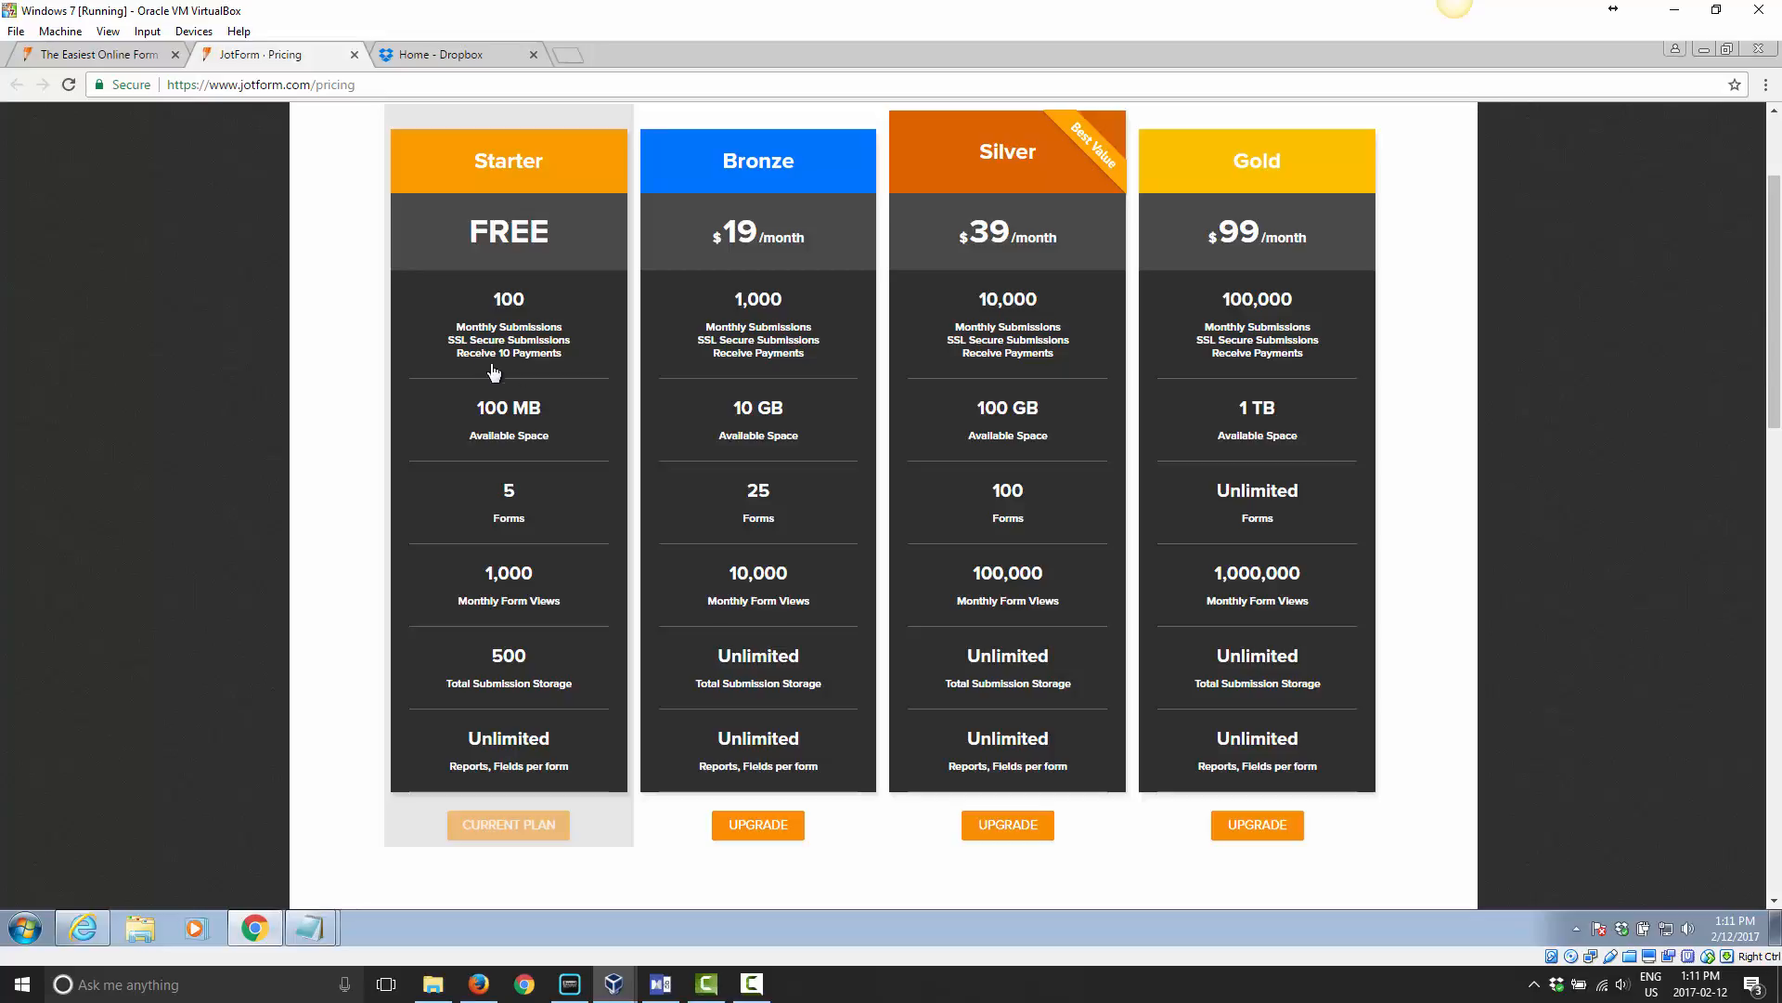
pyautogui.moveTo(579, 507)
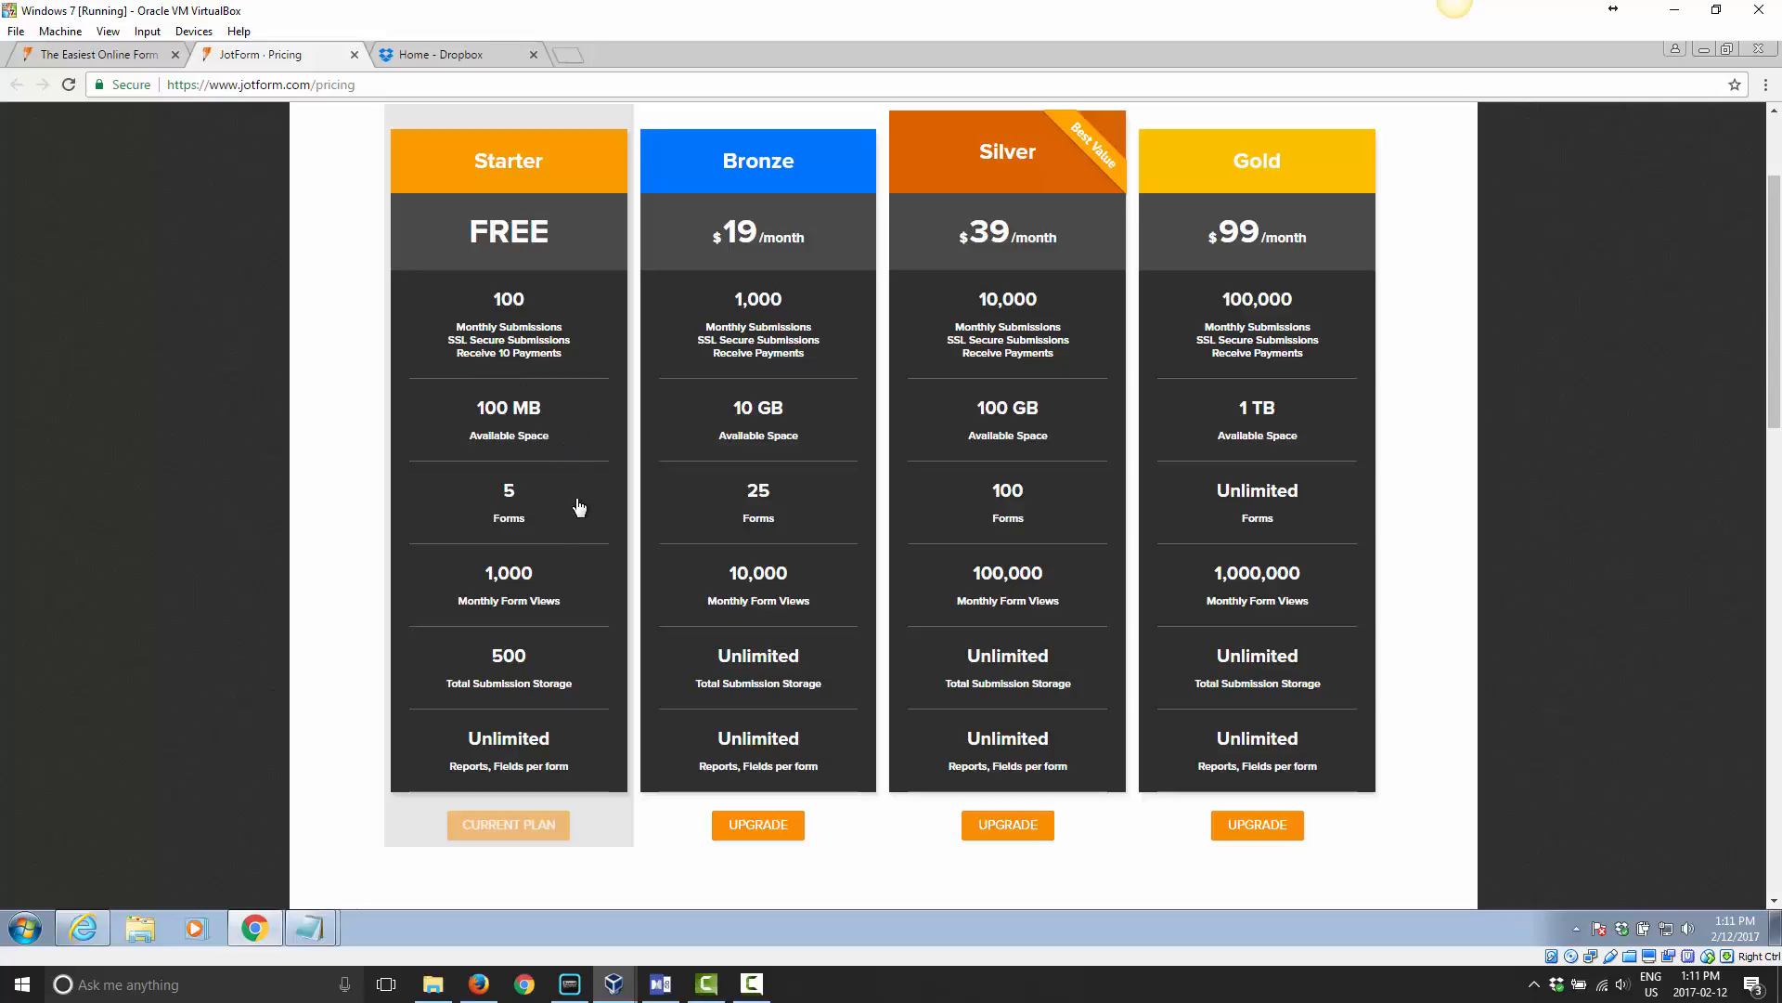
pyautogui.moveTo(552, 570)
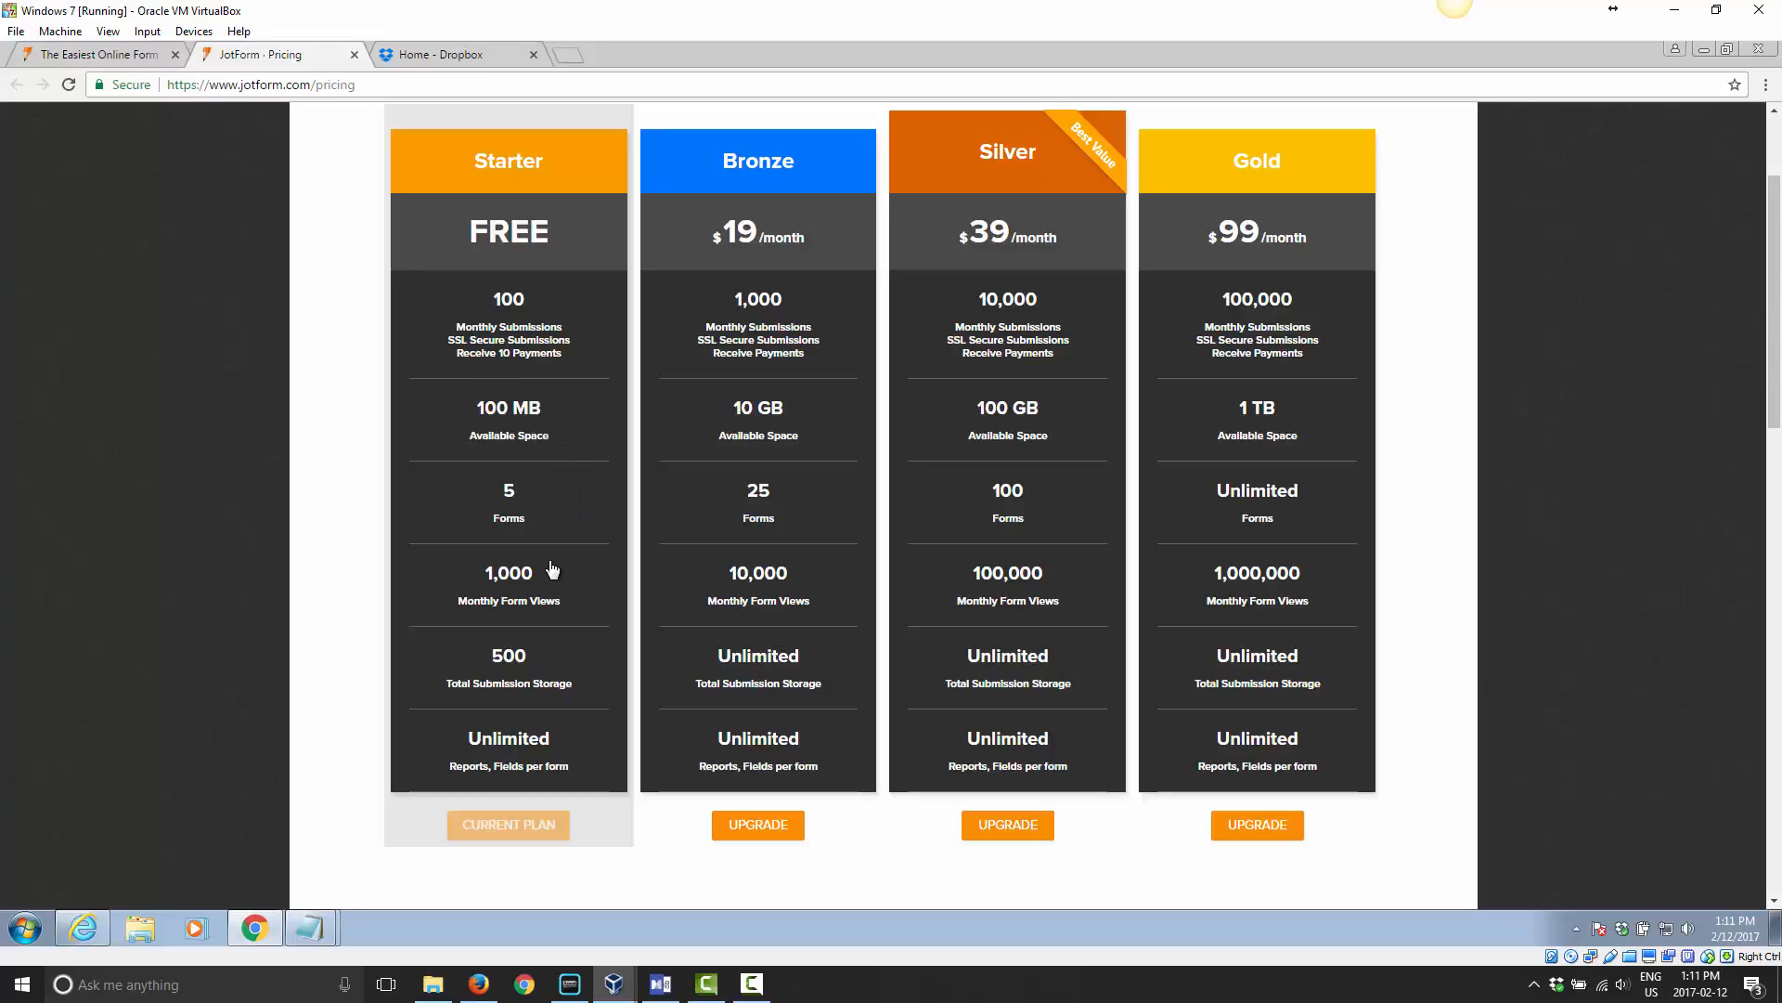
pyautogui.moveTo(588, 620)
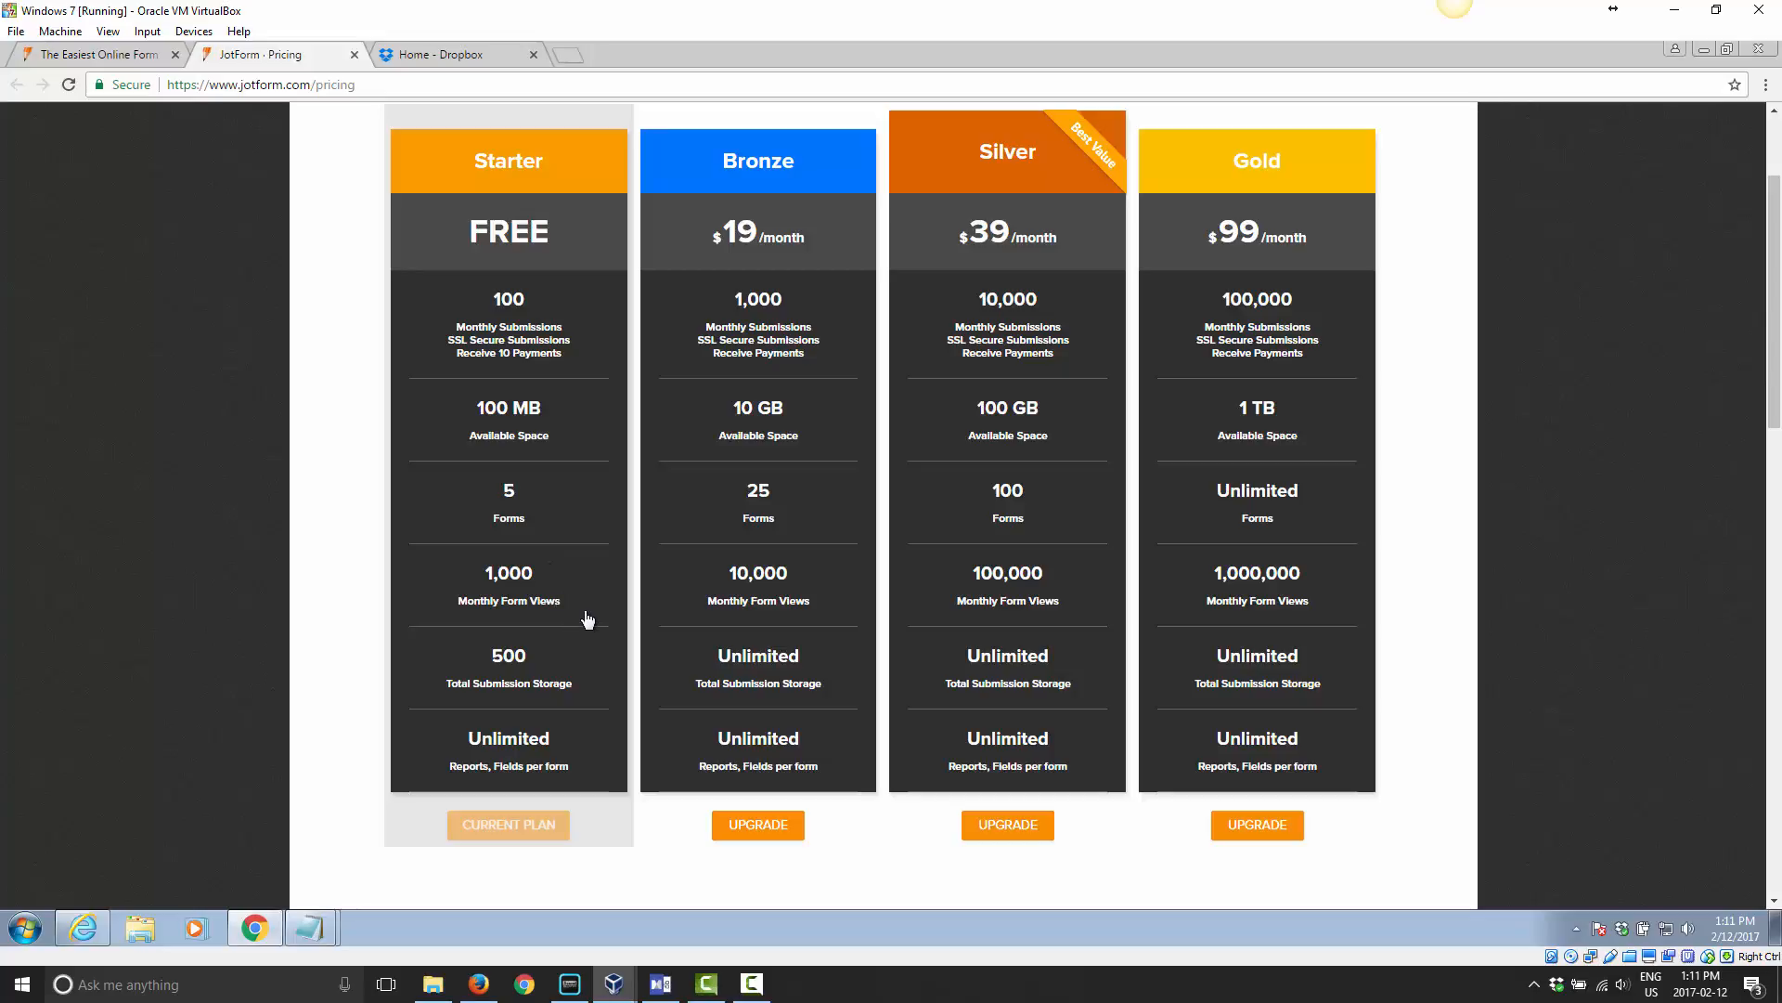
pyautogui.moveTo(574, 701)
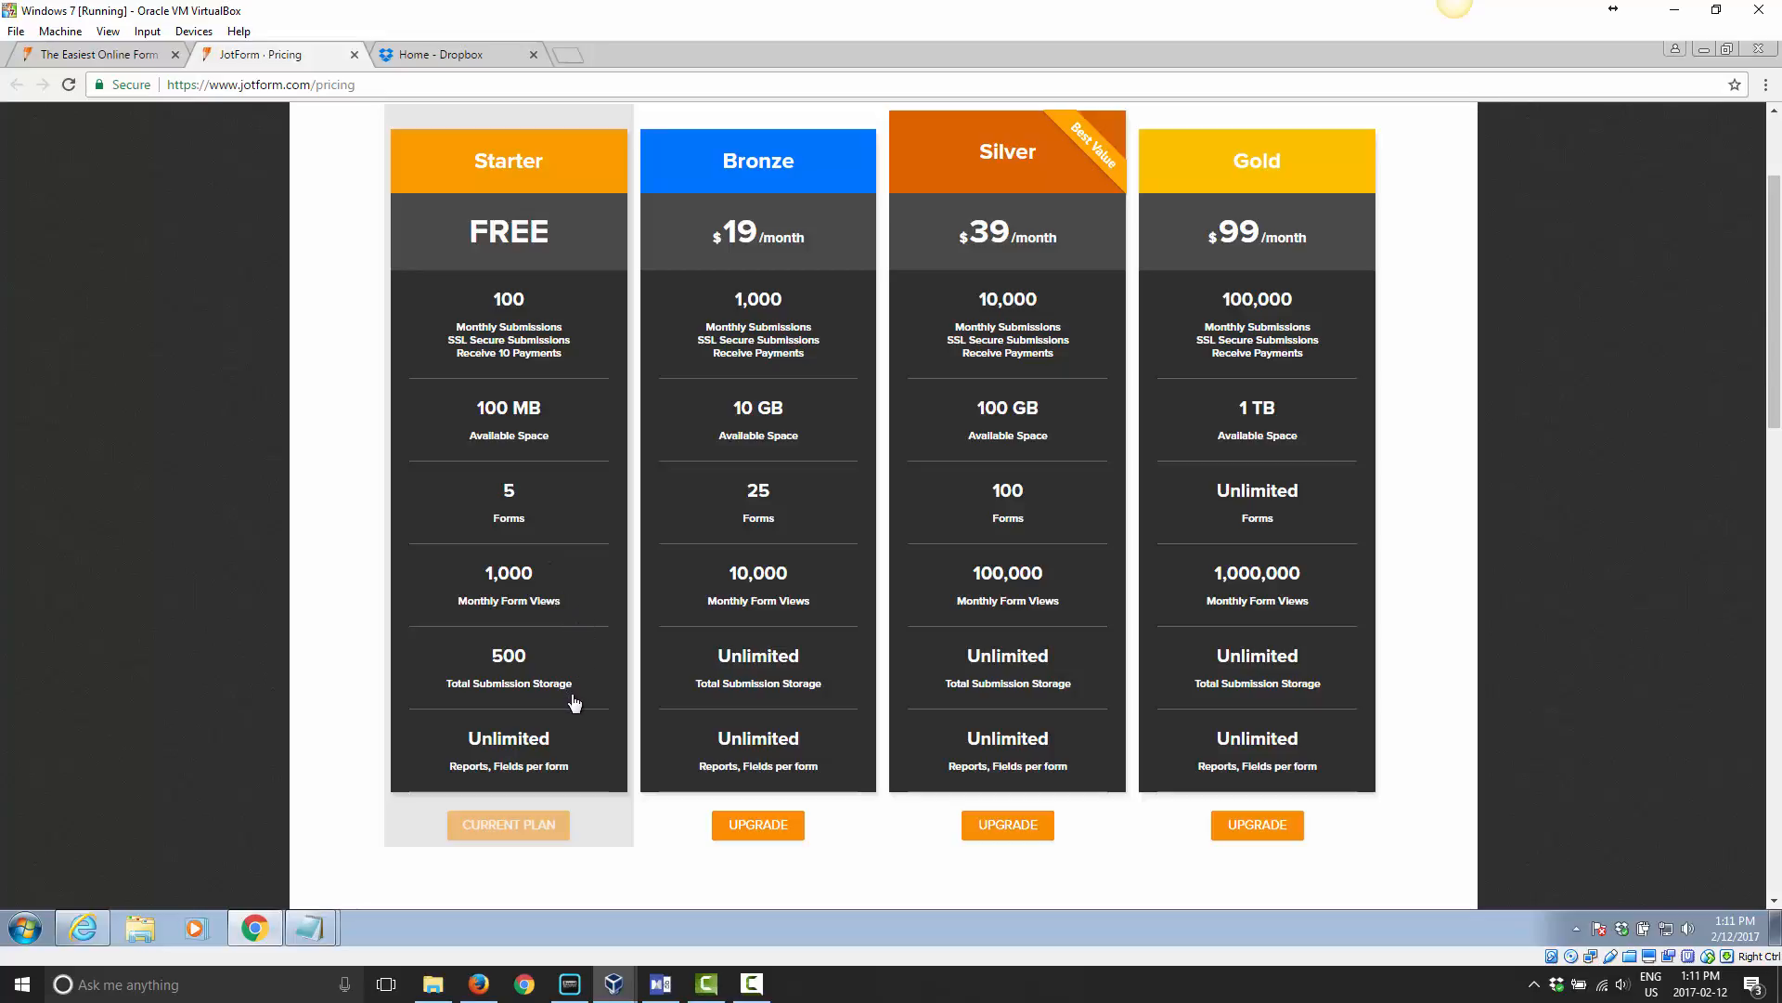
pyautogui.moveTo(579, 779)
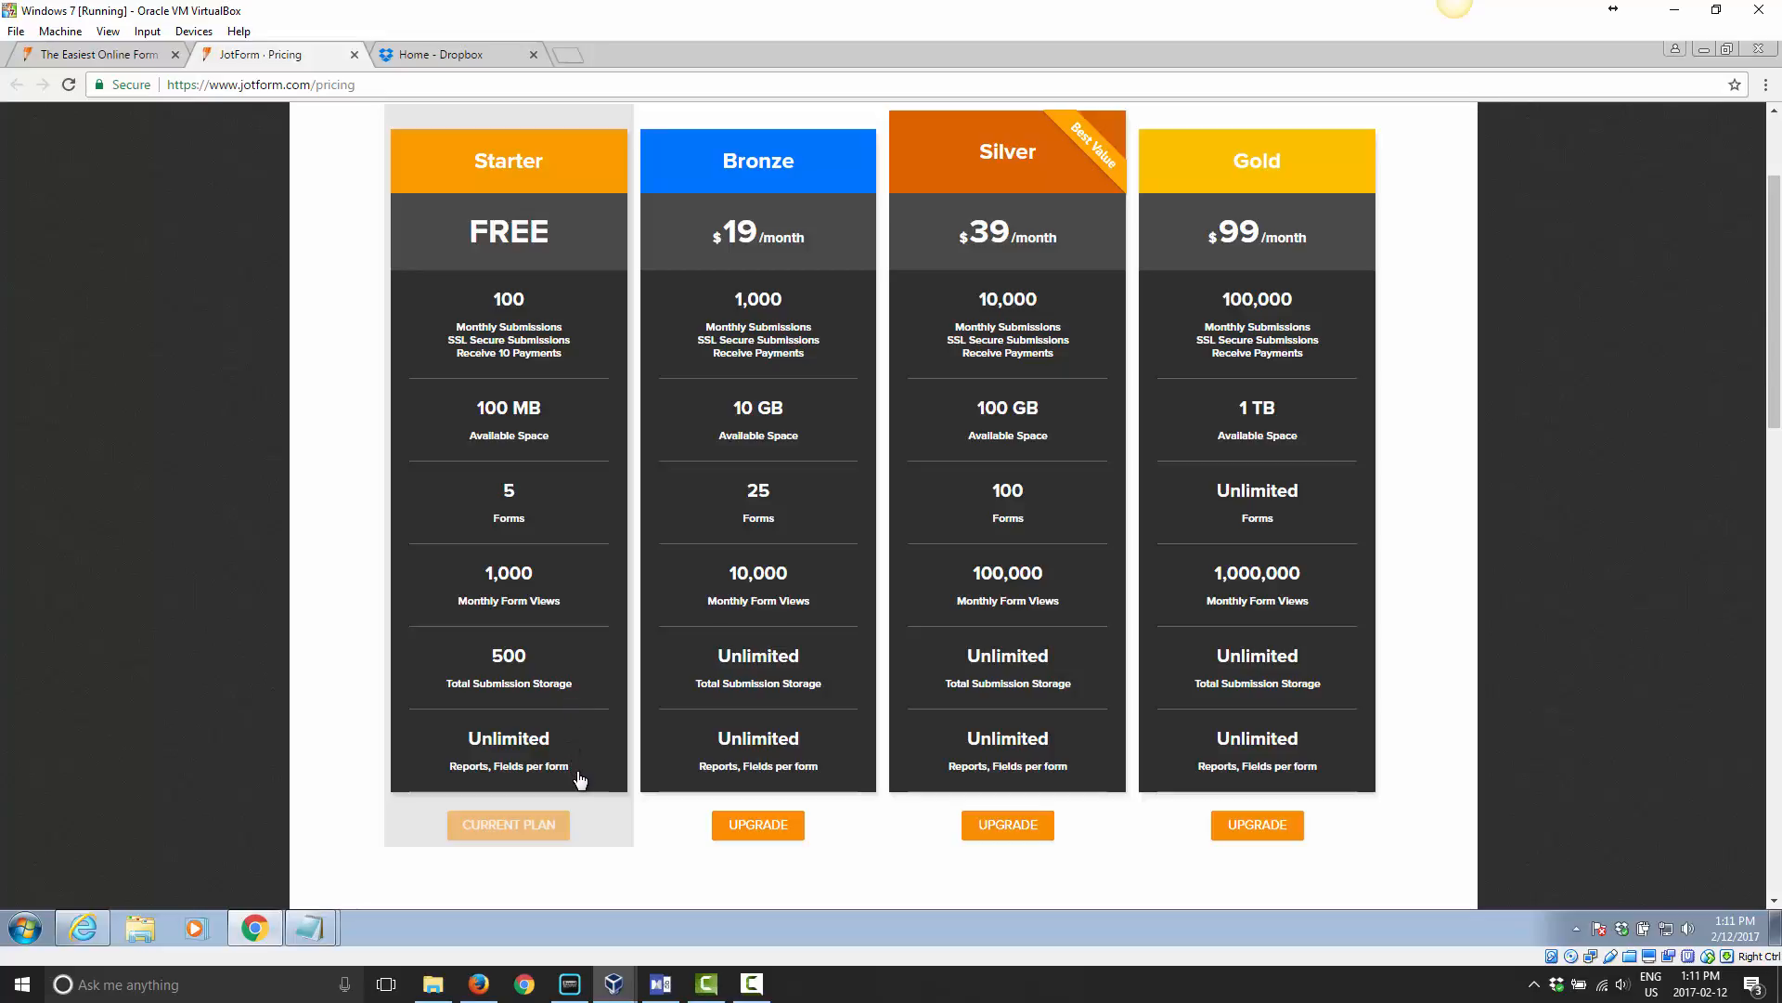
pyautogui.moveTo(546, 351)
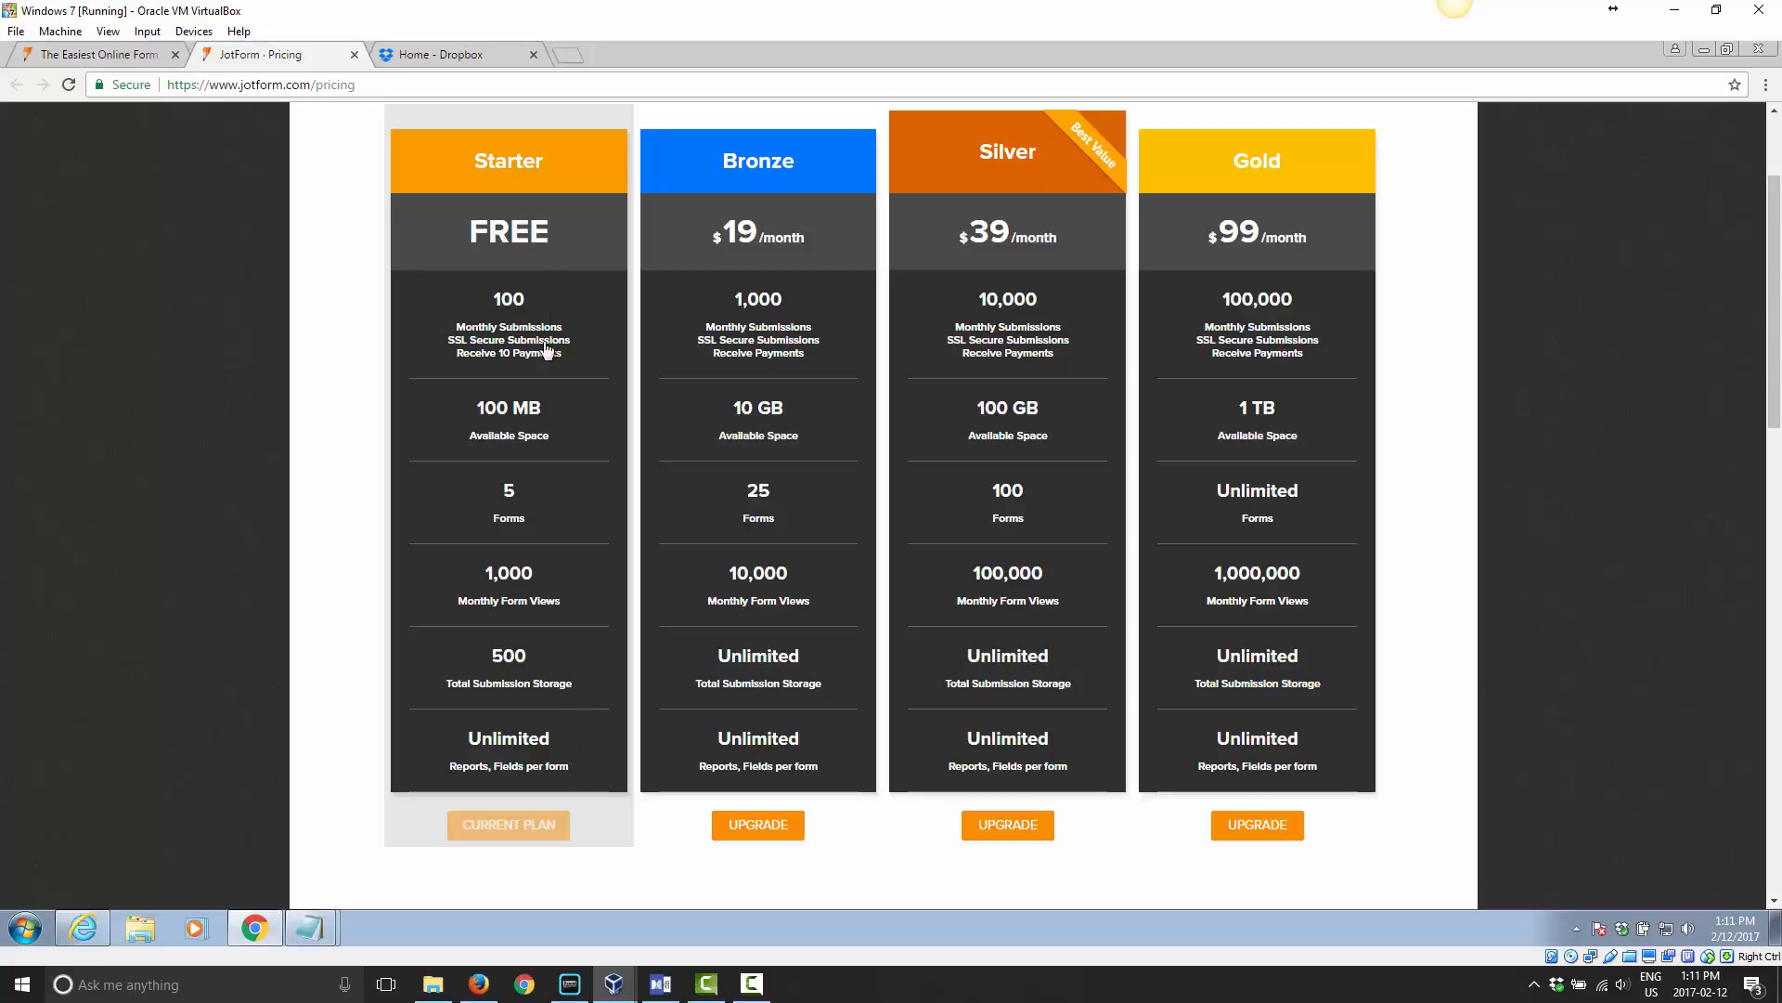
pyautogui.moveTo(523, 275)
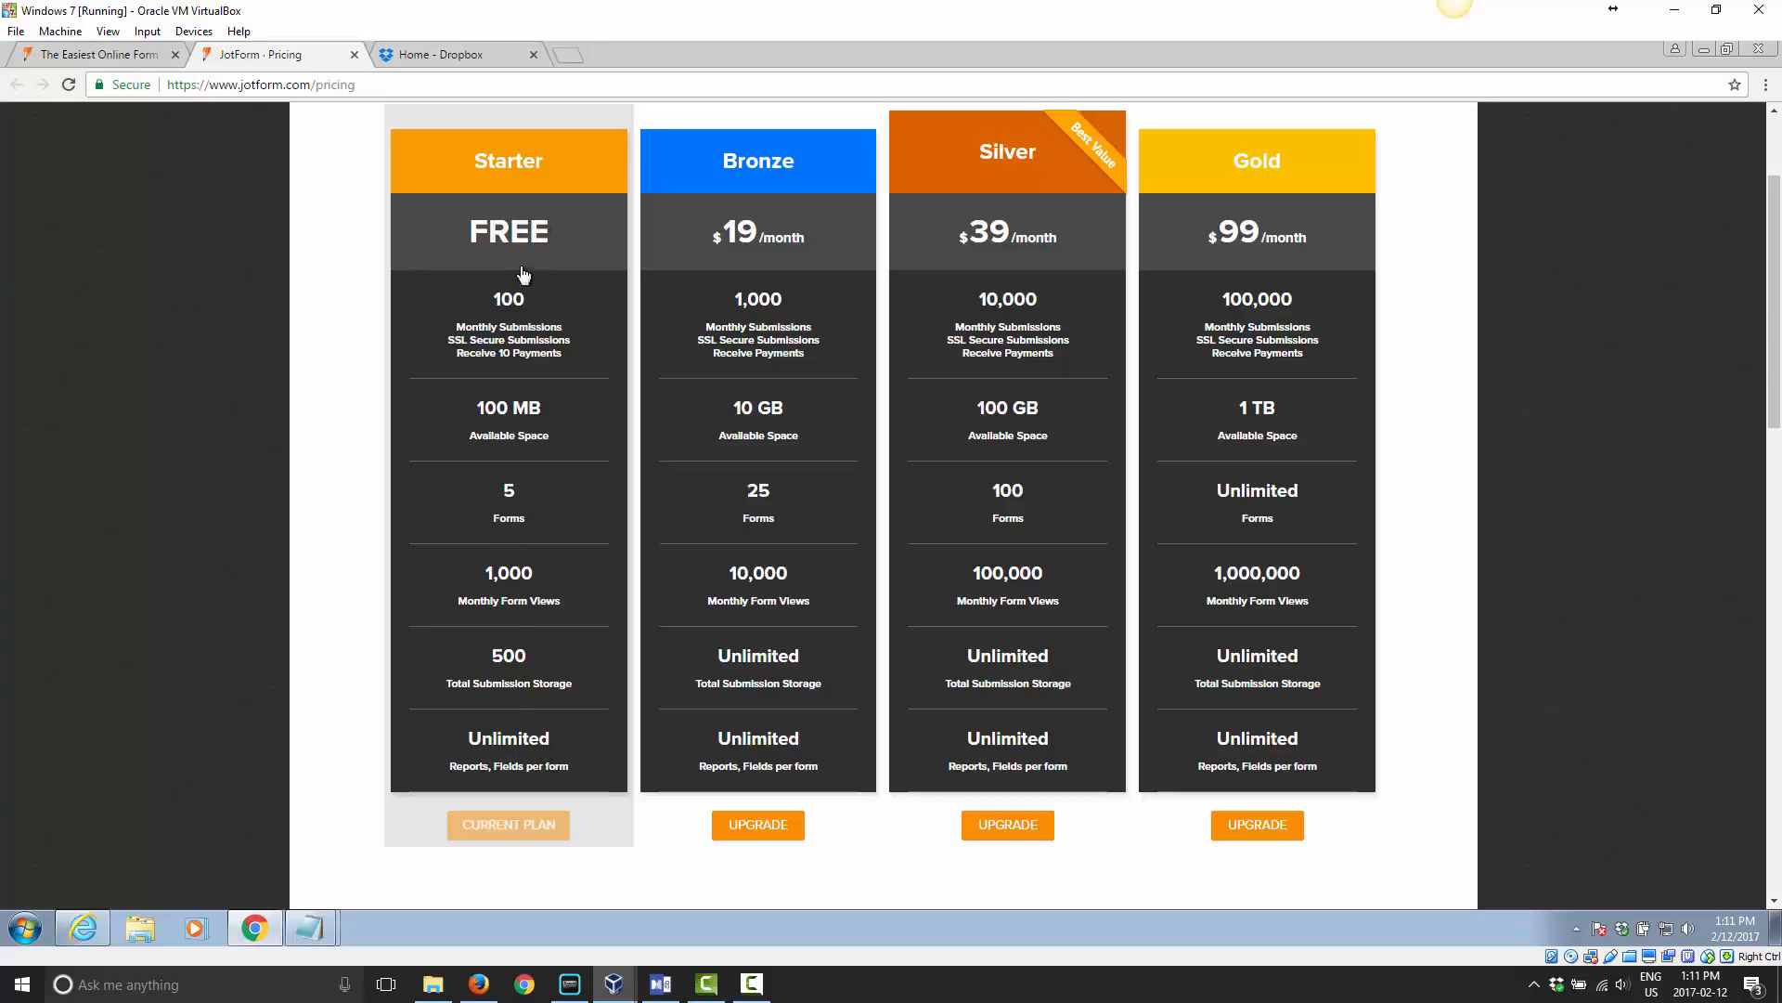
pyautogui.moveTo(514, 236)
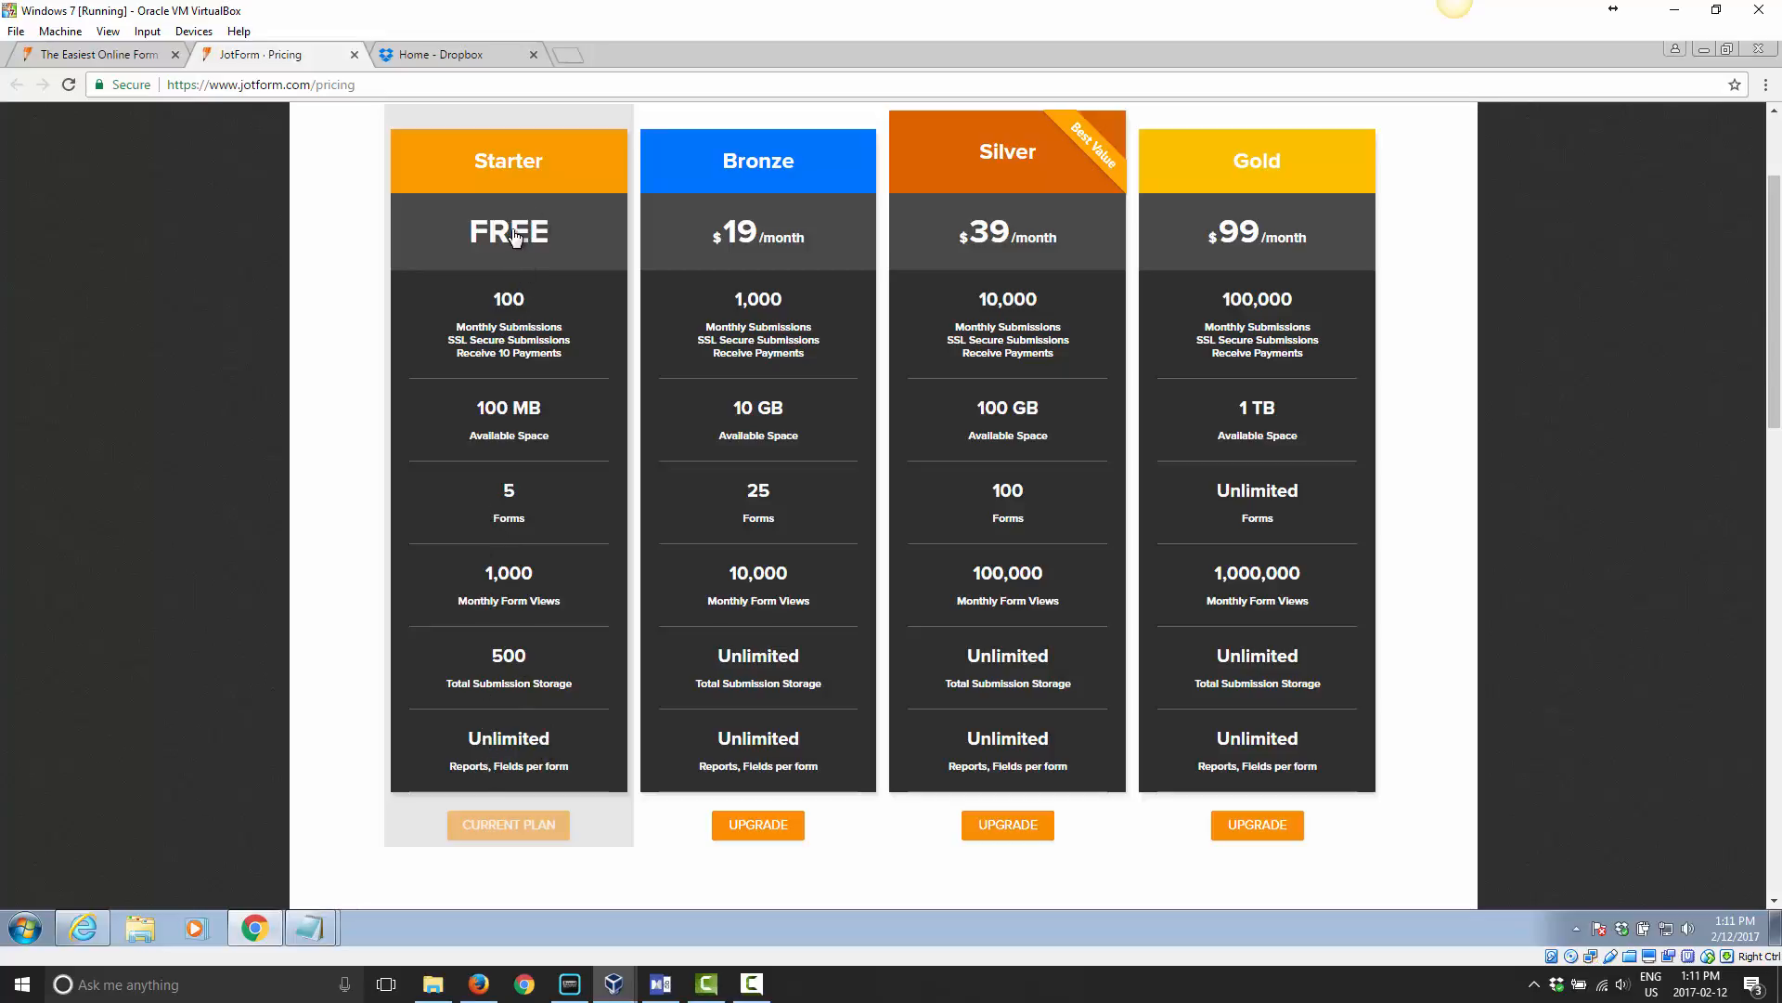
pyautogui.moveTo(490, 302)
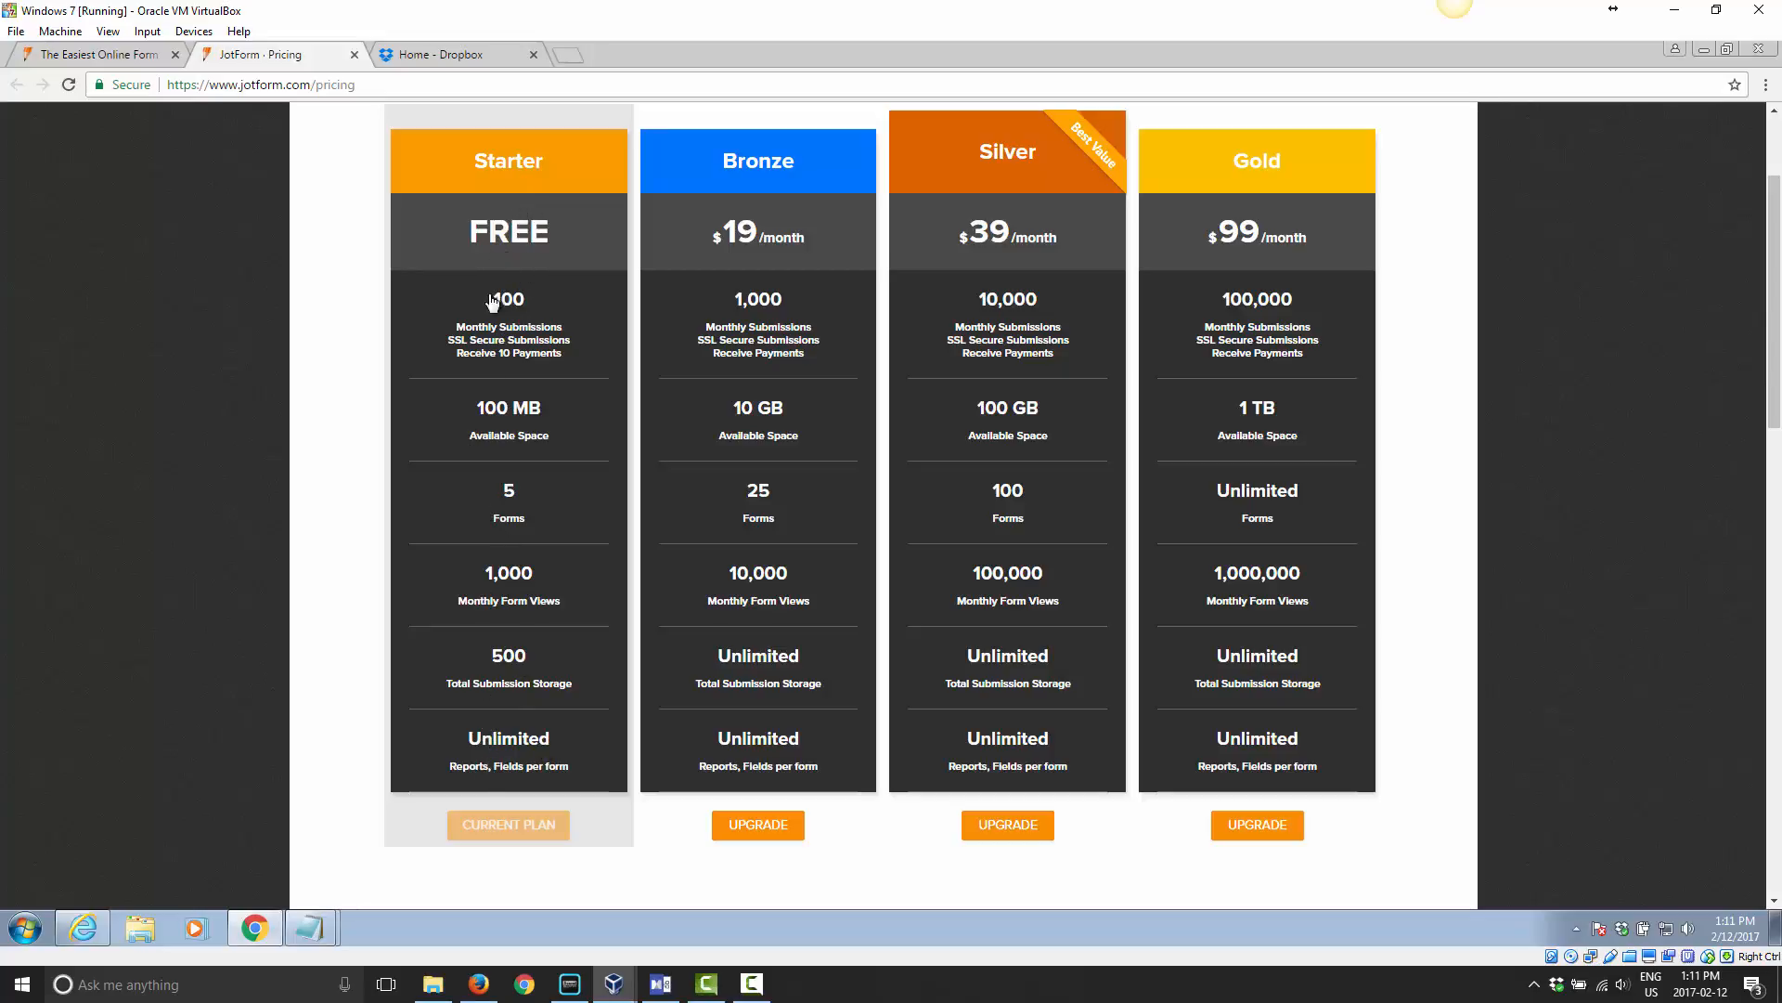
pyautogui.moveTo(490, 652)
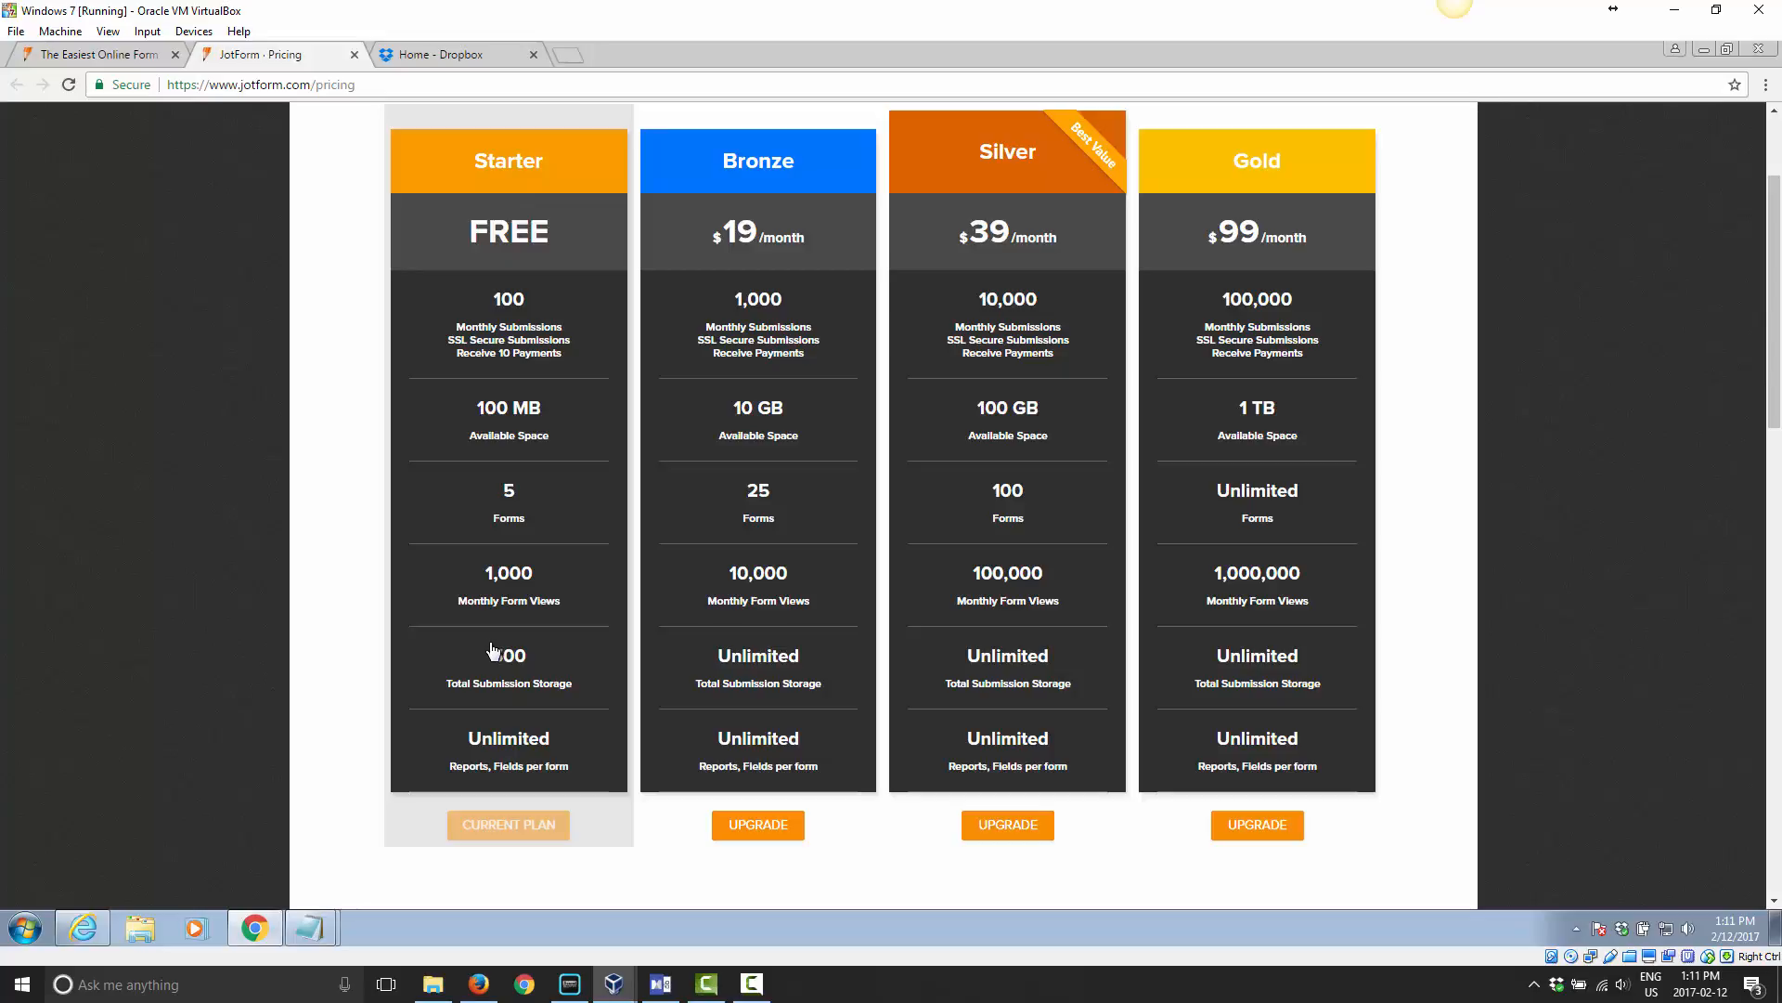
pyautogui.moveTo(503, 446)
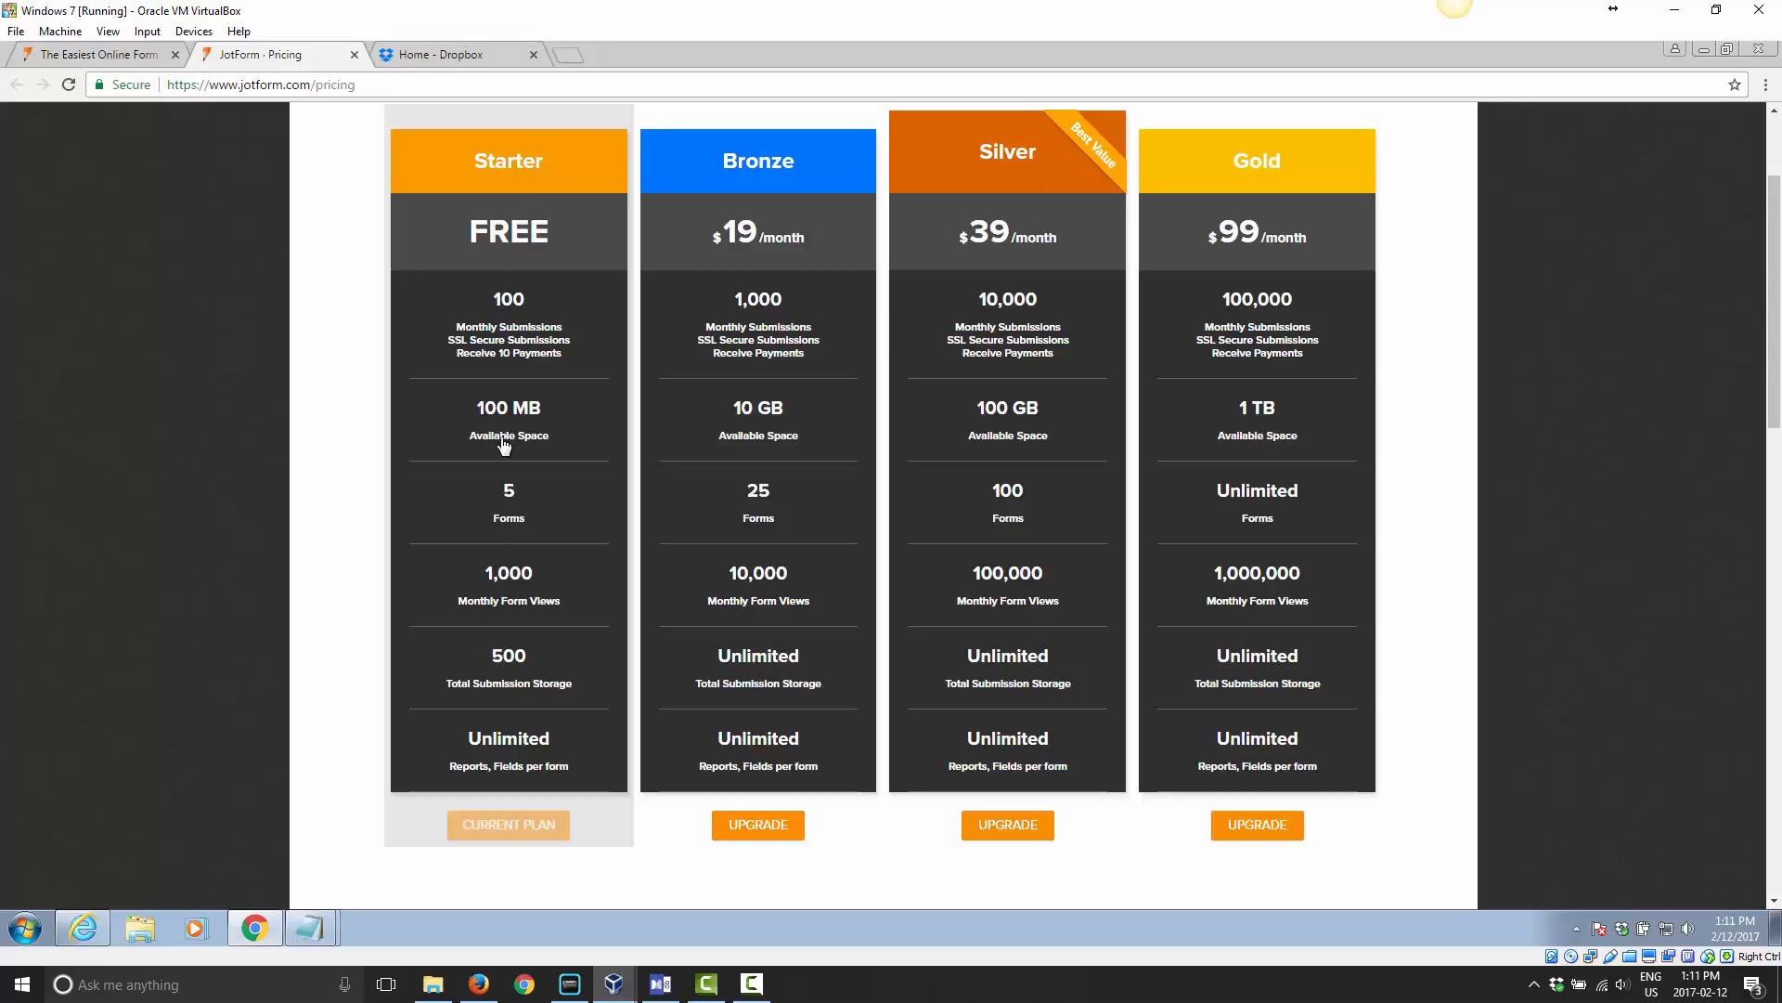
pyautogui.moveTo(523, 656)
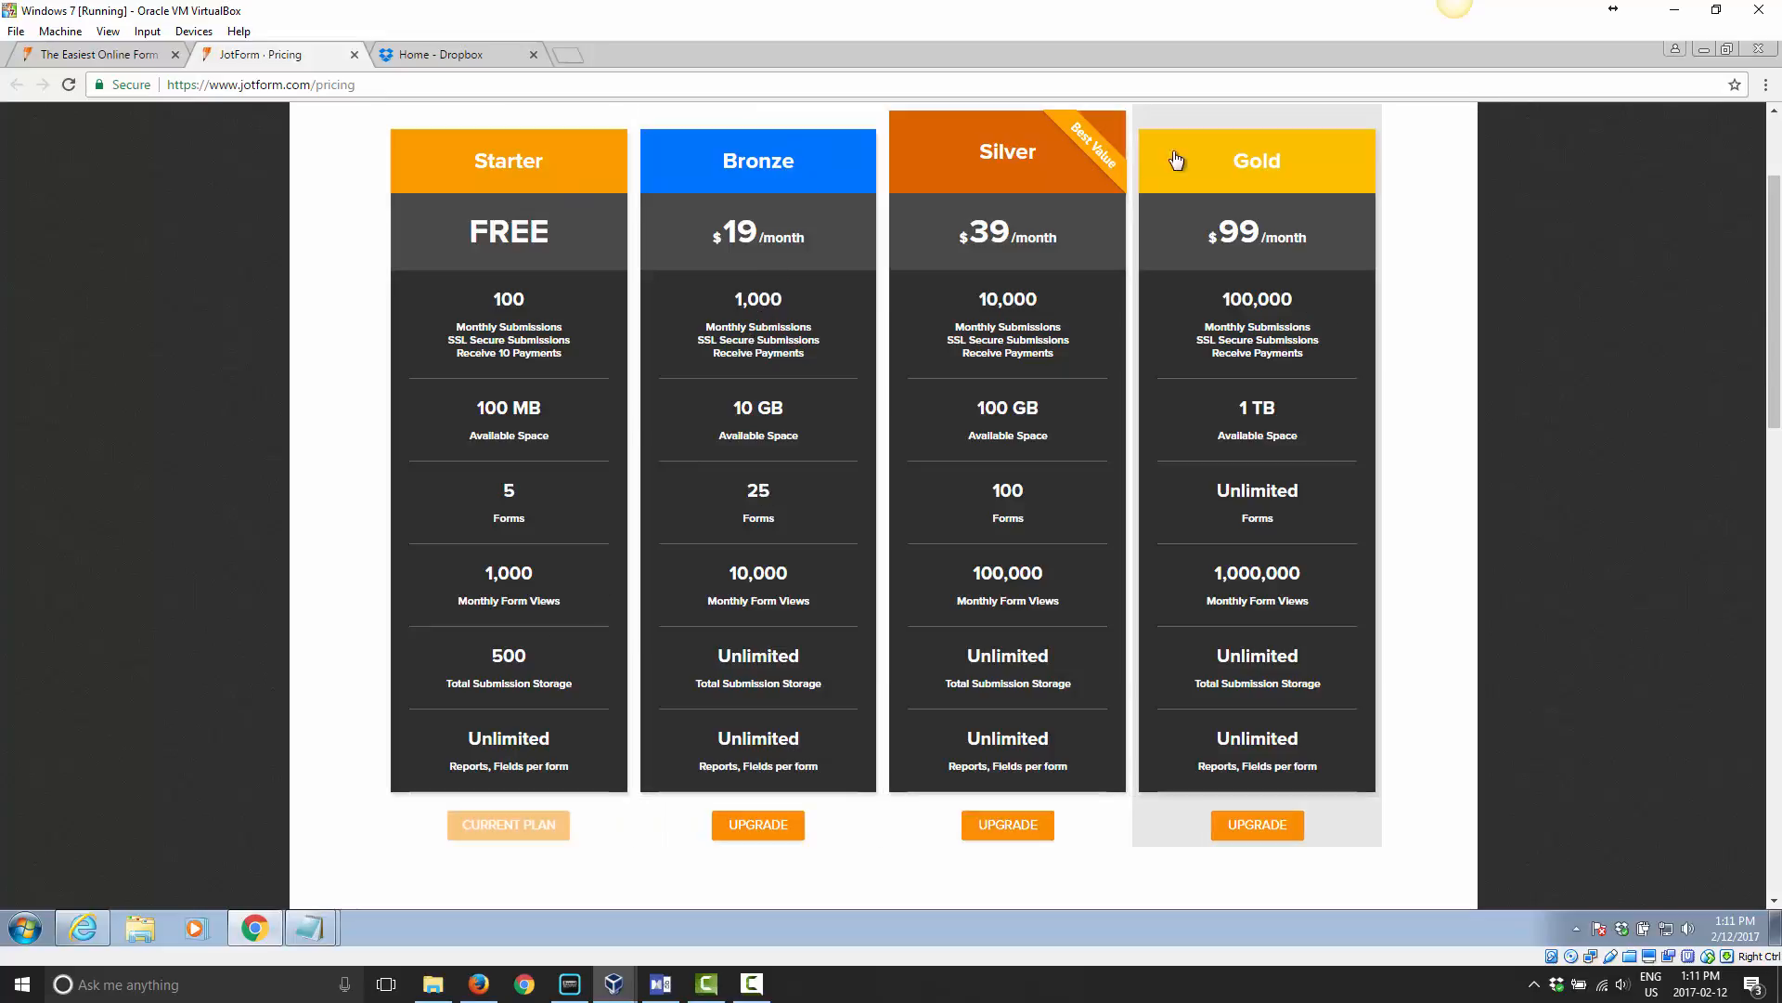
pyautogui.moveTo(182, 102)
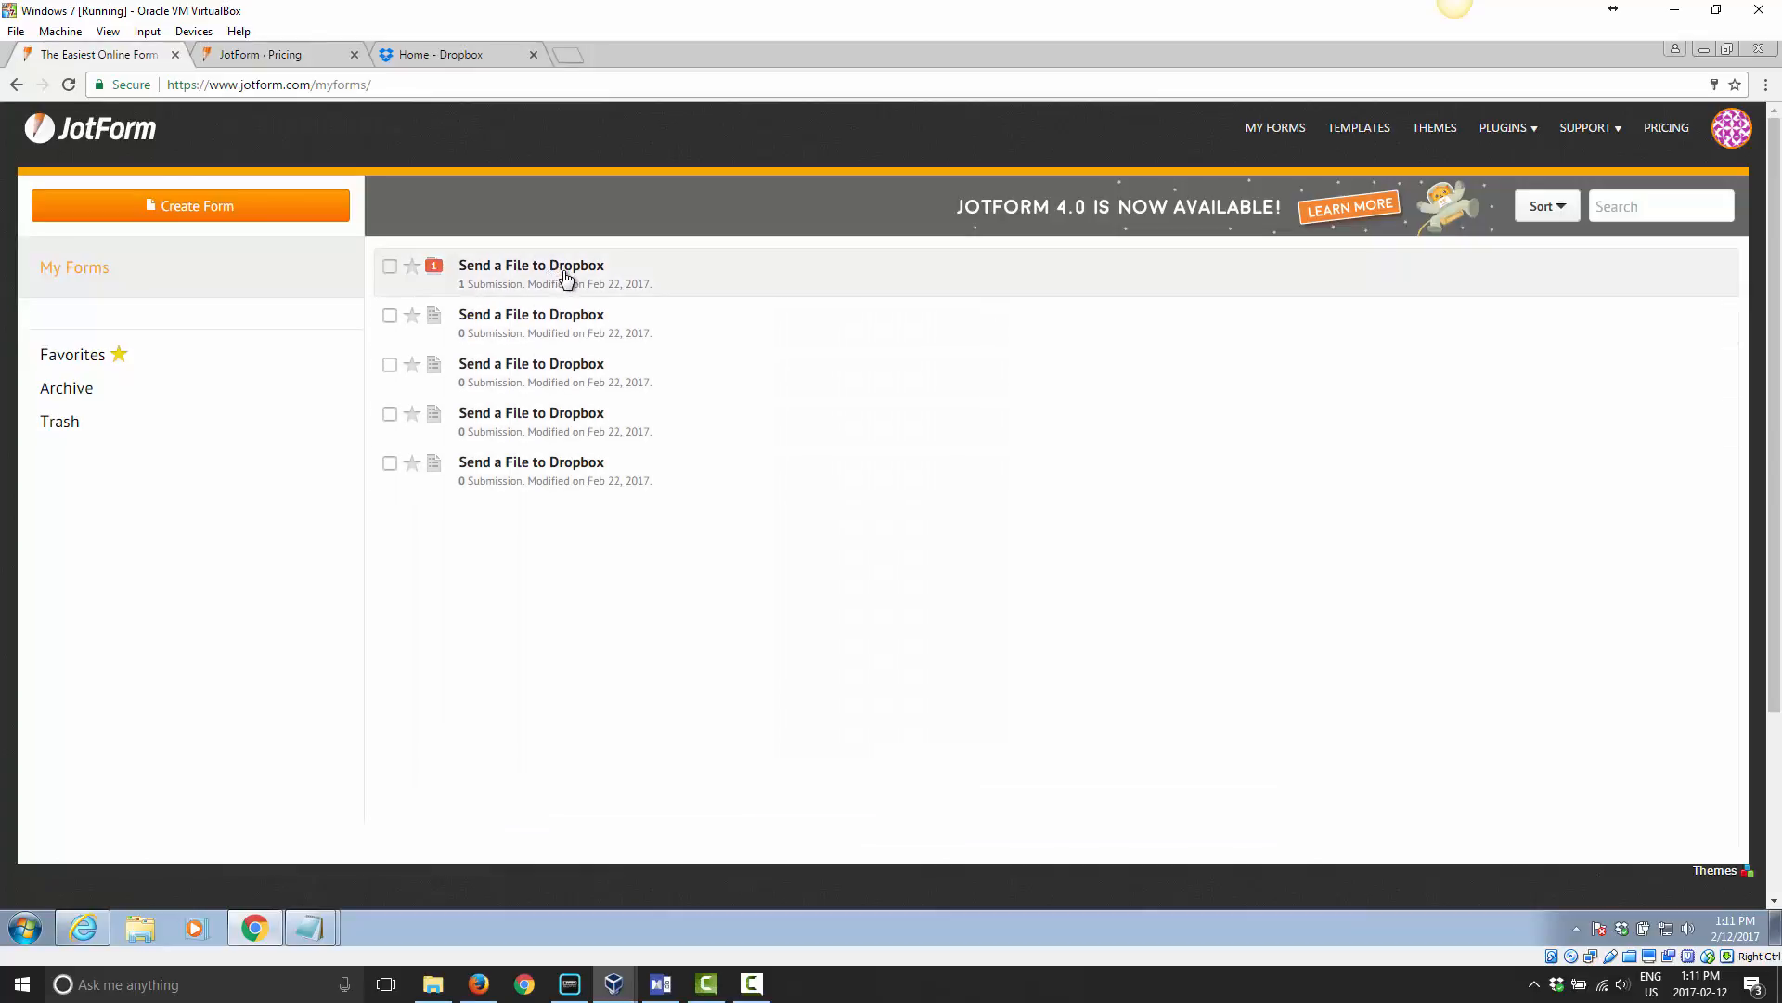
# Open the Send a File to Dropbox form in the builder and show its element list.
pyautogui.click(390, 266)
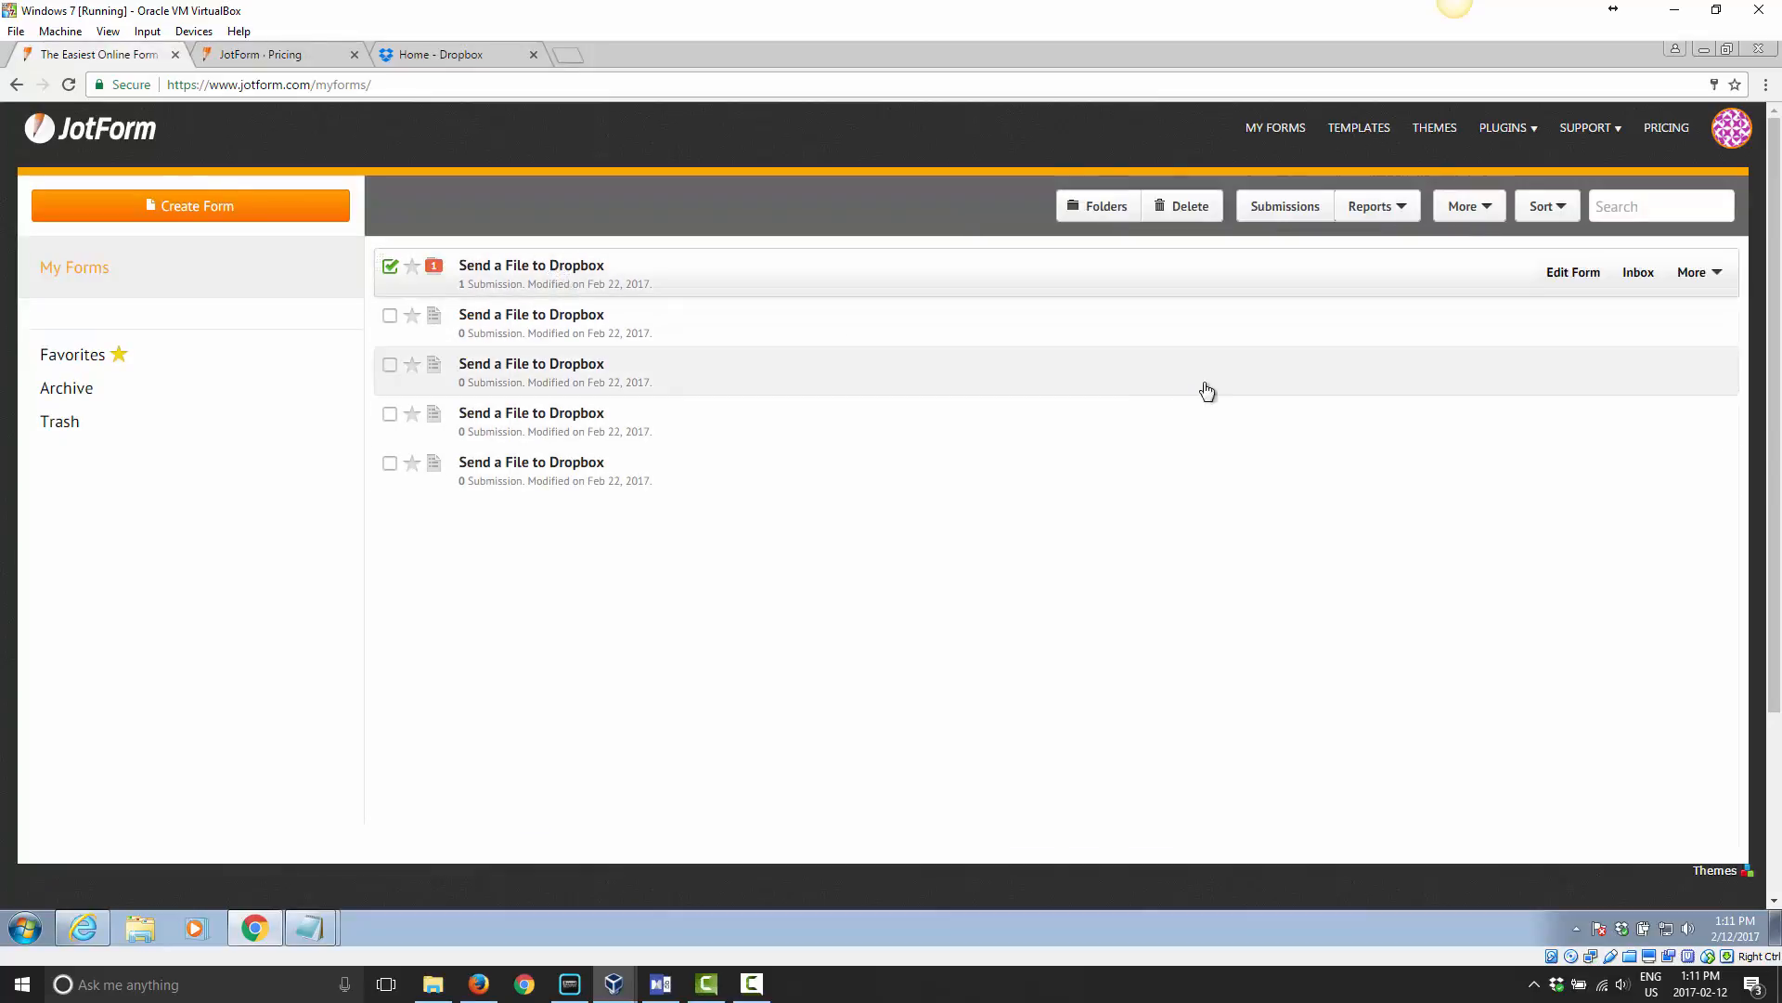
pyautogui.click(1573, 271)
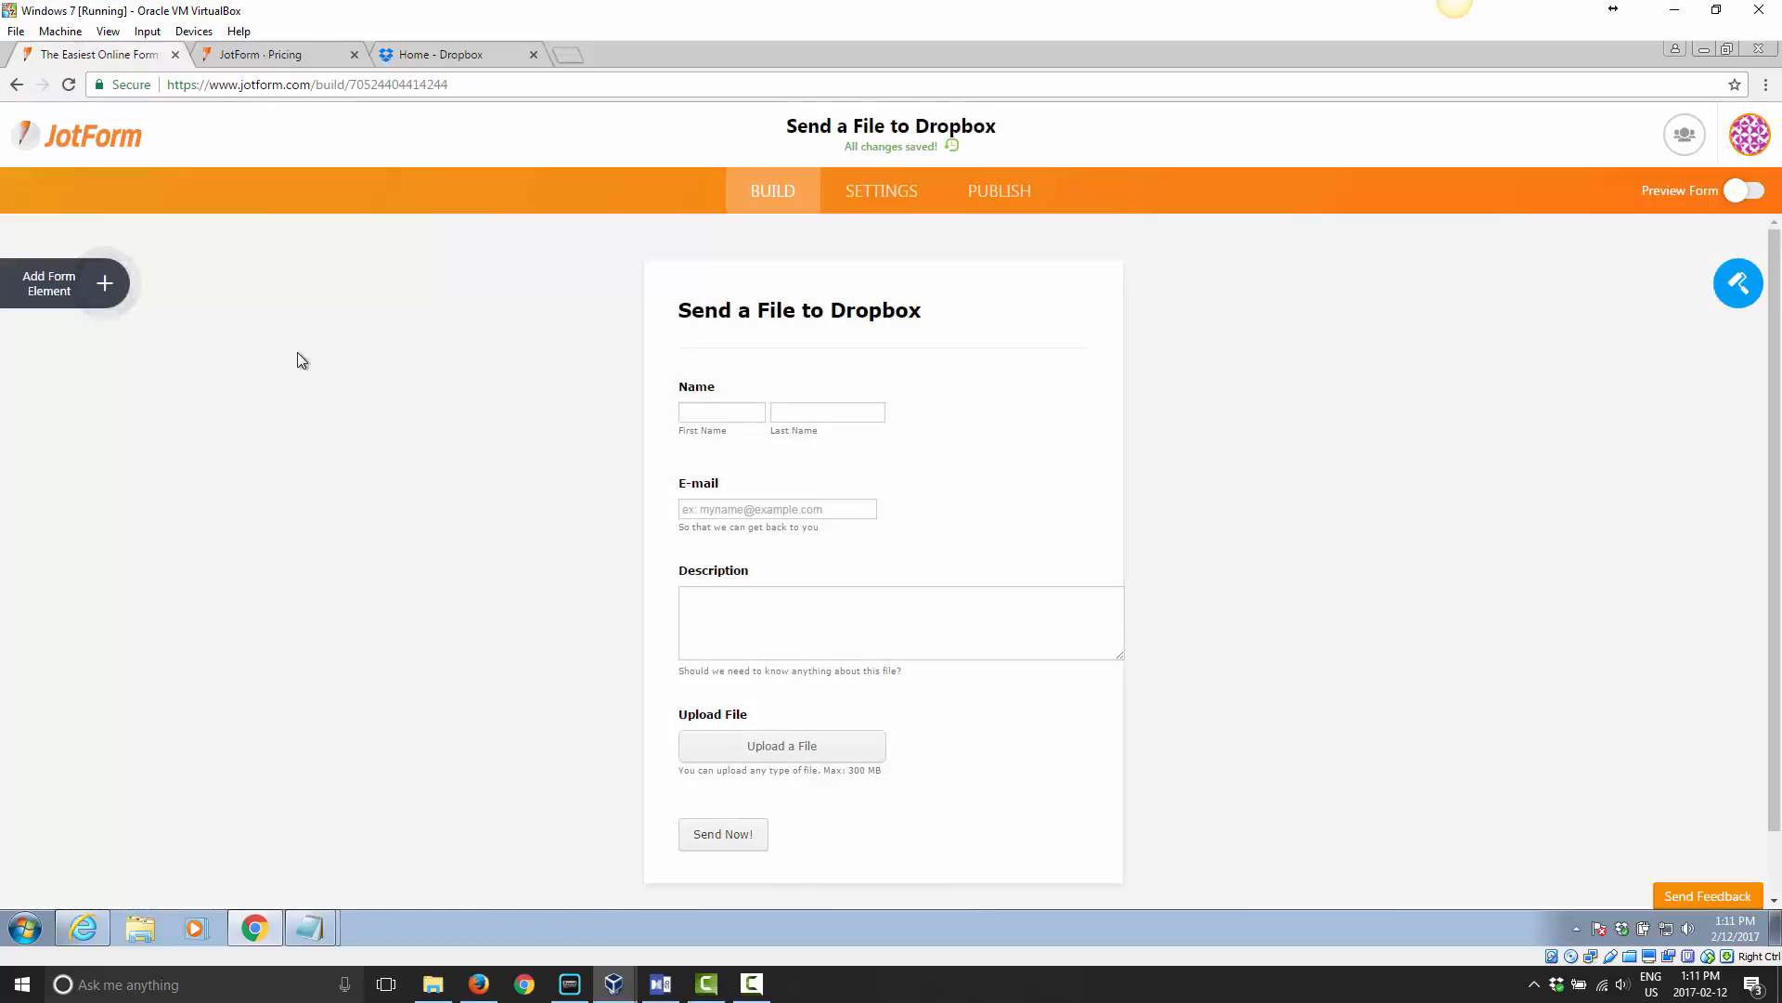
pyautogui.scroll(-3)
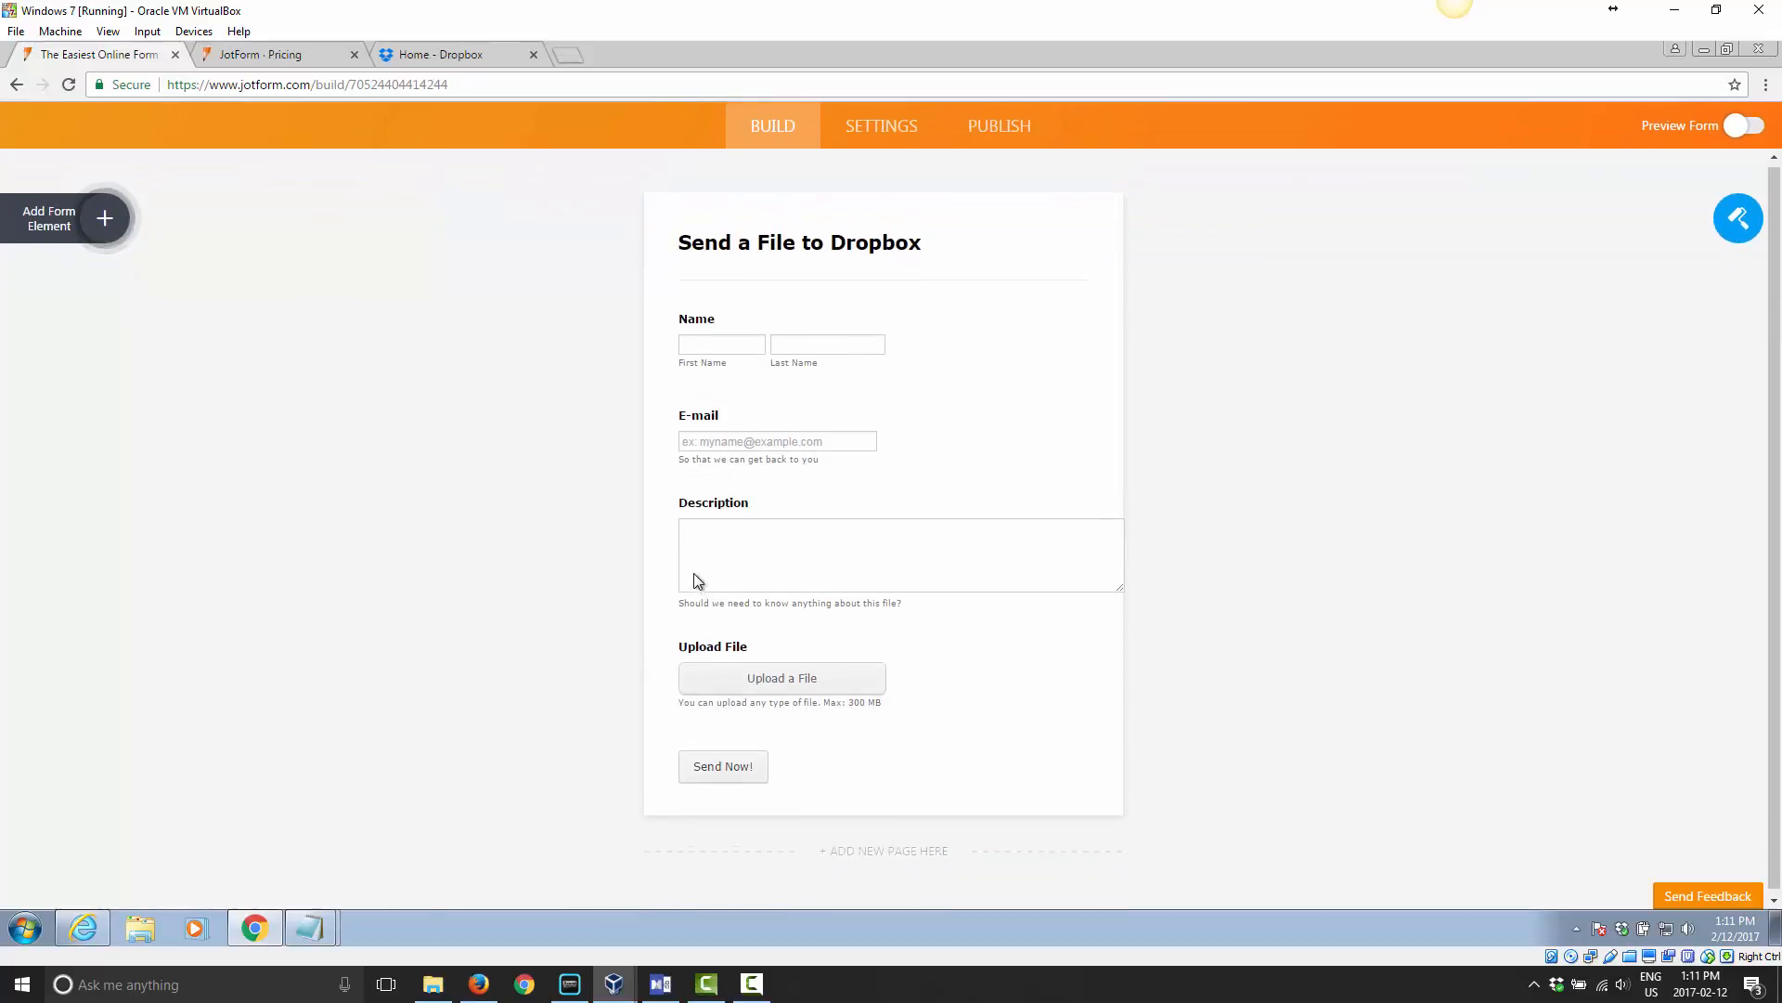
pyautogui.click(104, 218)
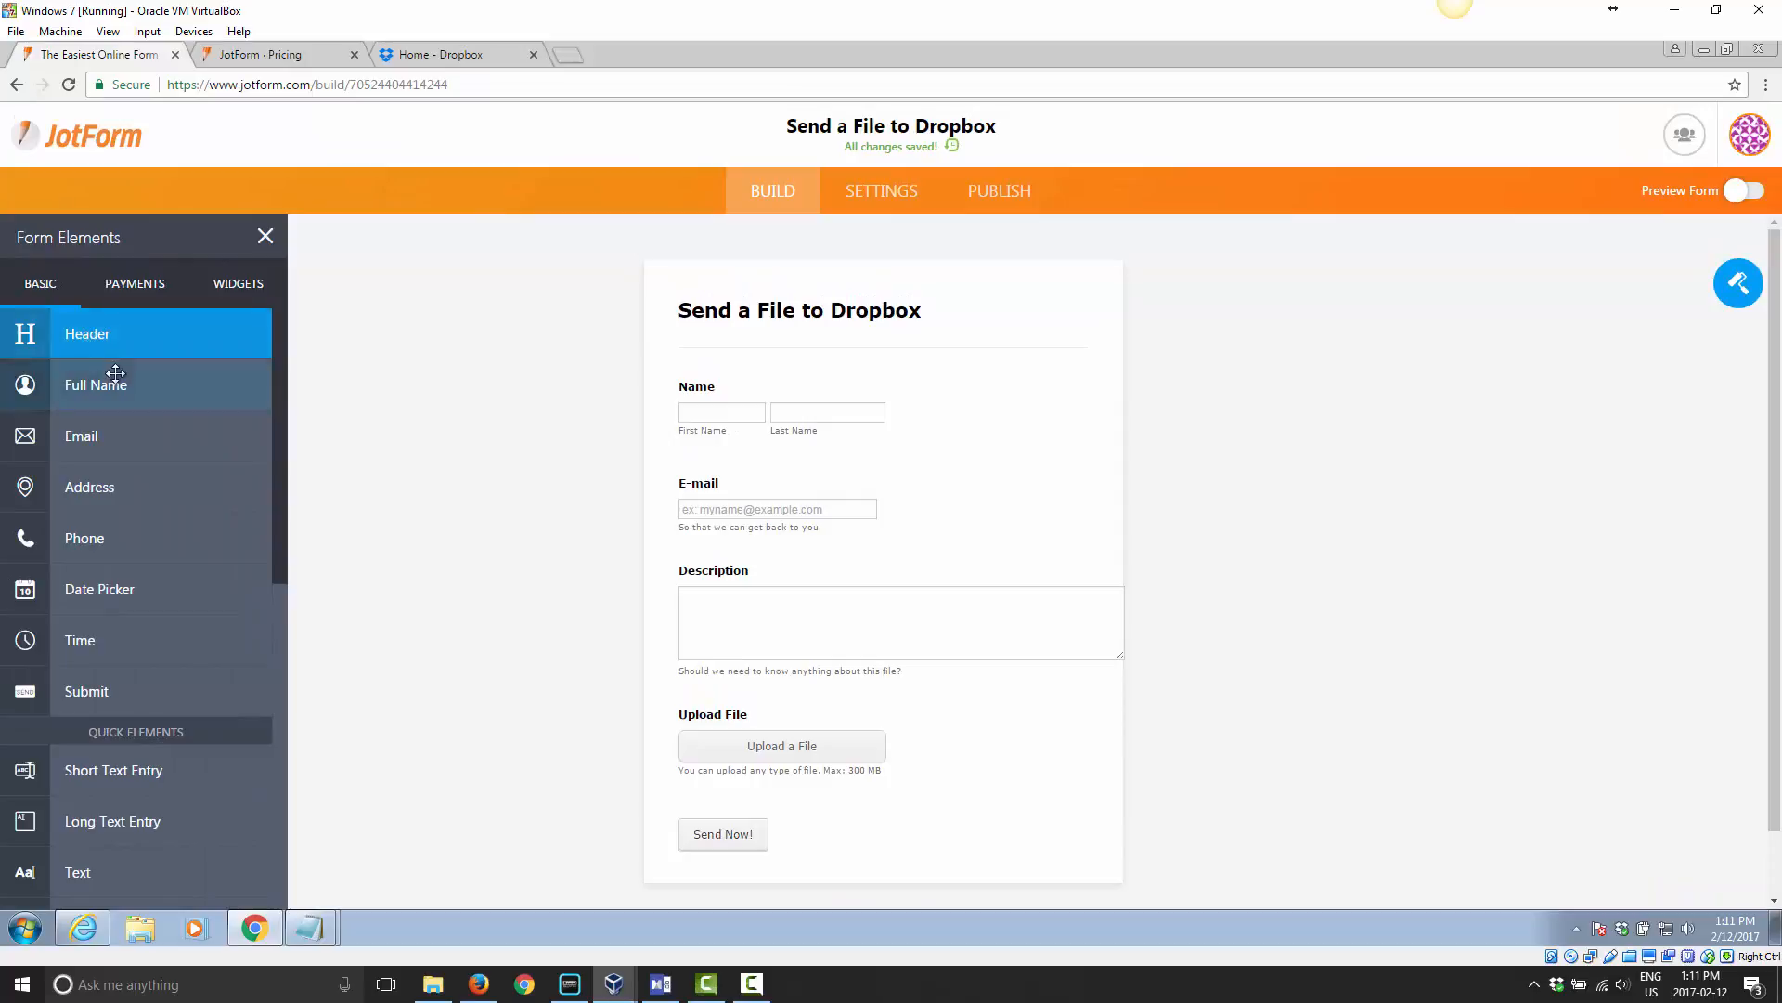
pyautogui.moveTo(97, 364)
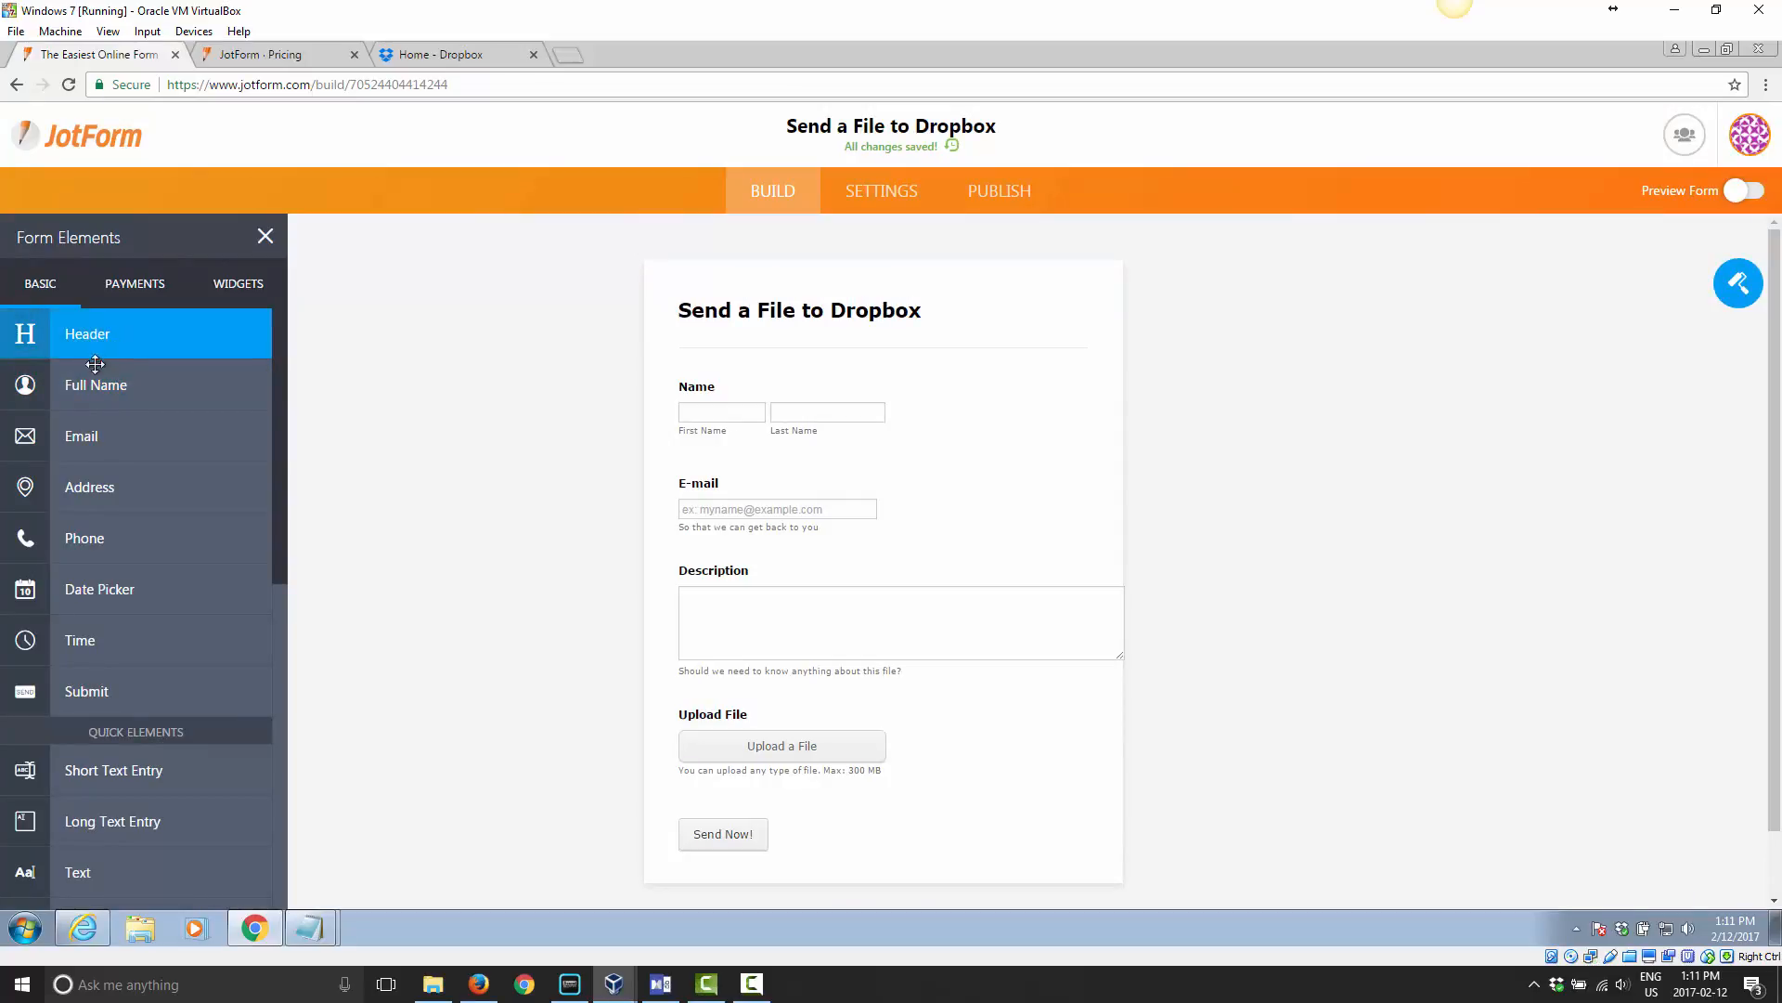
pyautogui.scroll(-3)
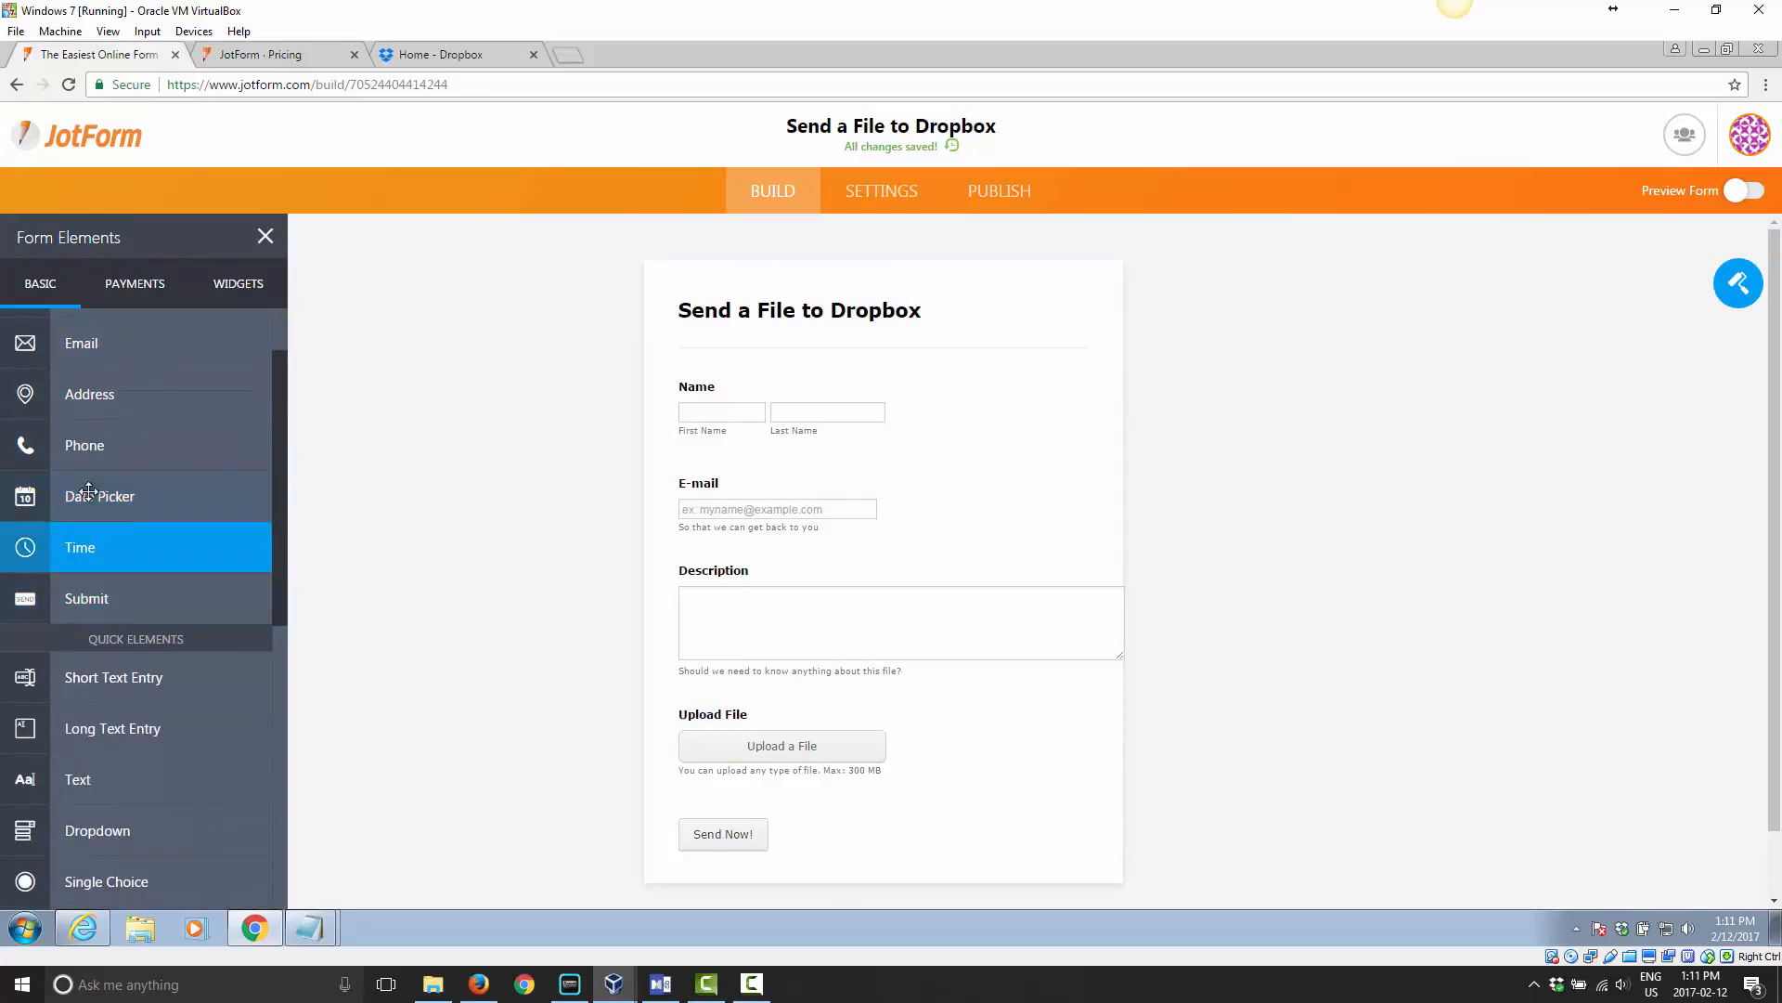
pyautogui.scroll(-3)
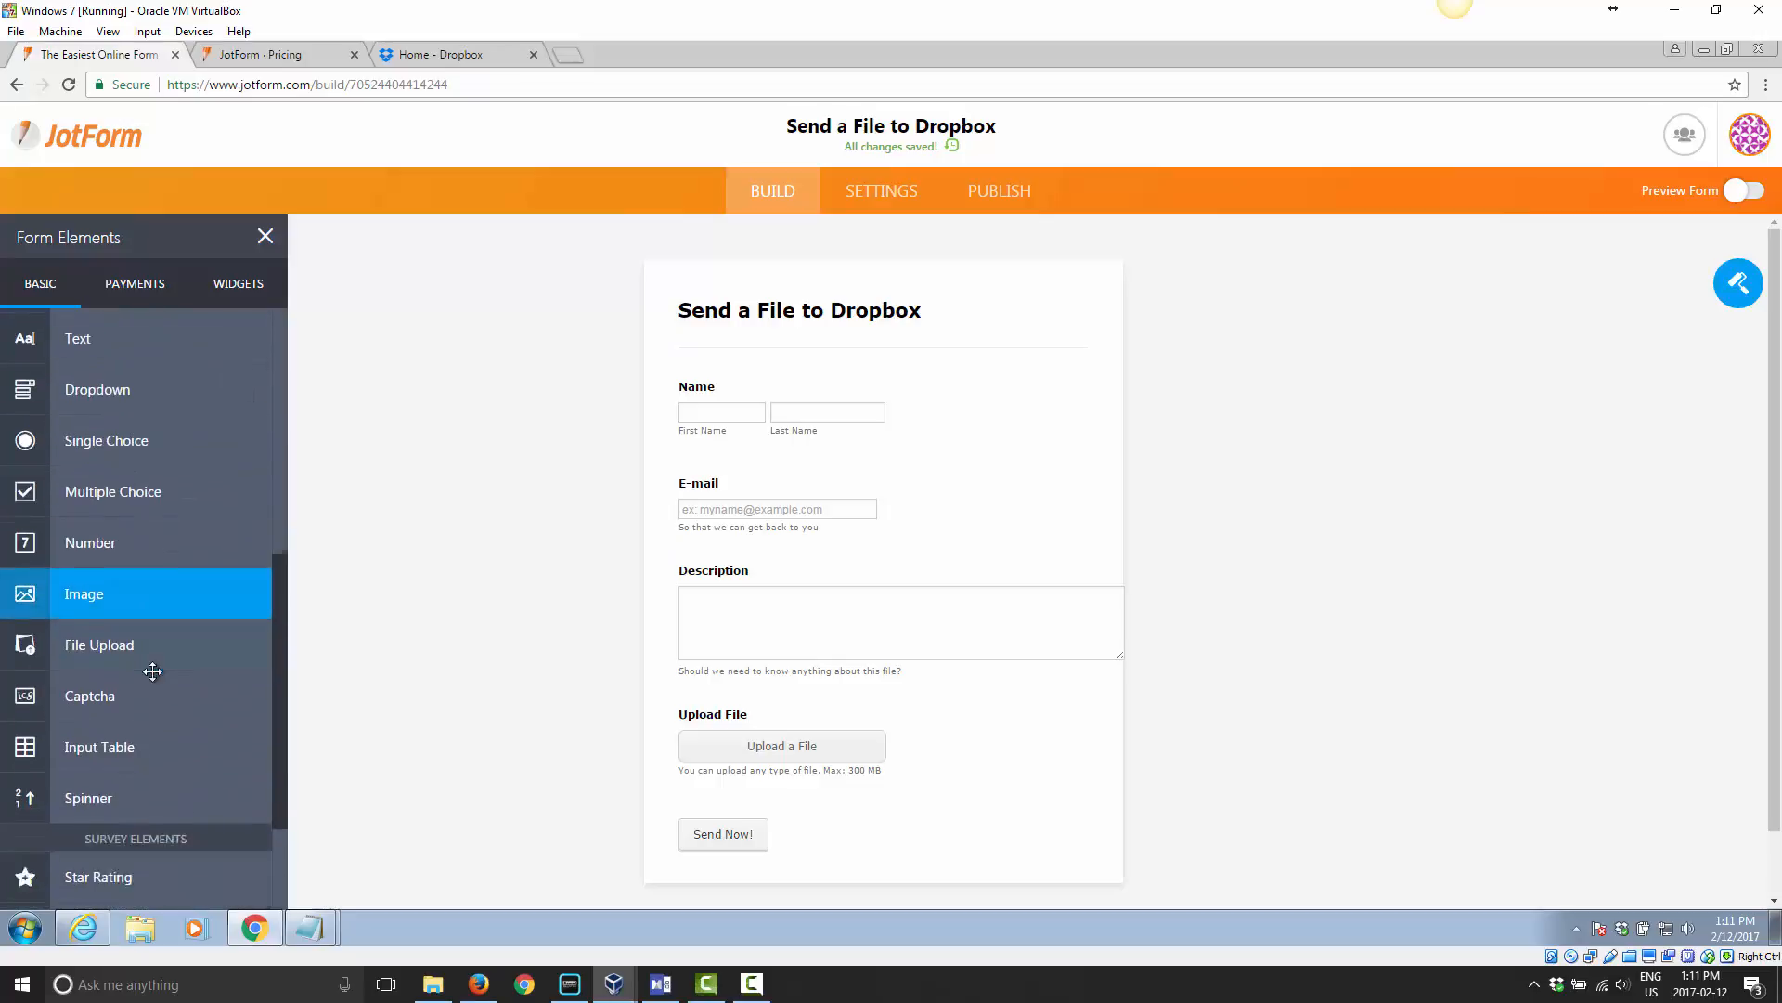
pyautogui.scroll(-3)
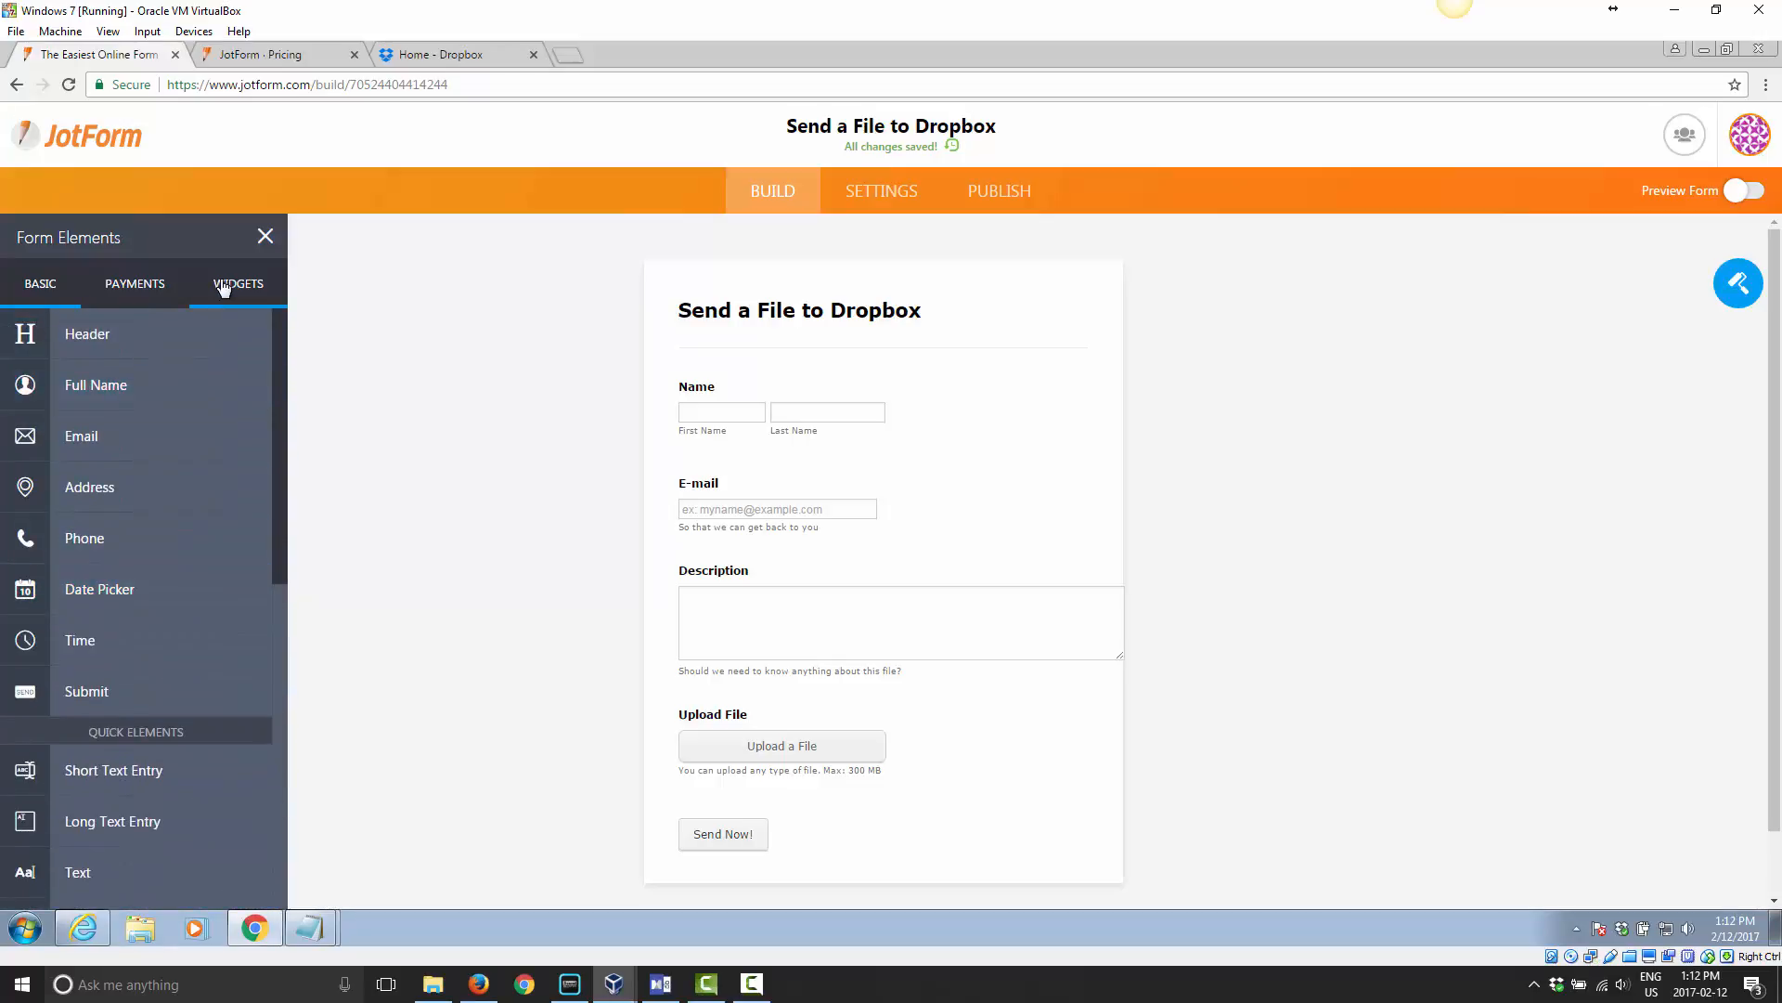
pyautogui.click(238, 282)
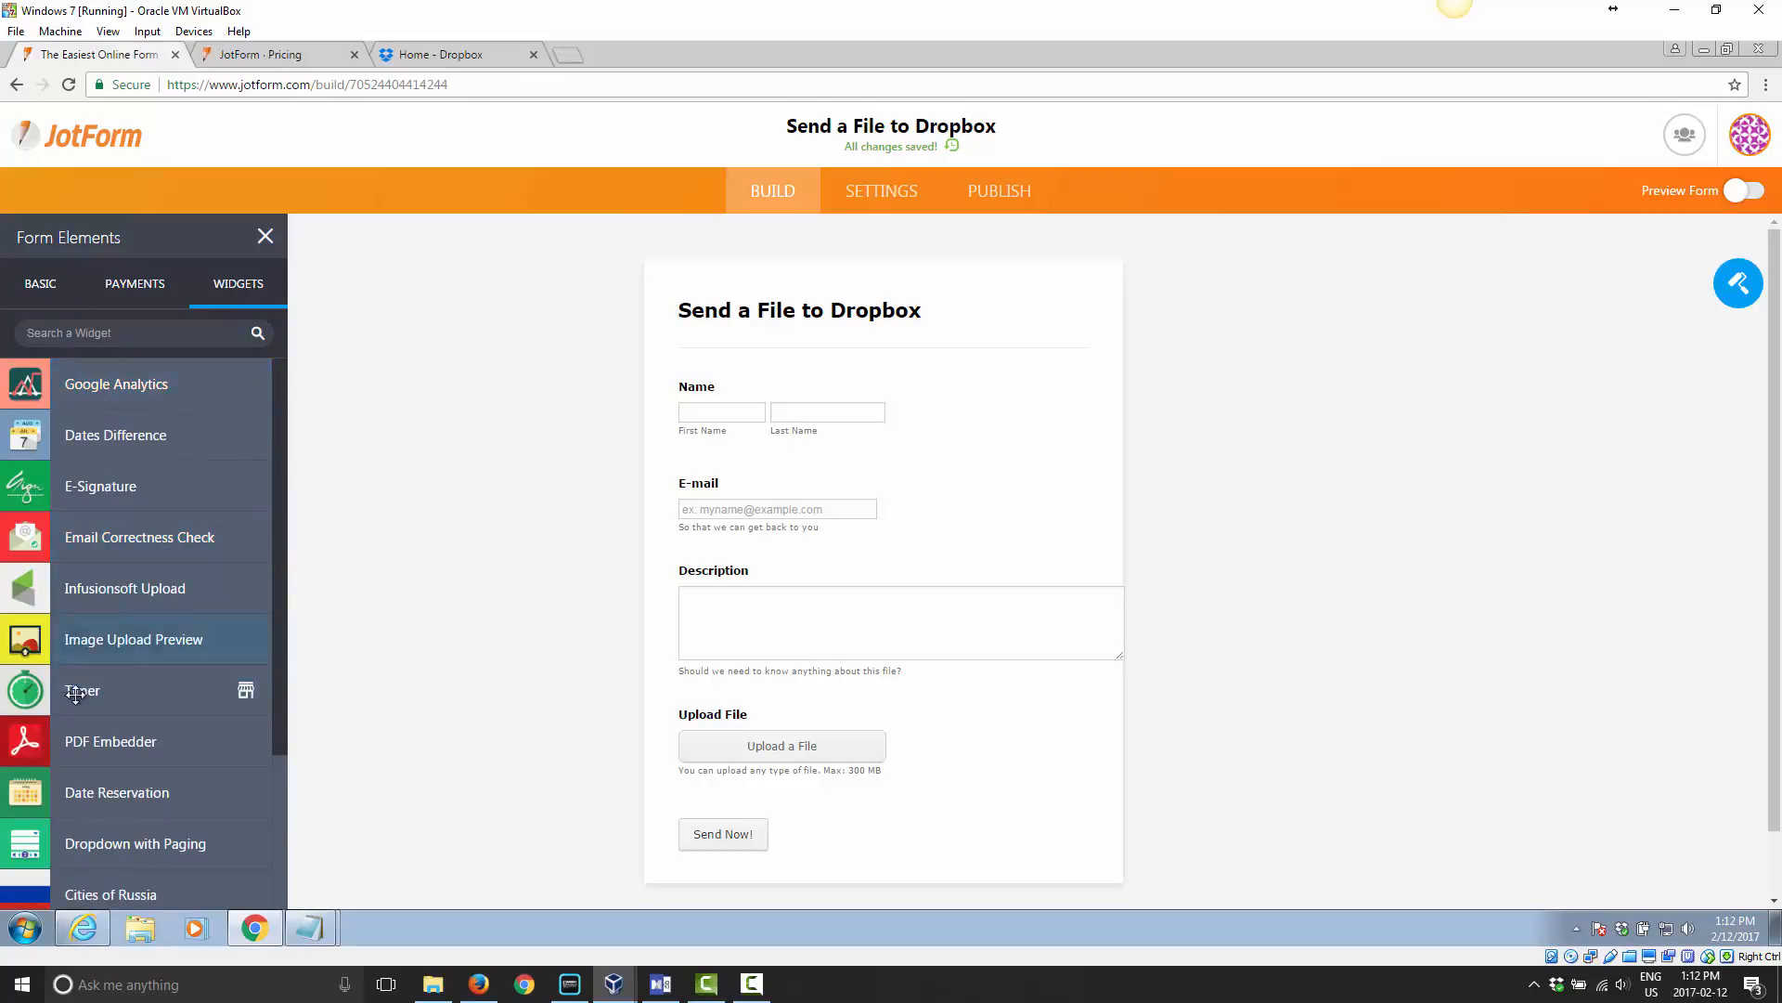
pyautogui.moveTo(136, 737)
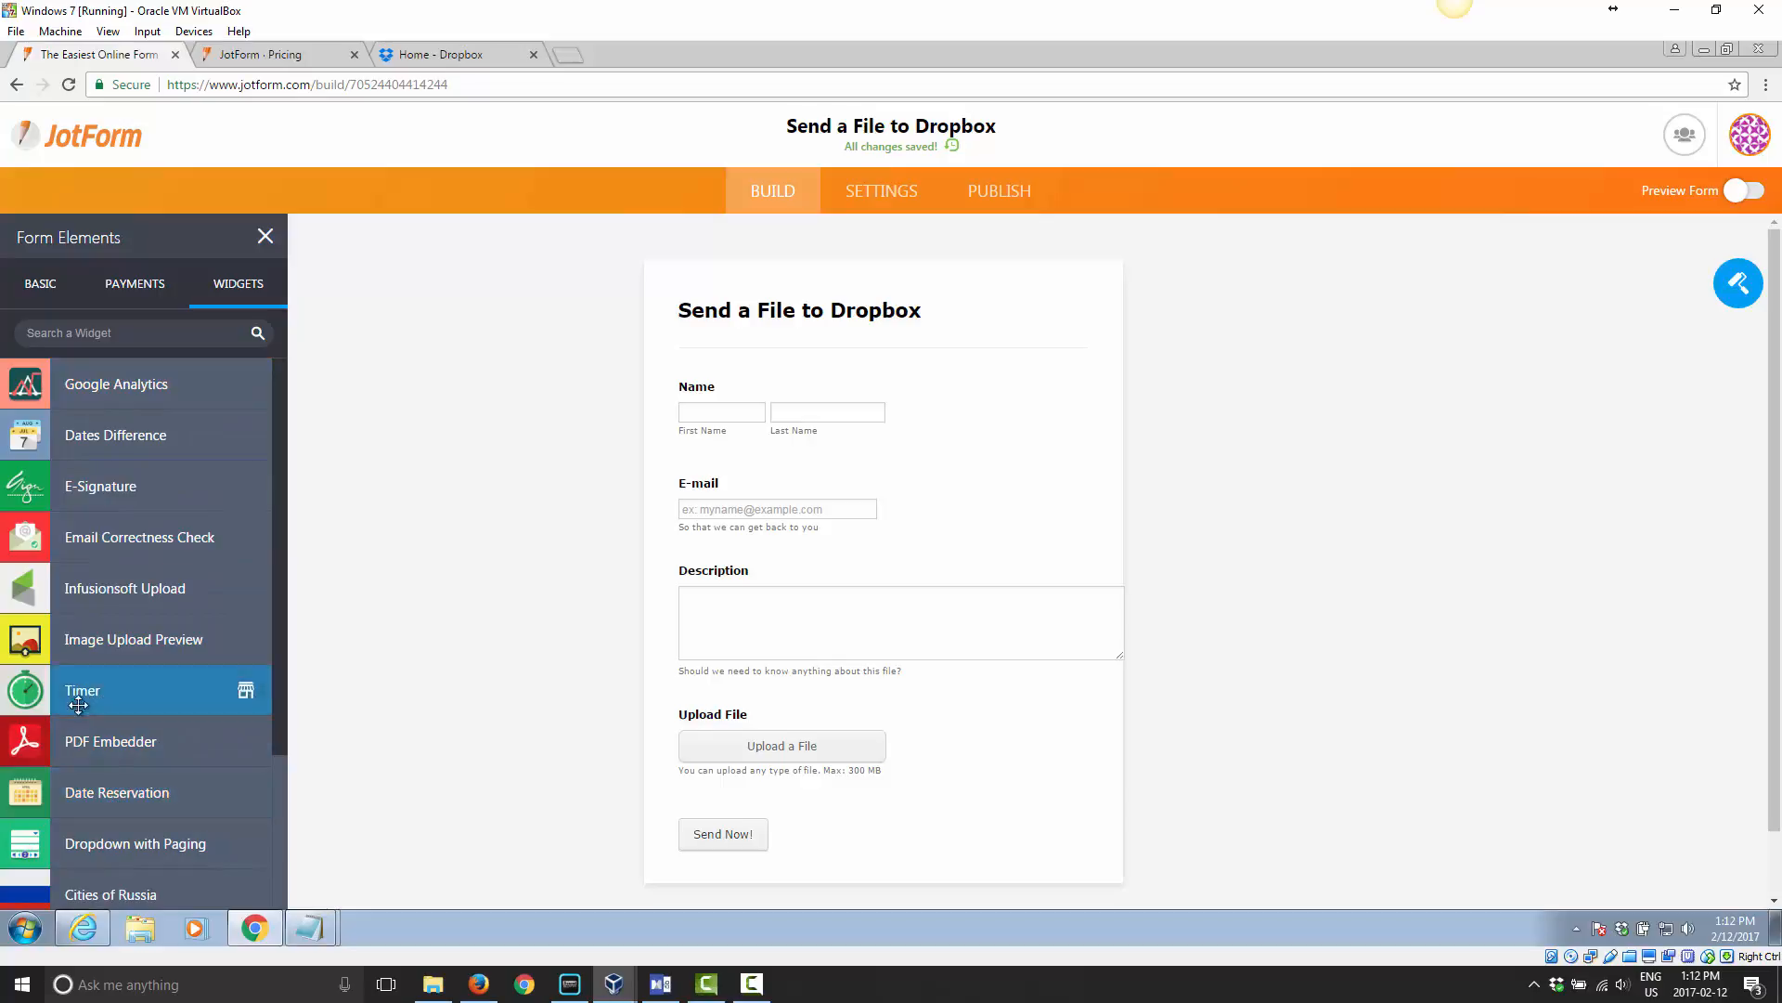
pyautogui.moveTo(145, 740)
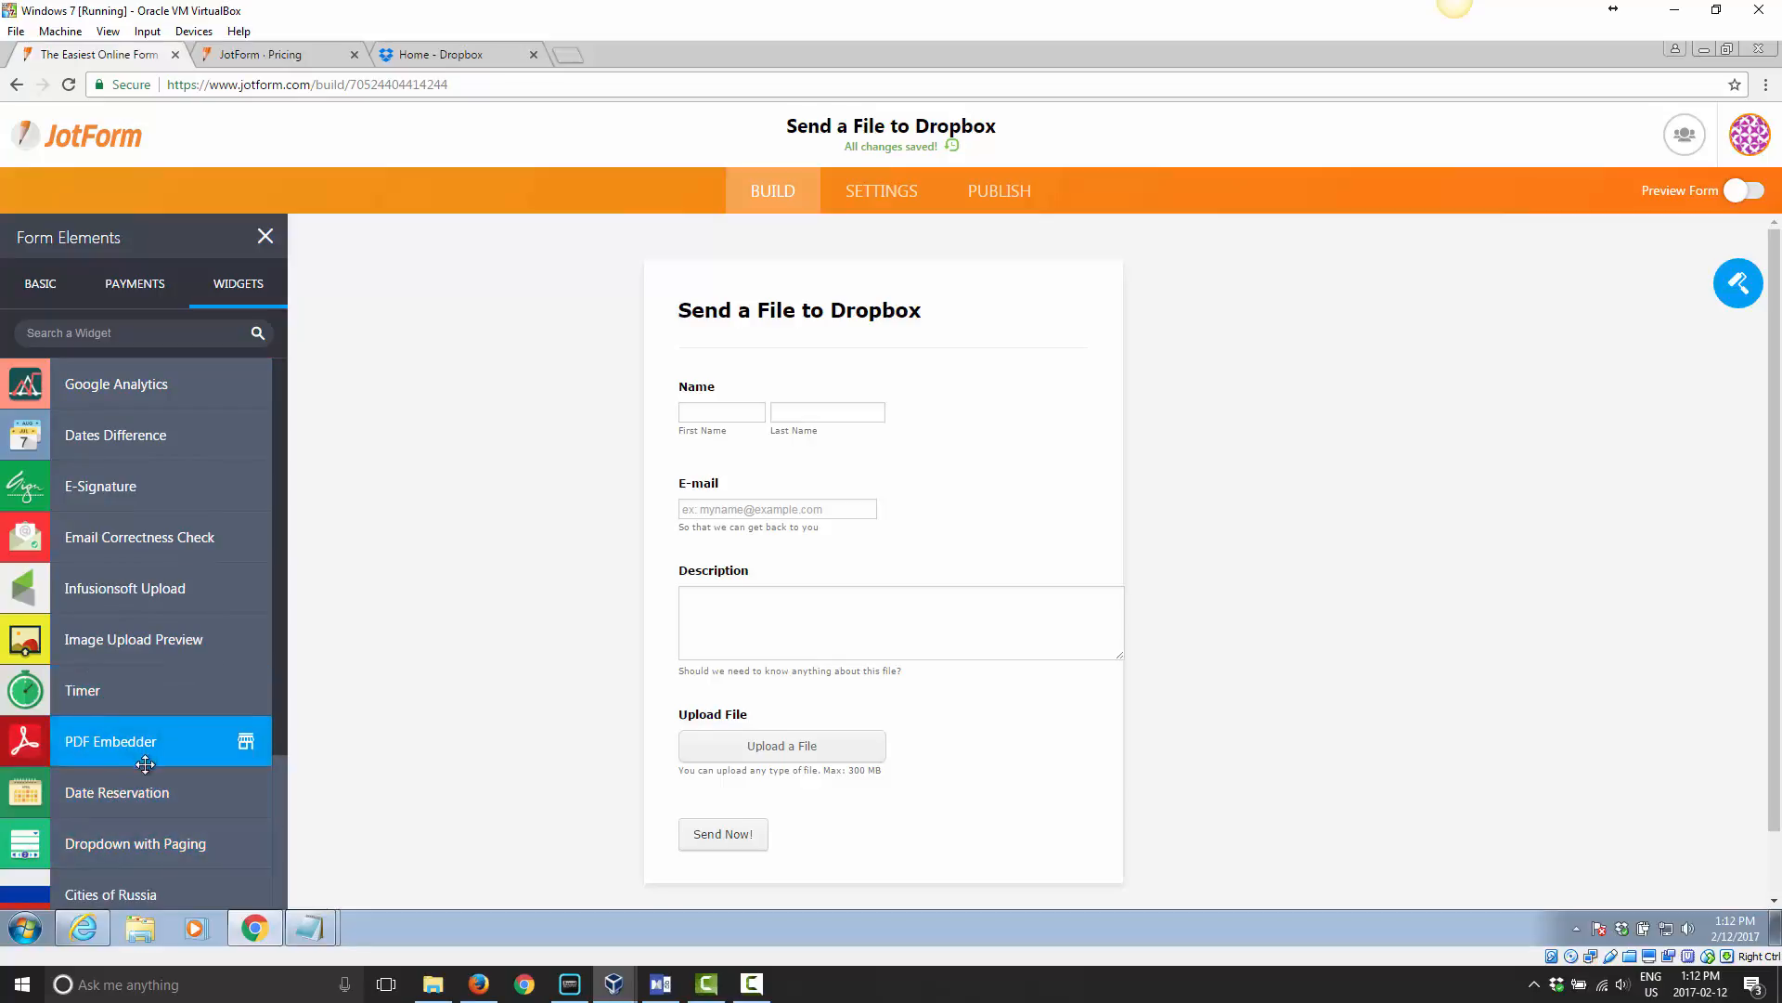
pyautogui.click(39, 282)
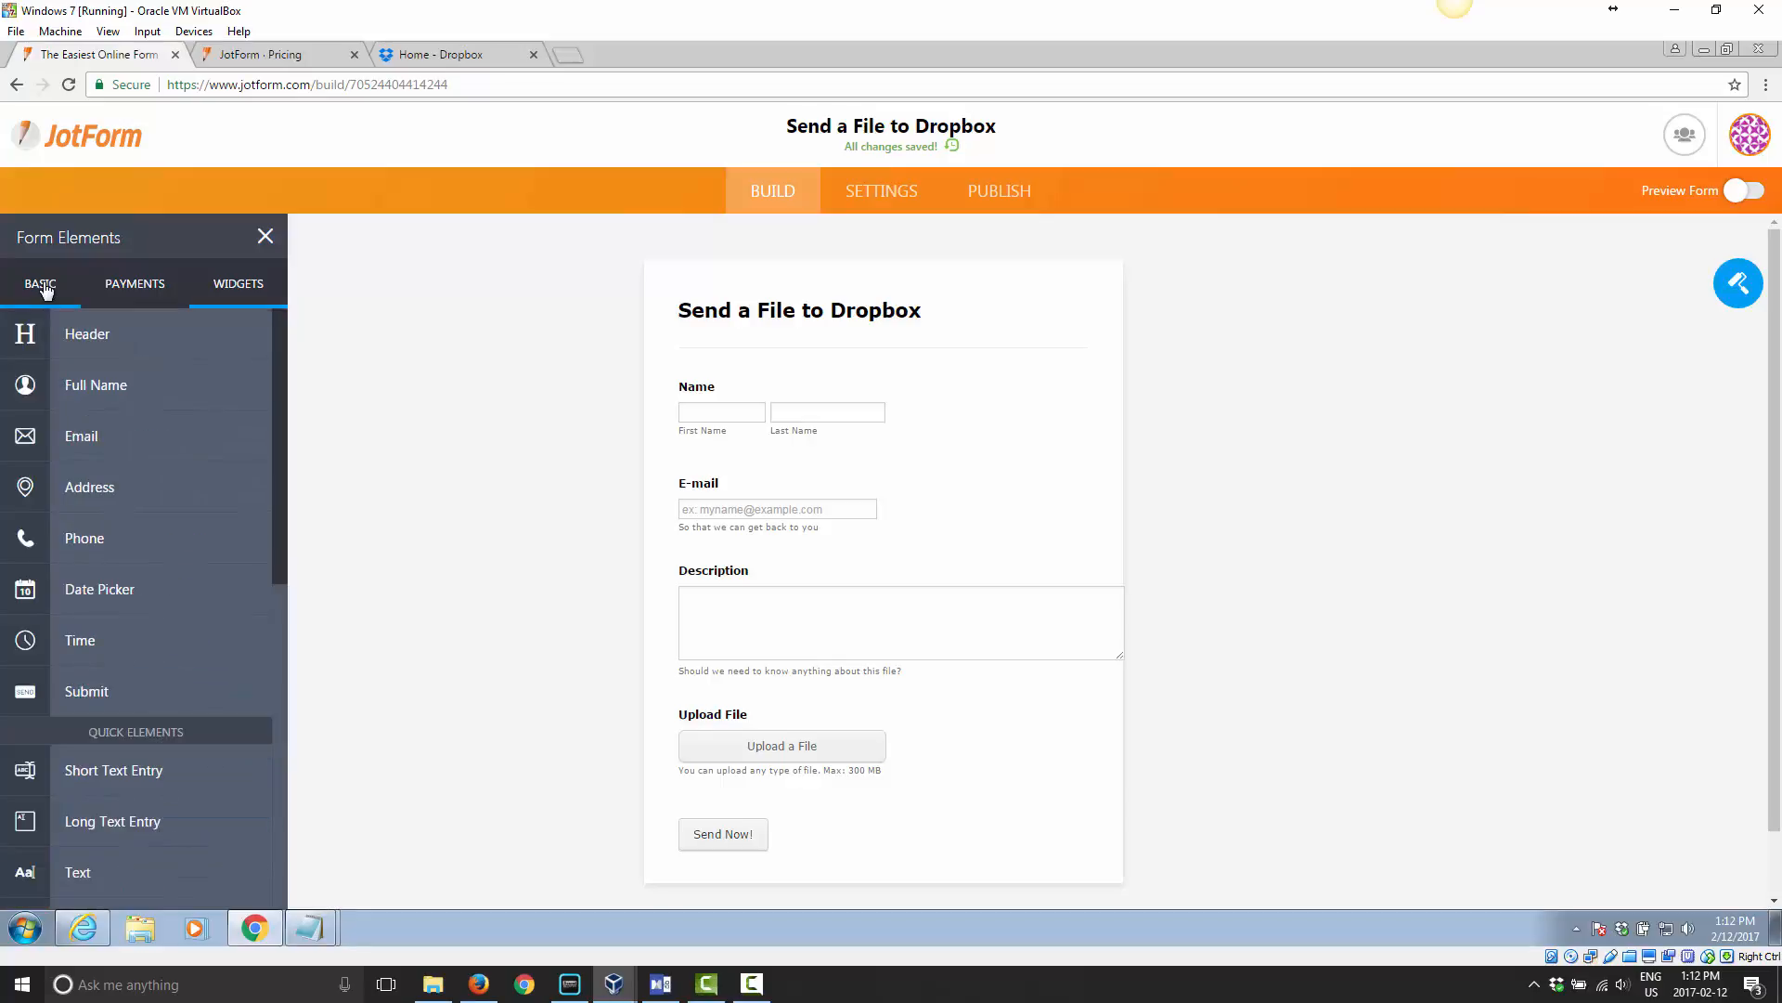
pyautogui.click(266, 236)
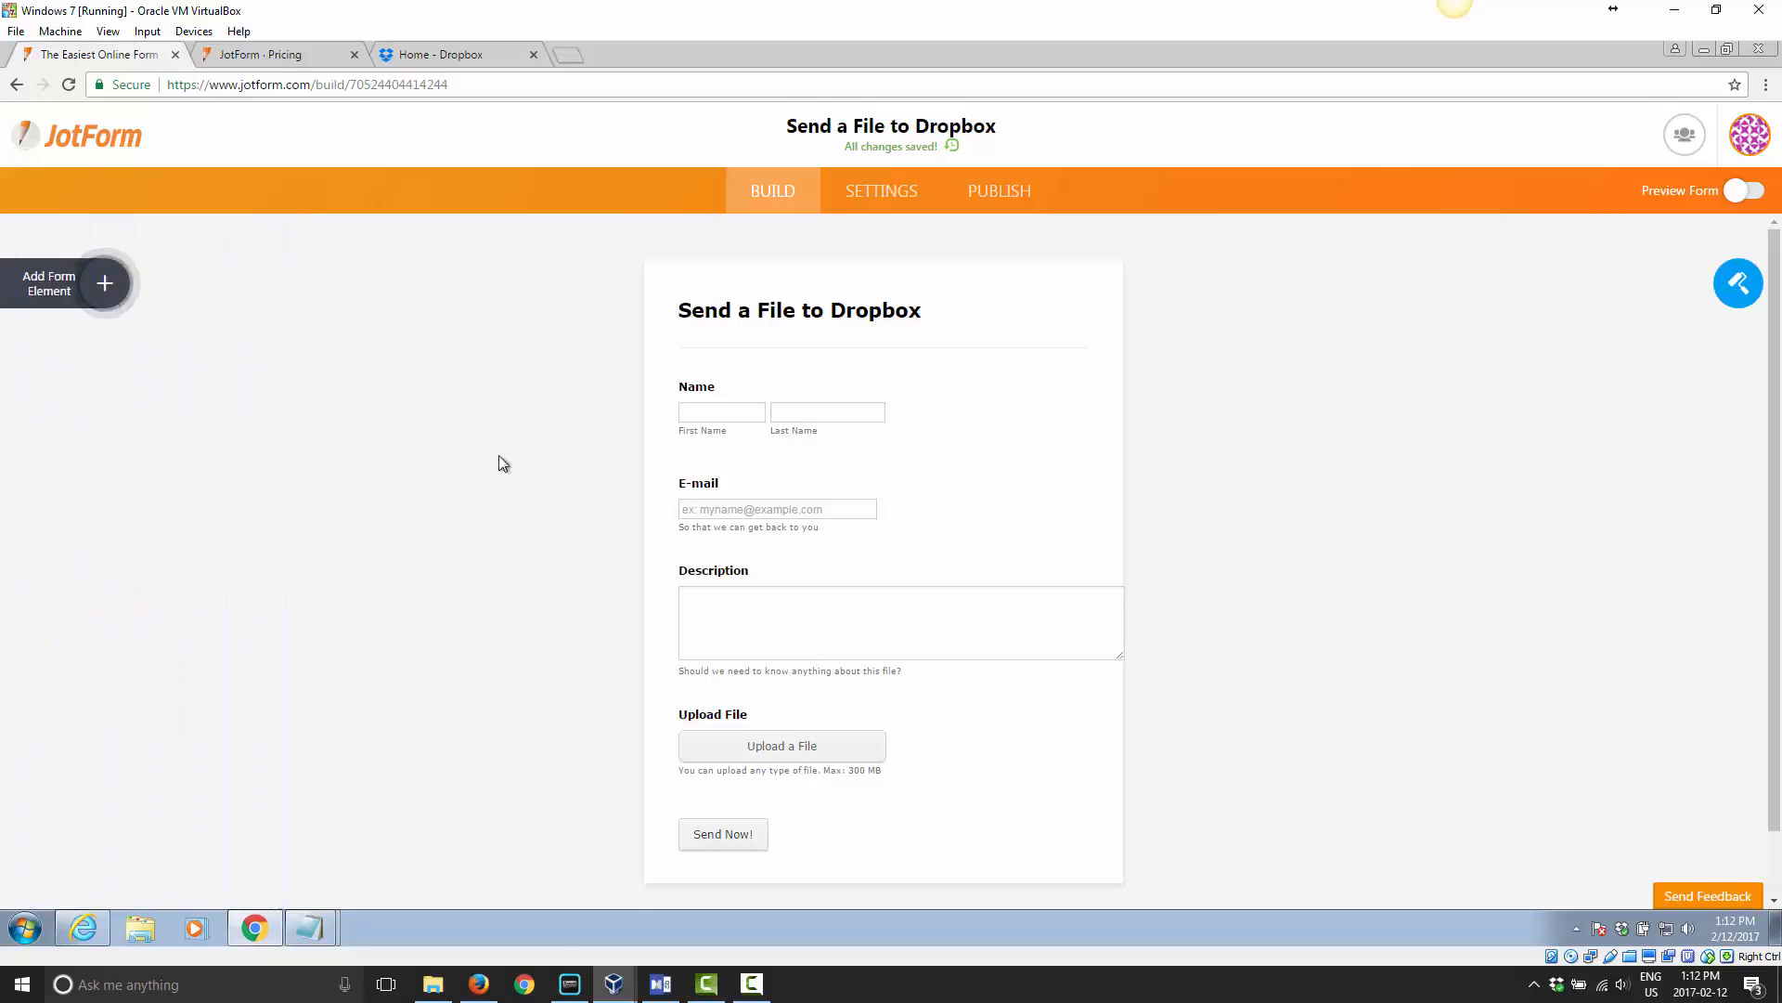
pyautogui.moveTo(365, 446)
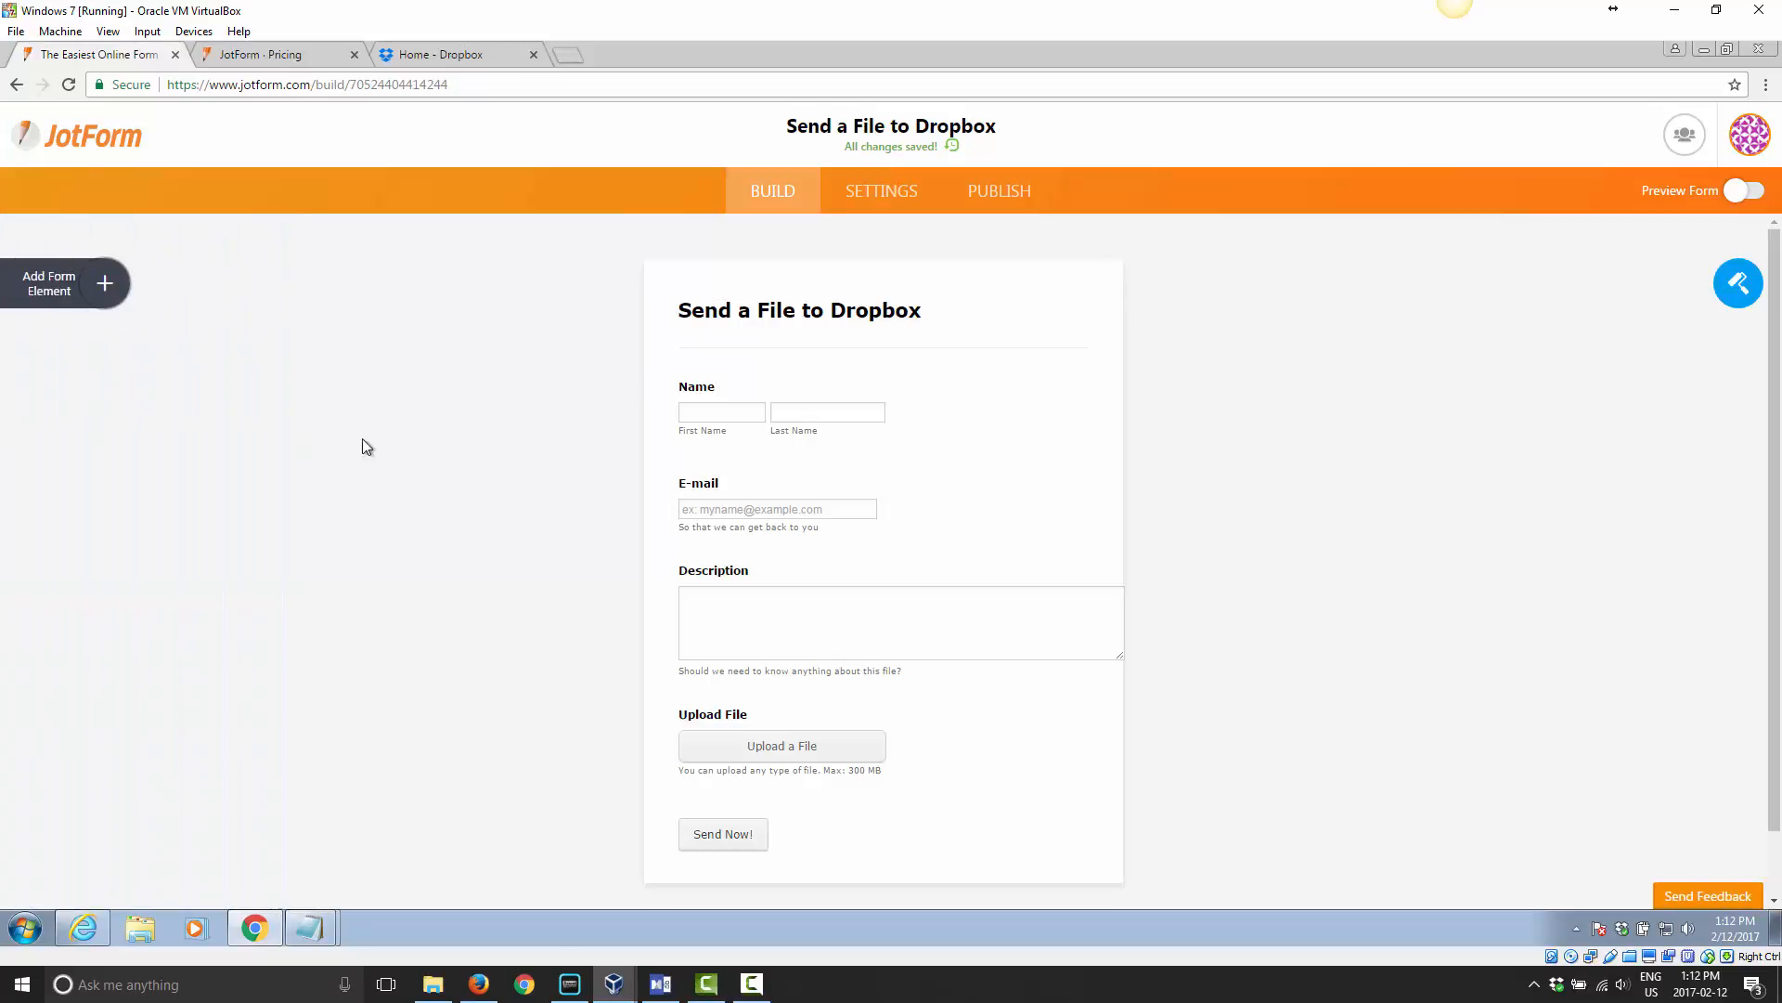
pyautogui.moveTo(386, 462)
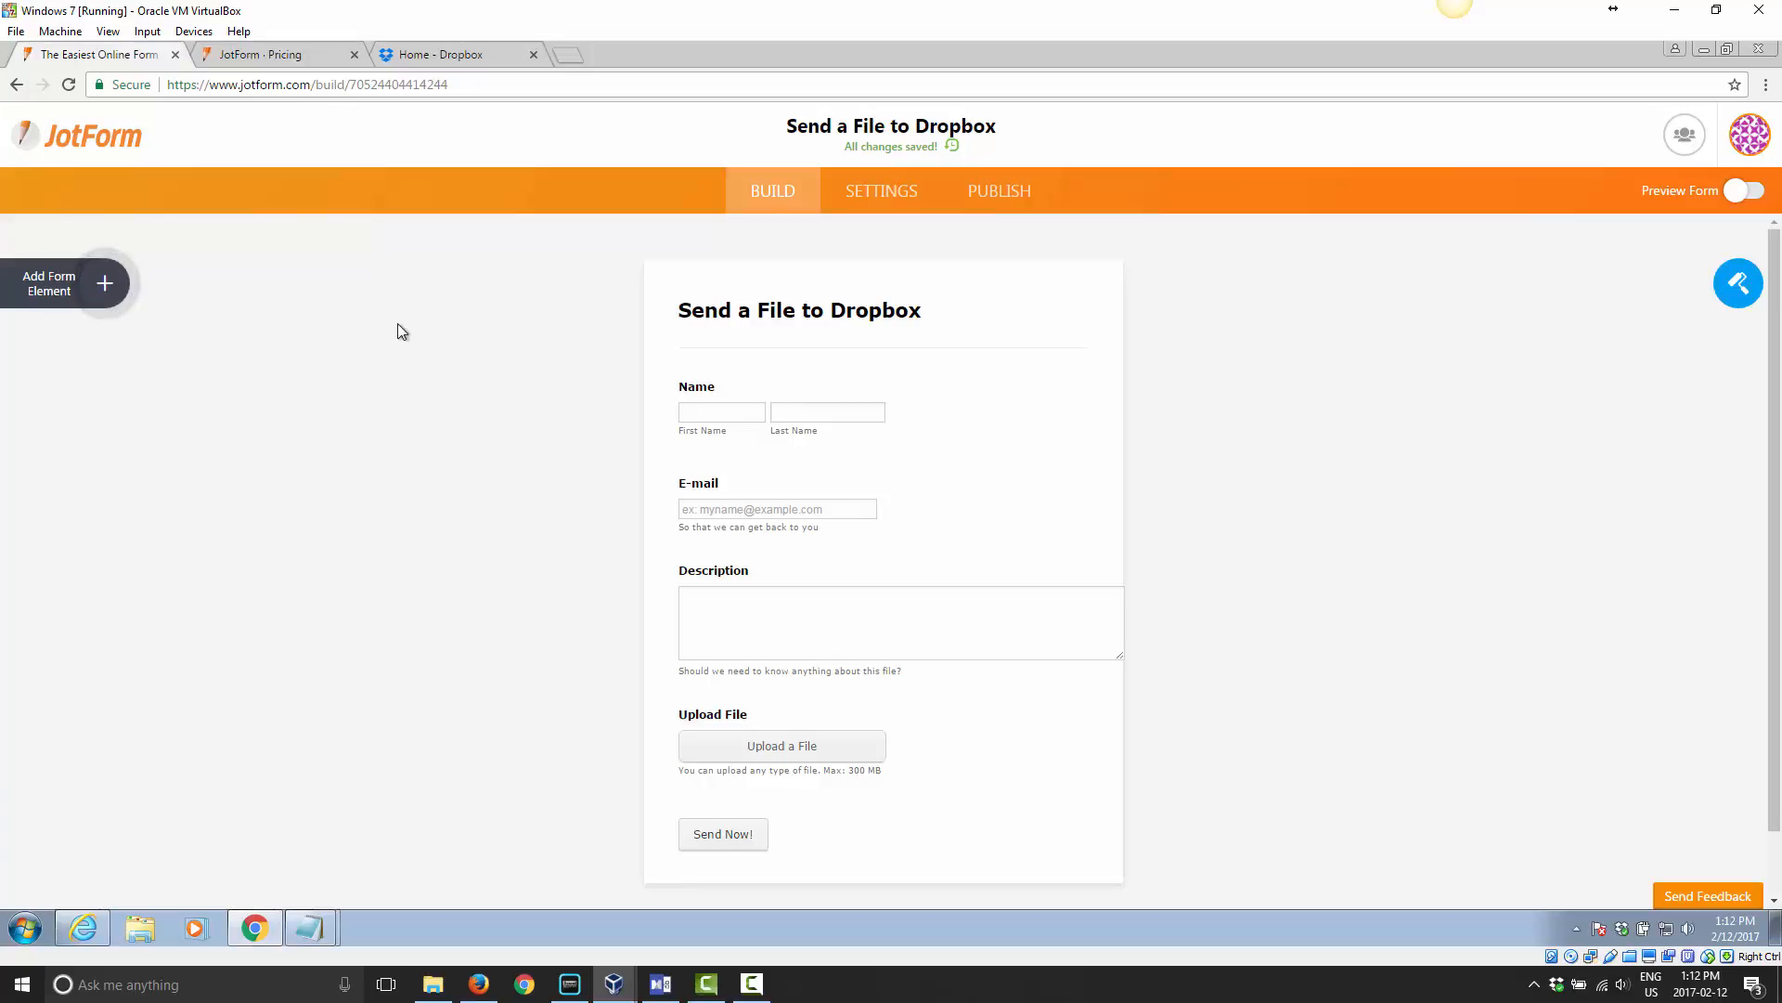
pyautogui.moveTo(457, 54)
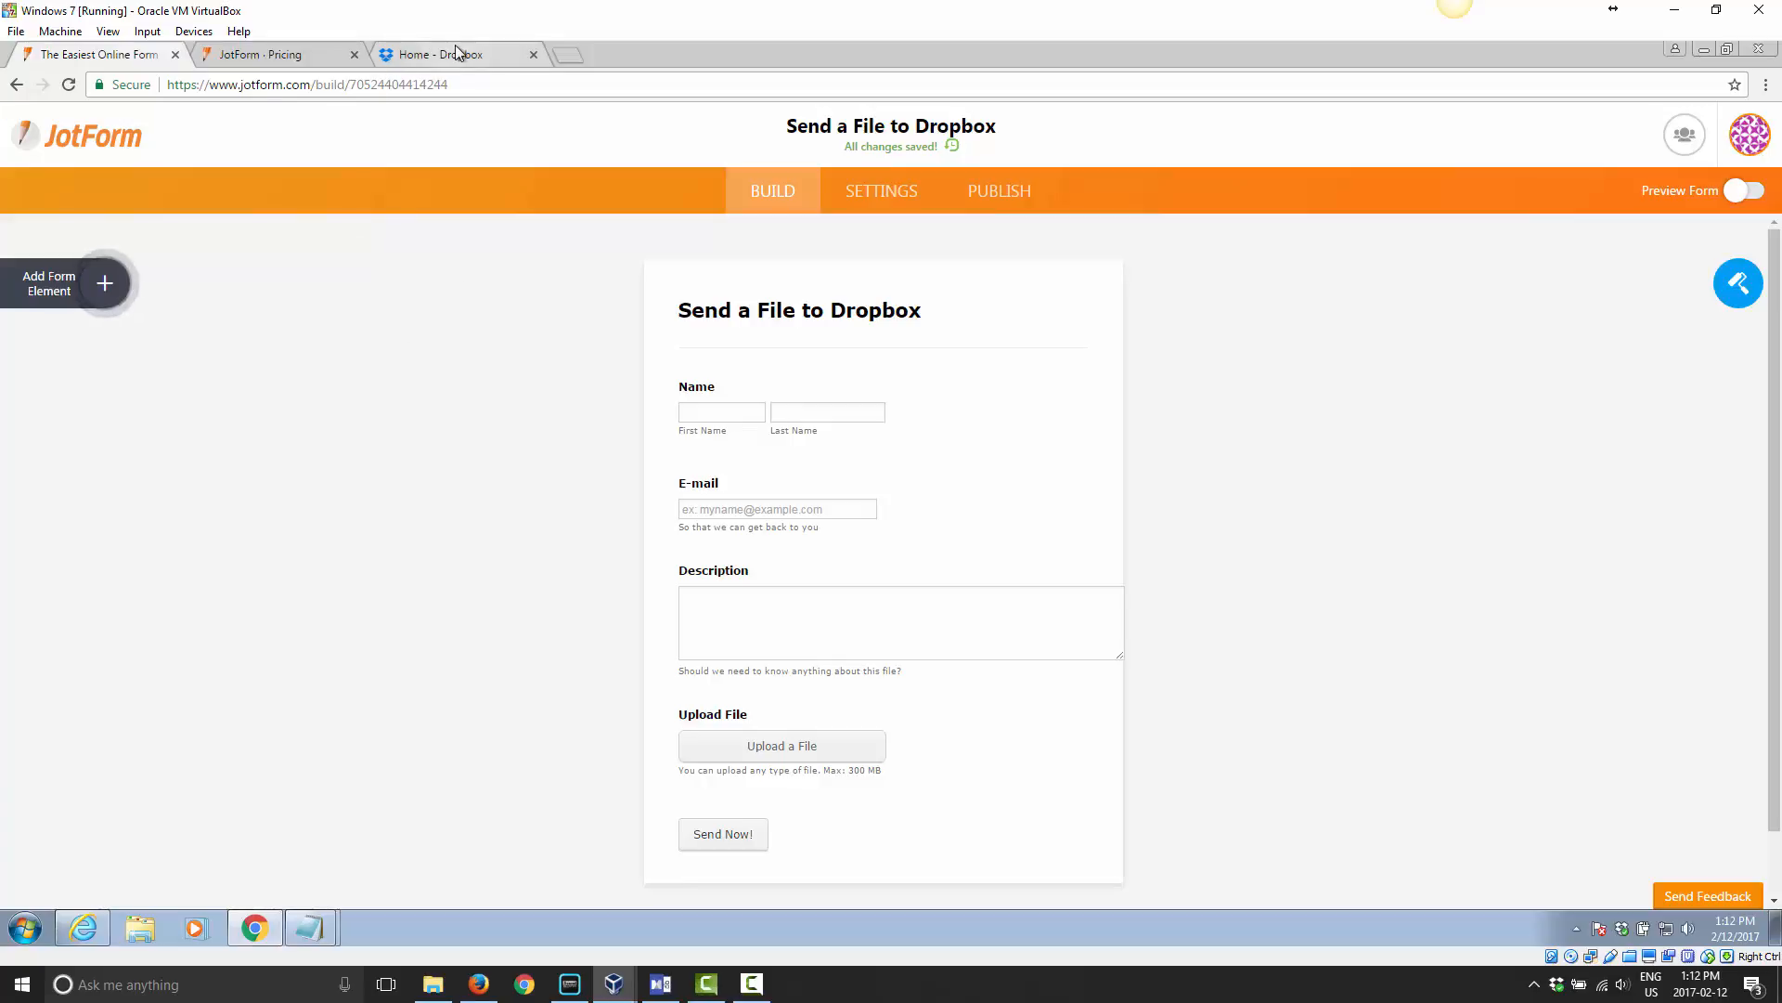
# In Dropbox, browse JotForm to Dropbox's submission folder and preview the submission PDF.
pyautogui.click(455, 54)
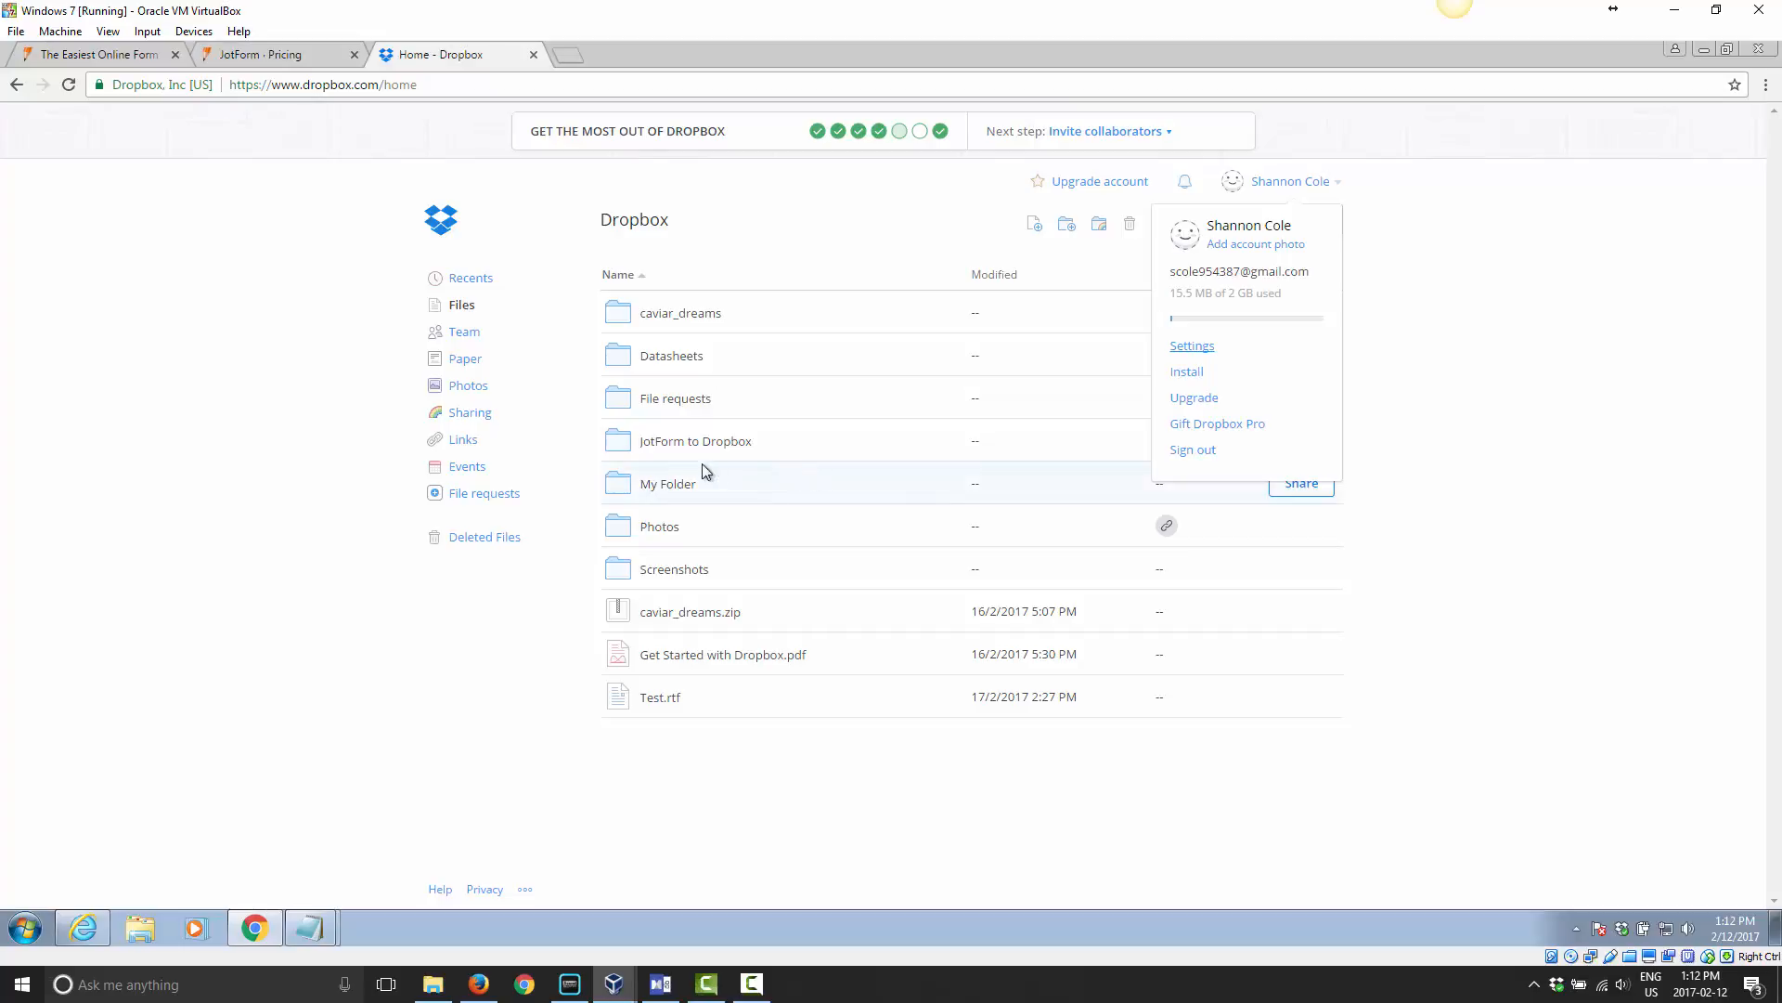
pyautogui.moveTo(845, 357)
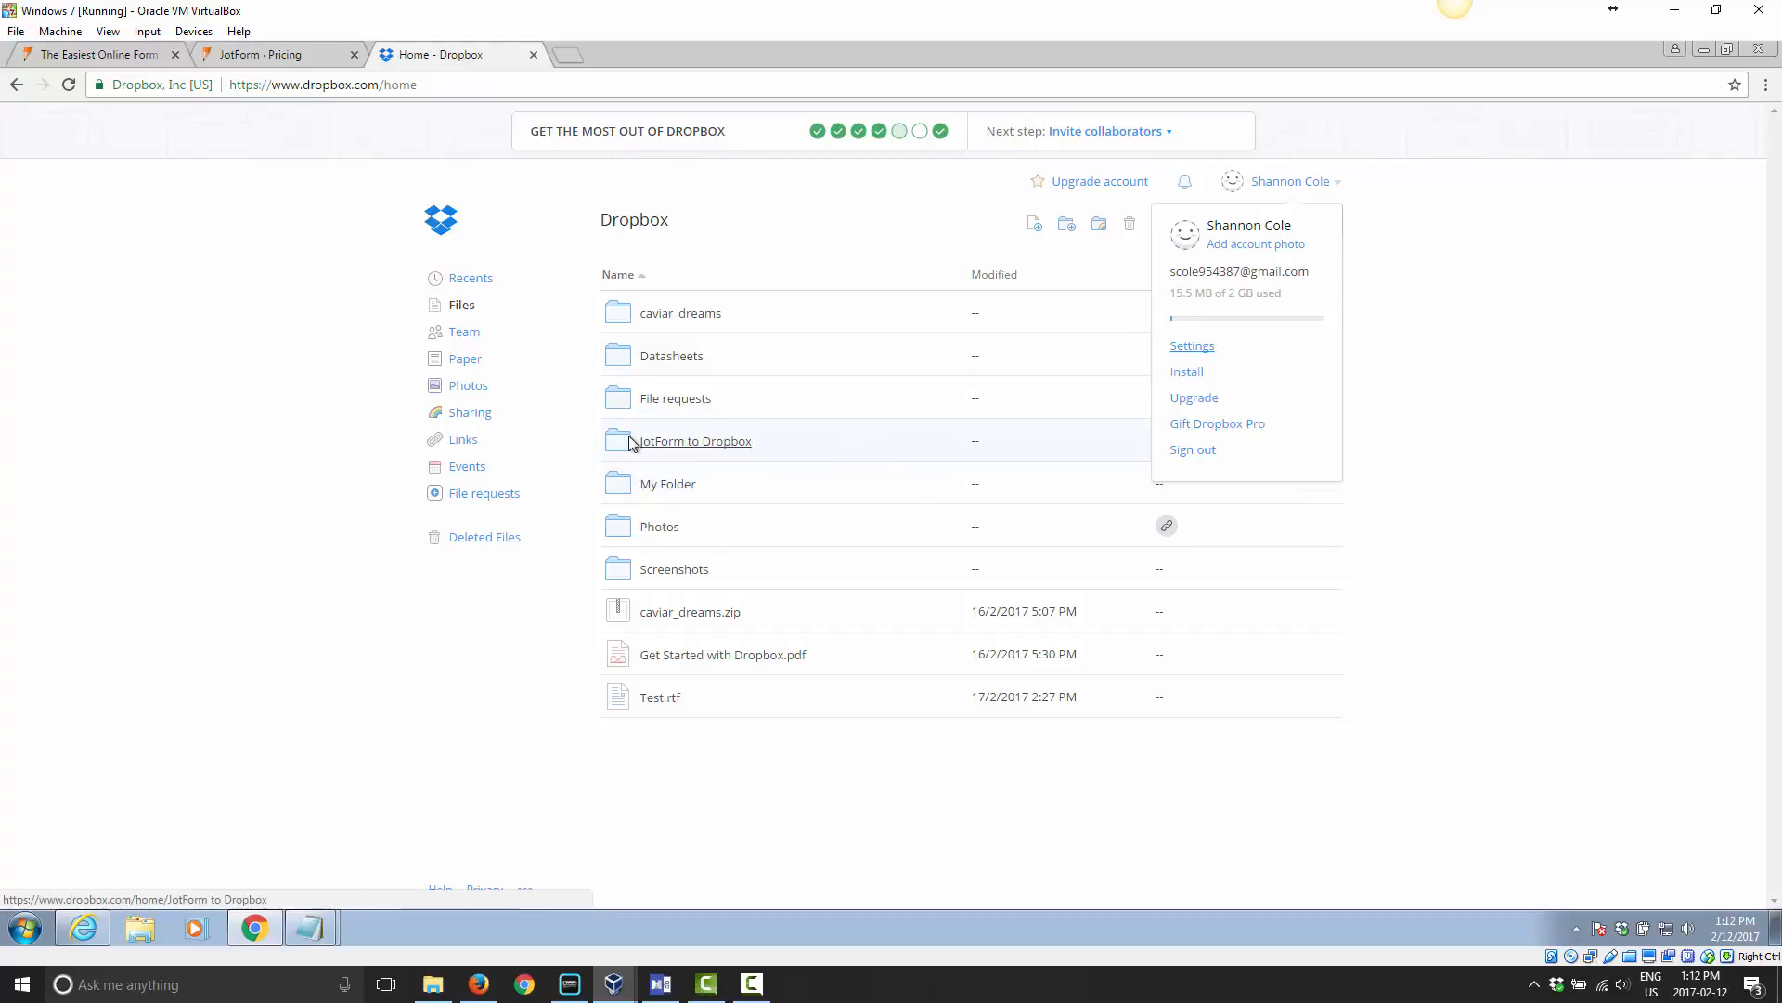
pyautogui.moveTo(663, 454)
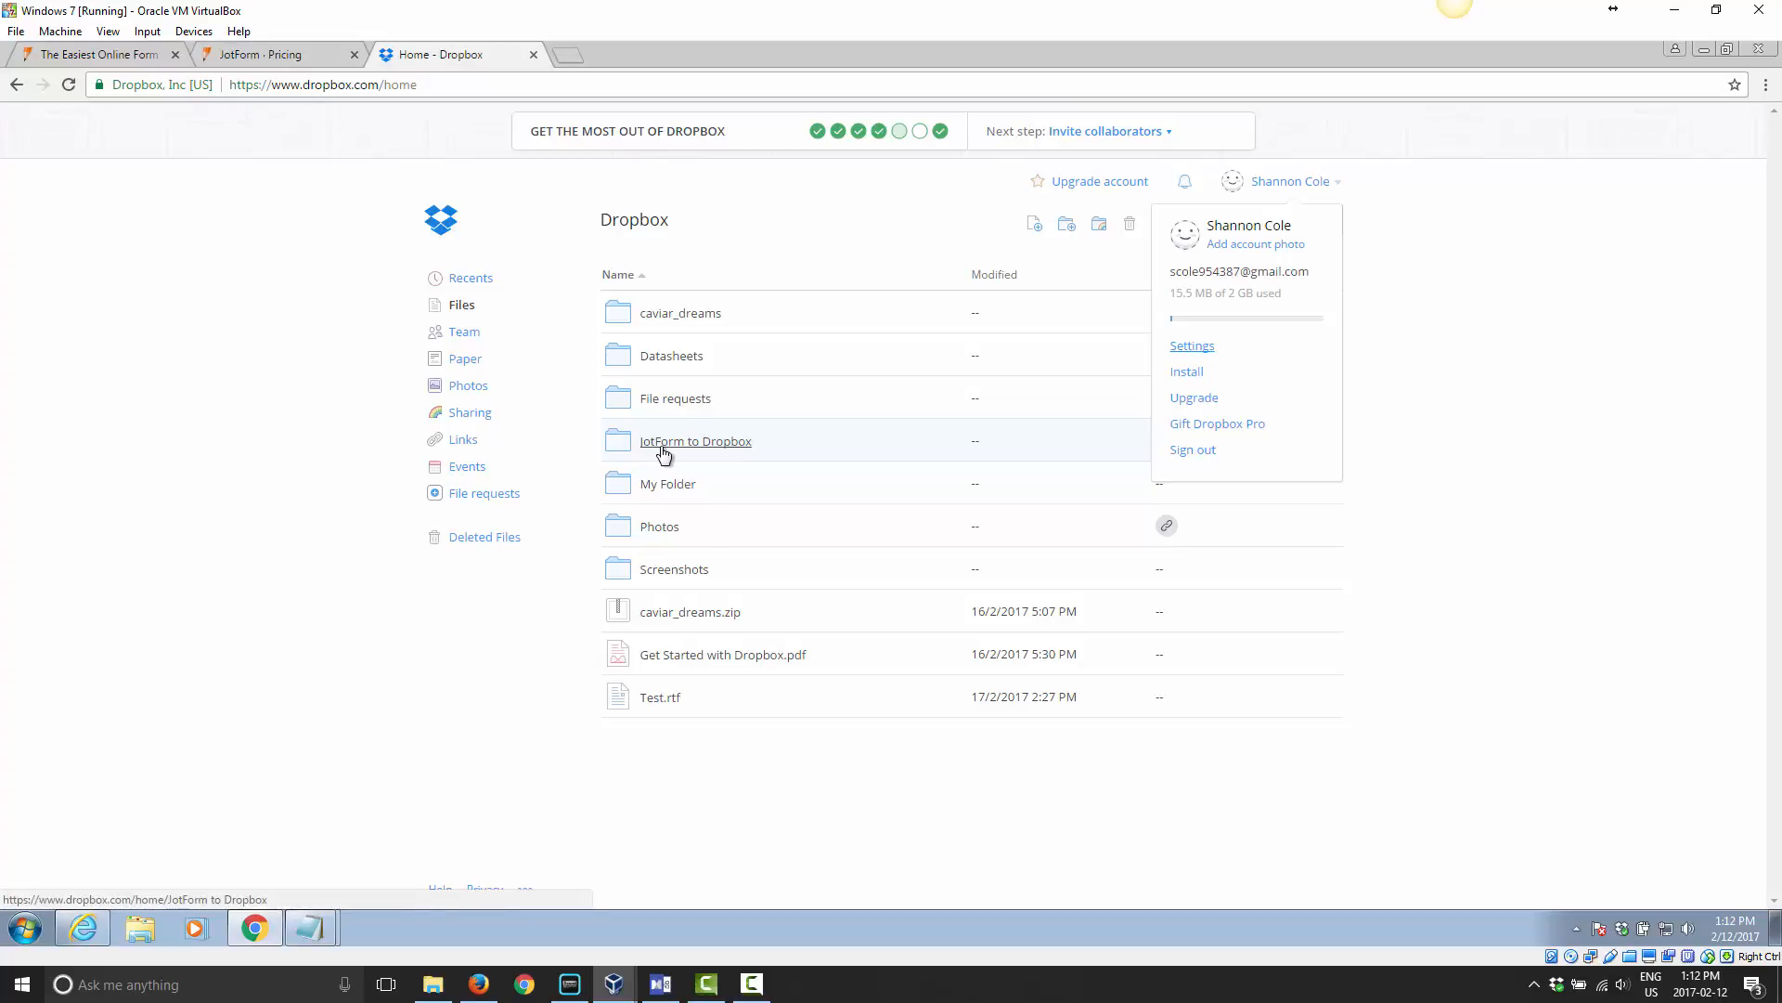
pyautogui.moveTo(796, 453)
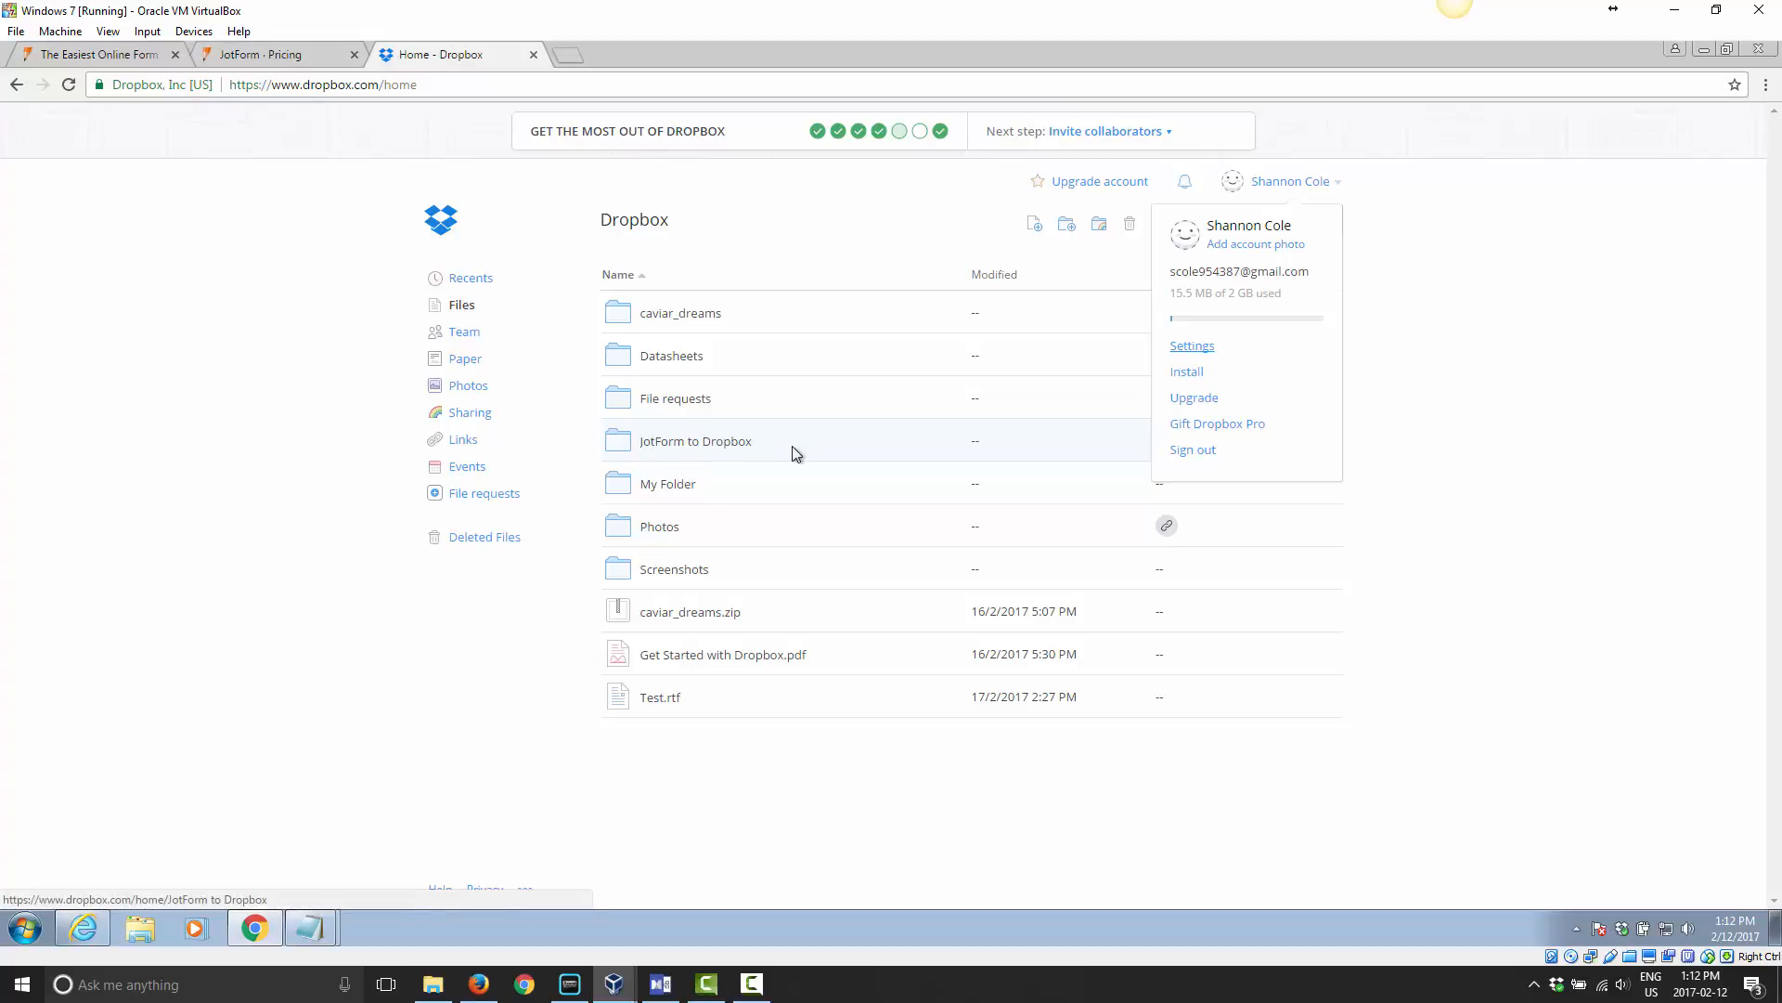
pyautogui.click(696, 442)
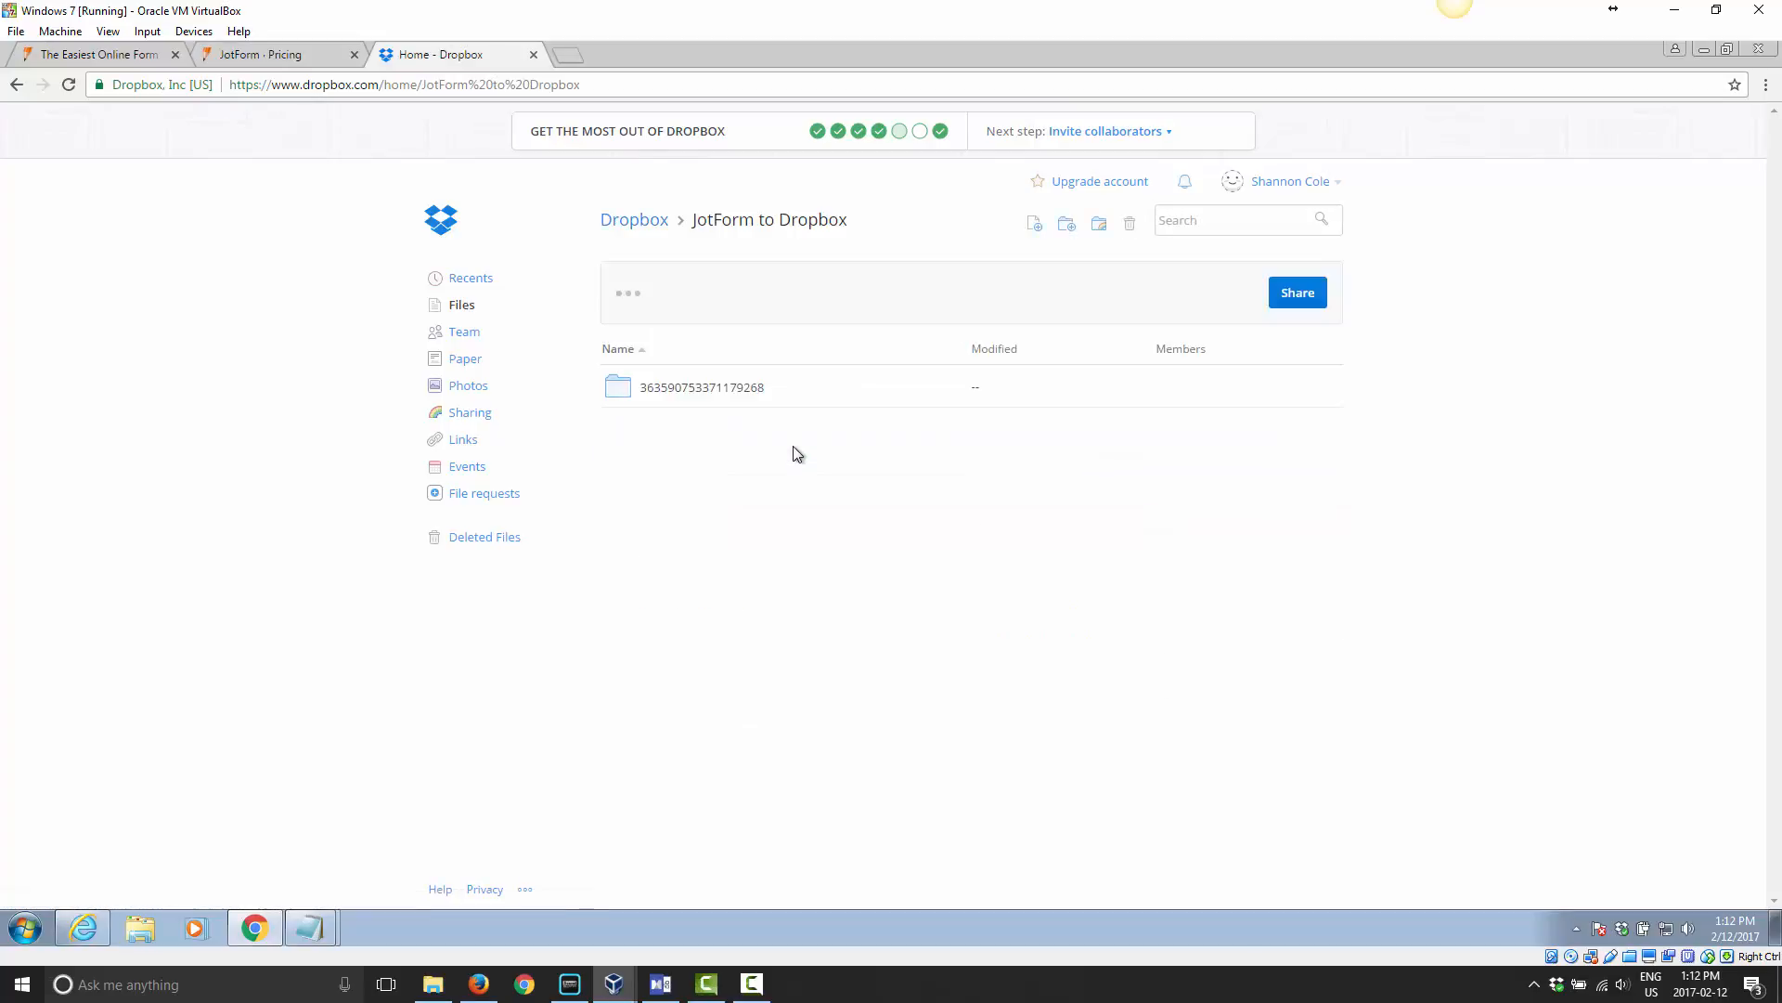
pyautogui.click(702, 387)
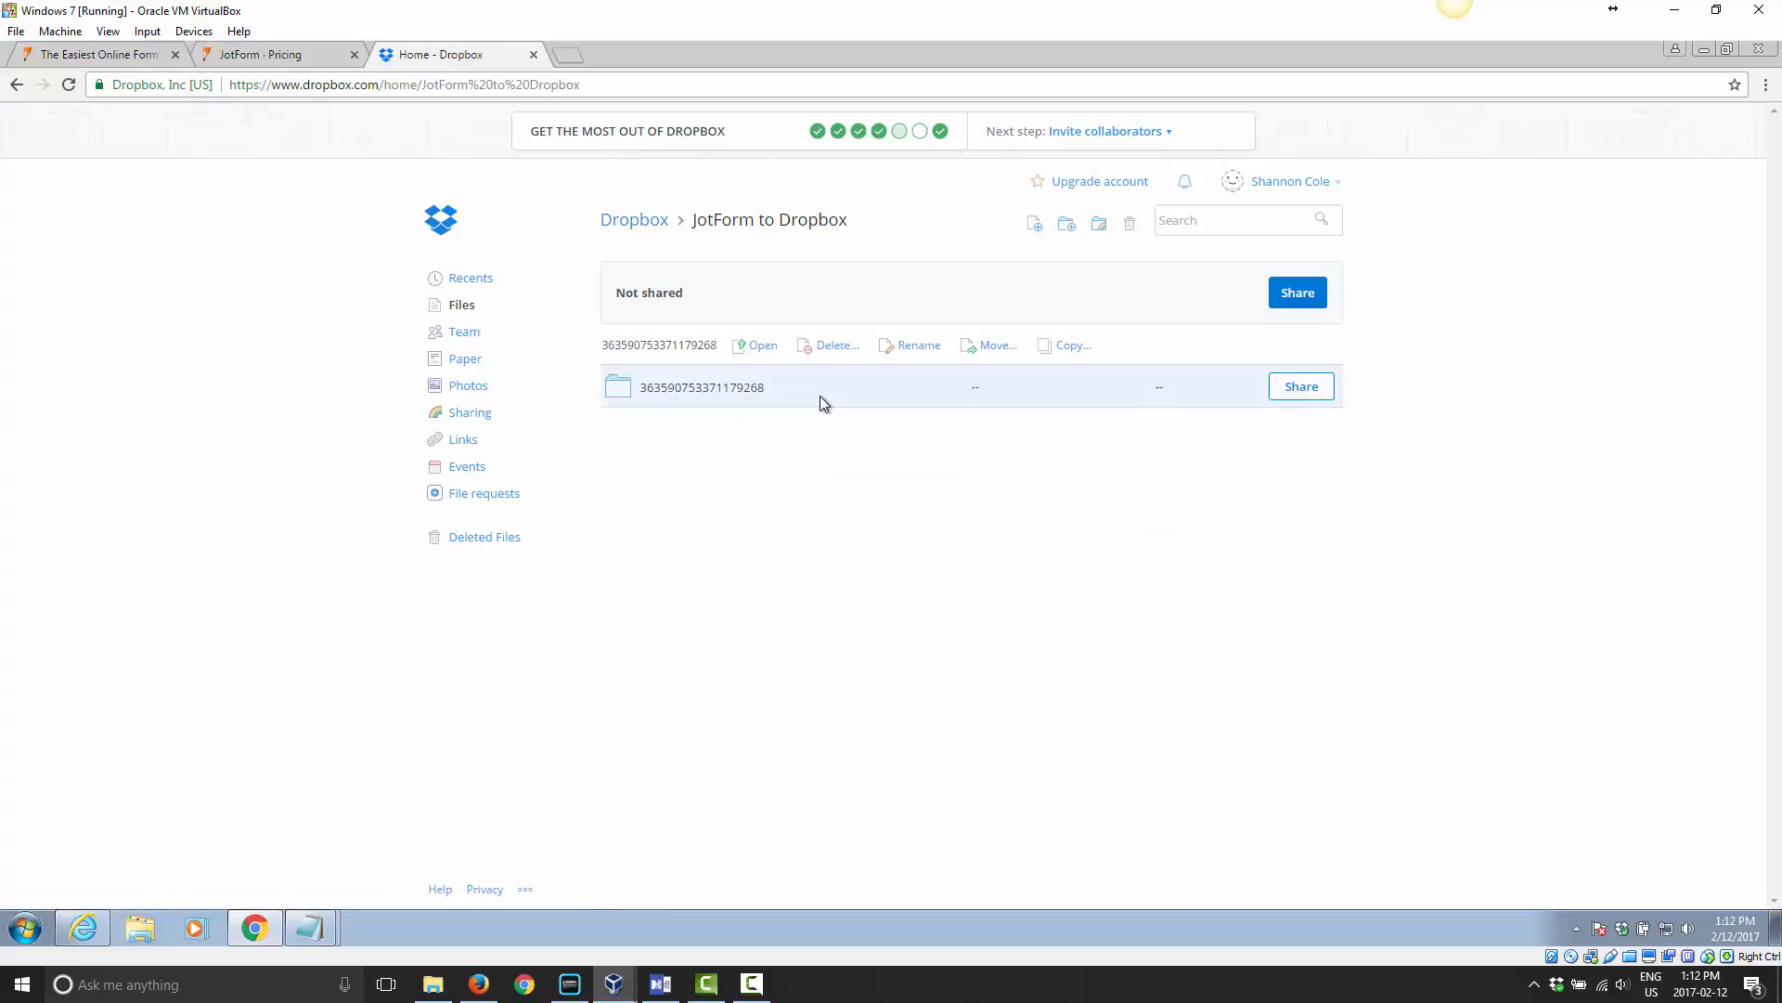
pyautogui.doubleClick(701, 386)
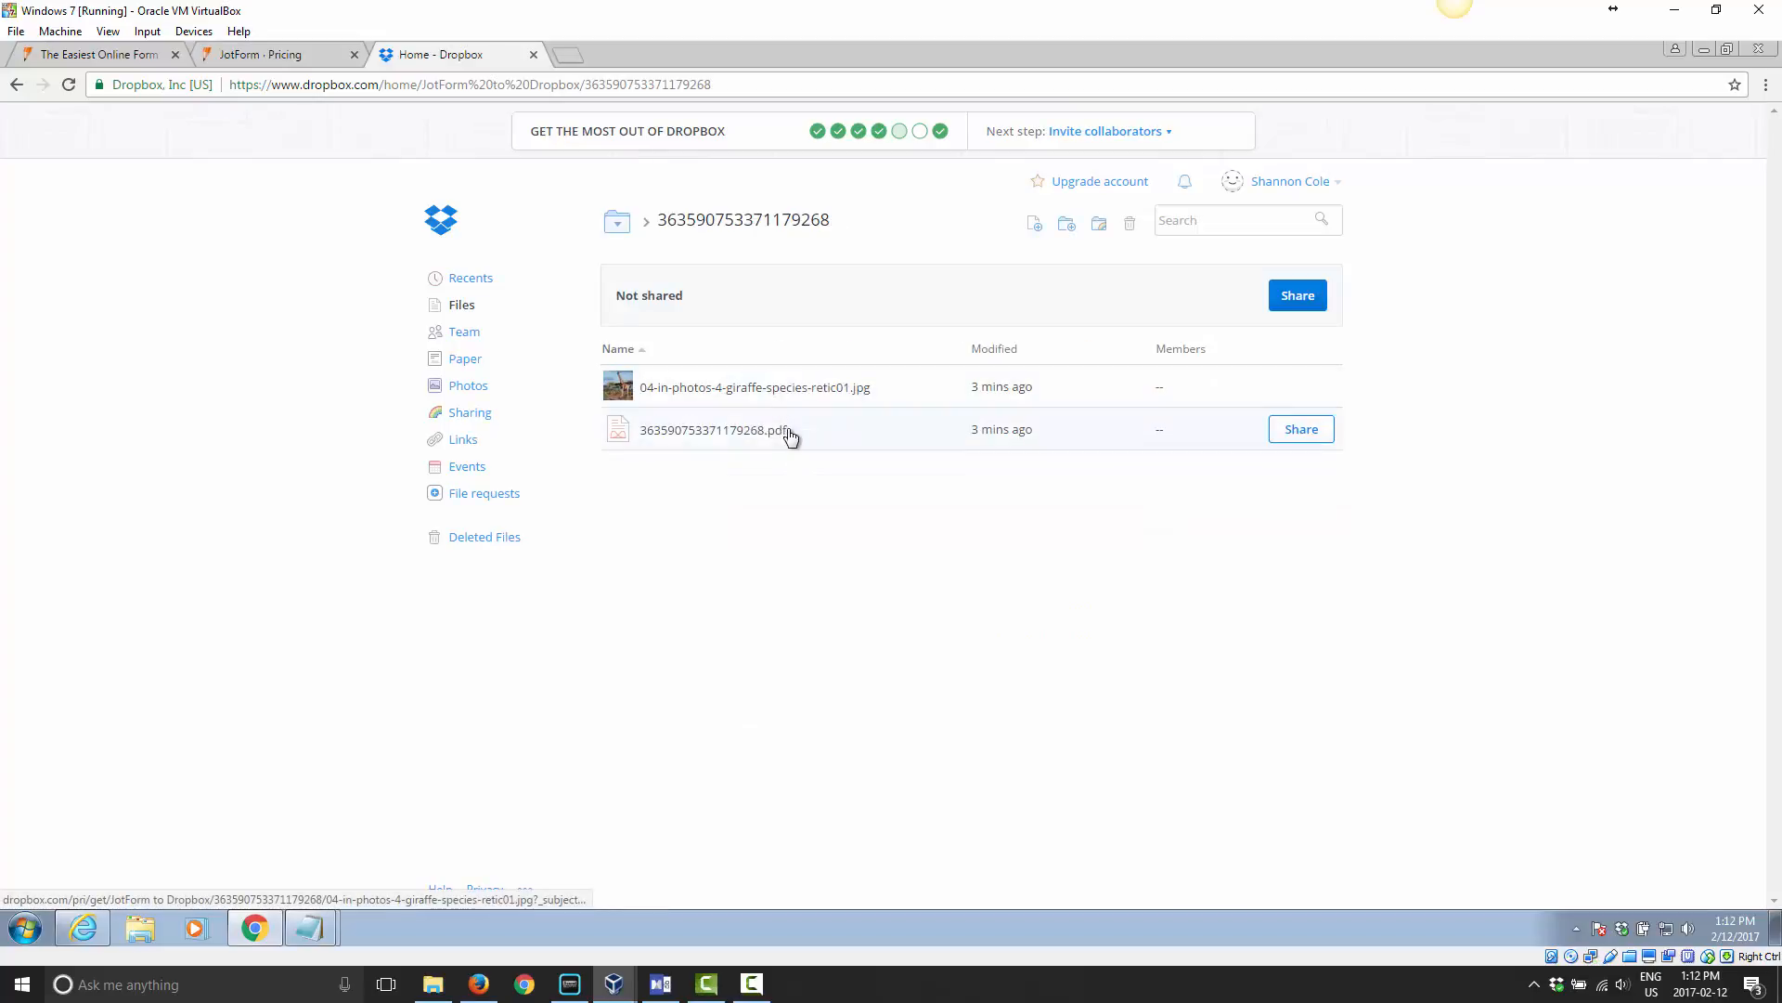
pyautogui.click(711, 429)
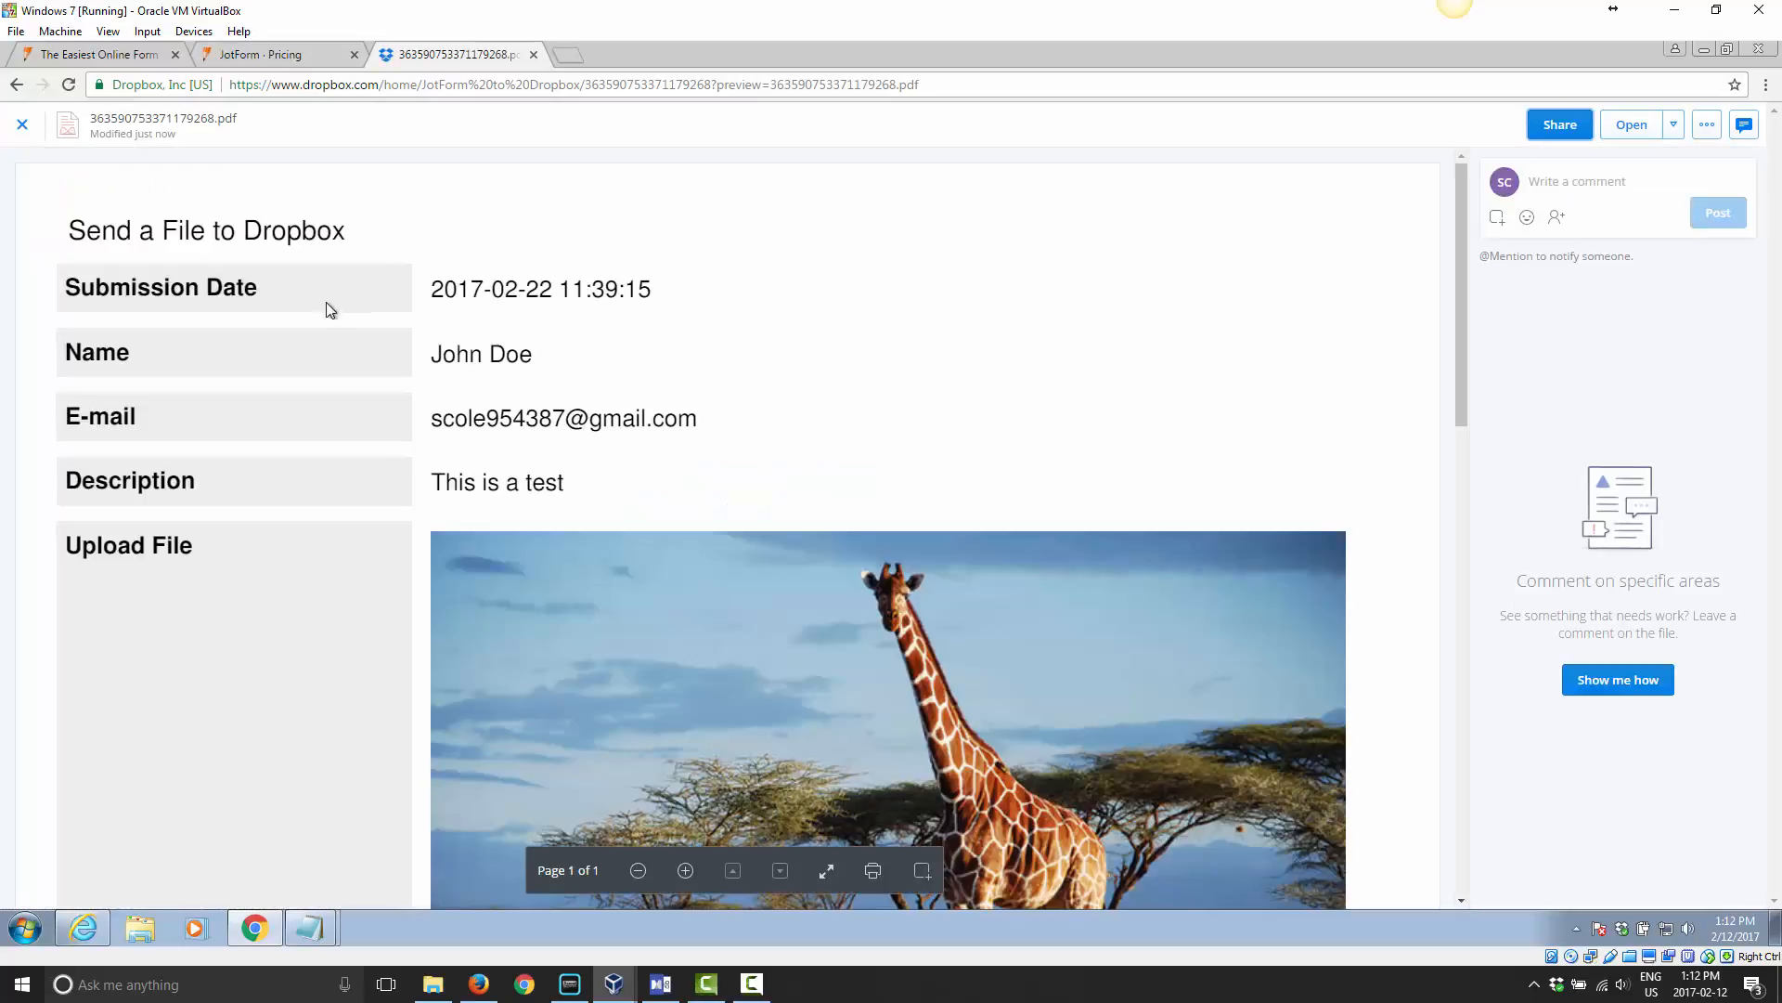
pyautogui.moveTo(620, 381)
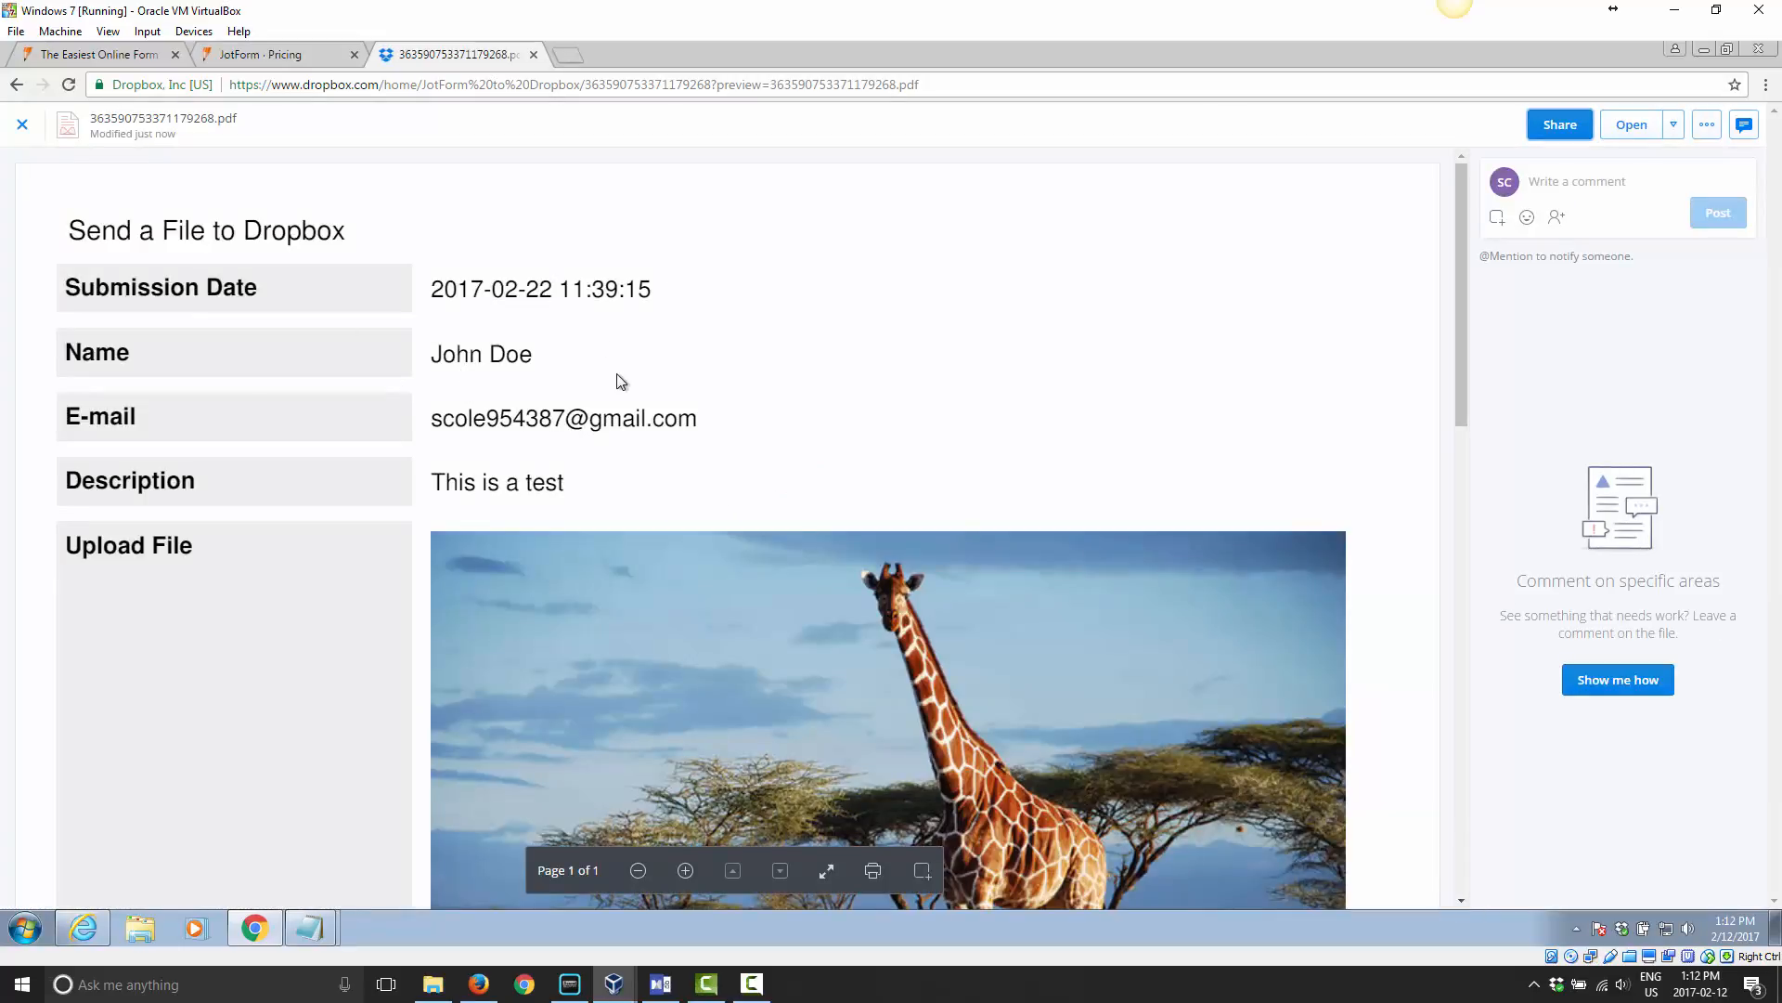
pyautogui.moveTo(728, 456)
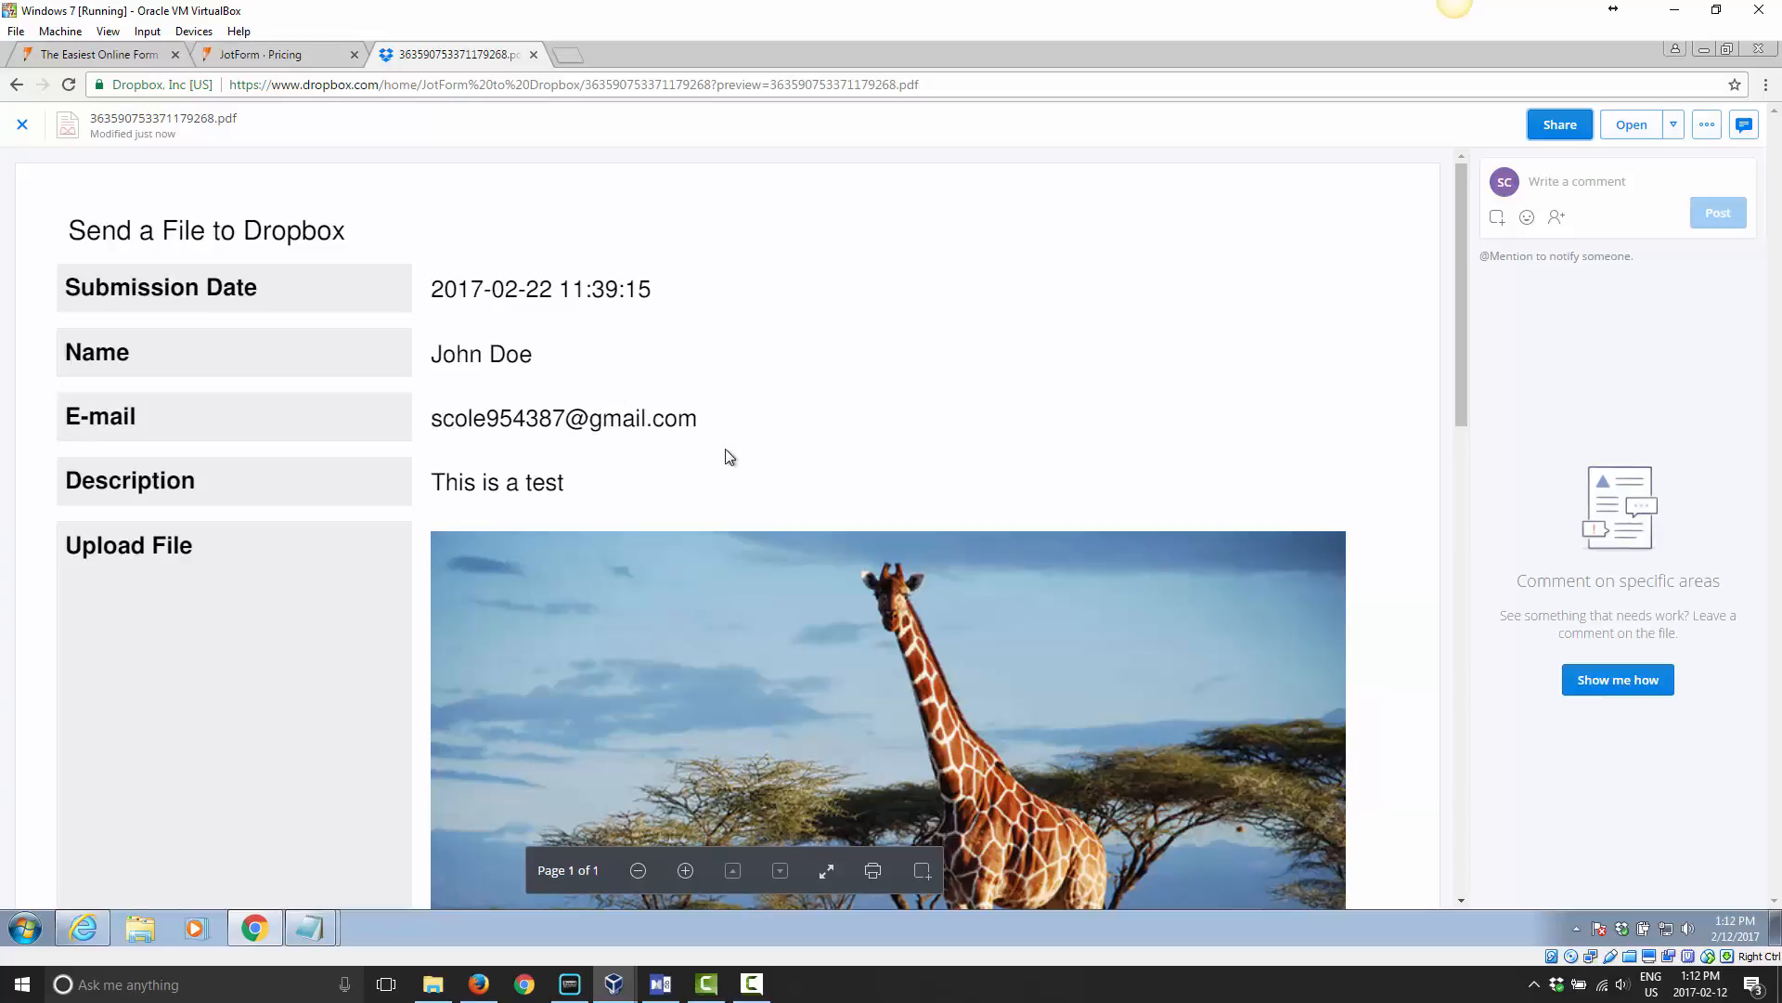
pyautogui.moveTo(631, 628)
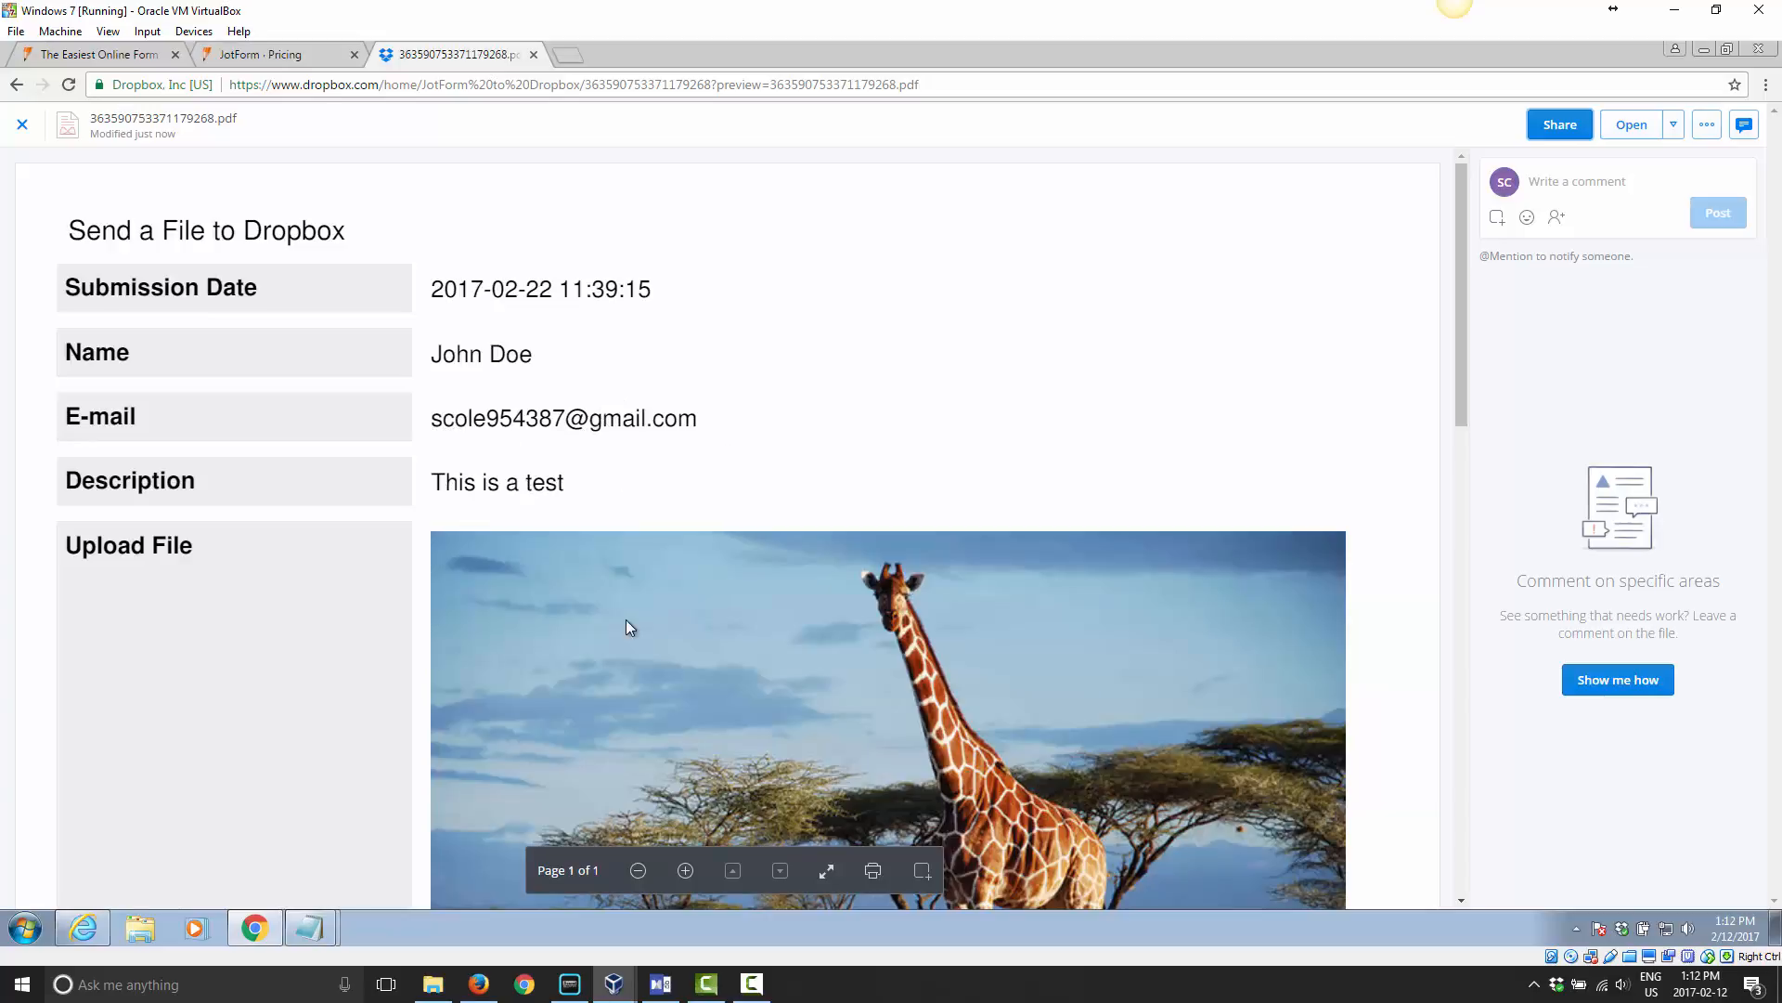
pyautogui.scroll(-3)
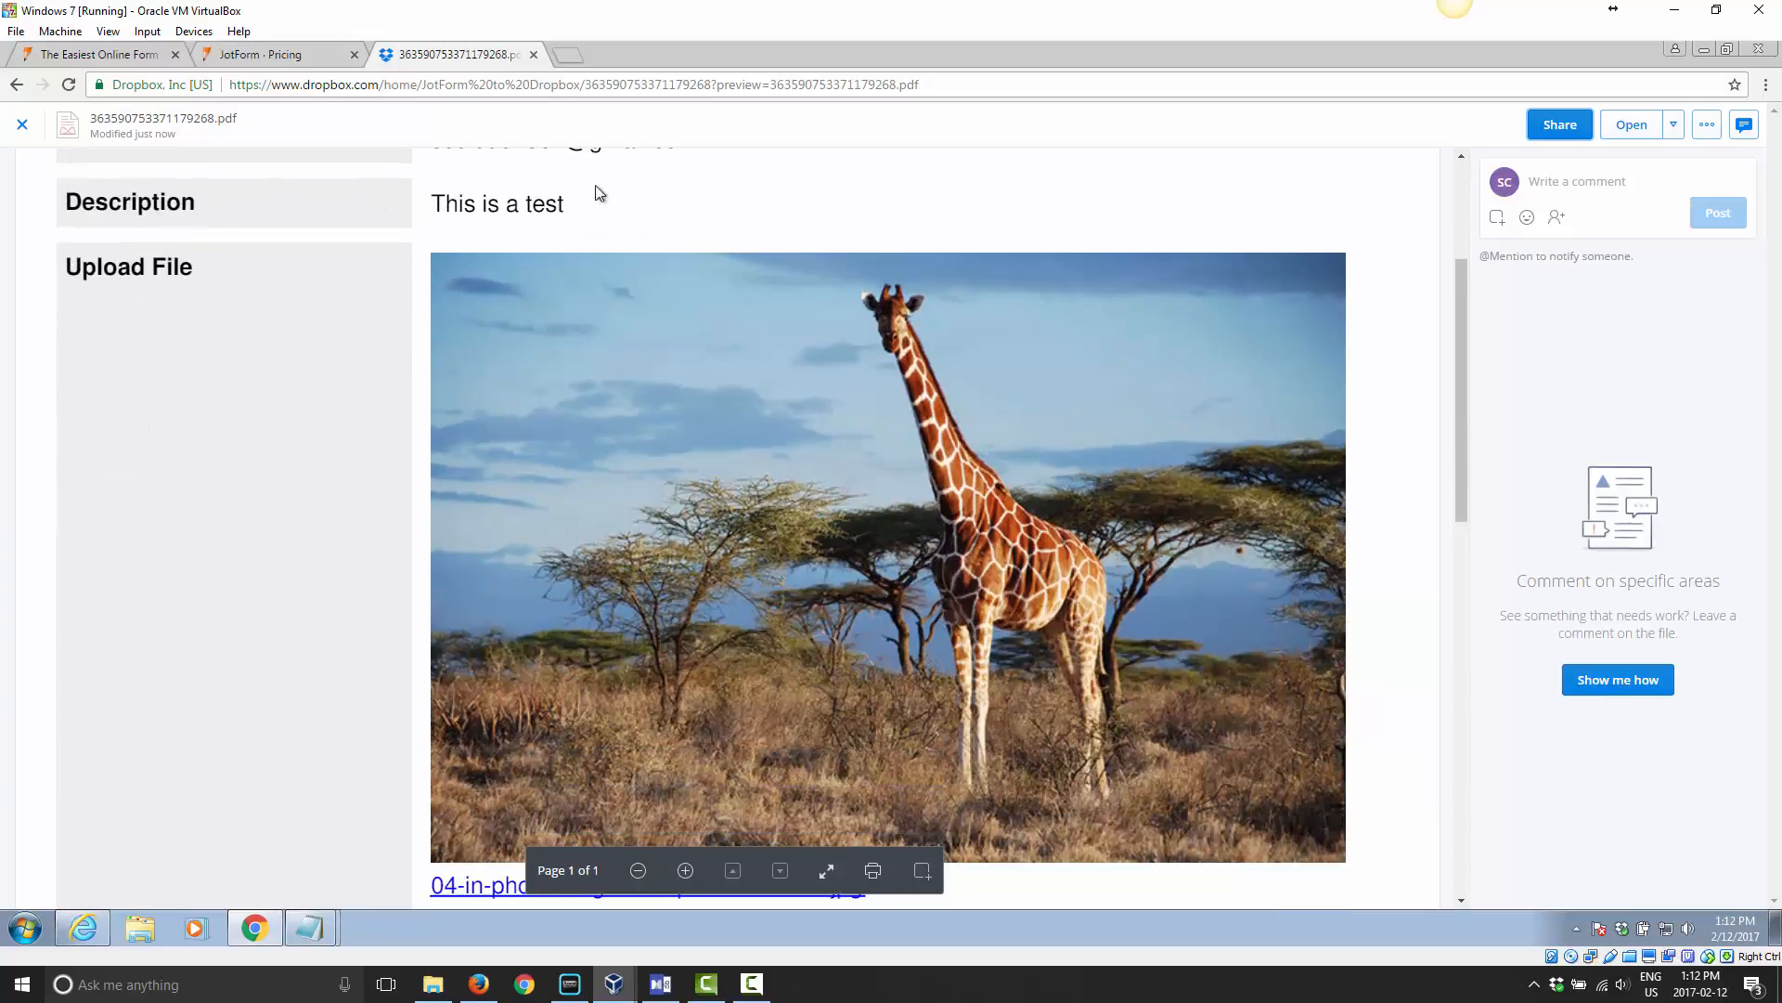
pyautogui.scroll(-3)
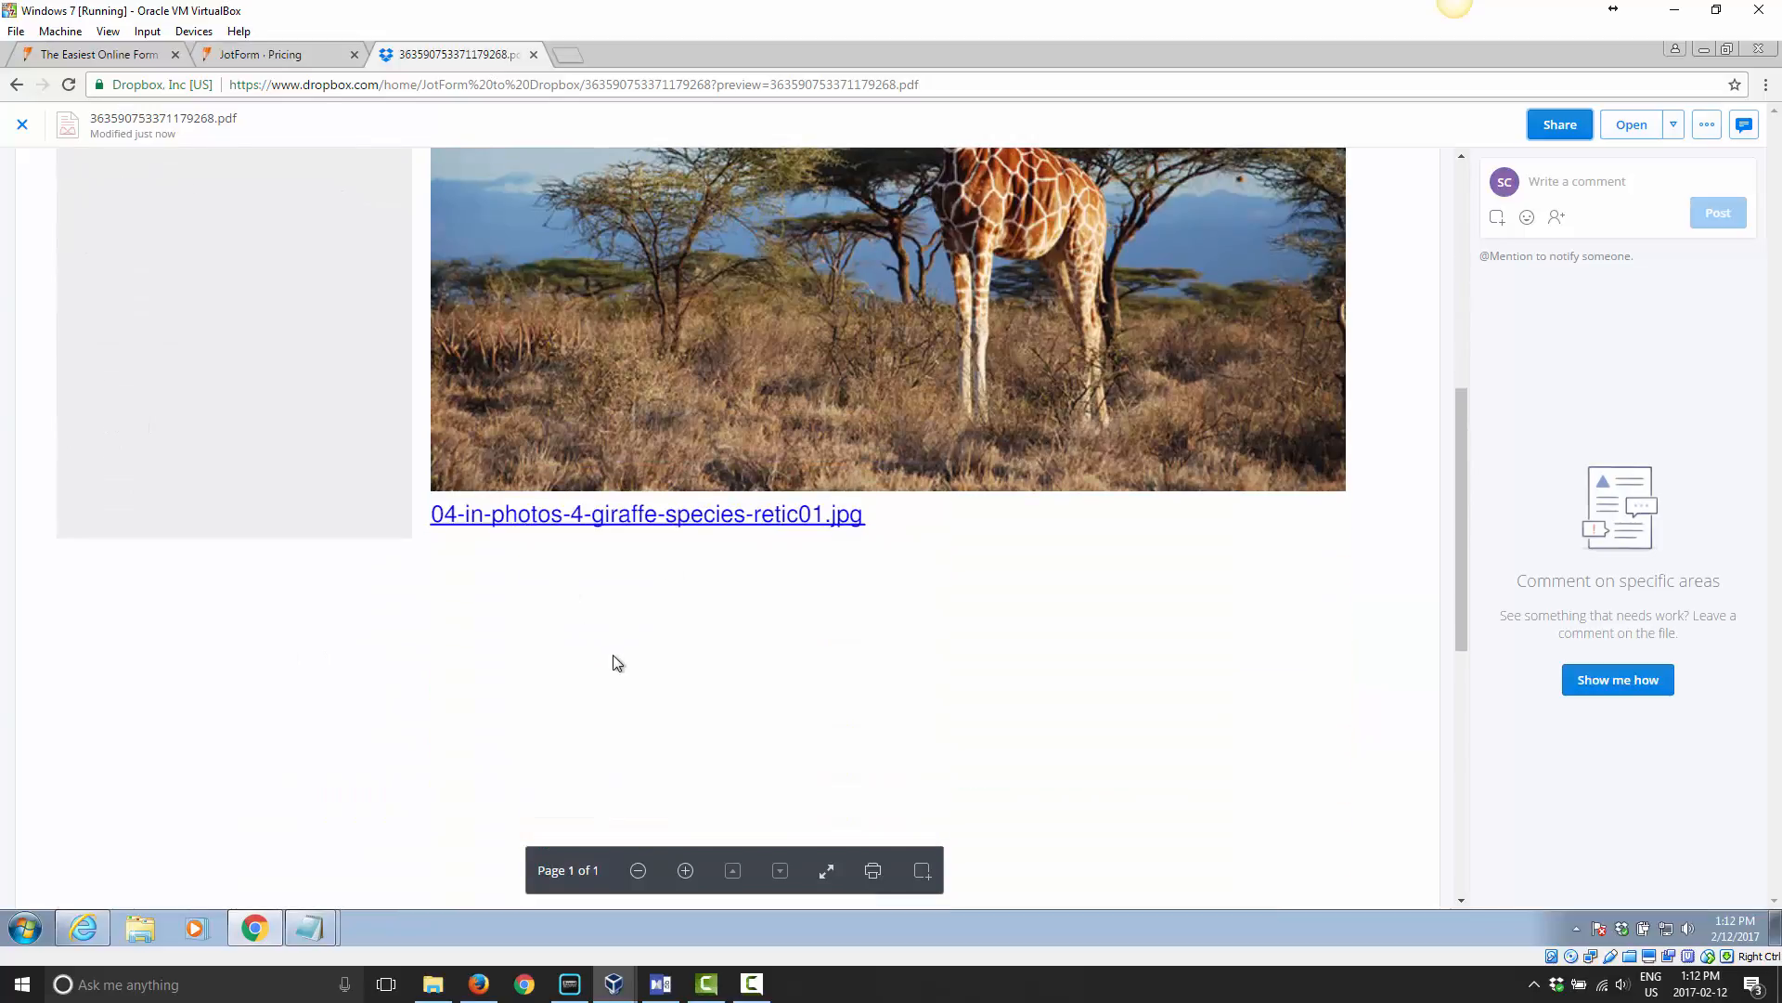
pyautogui.scroll(3)
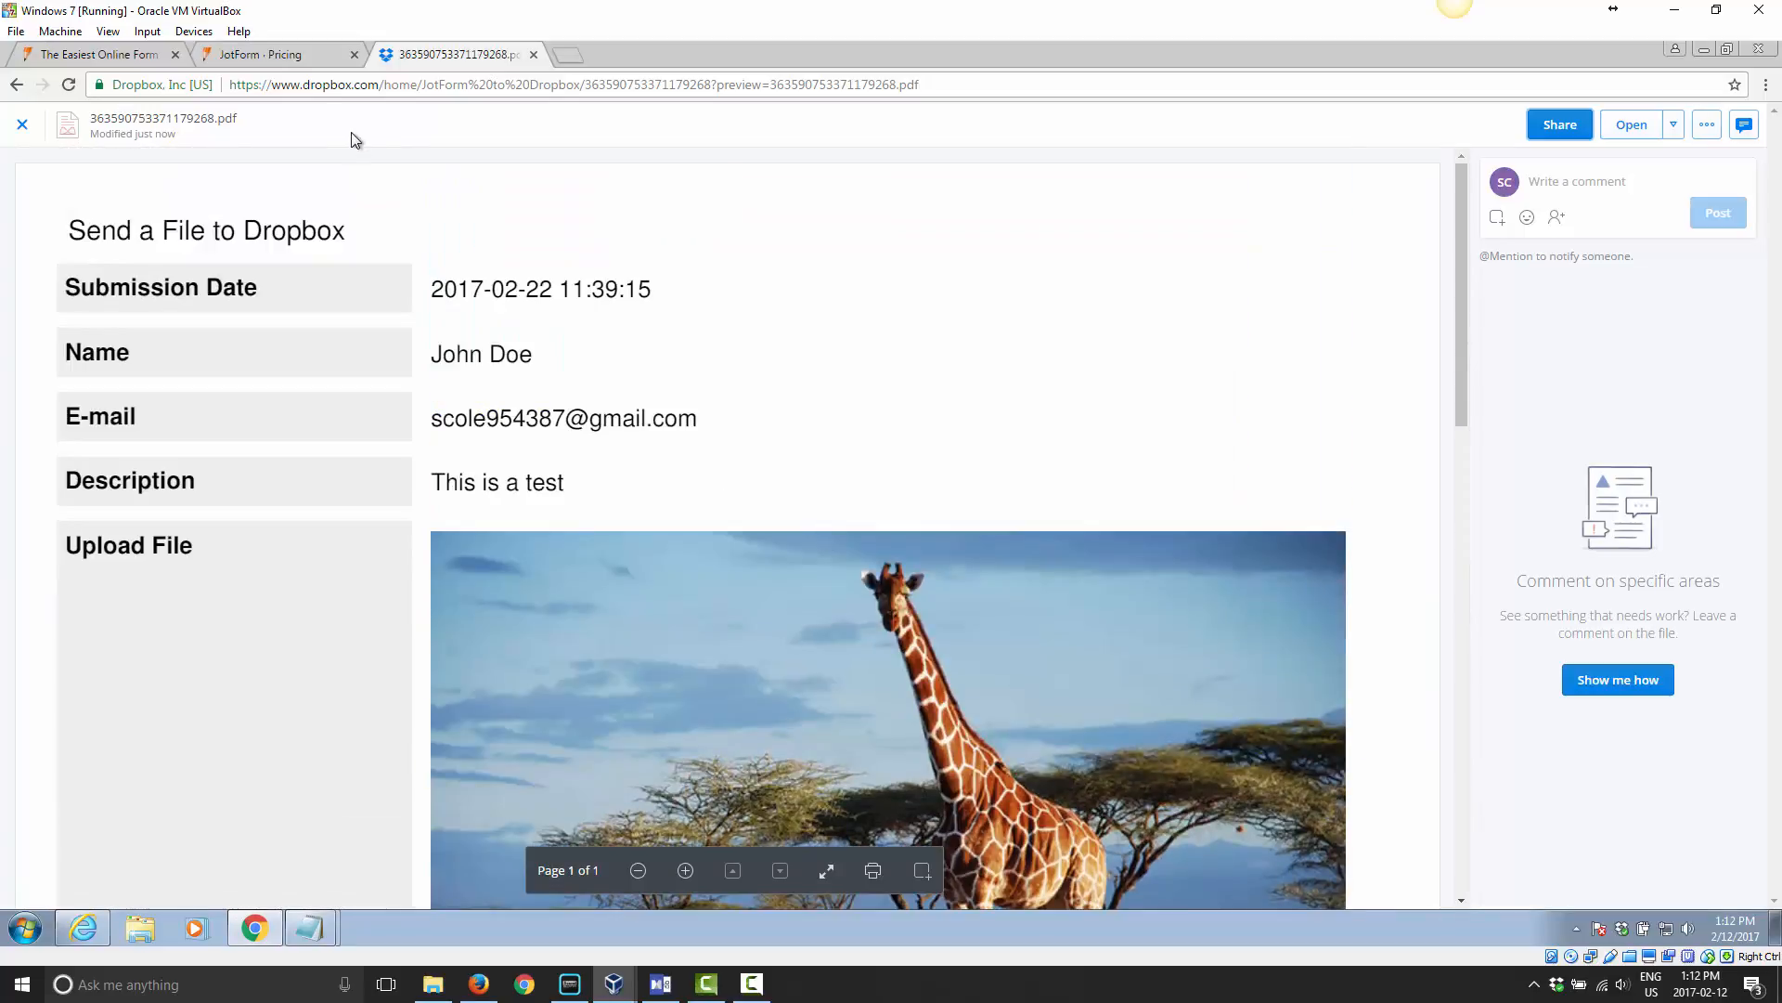
# Browse the local Dropbox folder in Windows Explorer into JotForm to Dropbox.
pyautogui.click(140, 926)
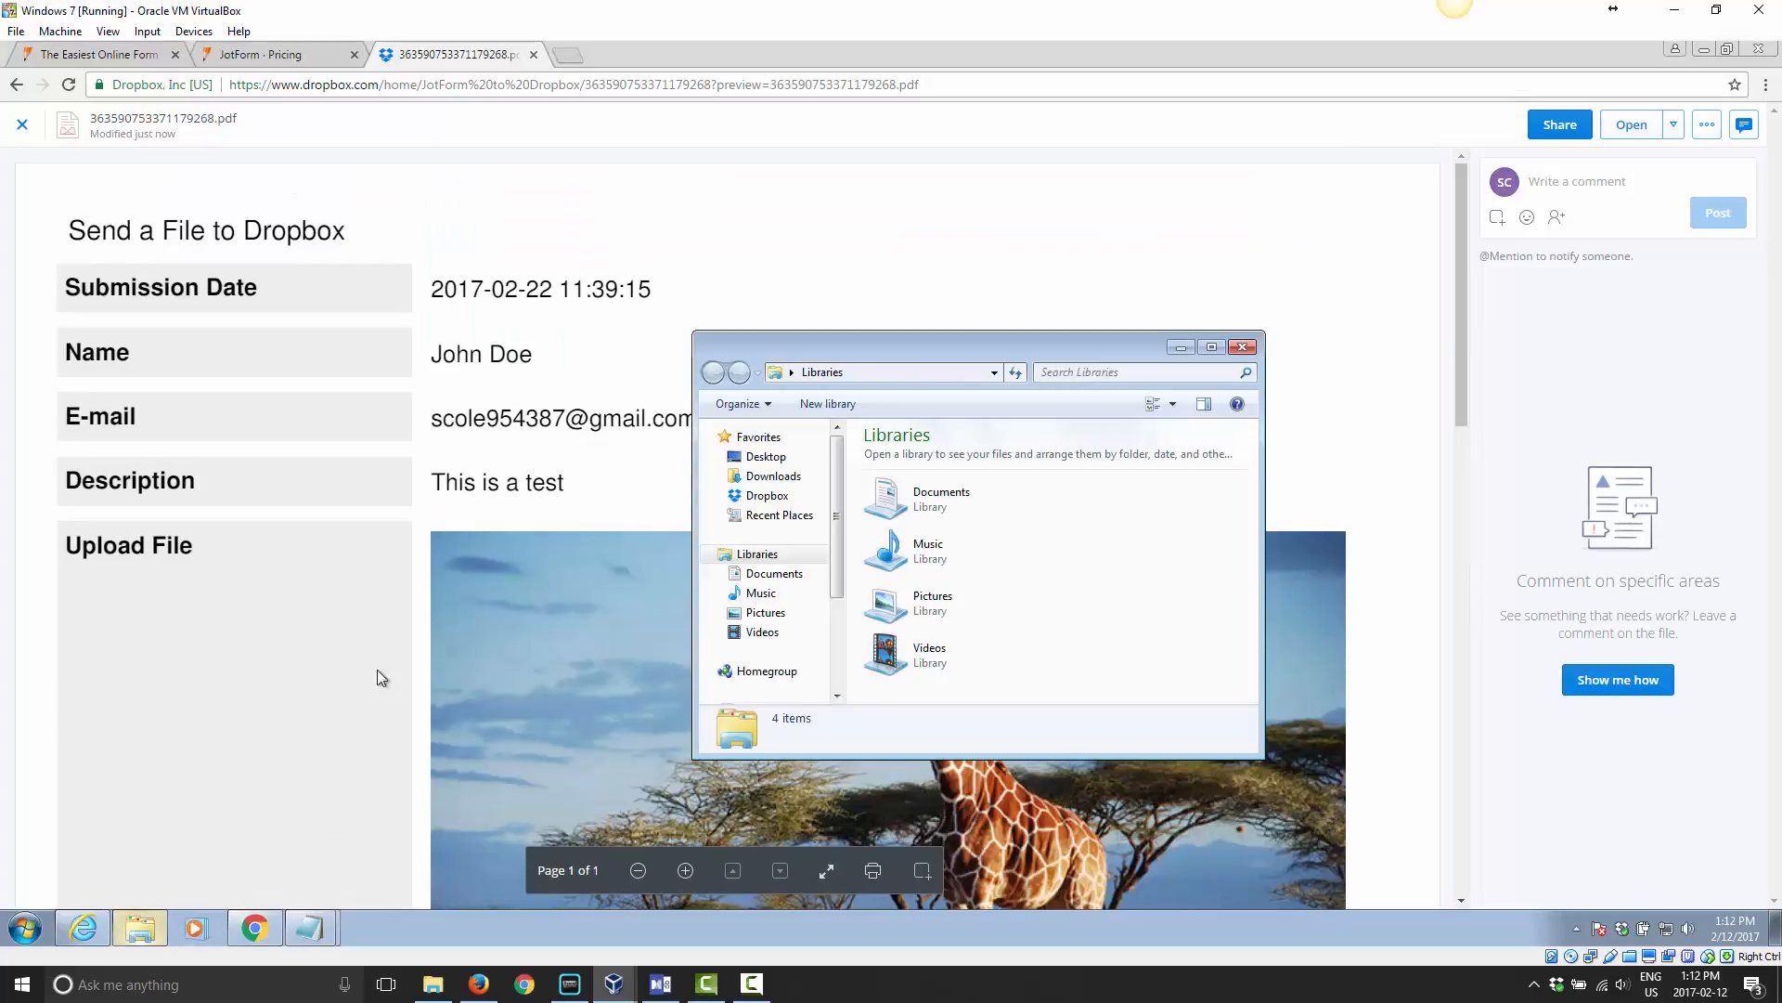
pyautogui.click(767, 494)
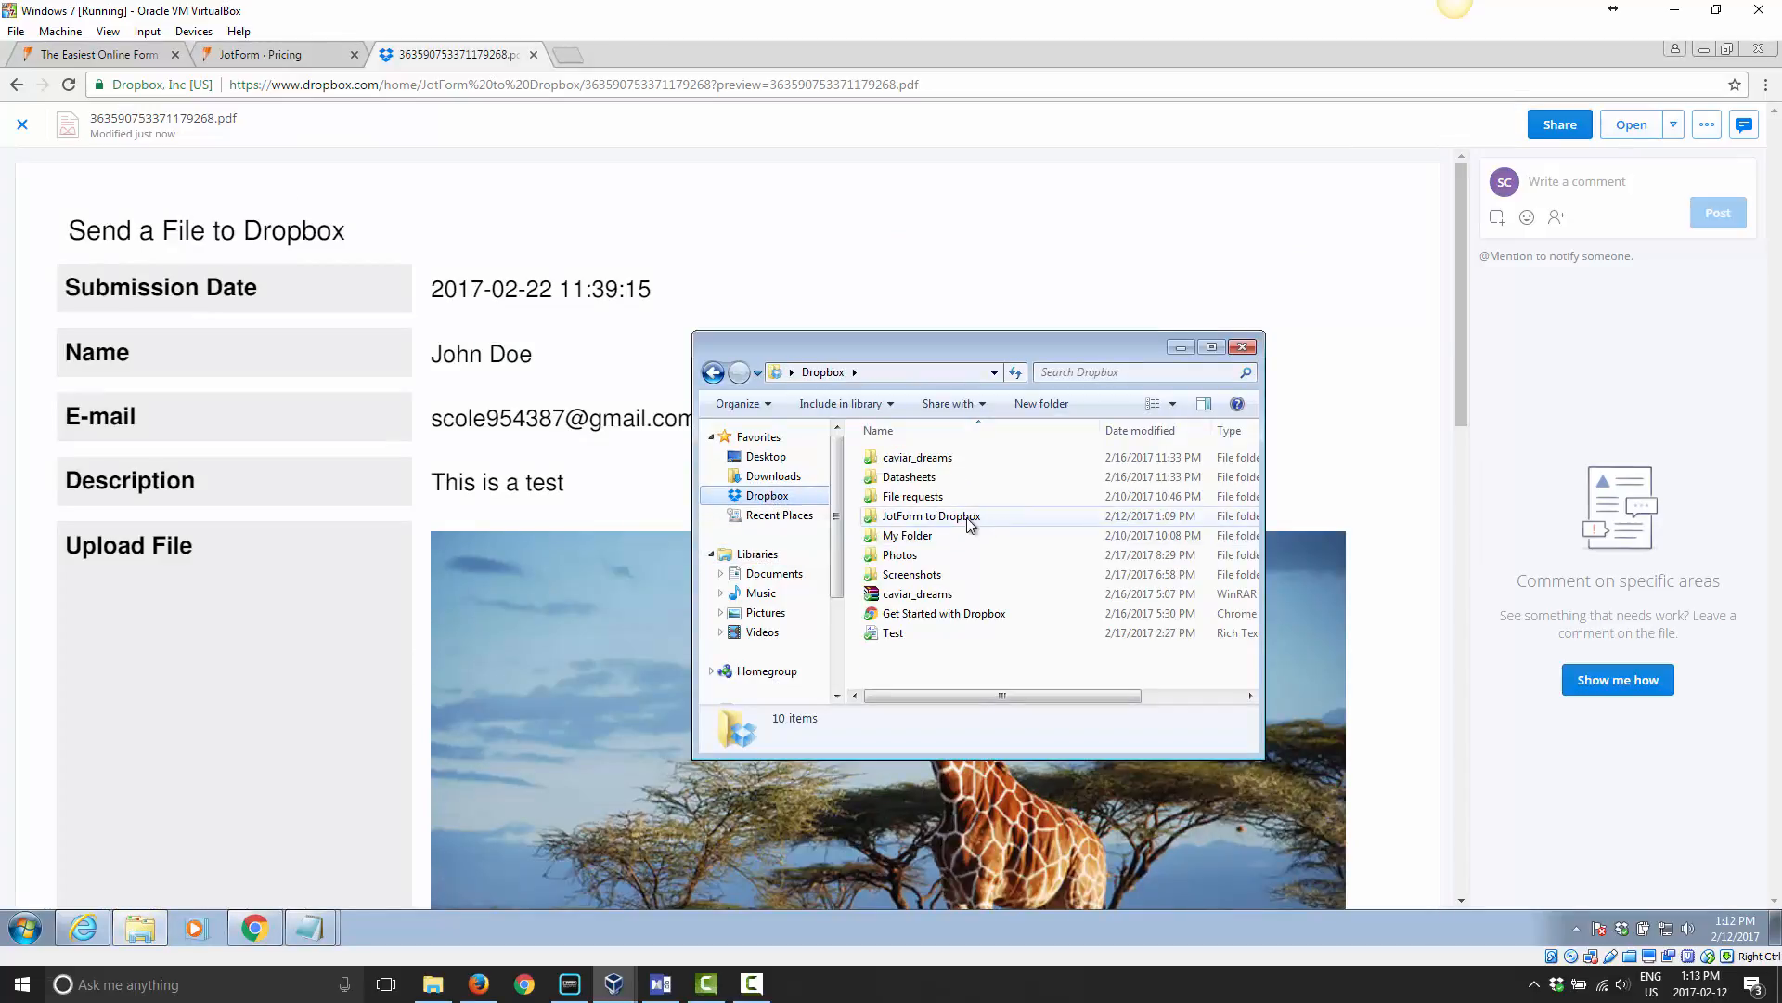
pyautogui.doubleClick(930, 514)
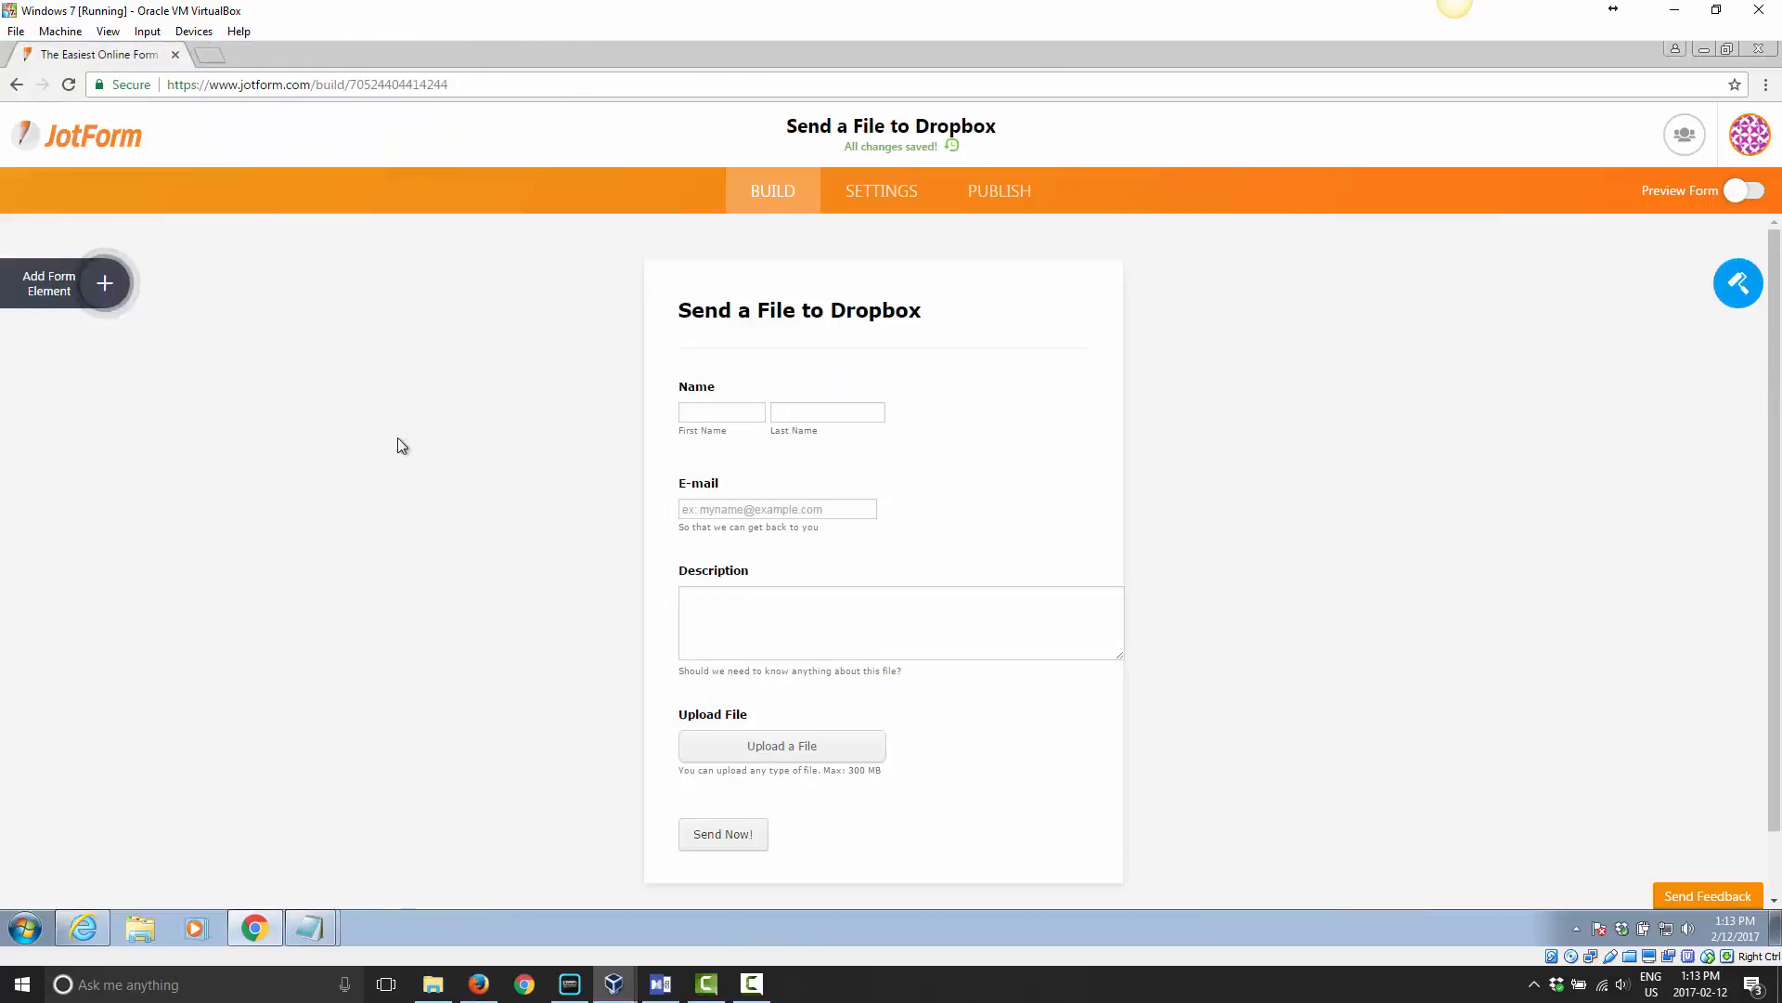
pyautogui.moveTo(1214, 409)
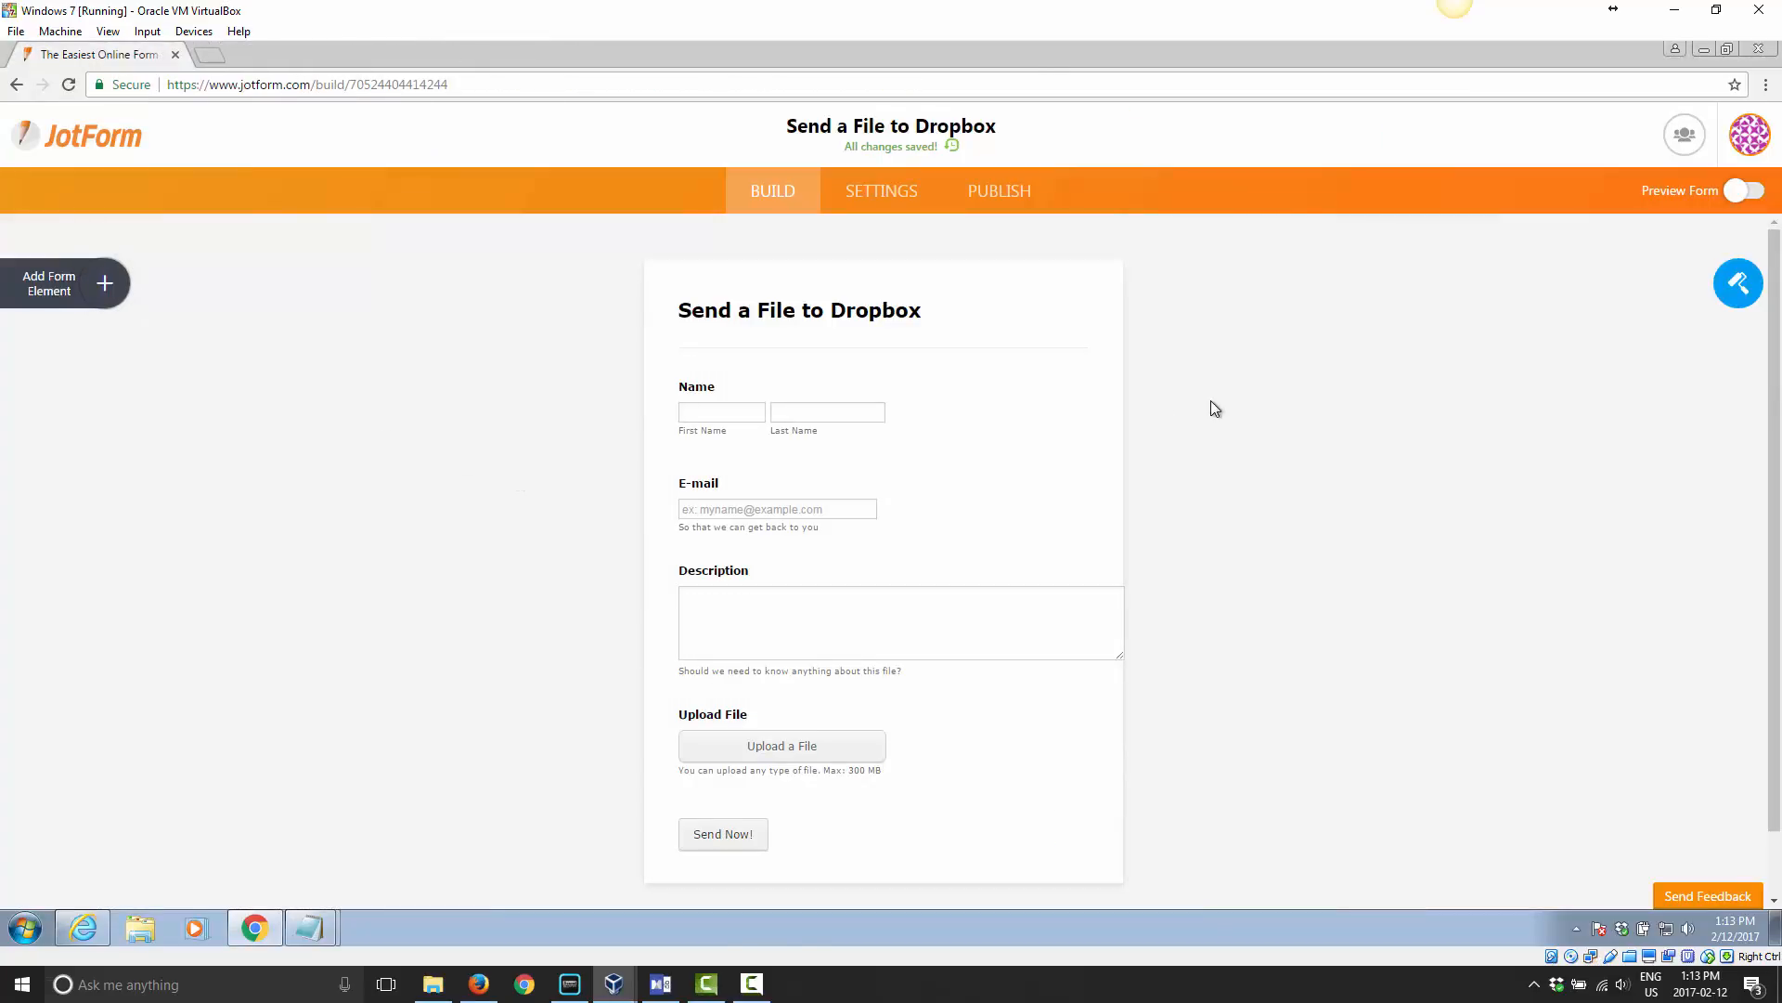
pyautogui.moveTo(1660, 225)
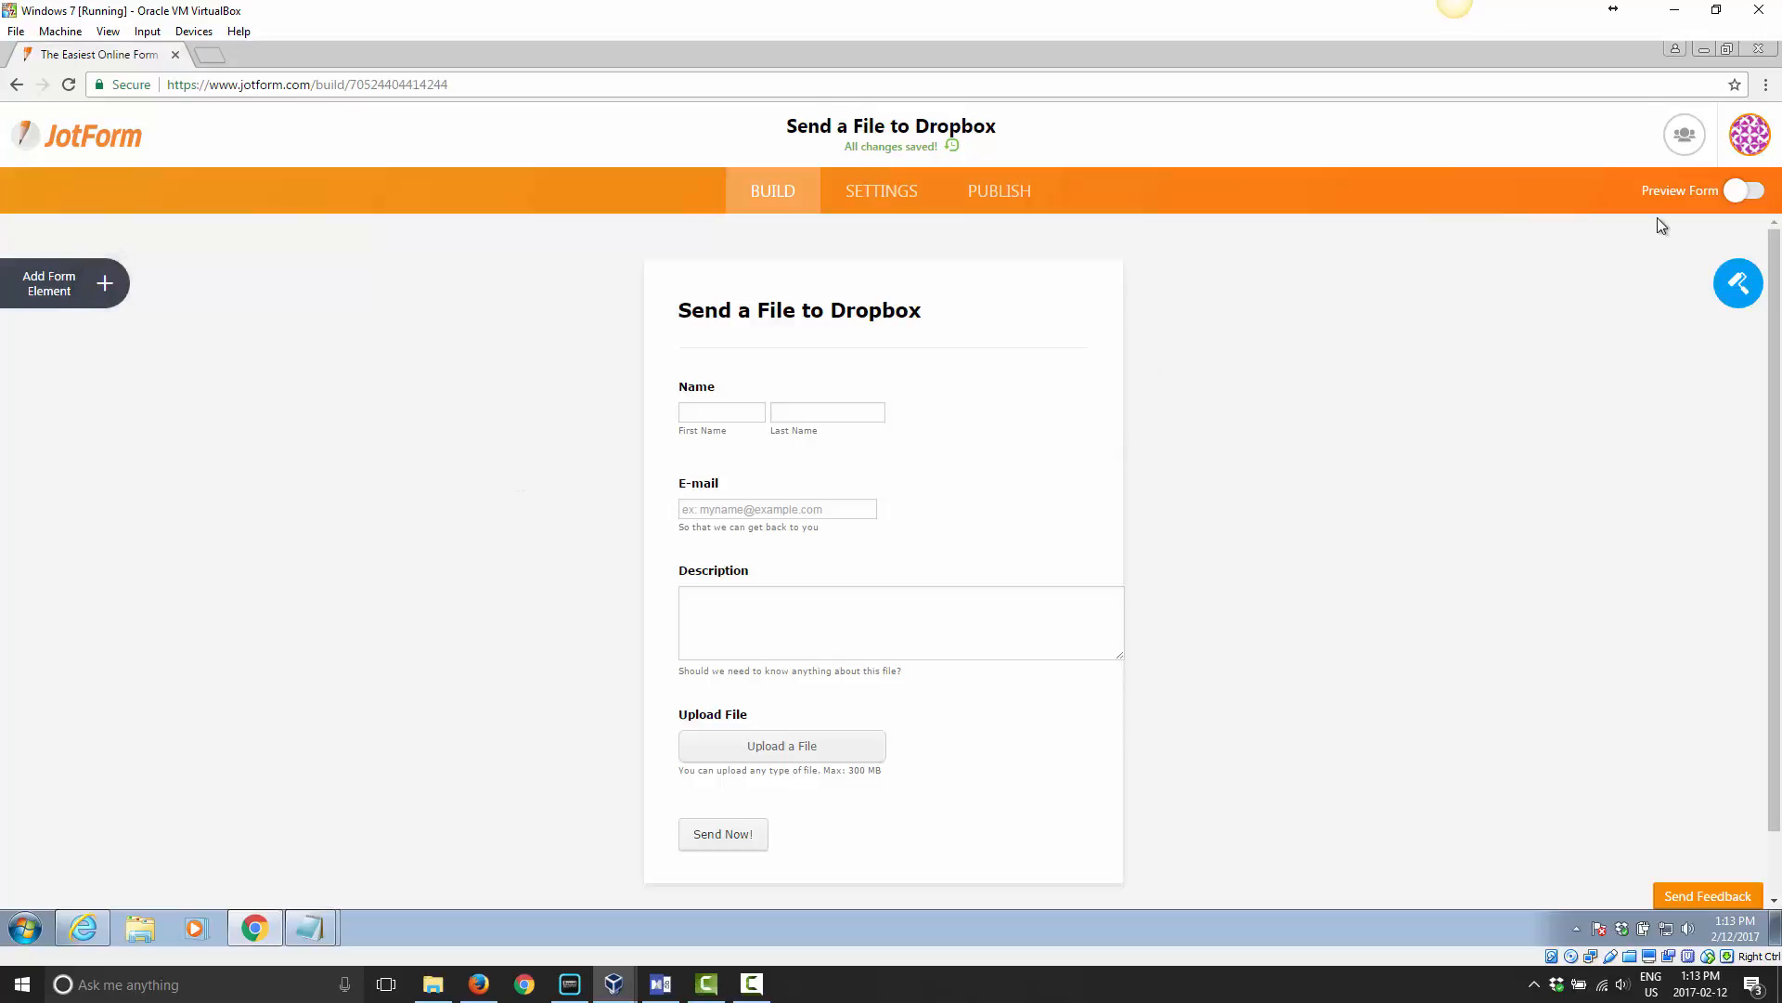
pyautogui.moveTo(1686, 134)
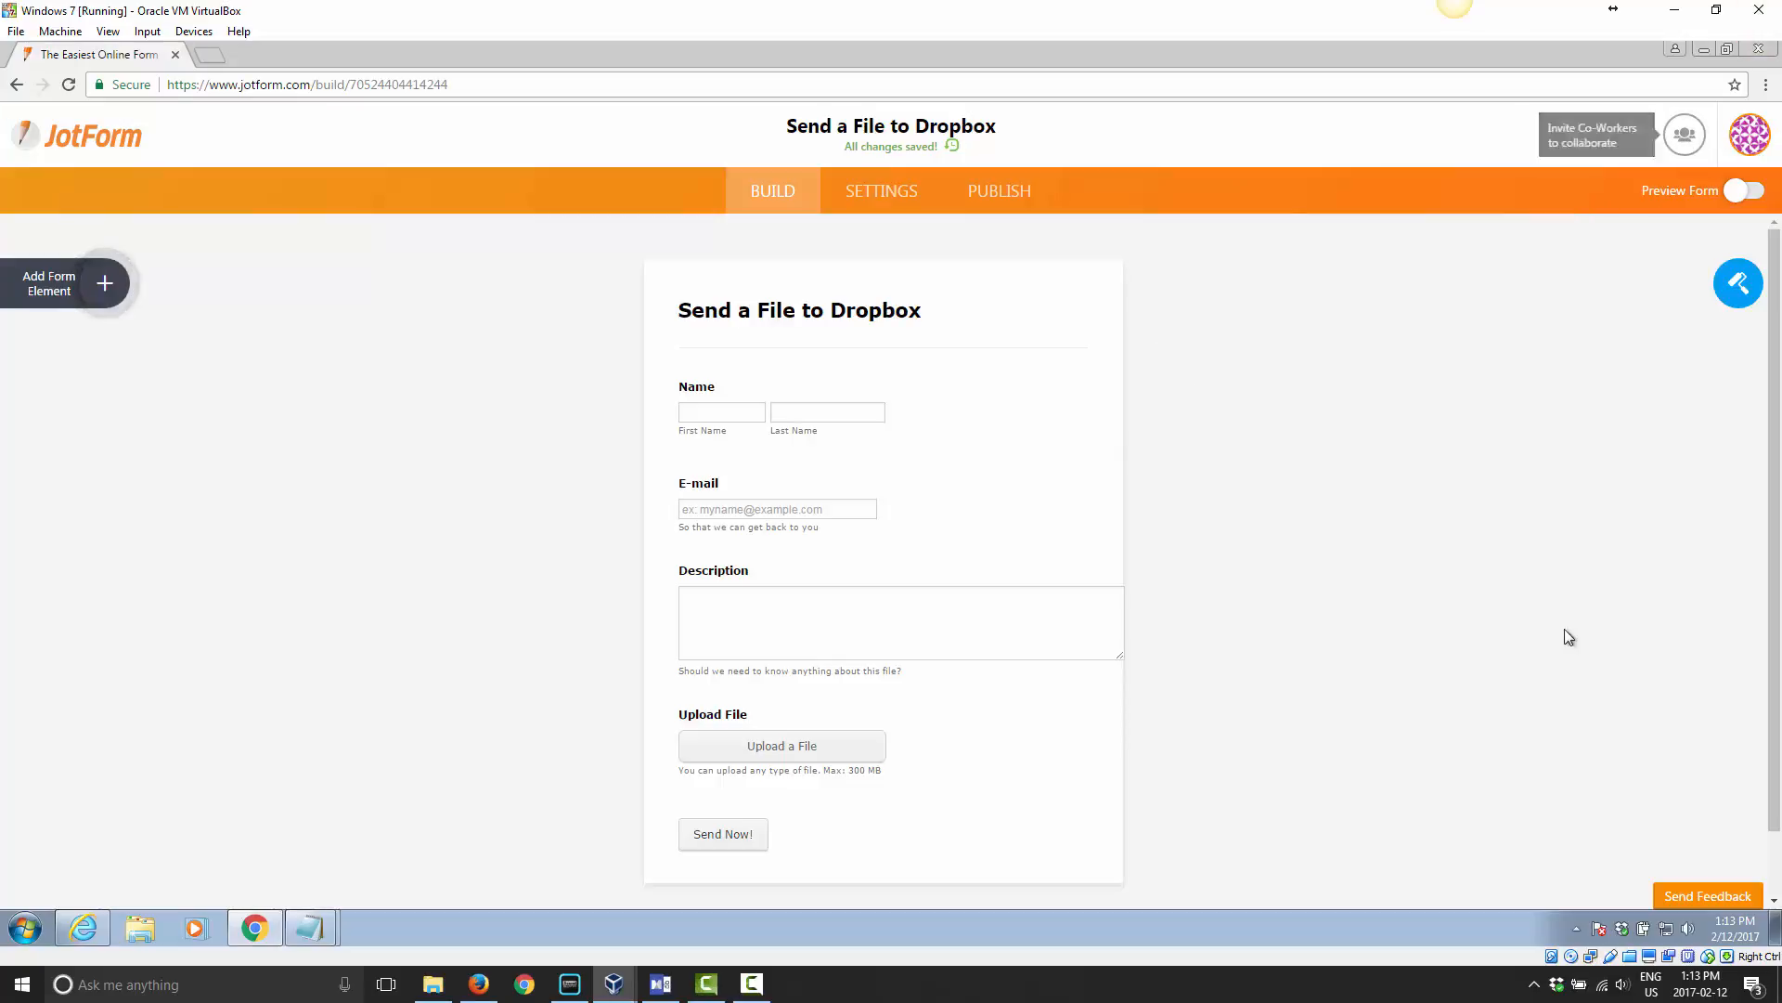
pyautogui.moveTo(1563, 555)
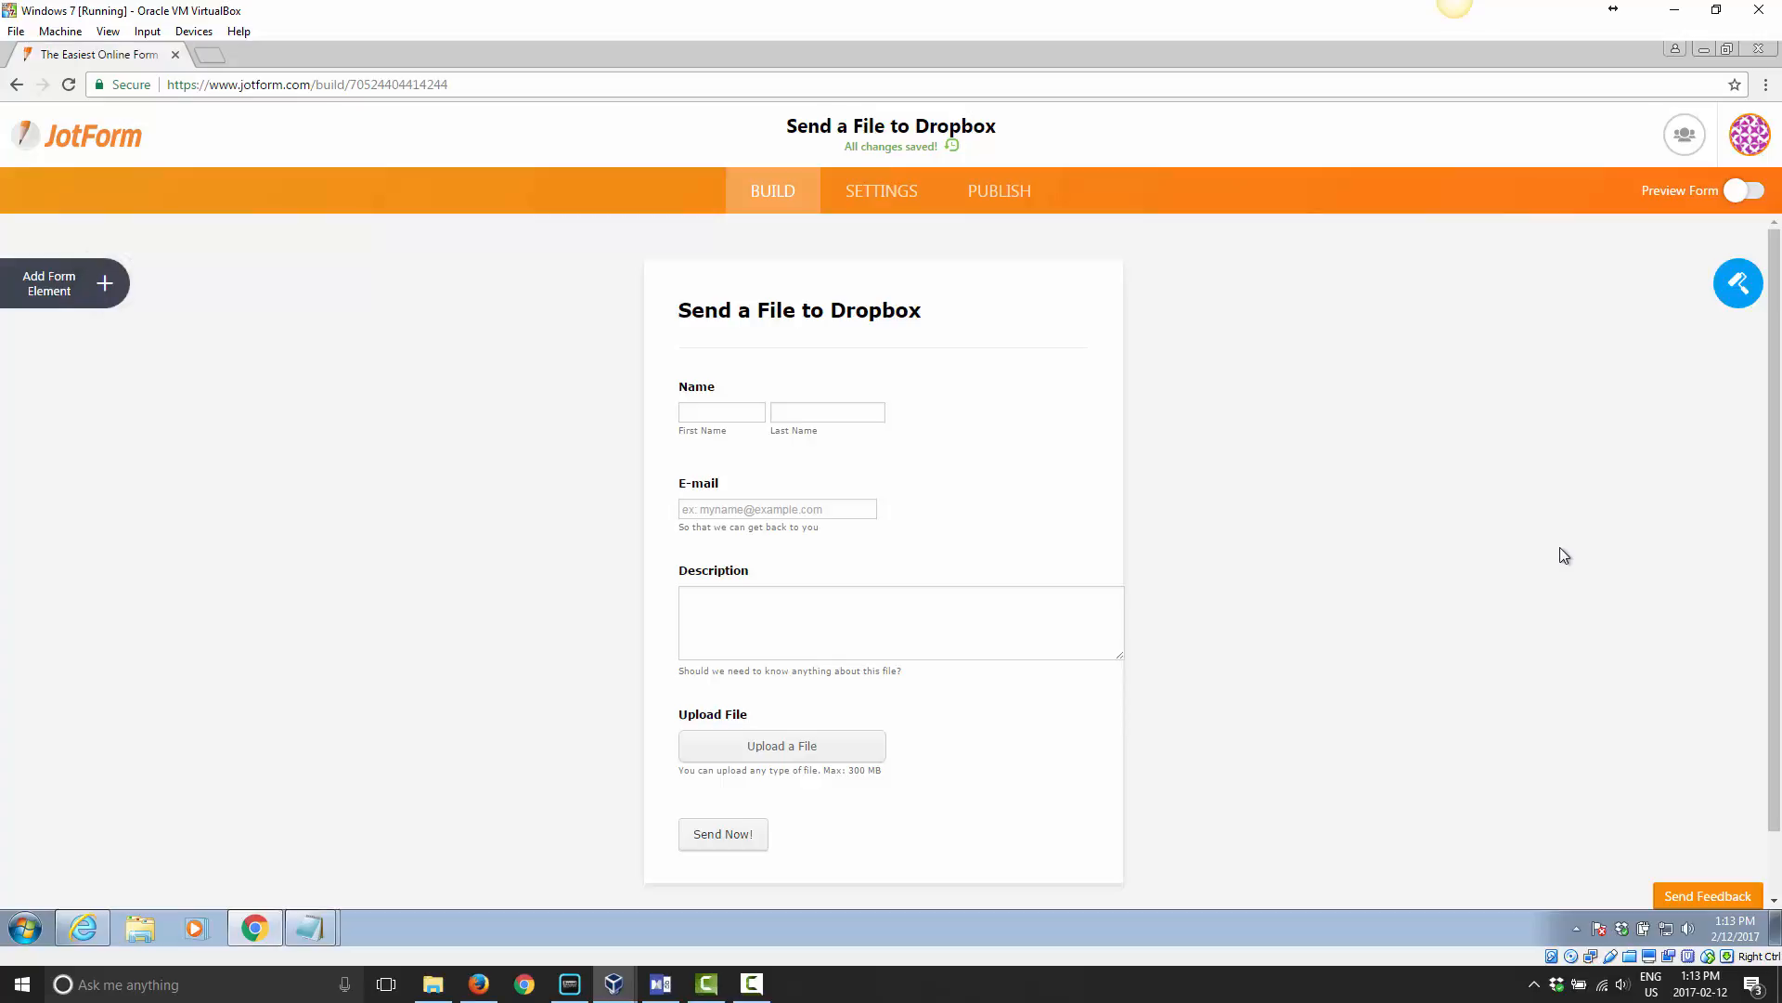
pyautogui.moveTo(1221, 596)
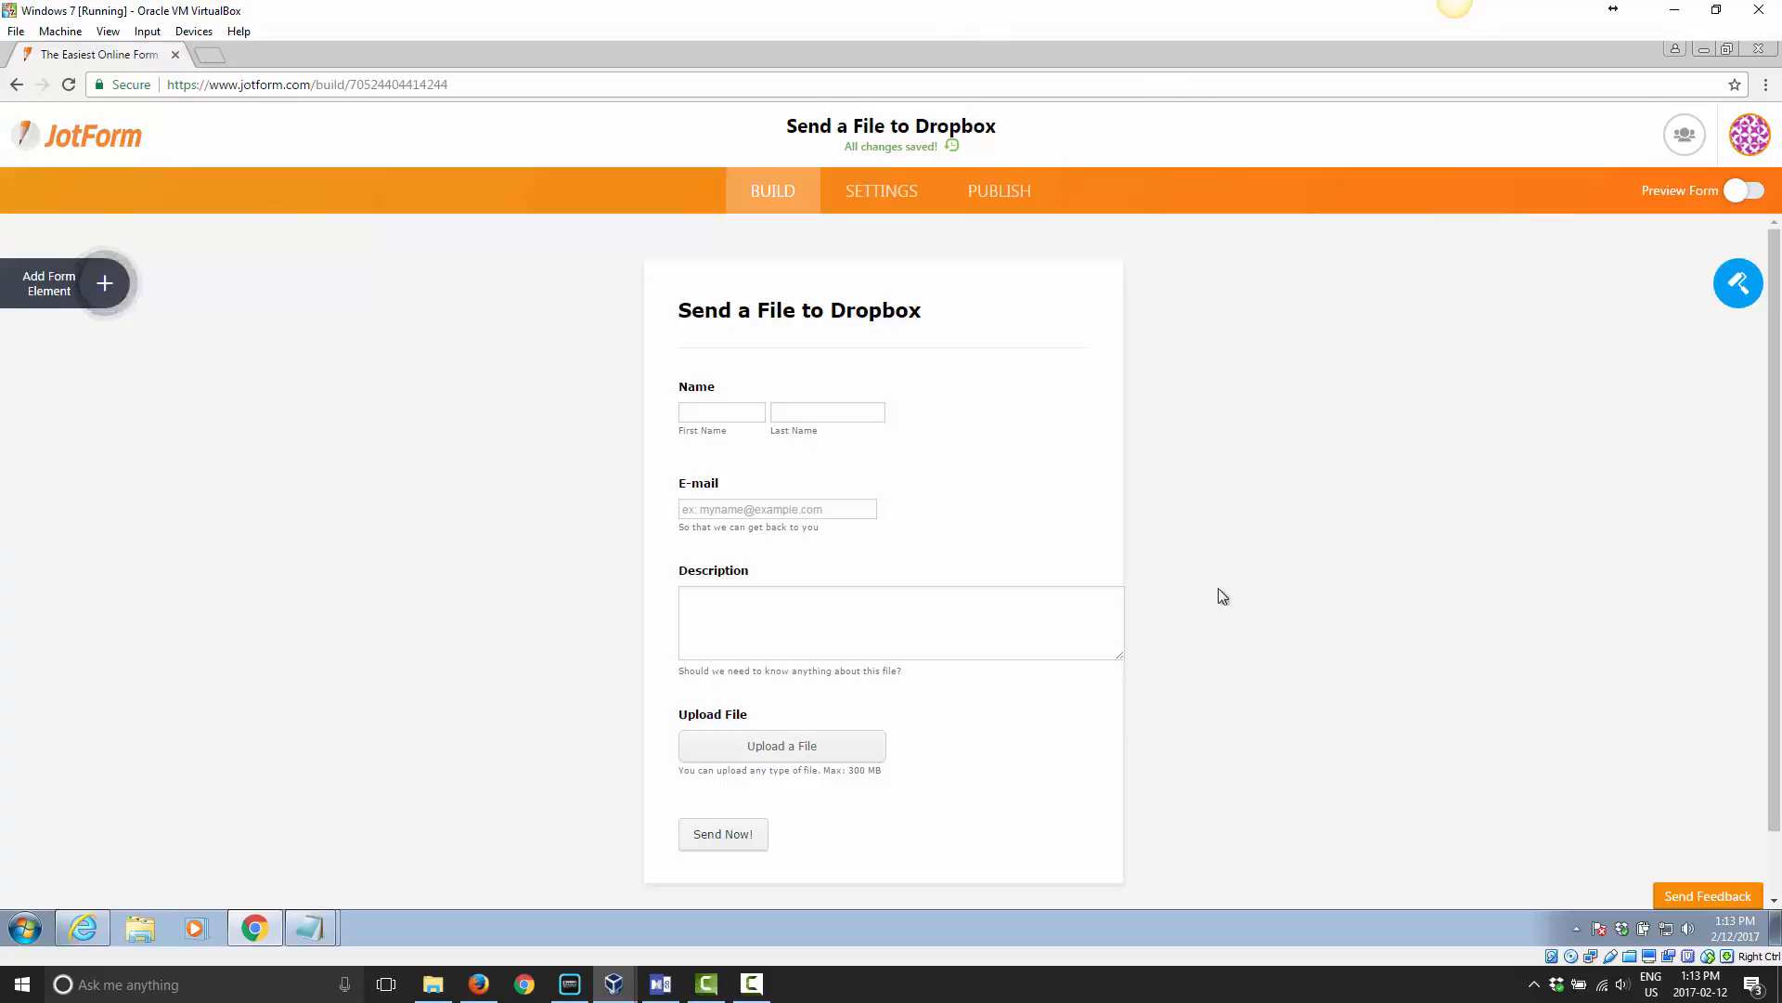
pyautogui.moveTo(760, 630)
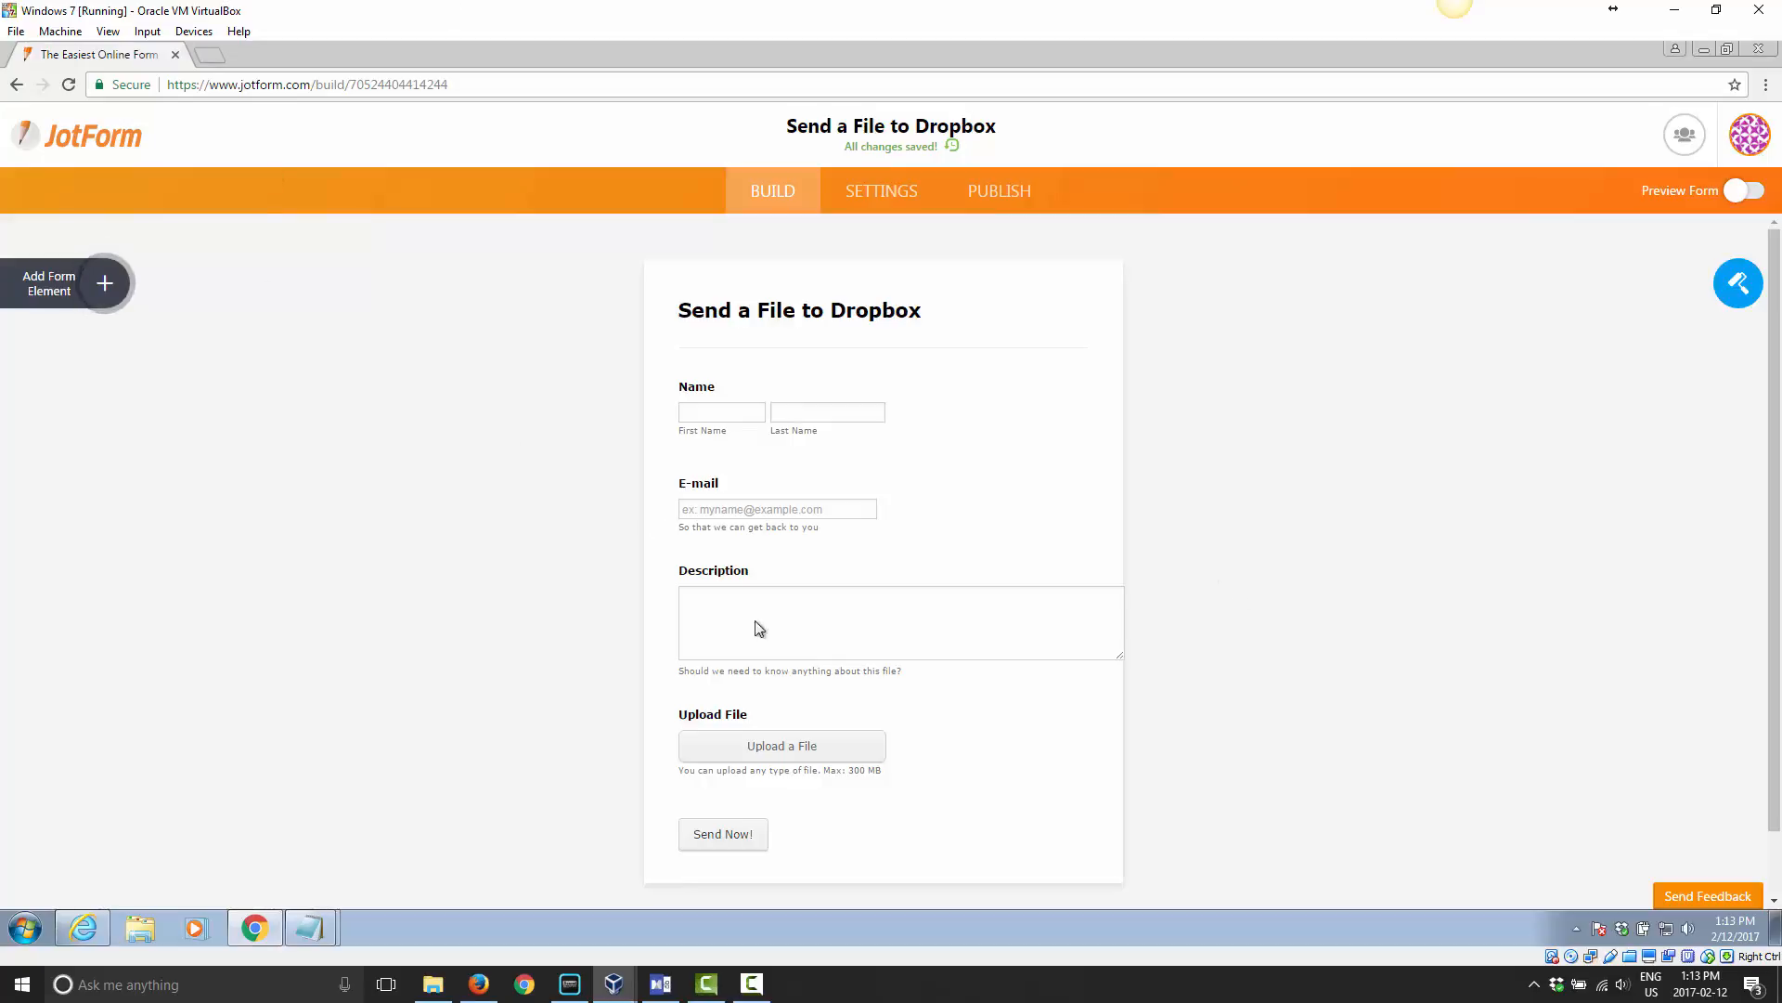
pyautogui.moveTo(1038, 878)
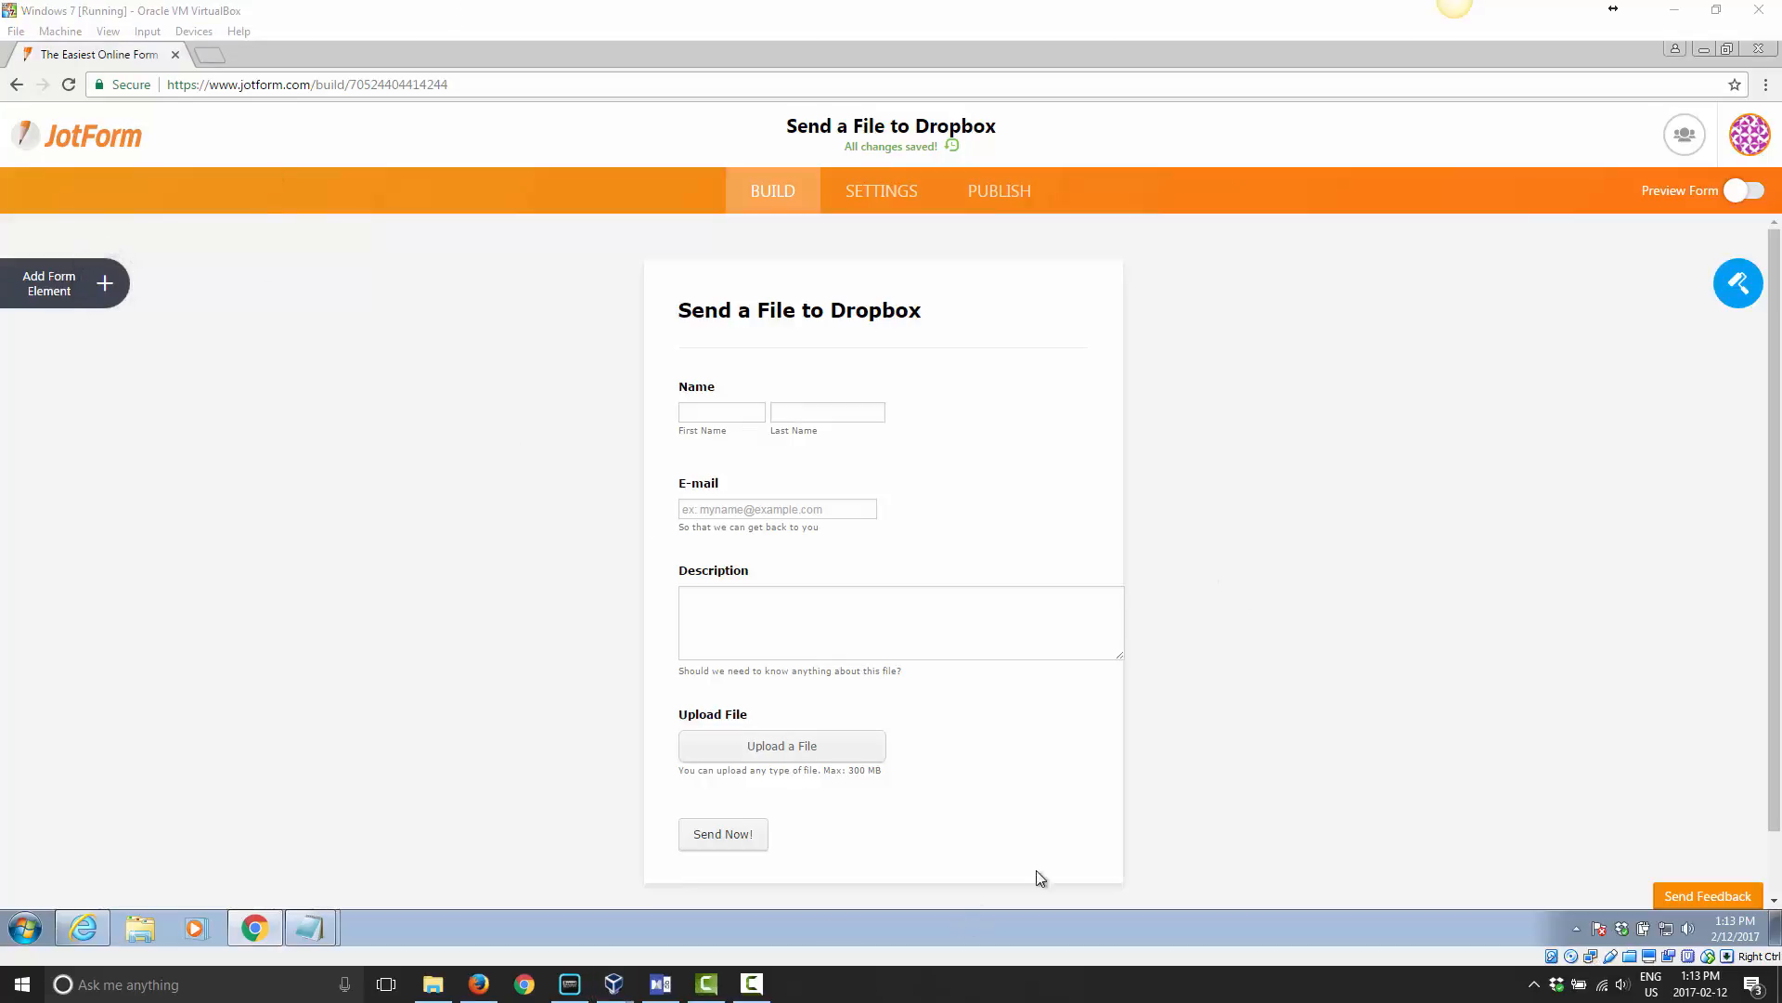
pyautogui.moveTo(1313, 581)
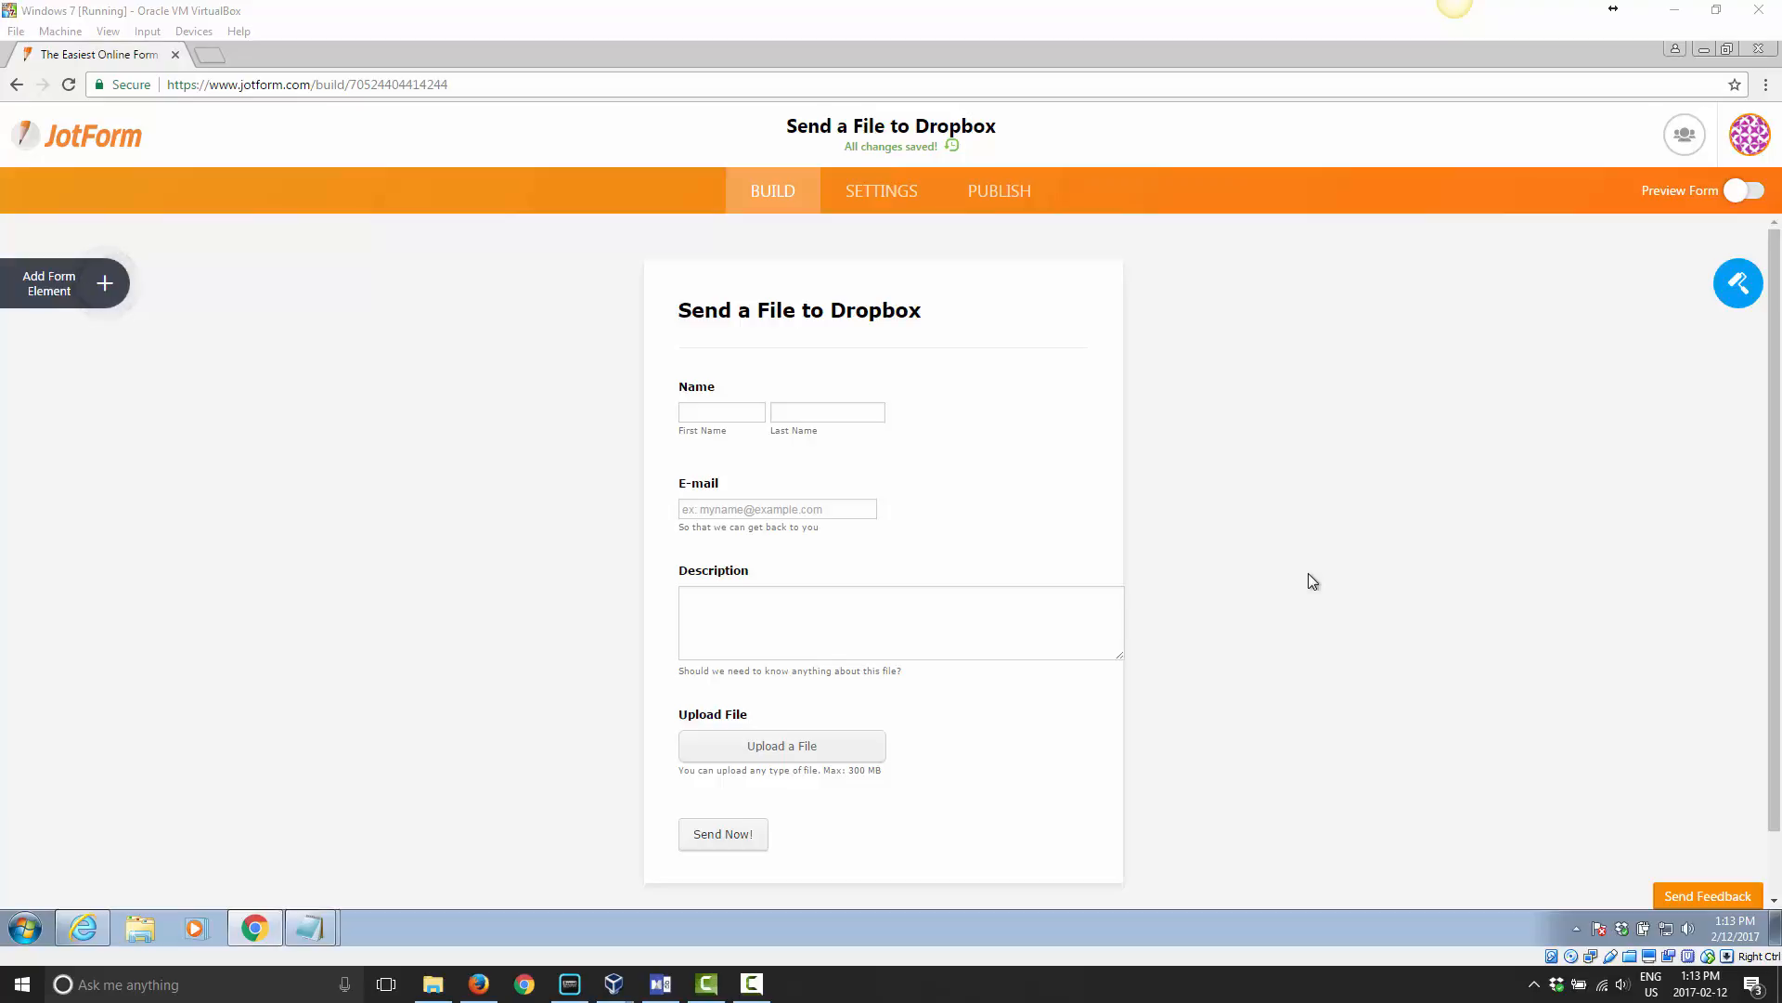